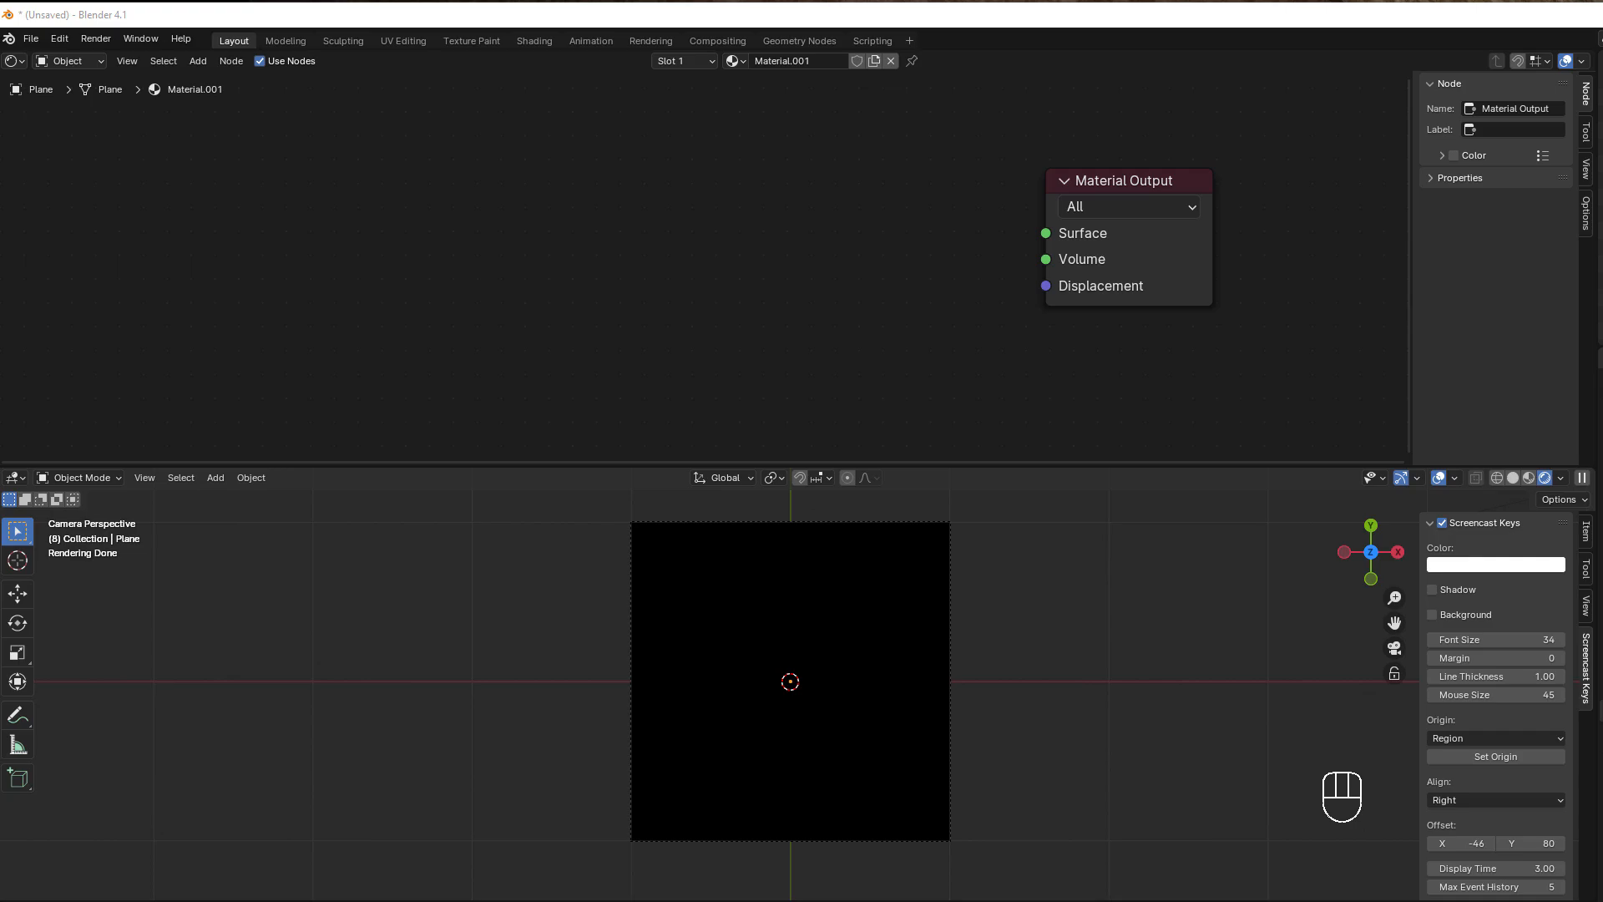
pyautogui.moveTo(711, 691)
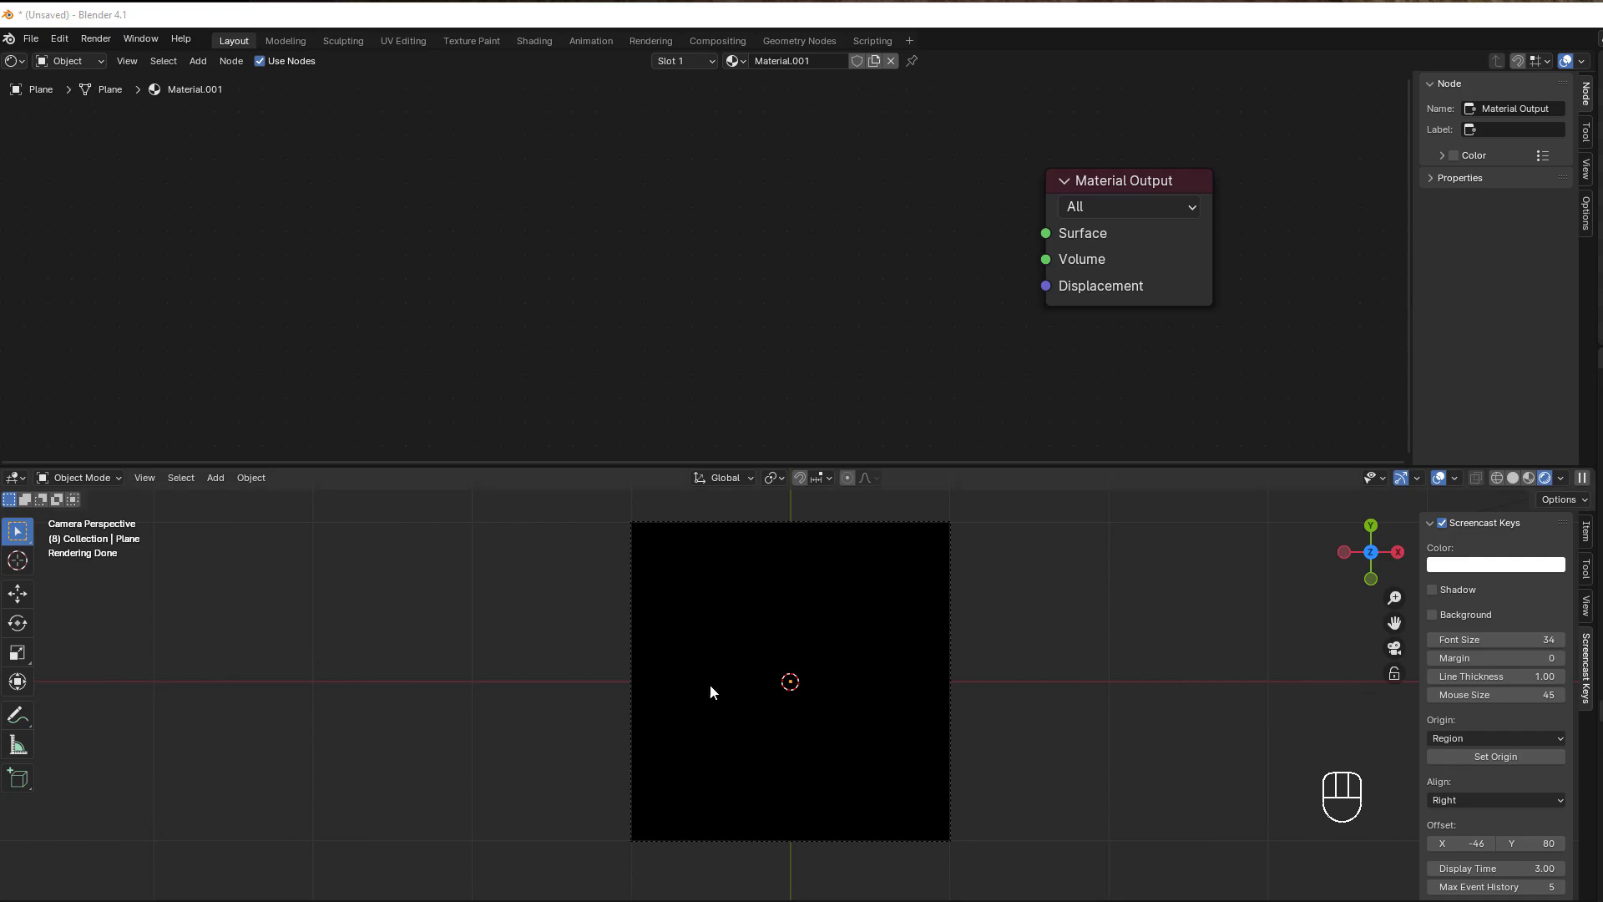
pyautogui.moveTo(389, 218)
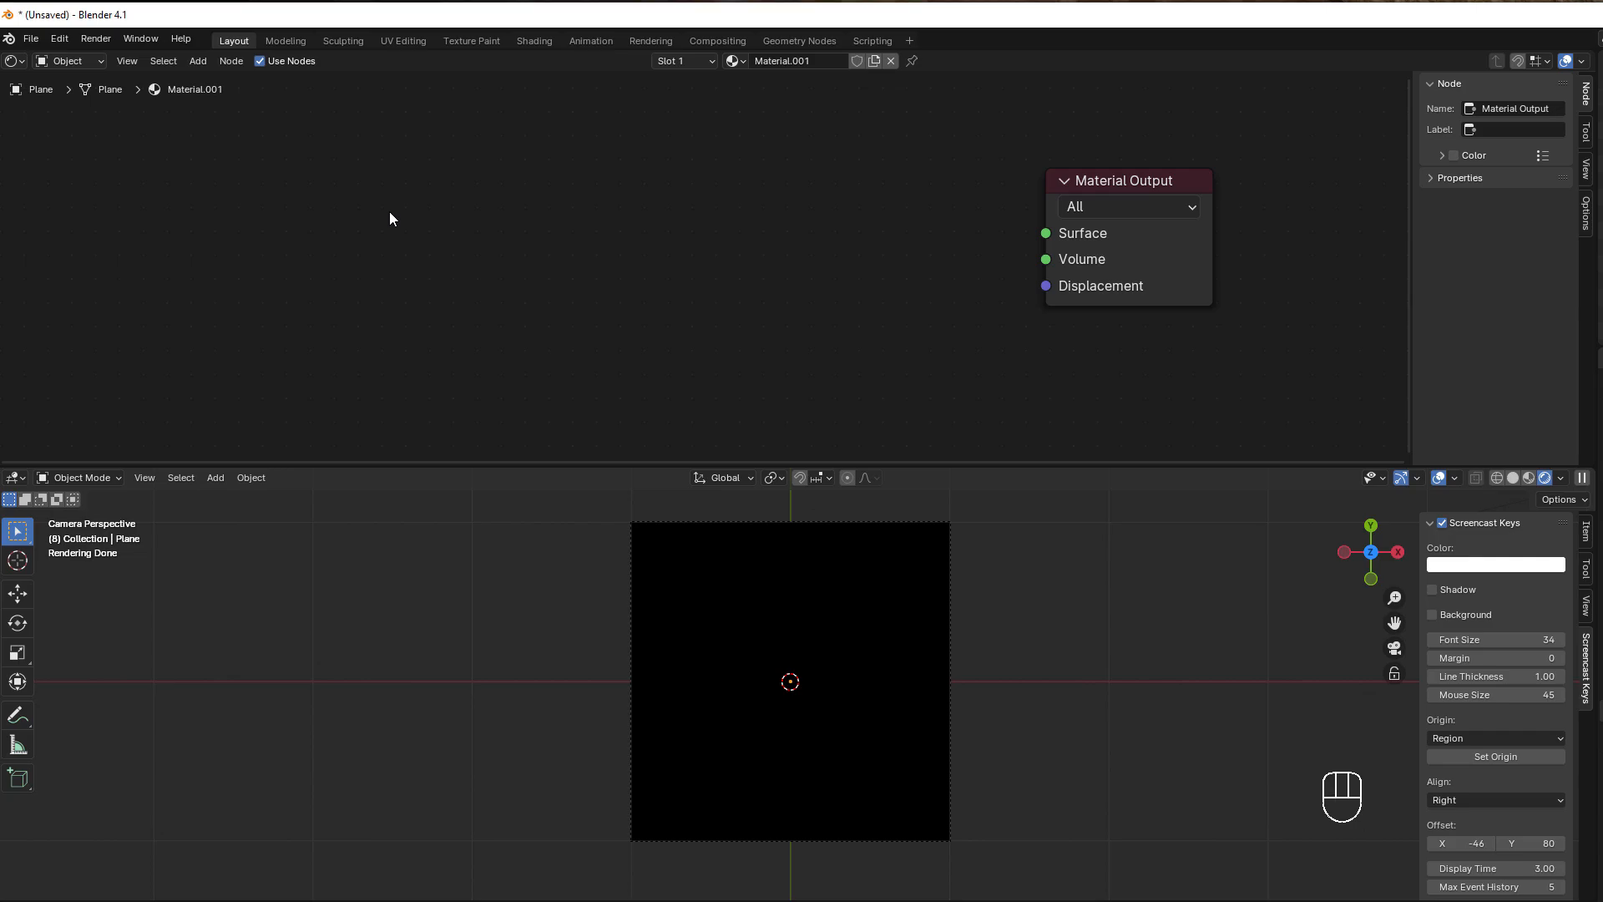
# Add a Texture Coordinate node to the material graph.
pyautogui.press('shift+a')
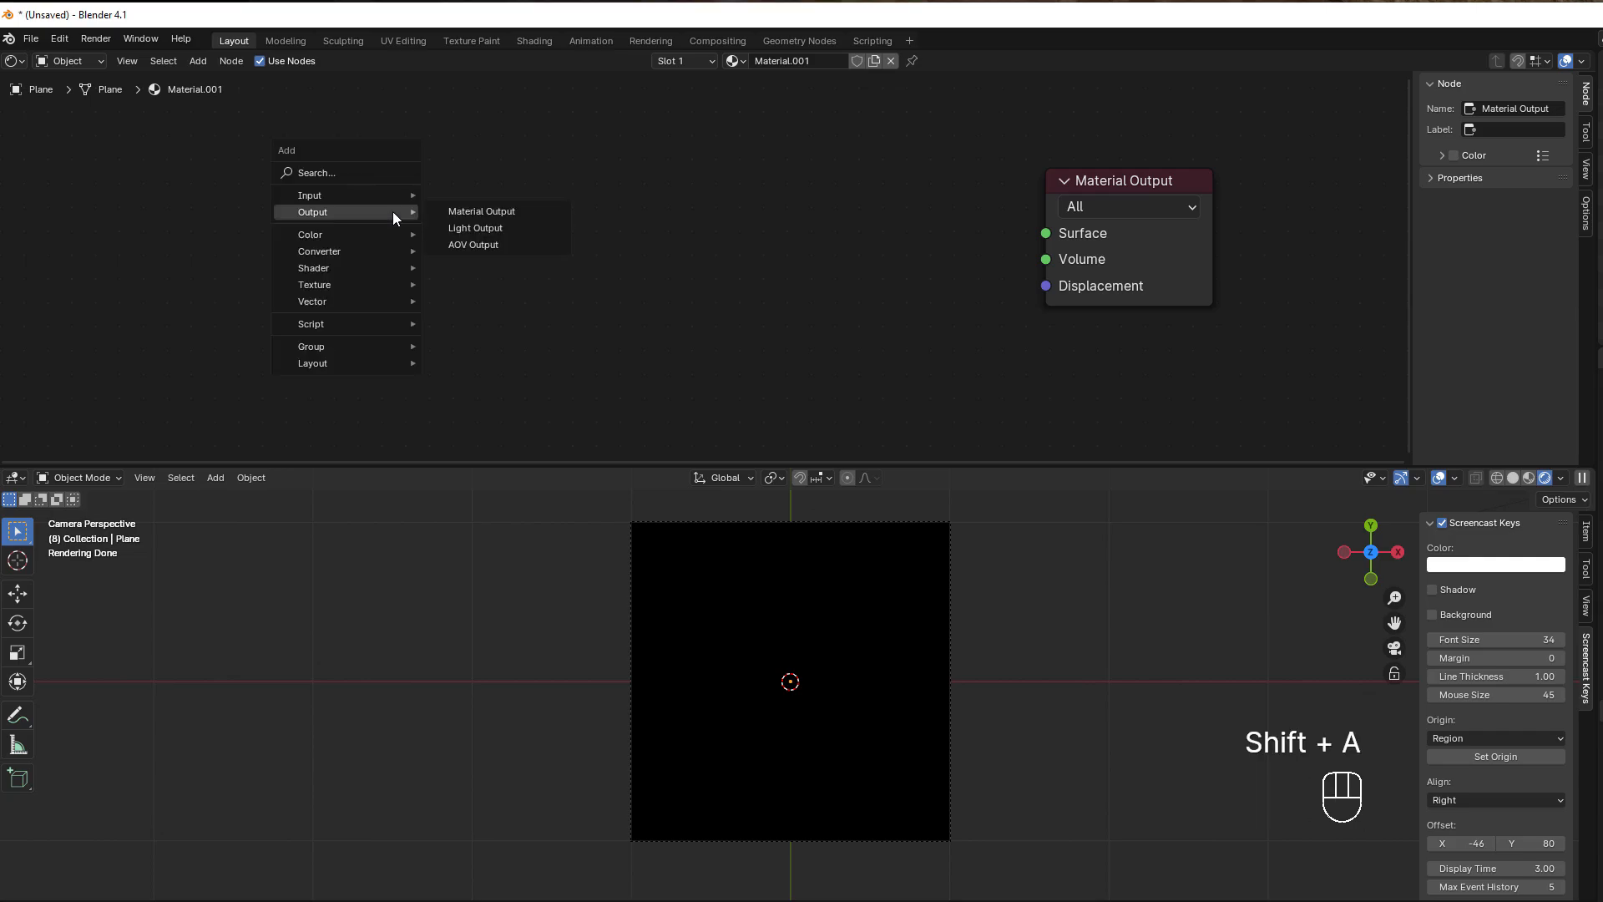
pyautogui.moveTo(377, 217)
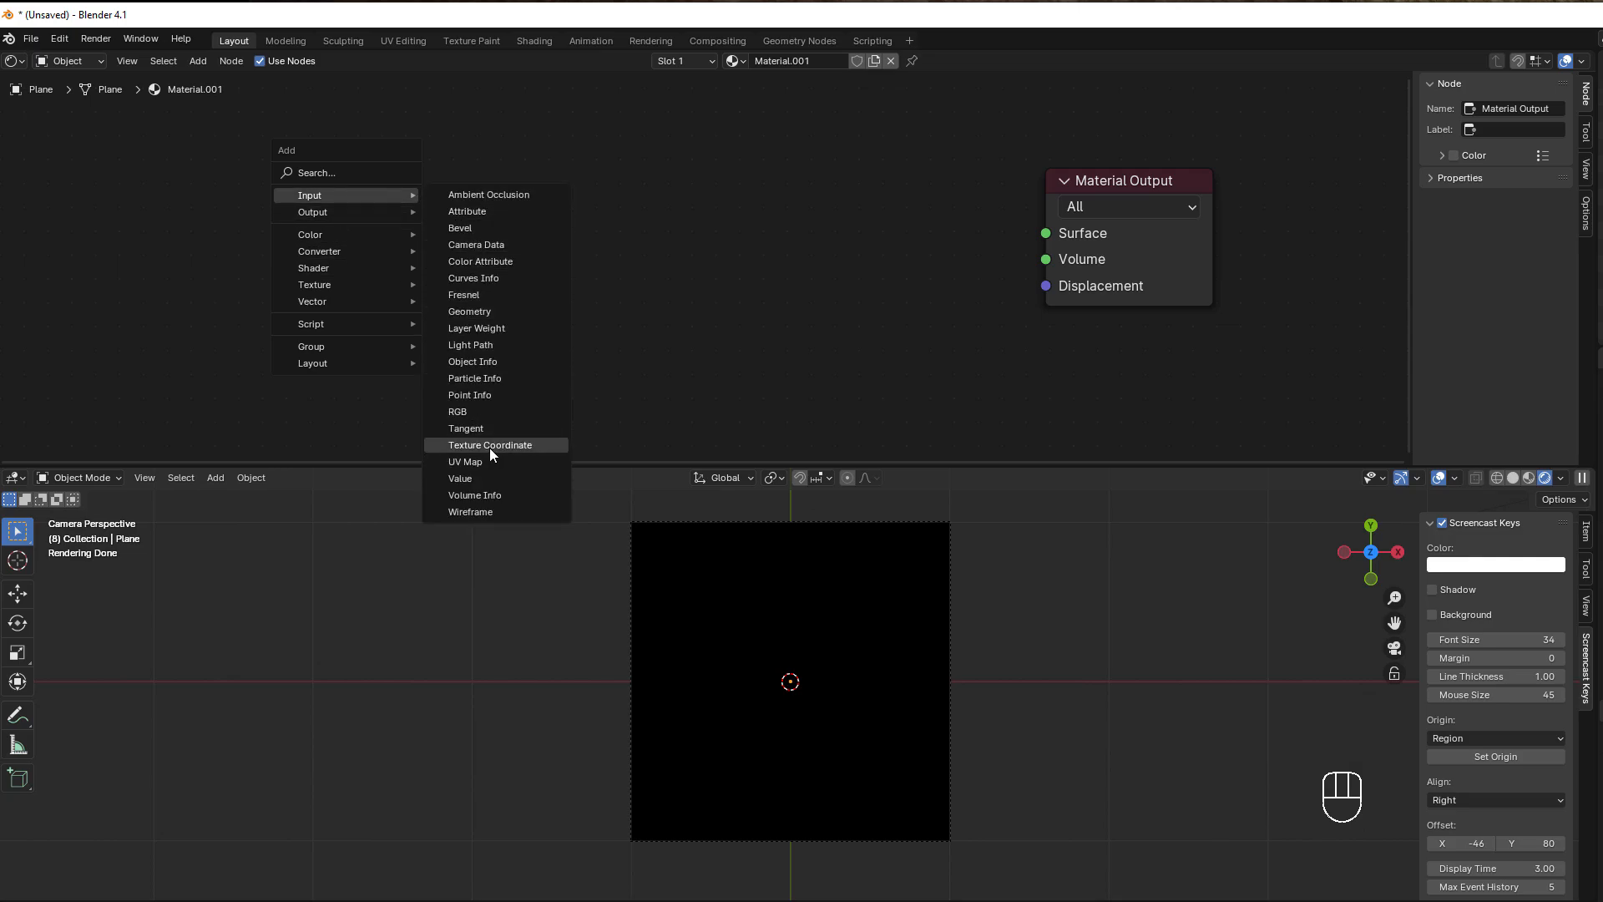
pyautogui.click(489, 444)
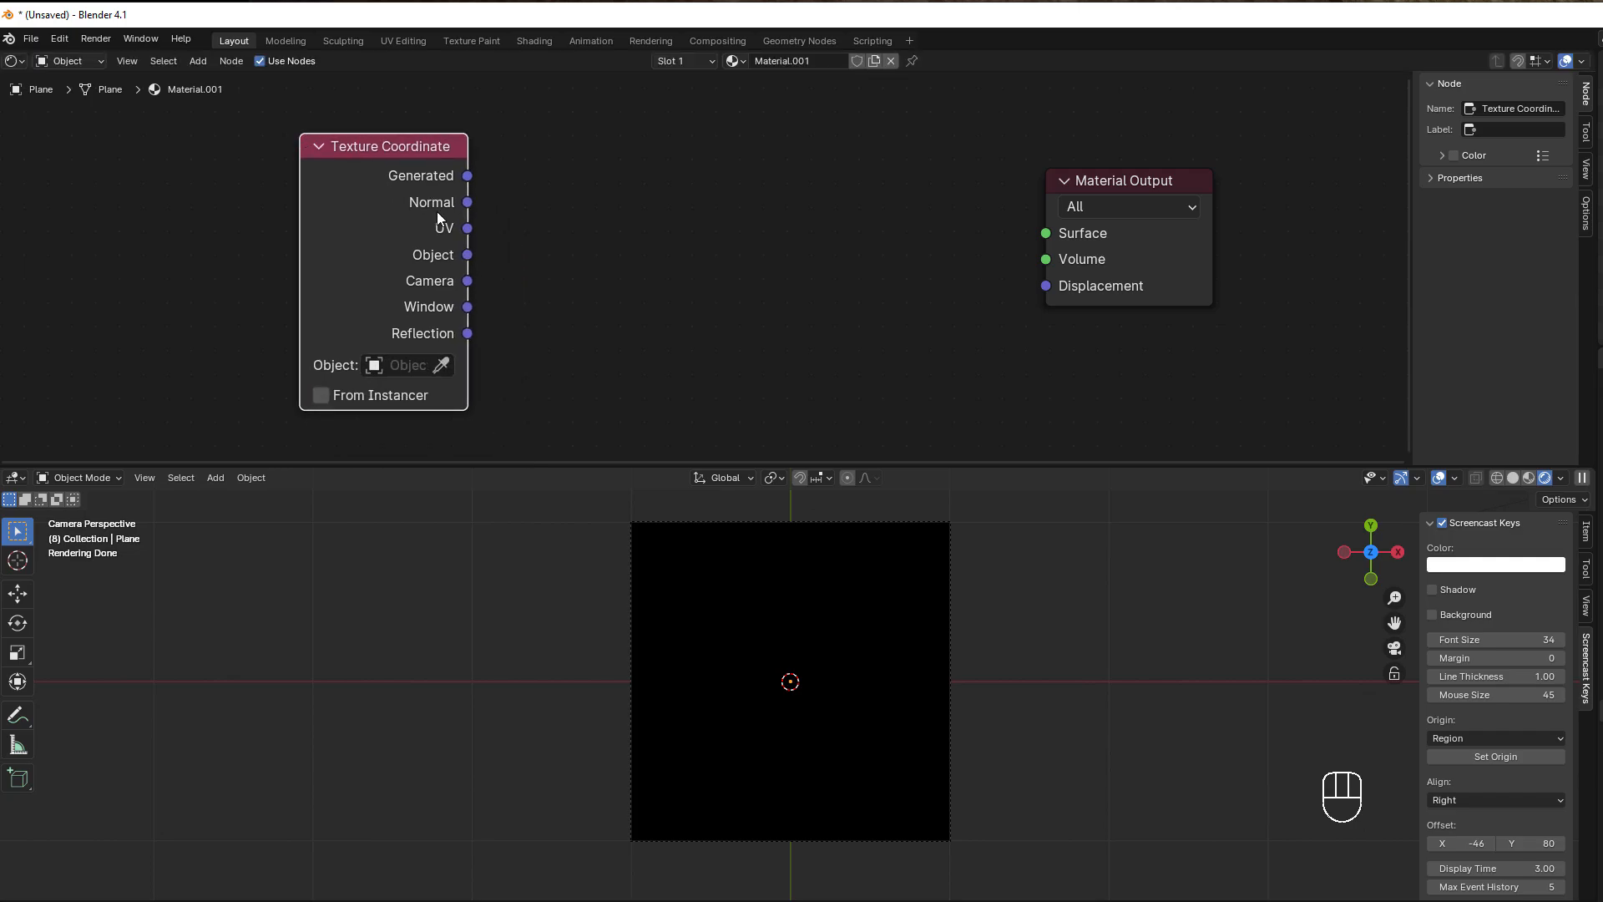
pyautogui.press('shift')
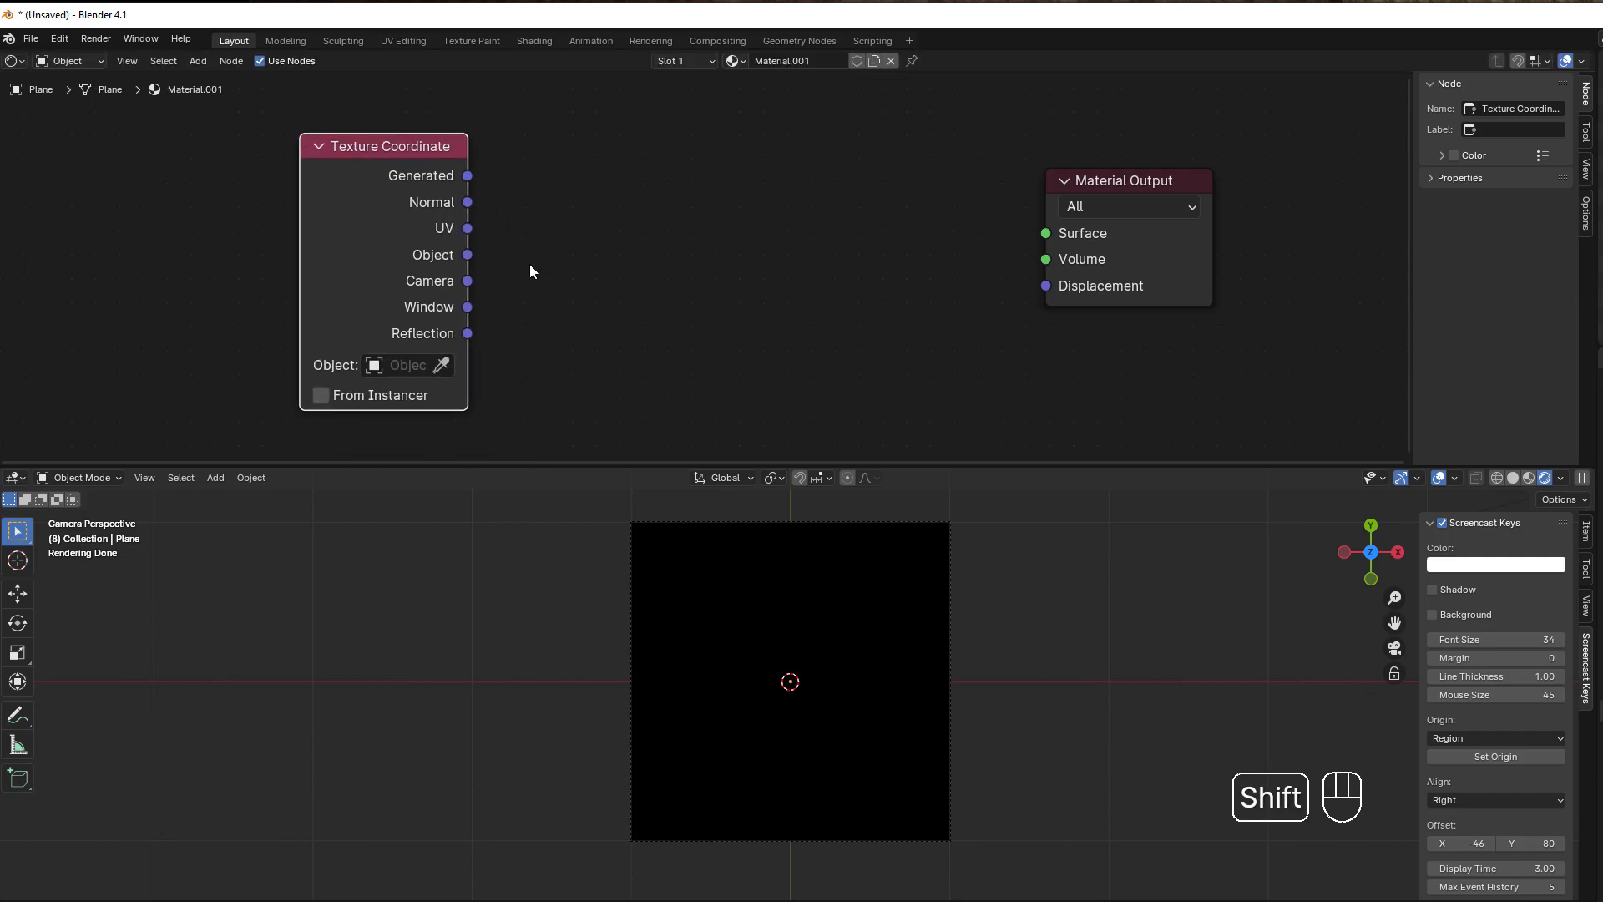
# Add a Vector Math node and set its operation to Scale, fed by the UV output.
pyautogui.press('shift+a')
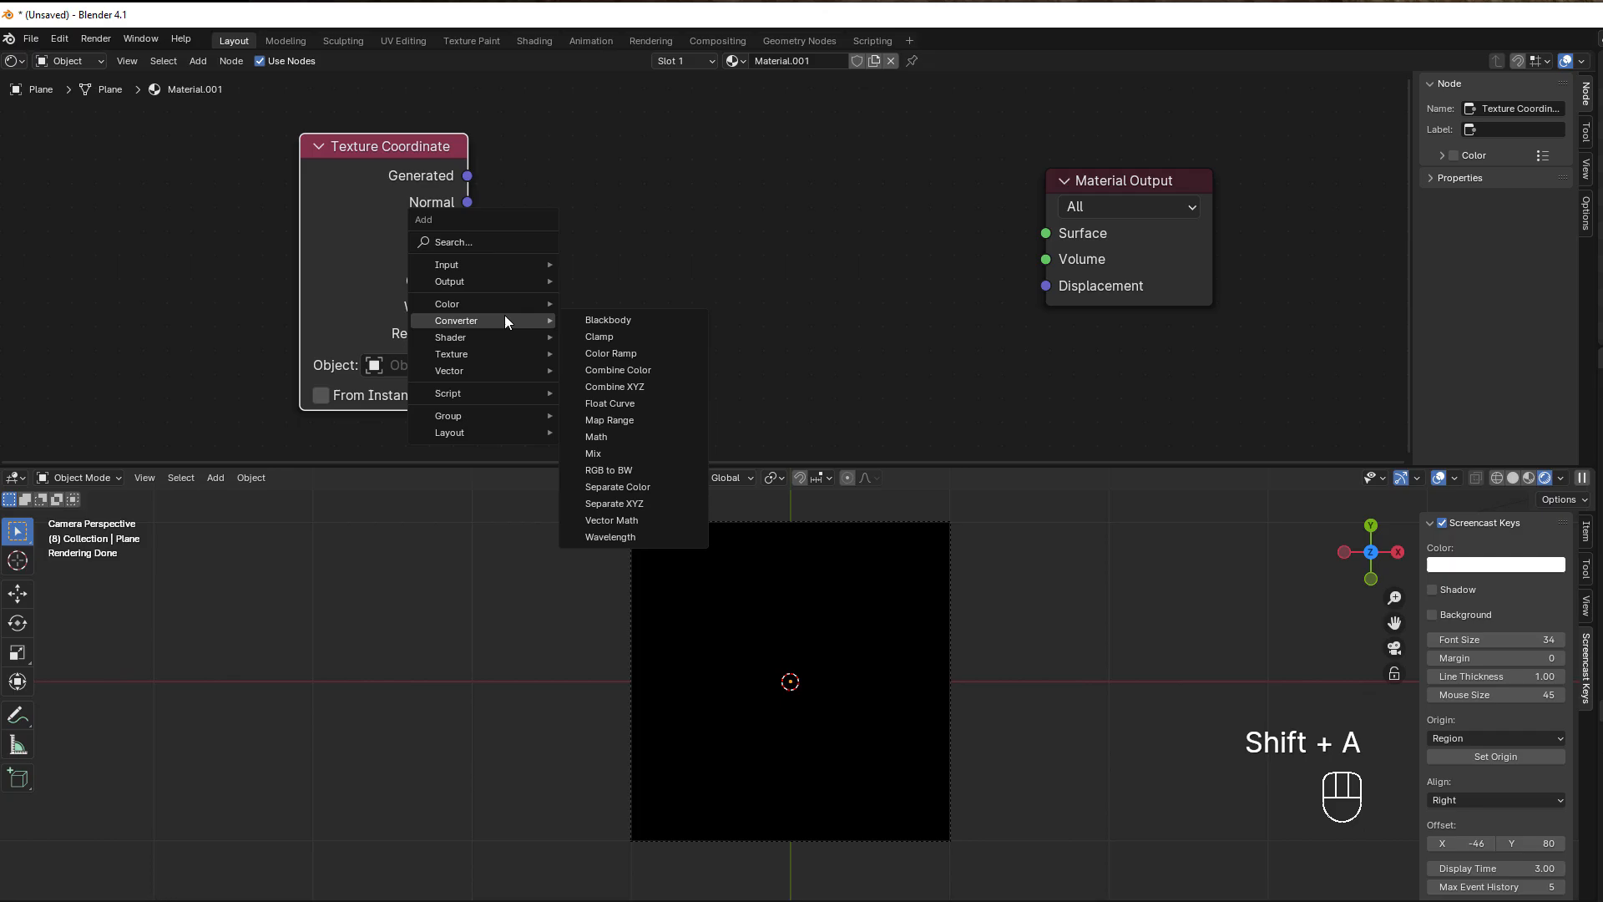
pyautogui.click(611, 520)
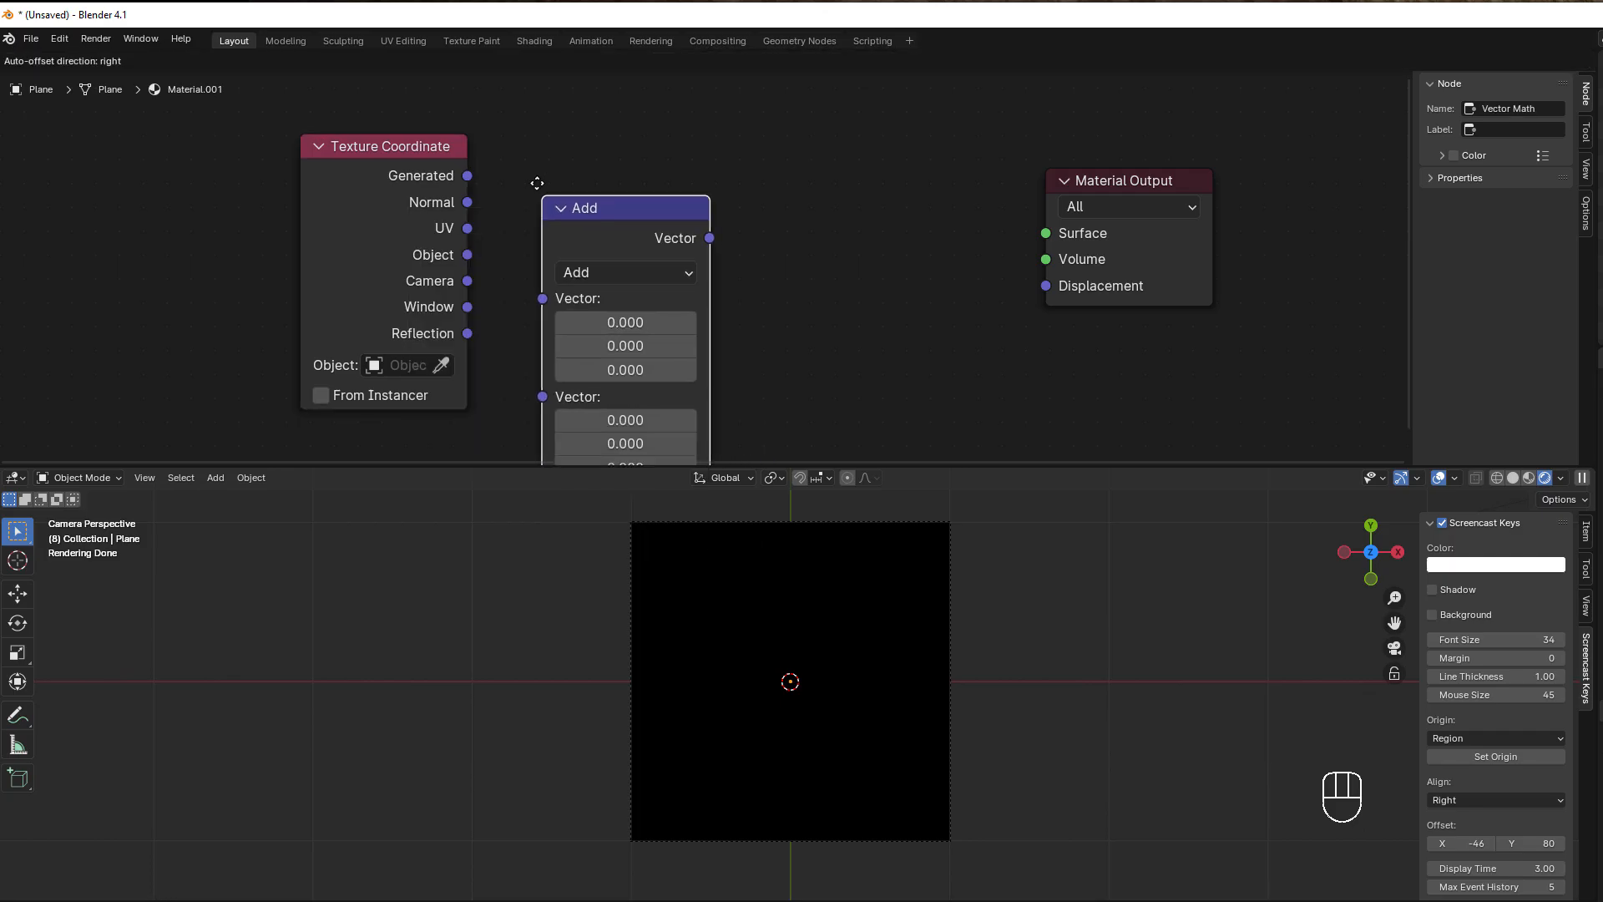
pyautogui.click(626, 272)
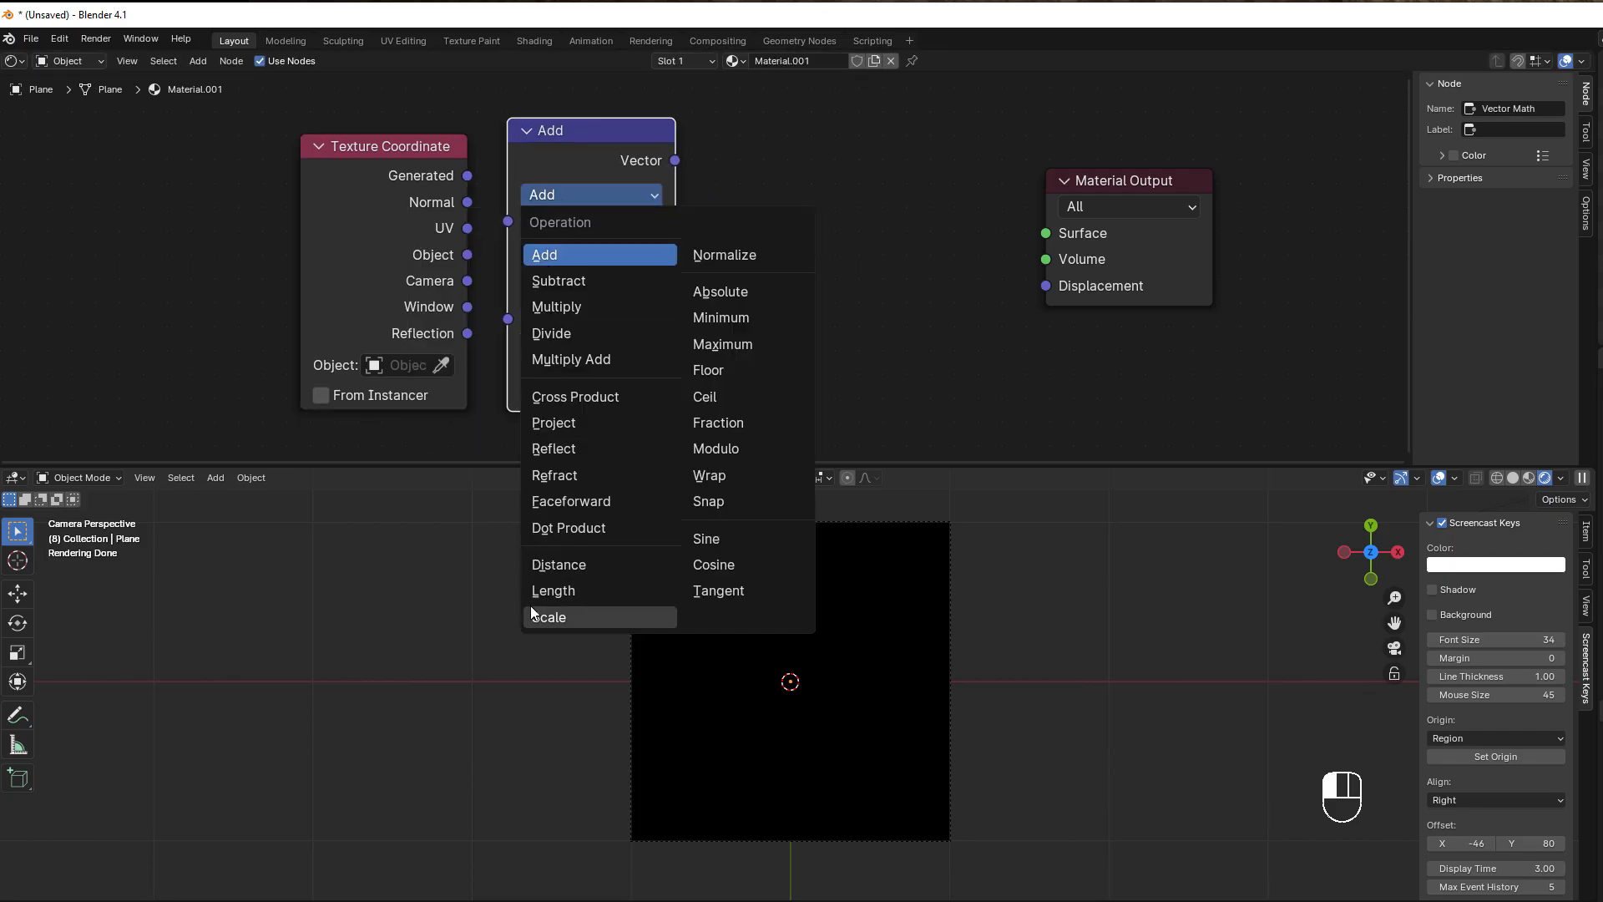
pyautogui.click(550, 616)
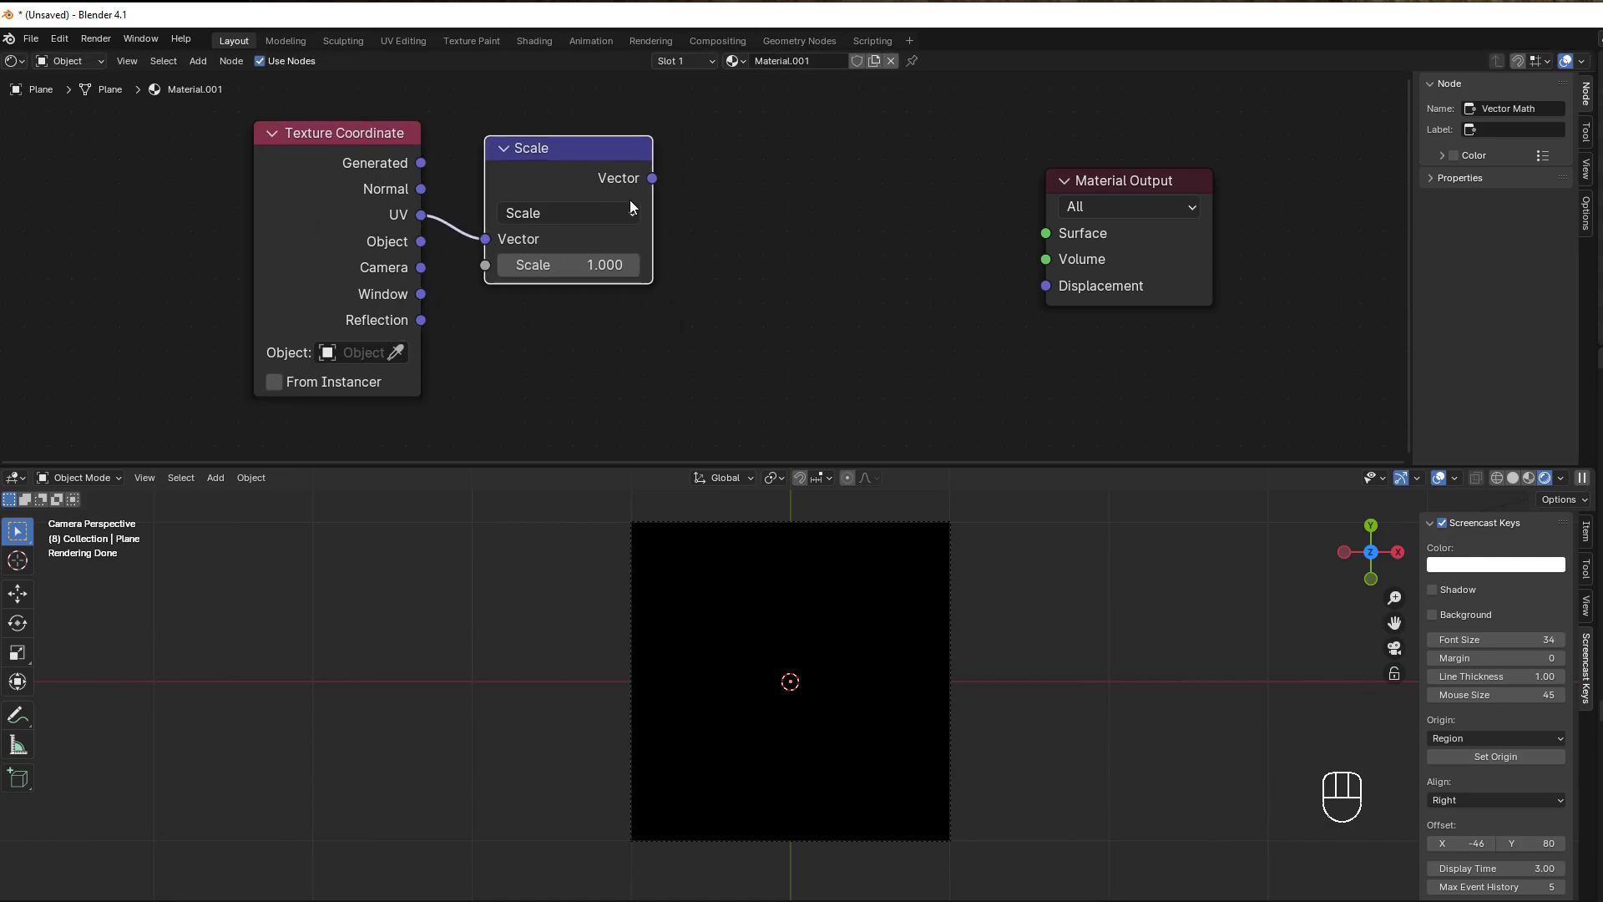
# Add a Separate XYZ node after the Scale node and duplicate it with Shift+D.
pyautogui.press('shift+a')
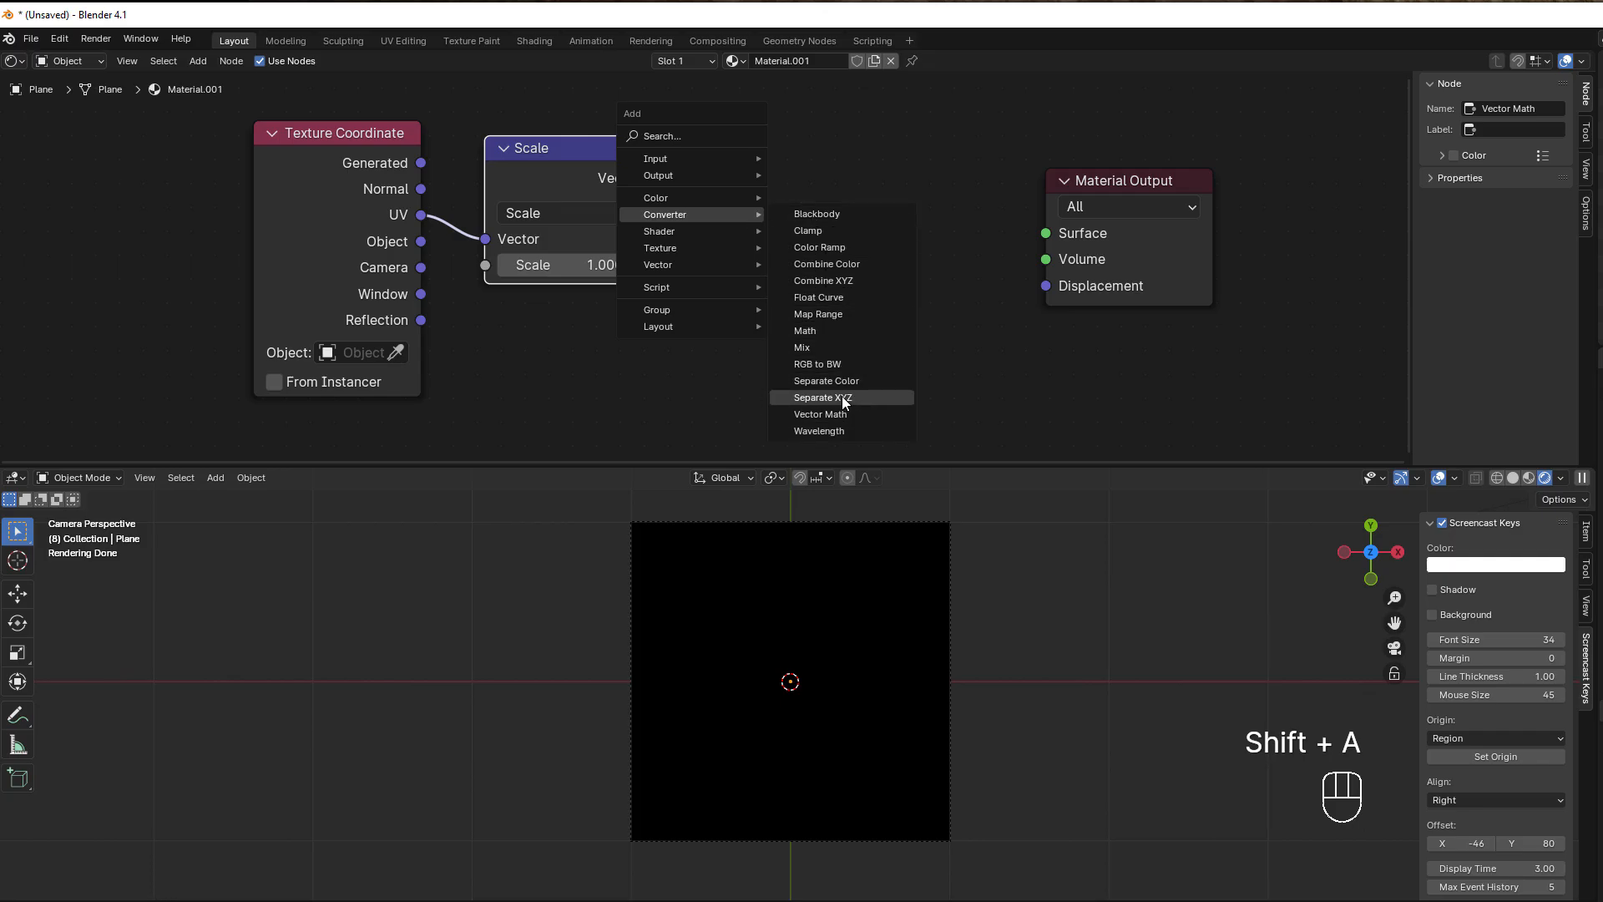
pyautogui.click(821, 397)
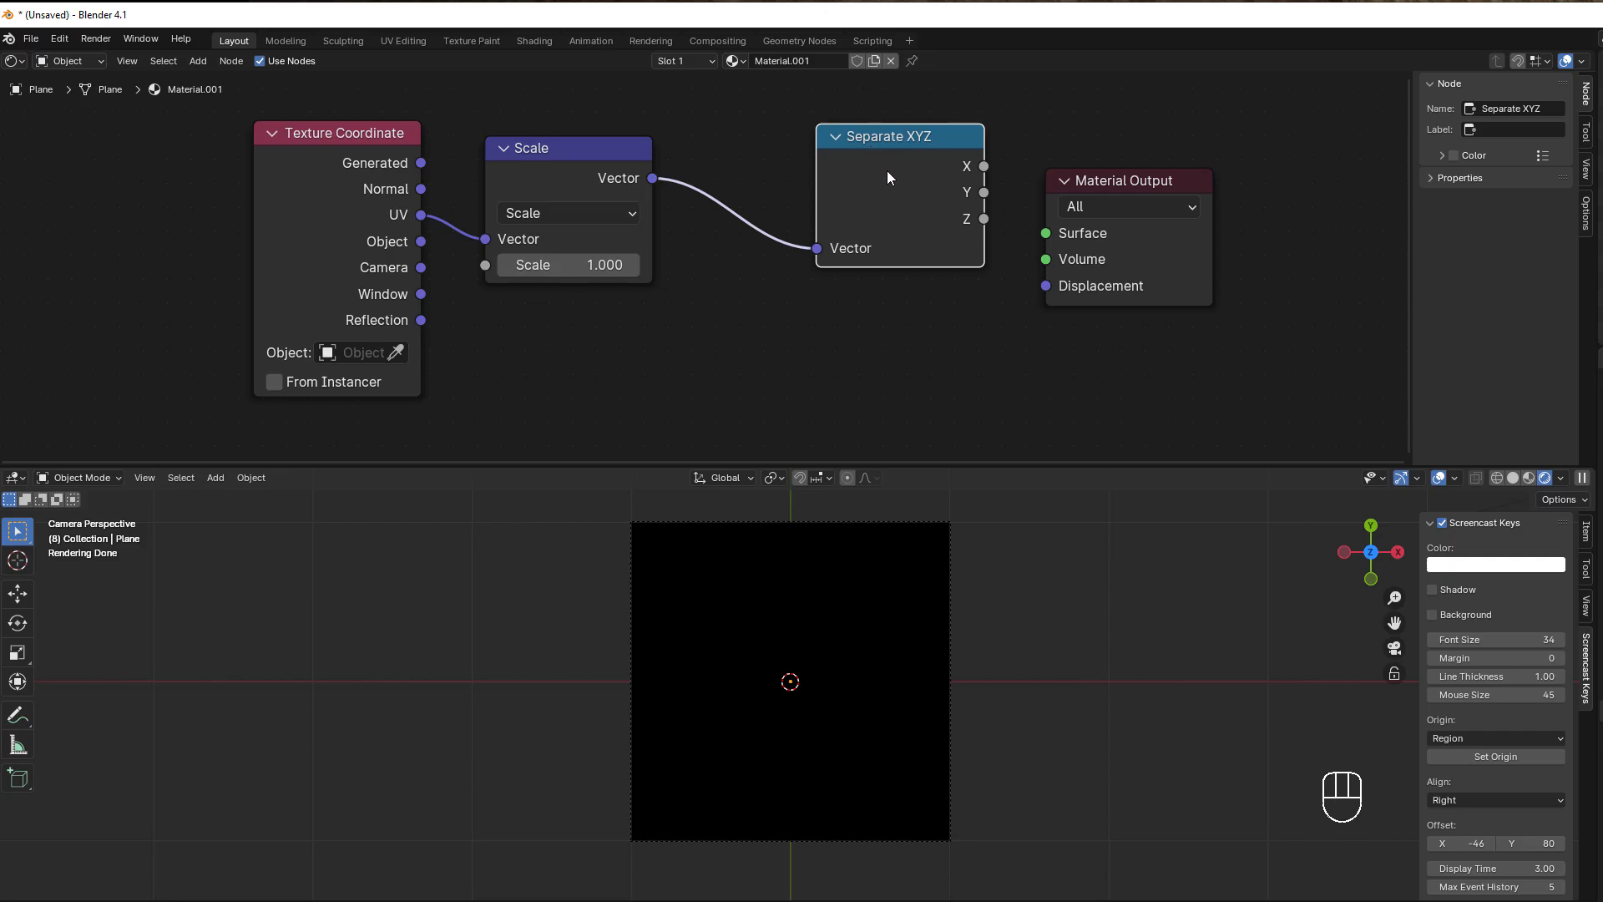
pyautogui.press('Shift+D')
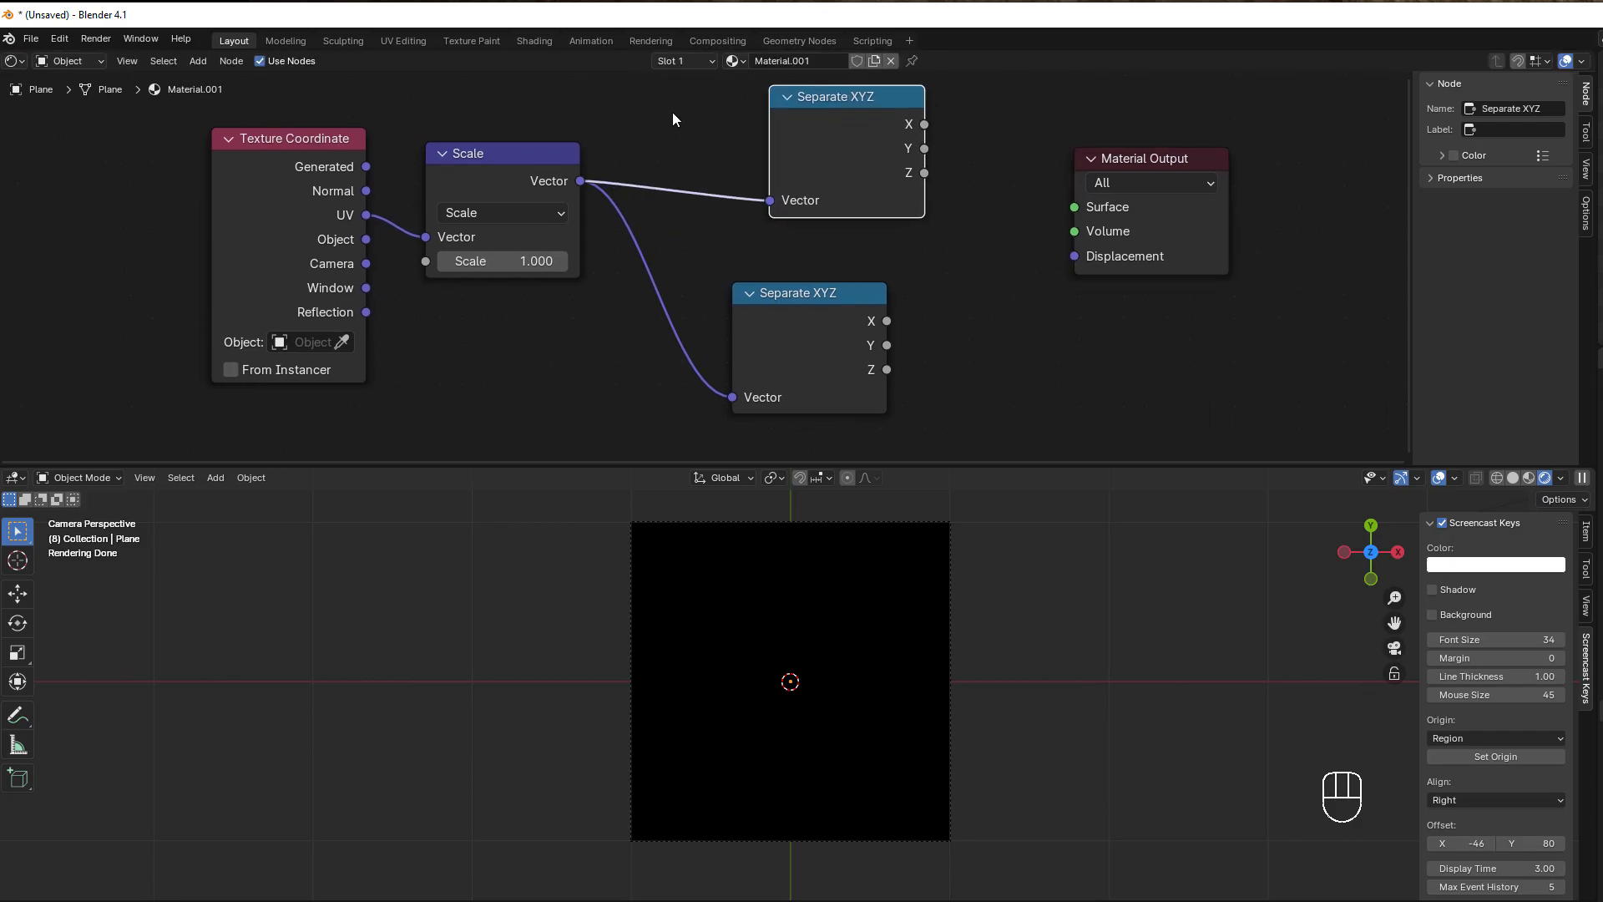
pyautogui.moveTo(681, 202)
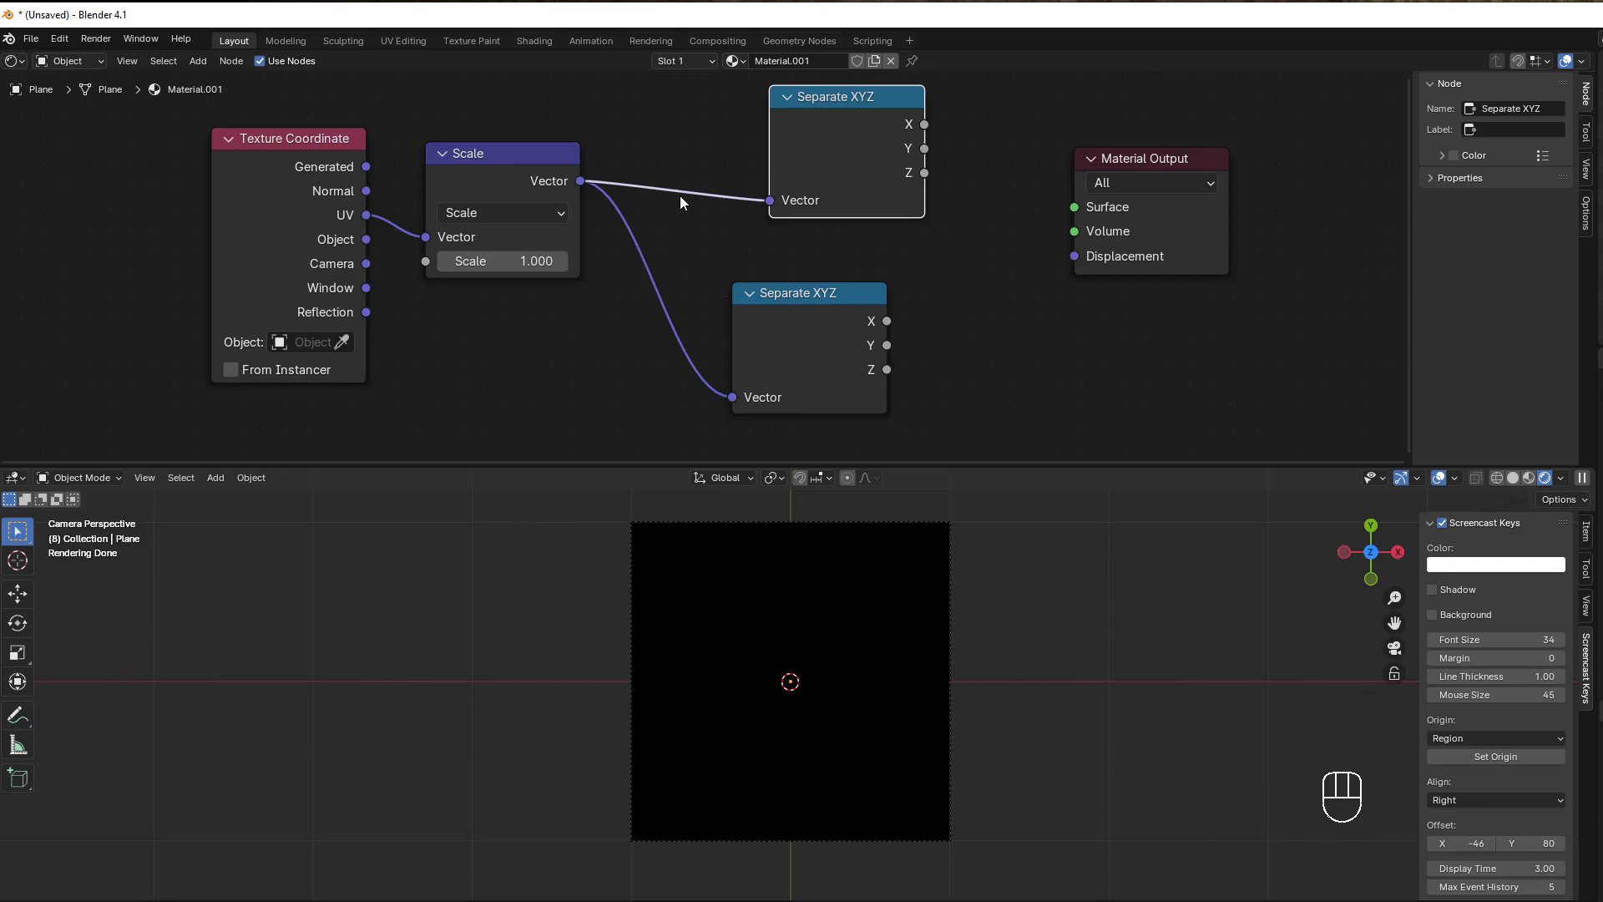
pyautogui.moveTo(759, 370)
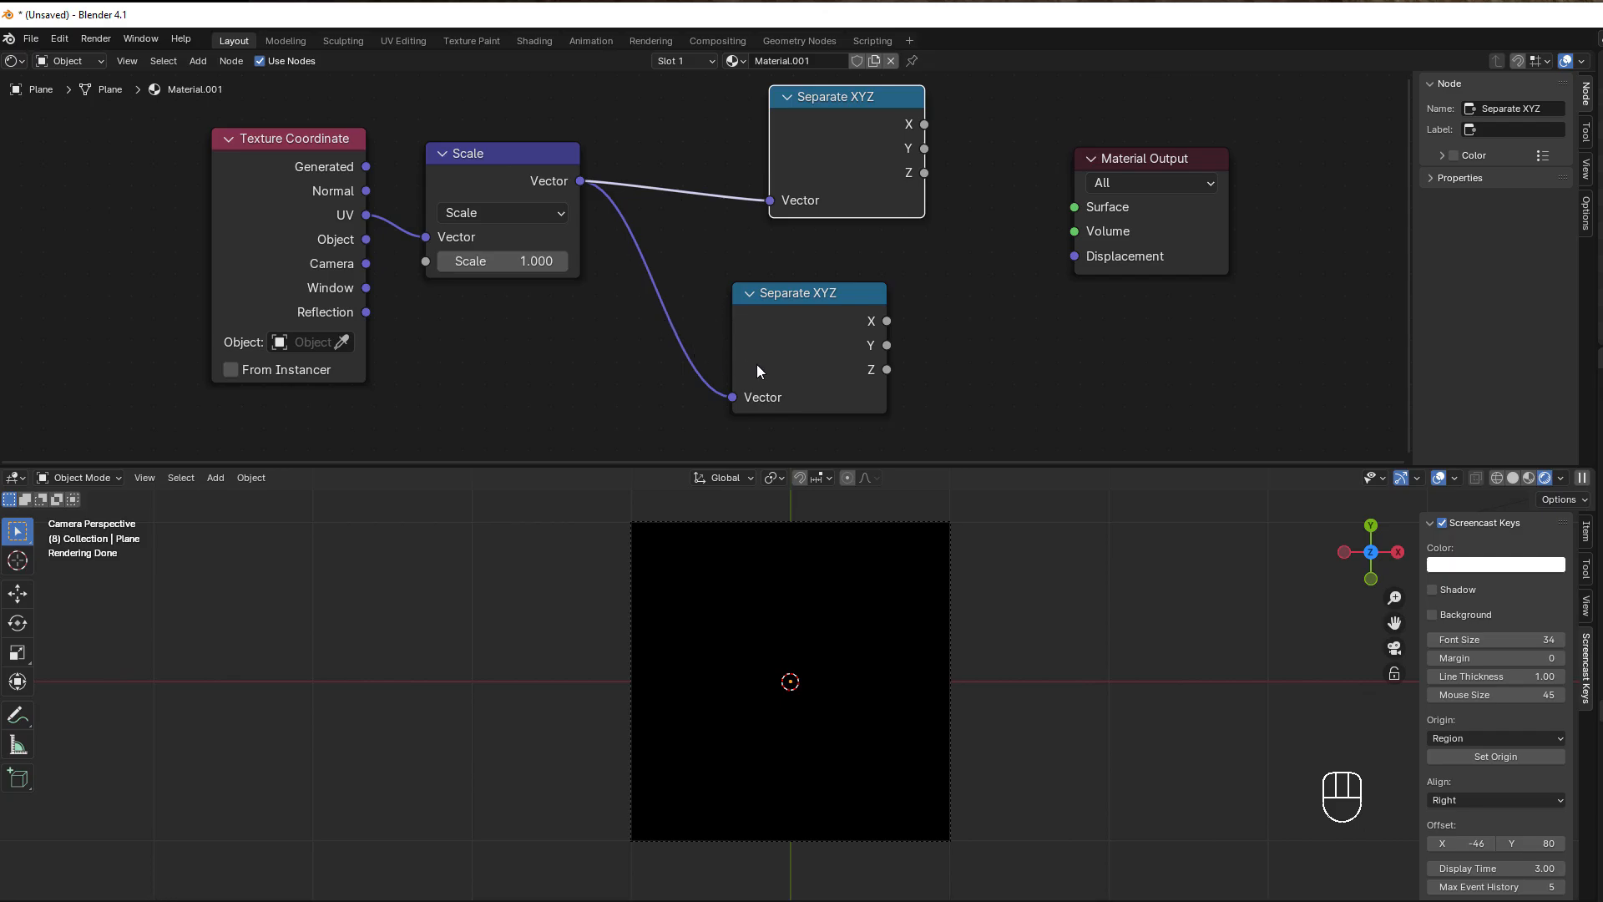
pyautogui.moveTo(809, 644)
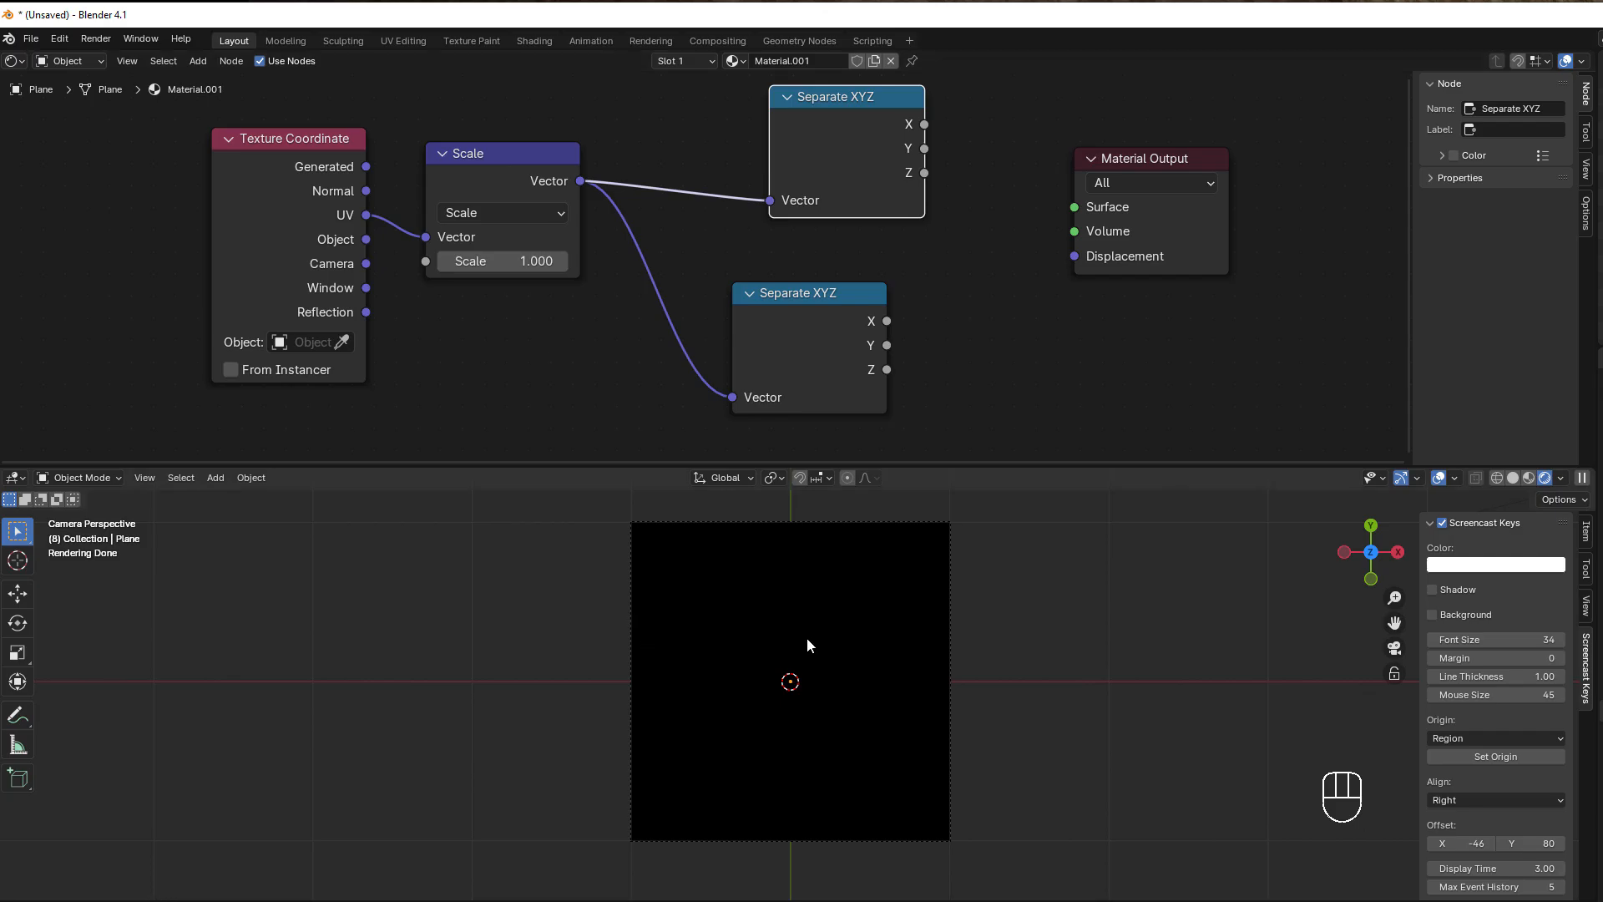
pyautogui.moveTo(904, 656)
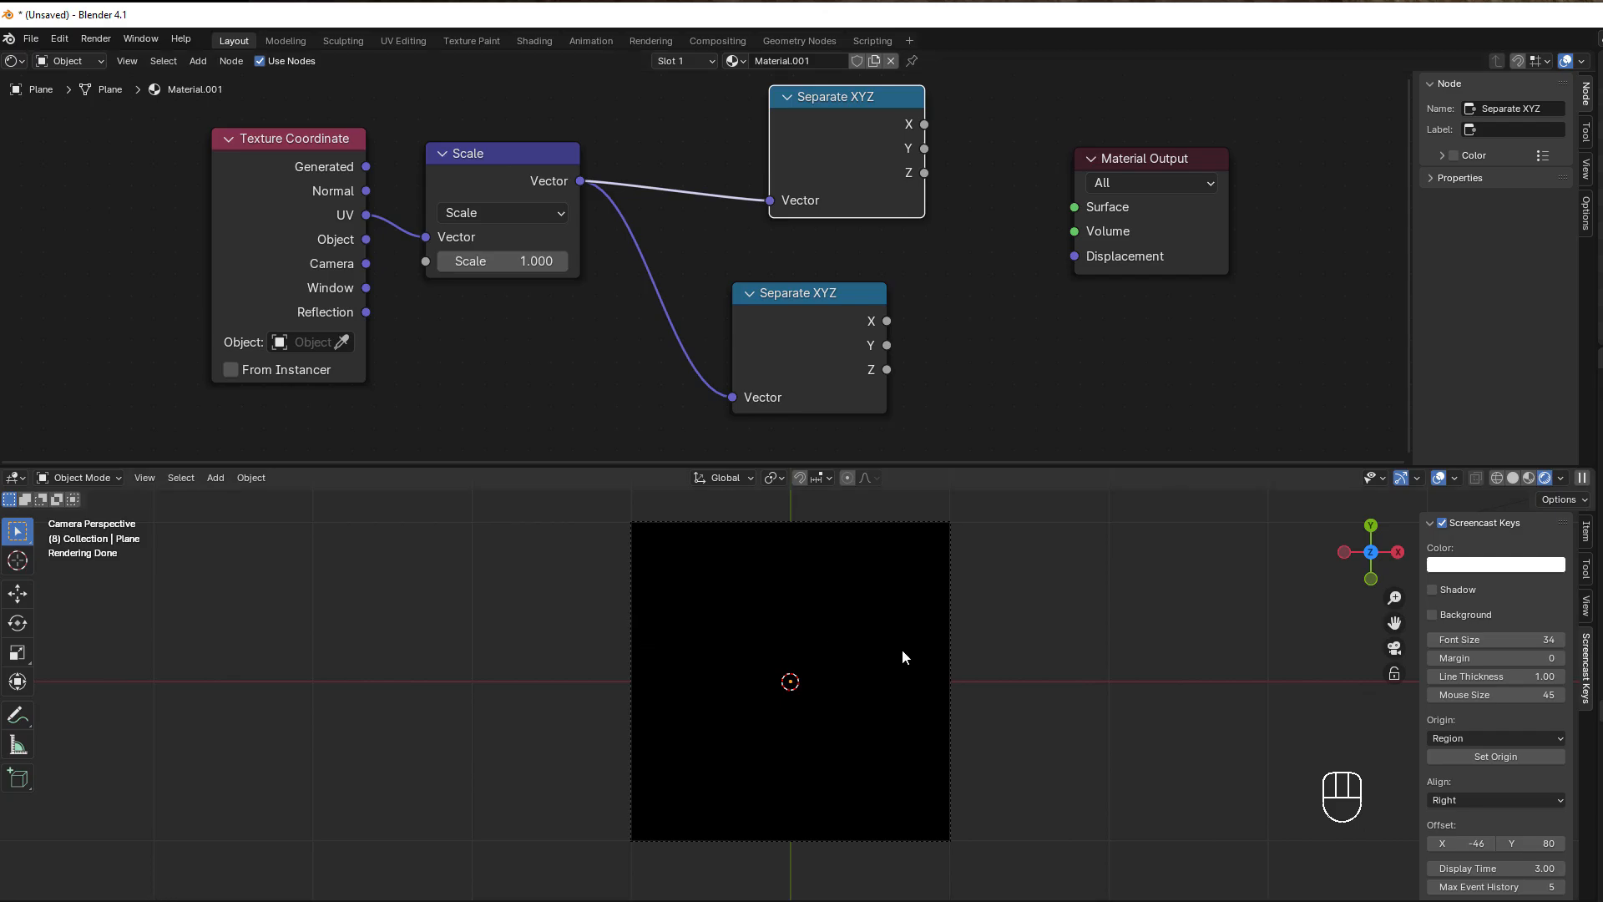
pyautogui.moveTo(972, 355)
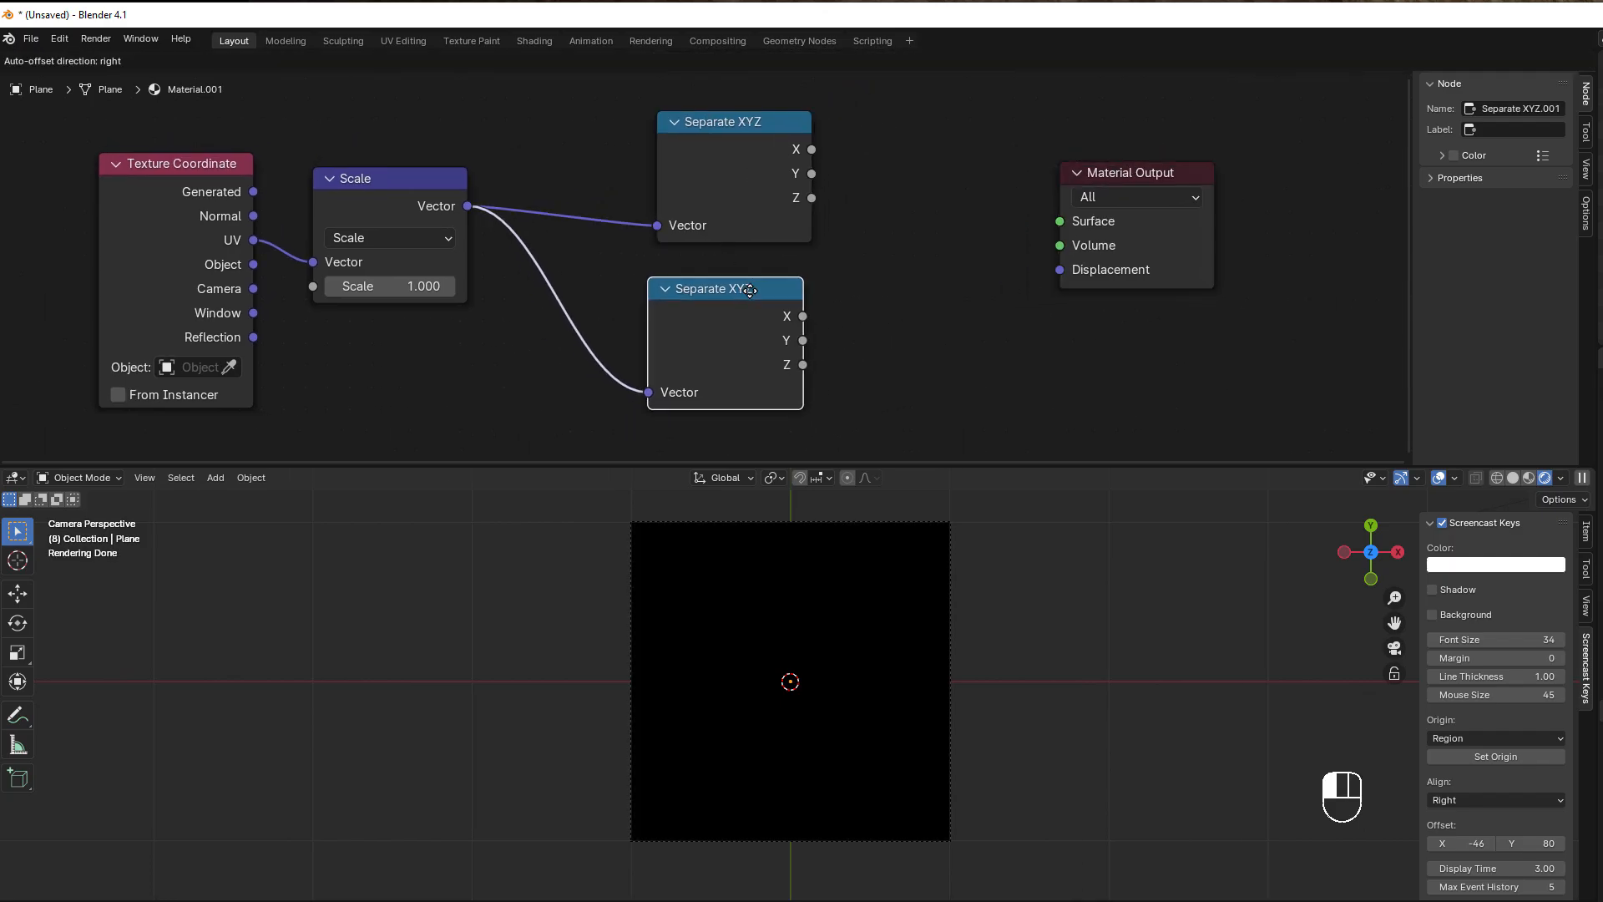
# Add a Math node set to Compare between the X and Y outputs with epsilon 0.01.
pyautogui.press('shift+a')
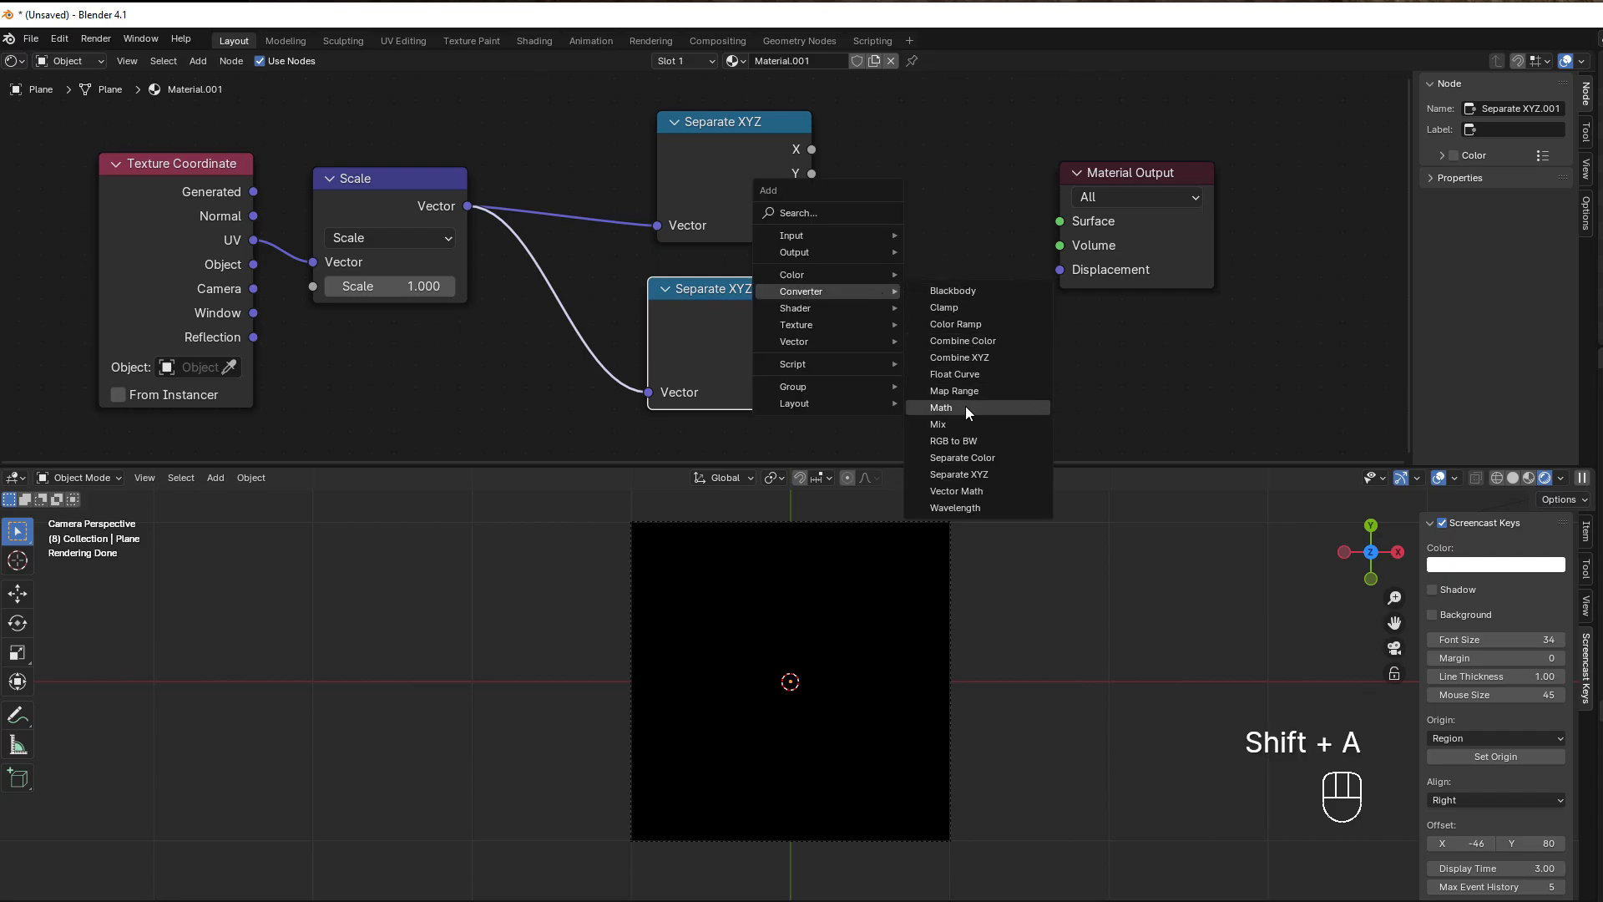
pyautogui.click(941, 407)
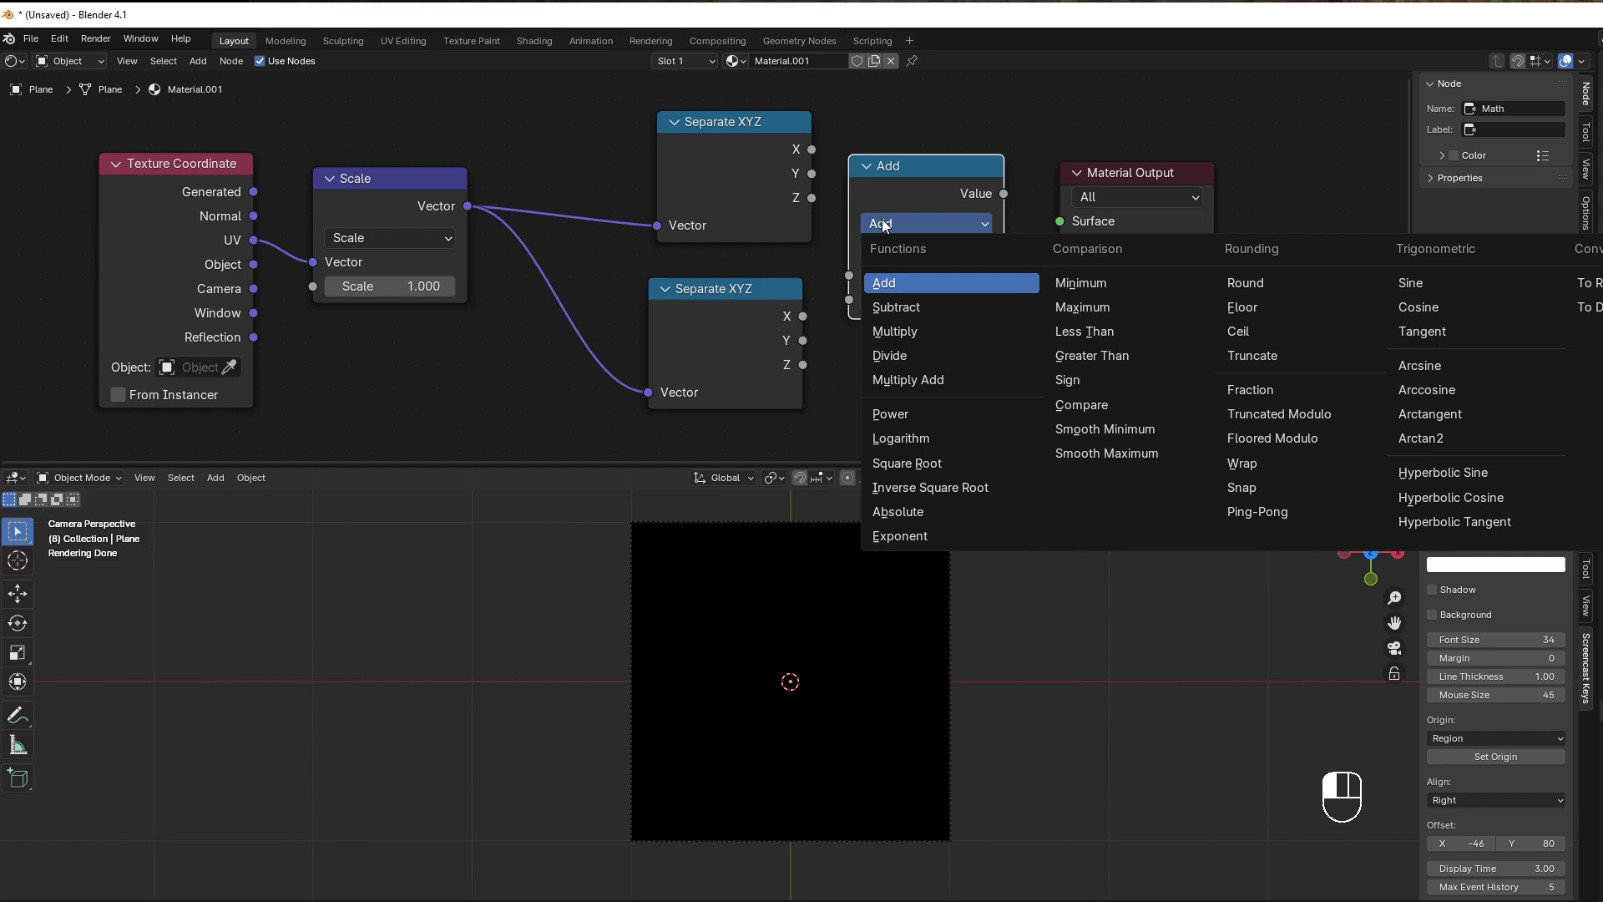
pyautogui.click(1080, 405)
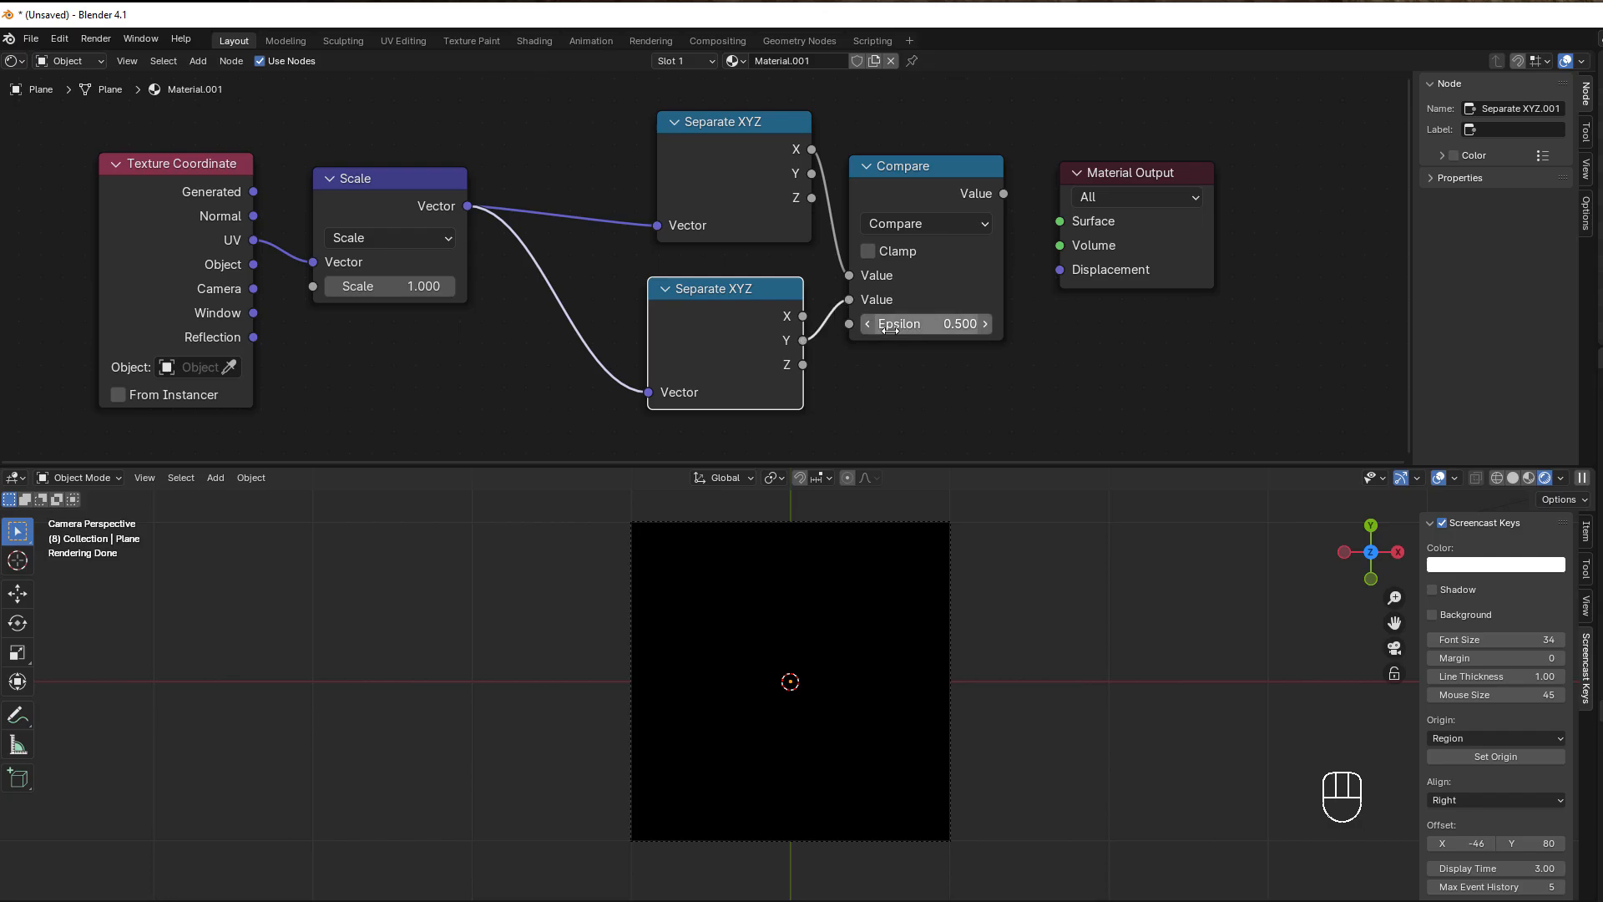
pyautogui.click(924, 324)
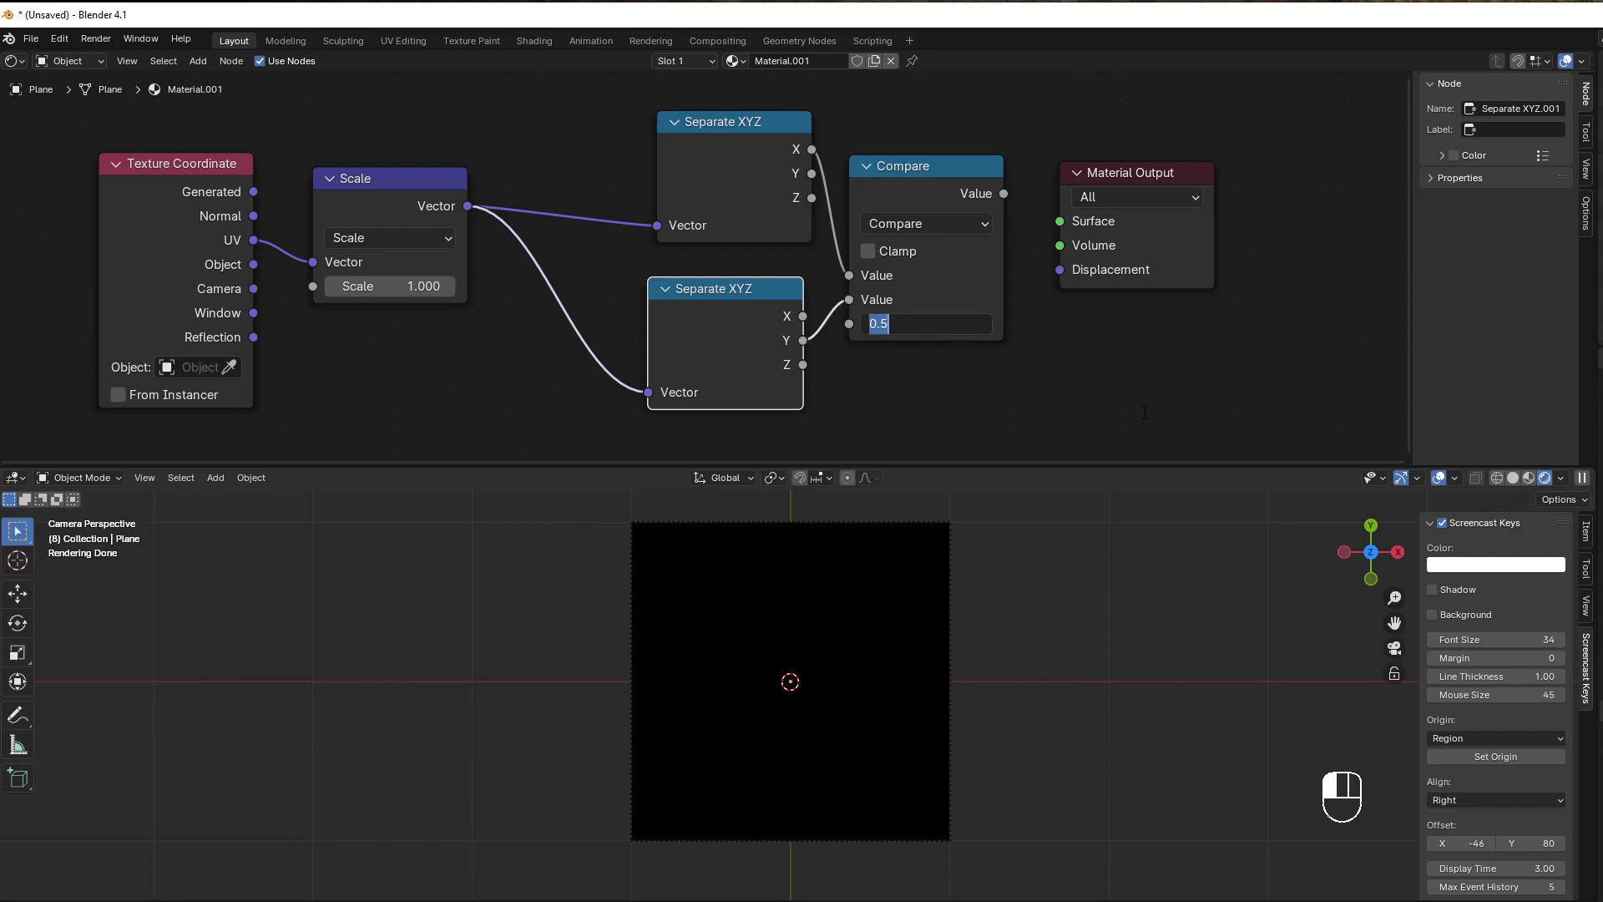
pyautogui.write('0.01')
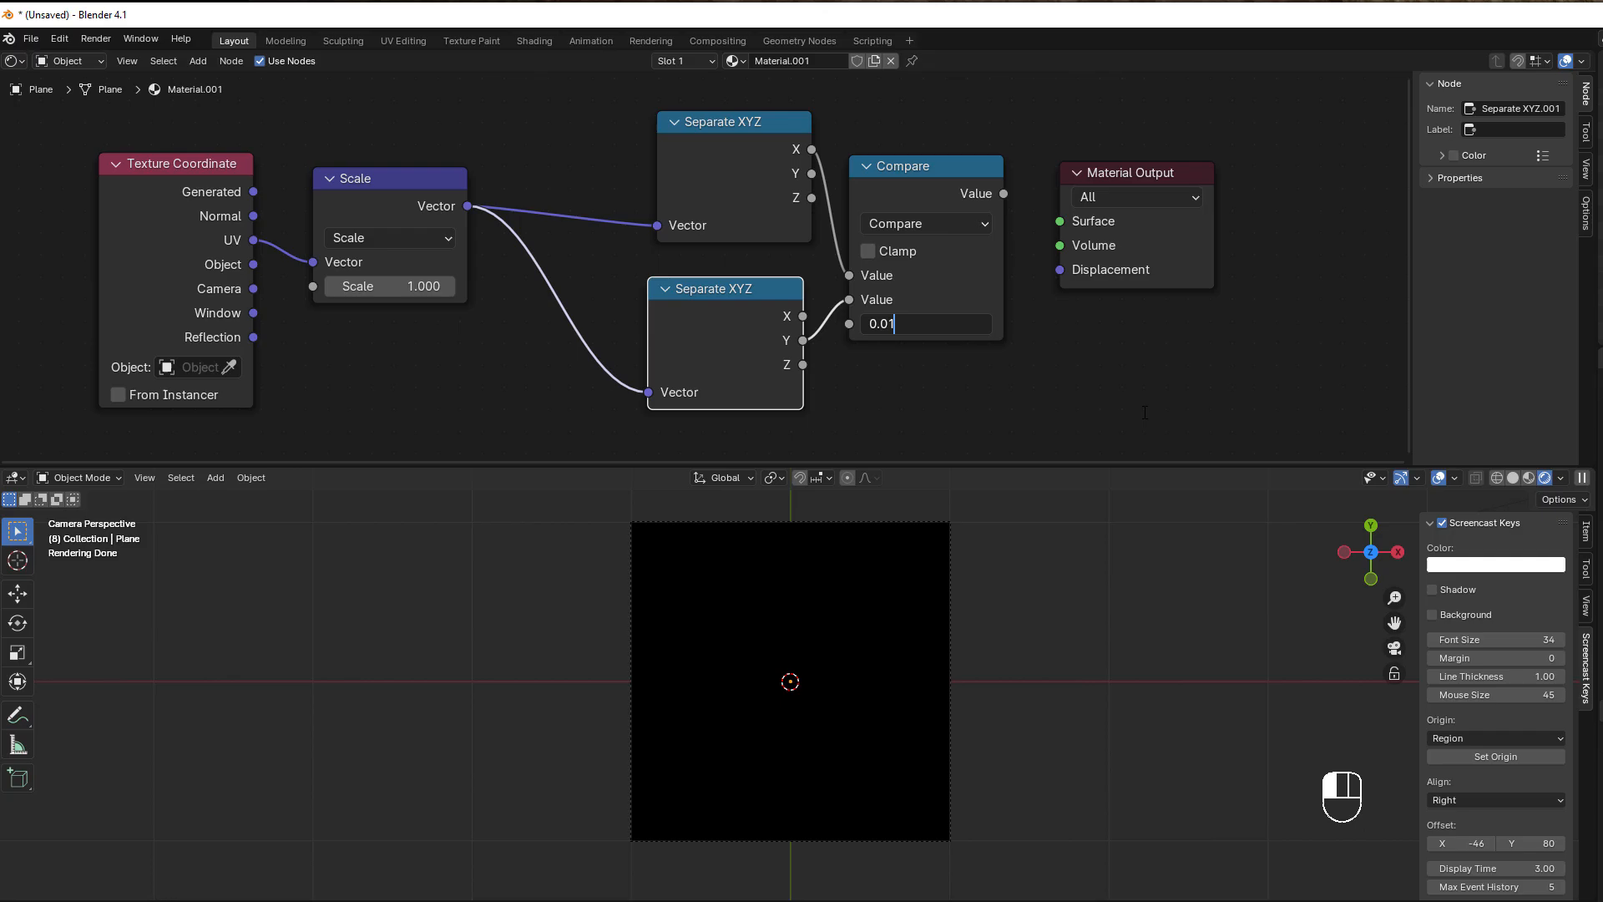
pyautogui.press('Return')
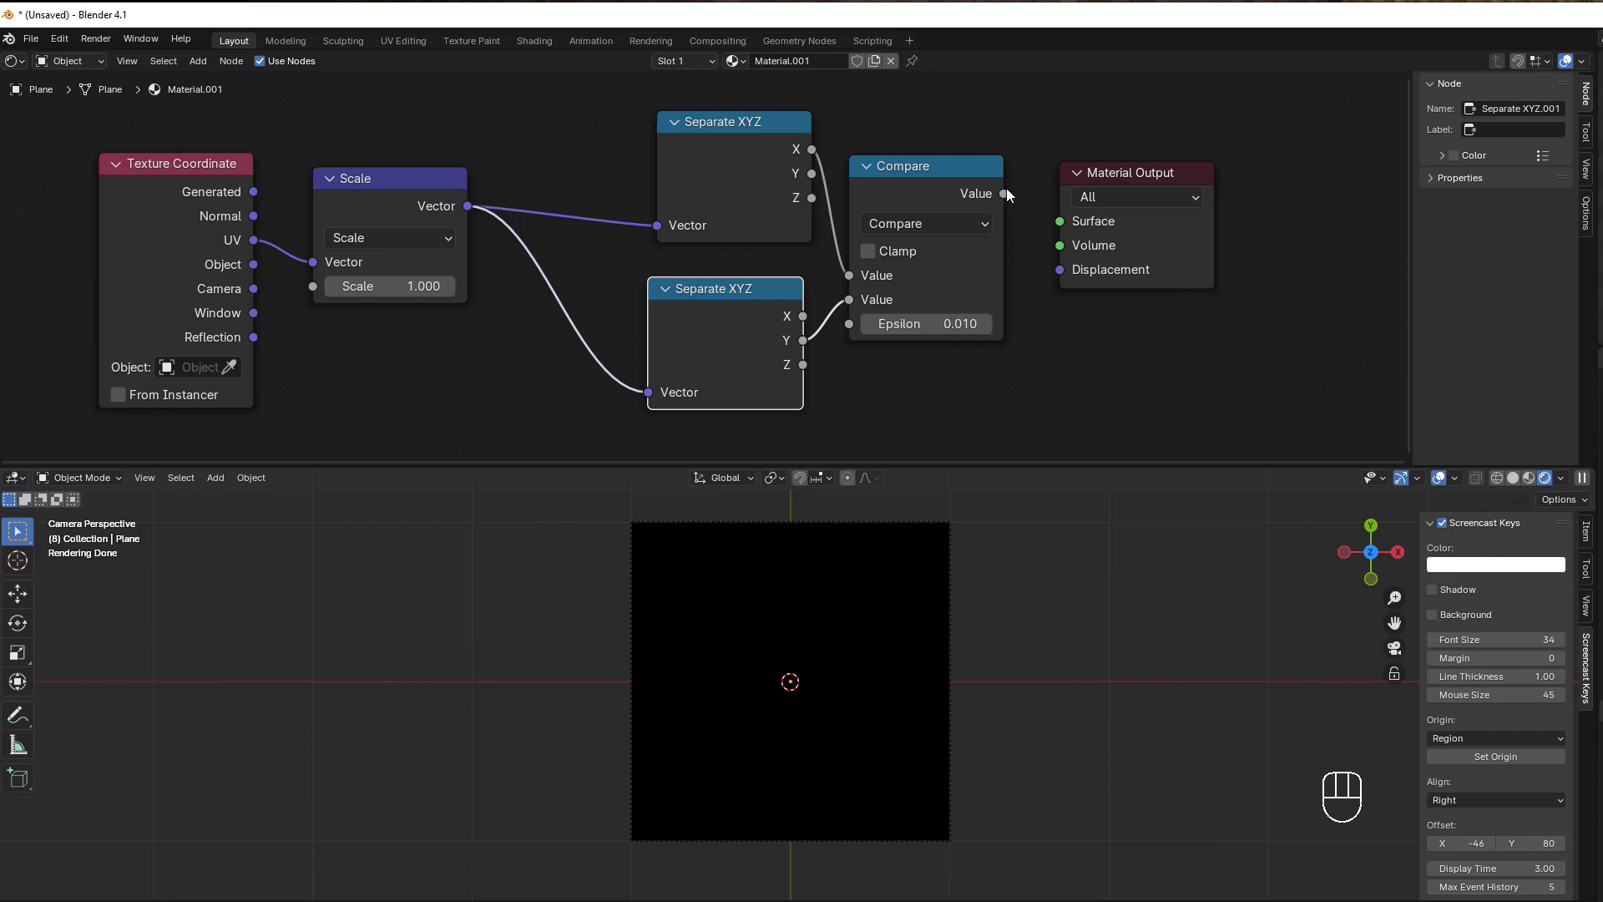
# Connect the Compare output to the Material Output surface to draw the diagonal line.
pyautogui.moveTo(1002, 192); pyautogui.dragTo(1059, 220)
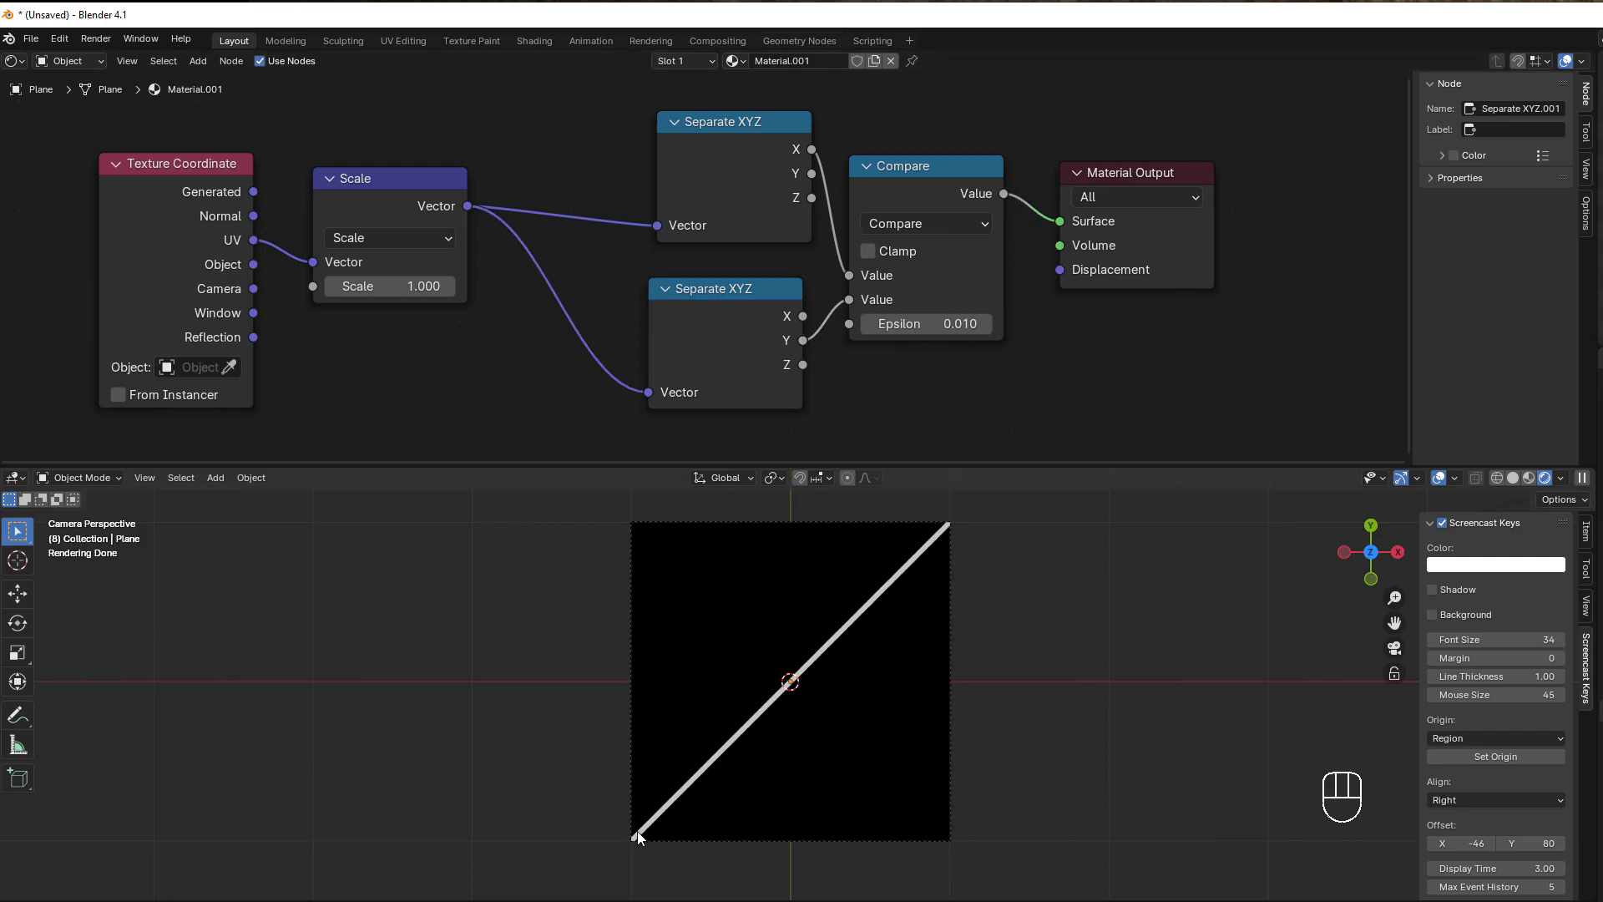
pyautogui.moveTo(673, 808)
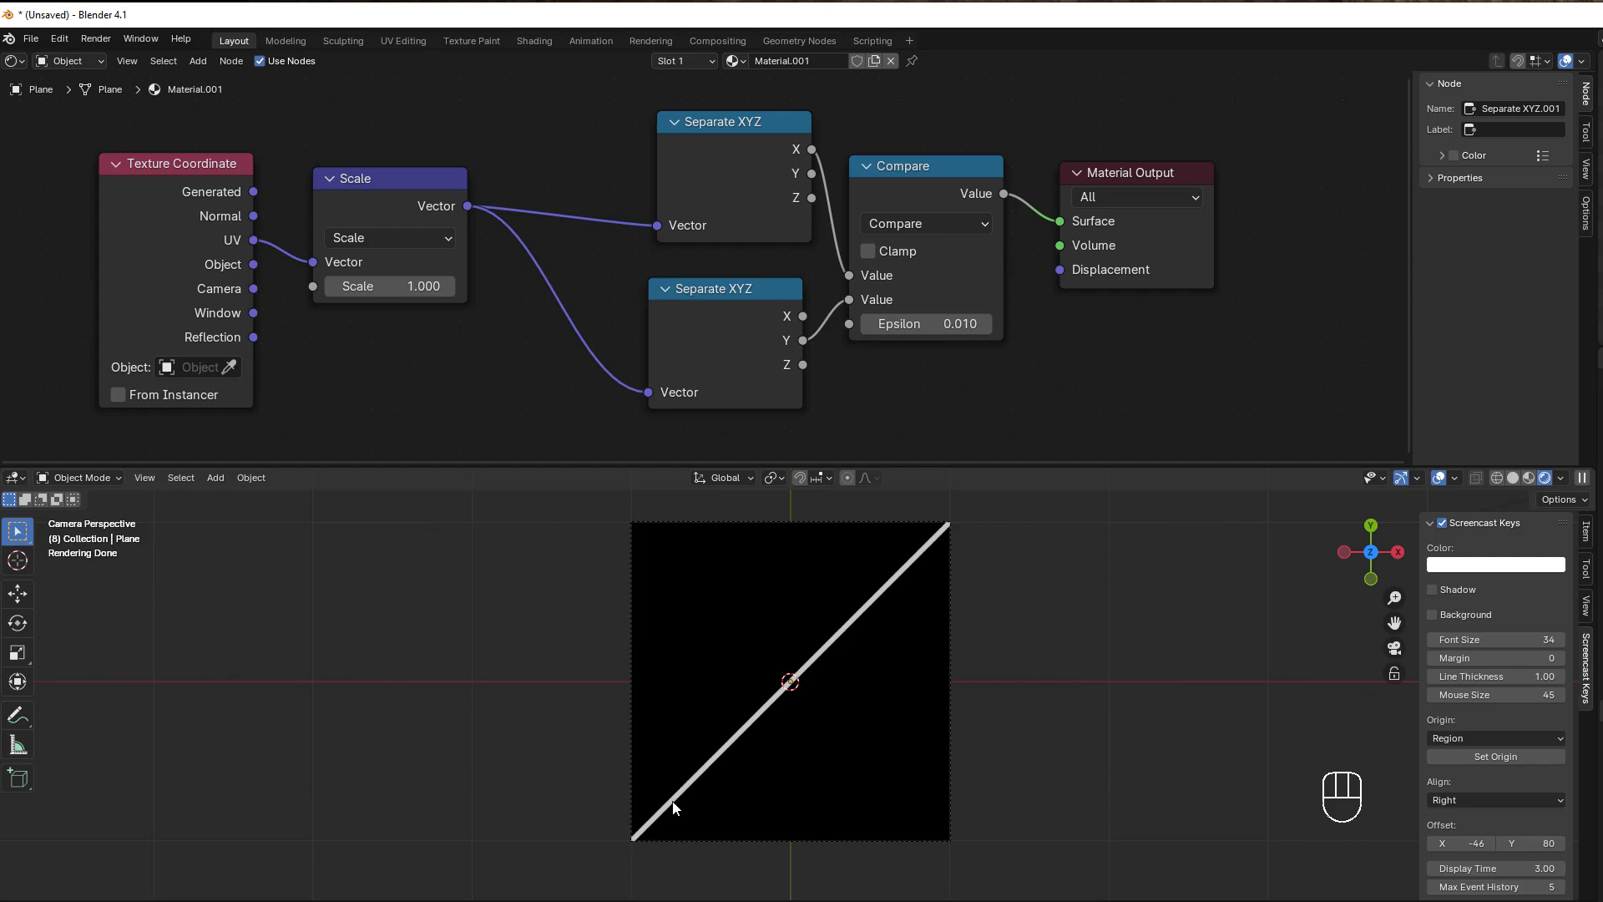
pyautogui.moveTo(942, 531)
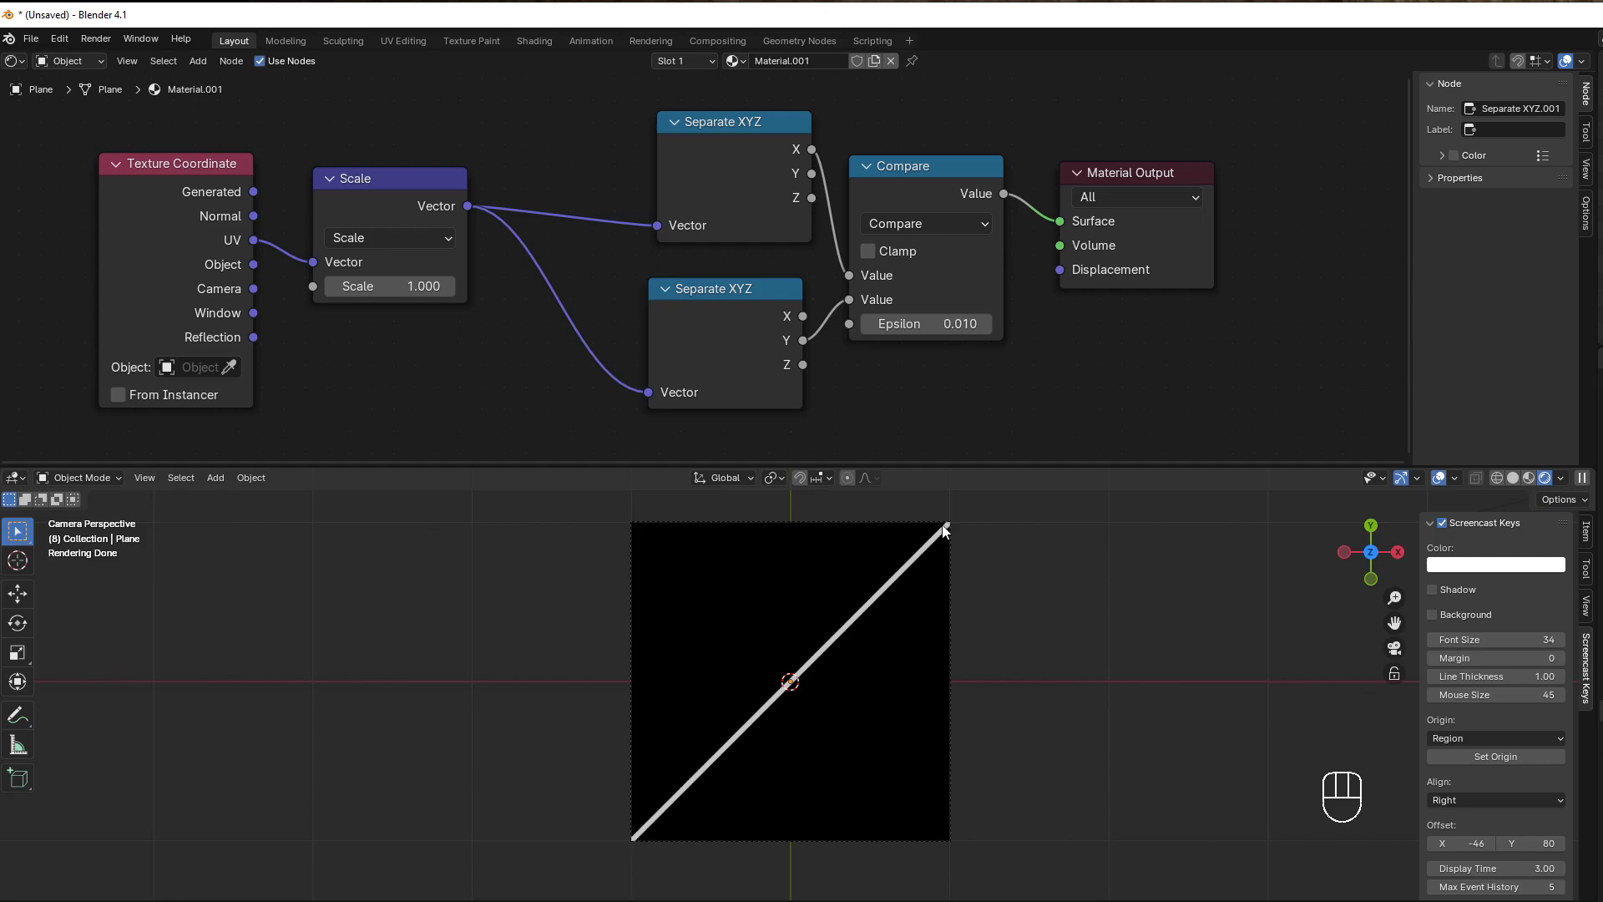
pyautogui.moveTo(832, 603)
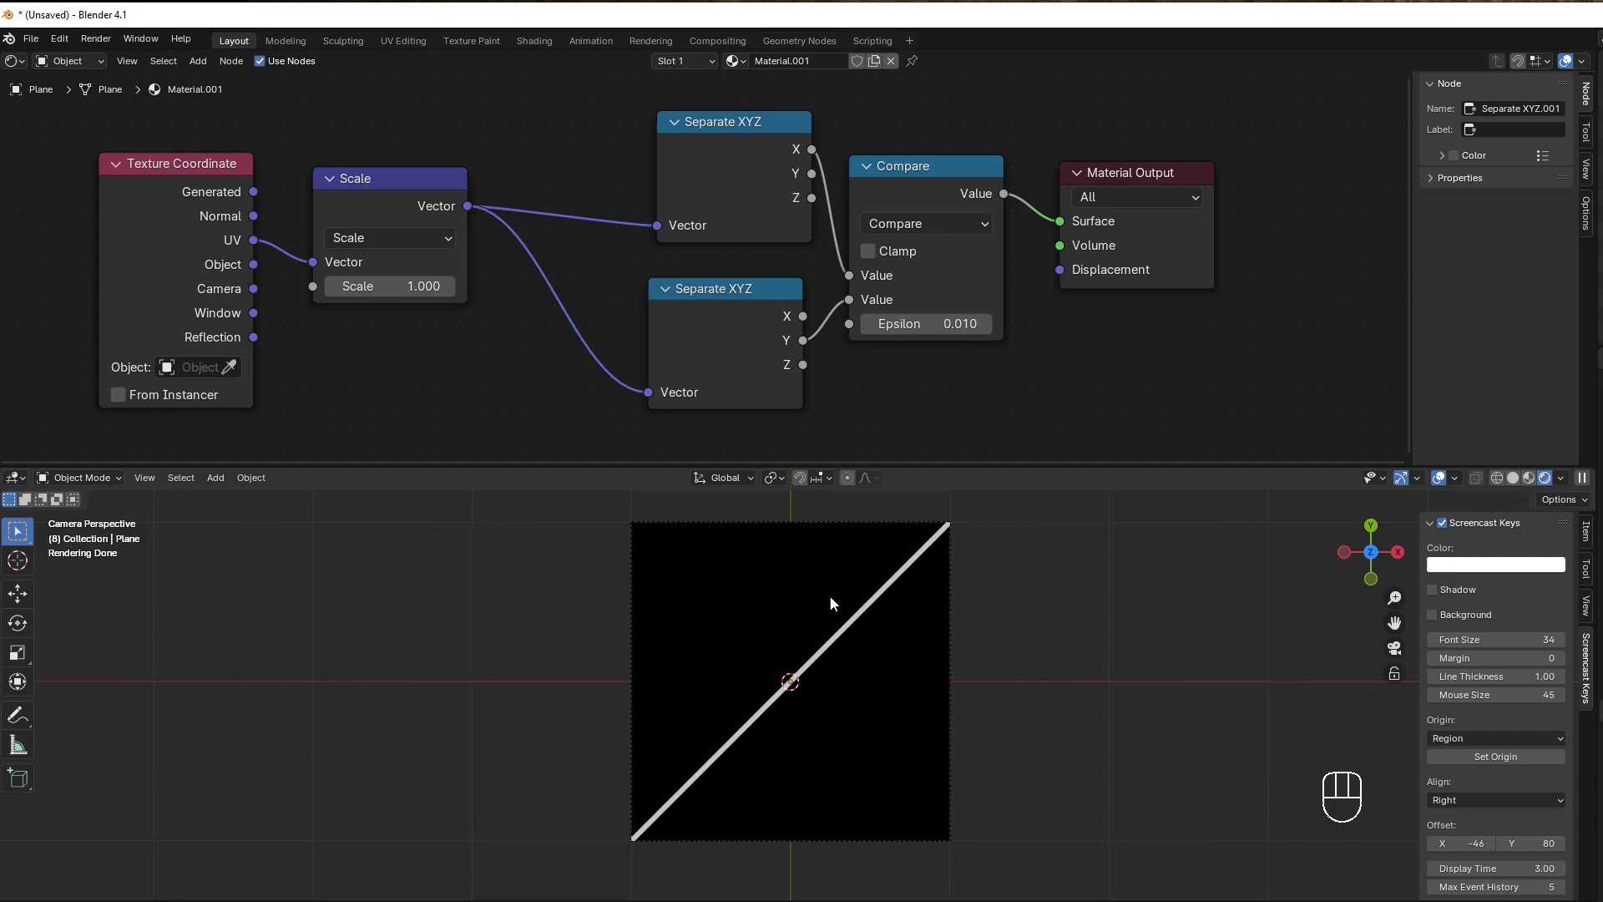
pyautogui.moveTo(635, 848)
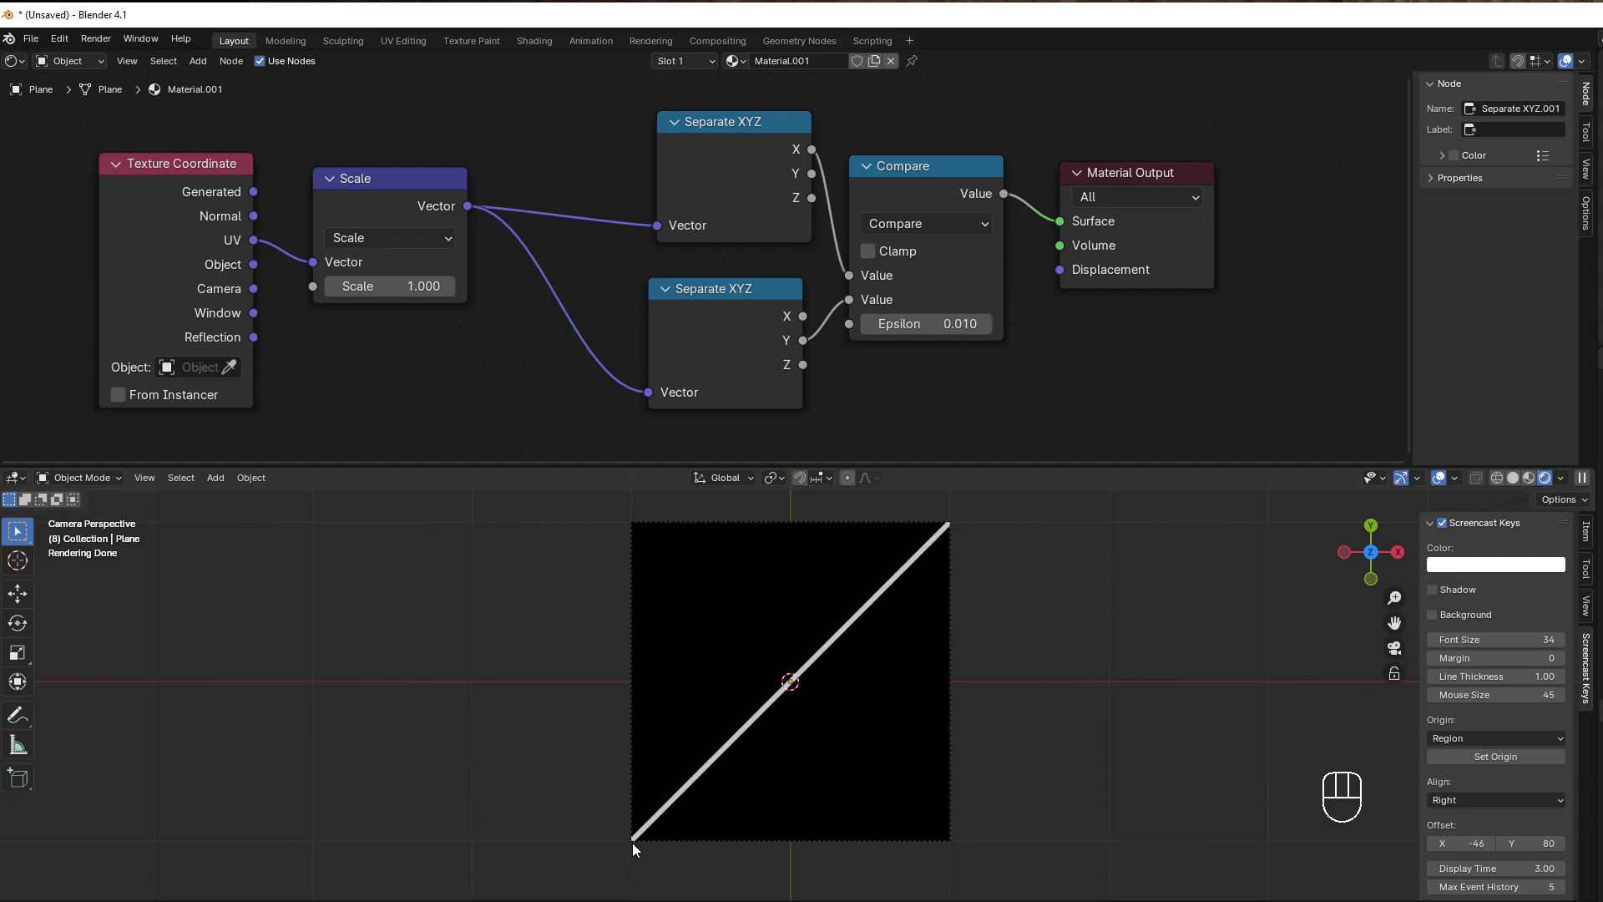
pyautogui.moveTo(954, 531)
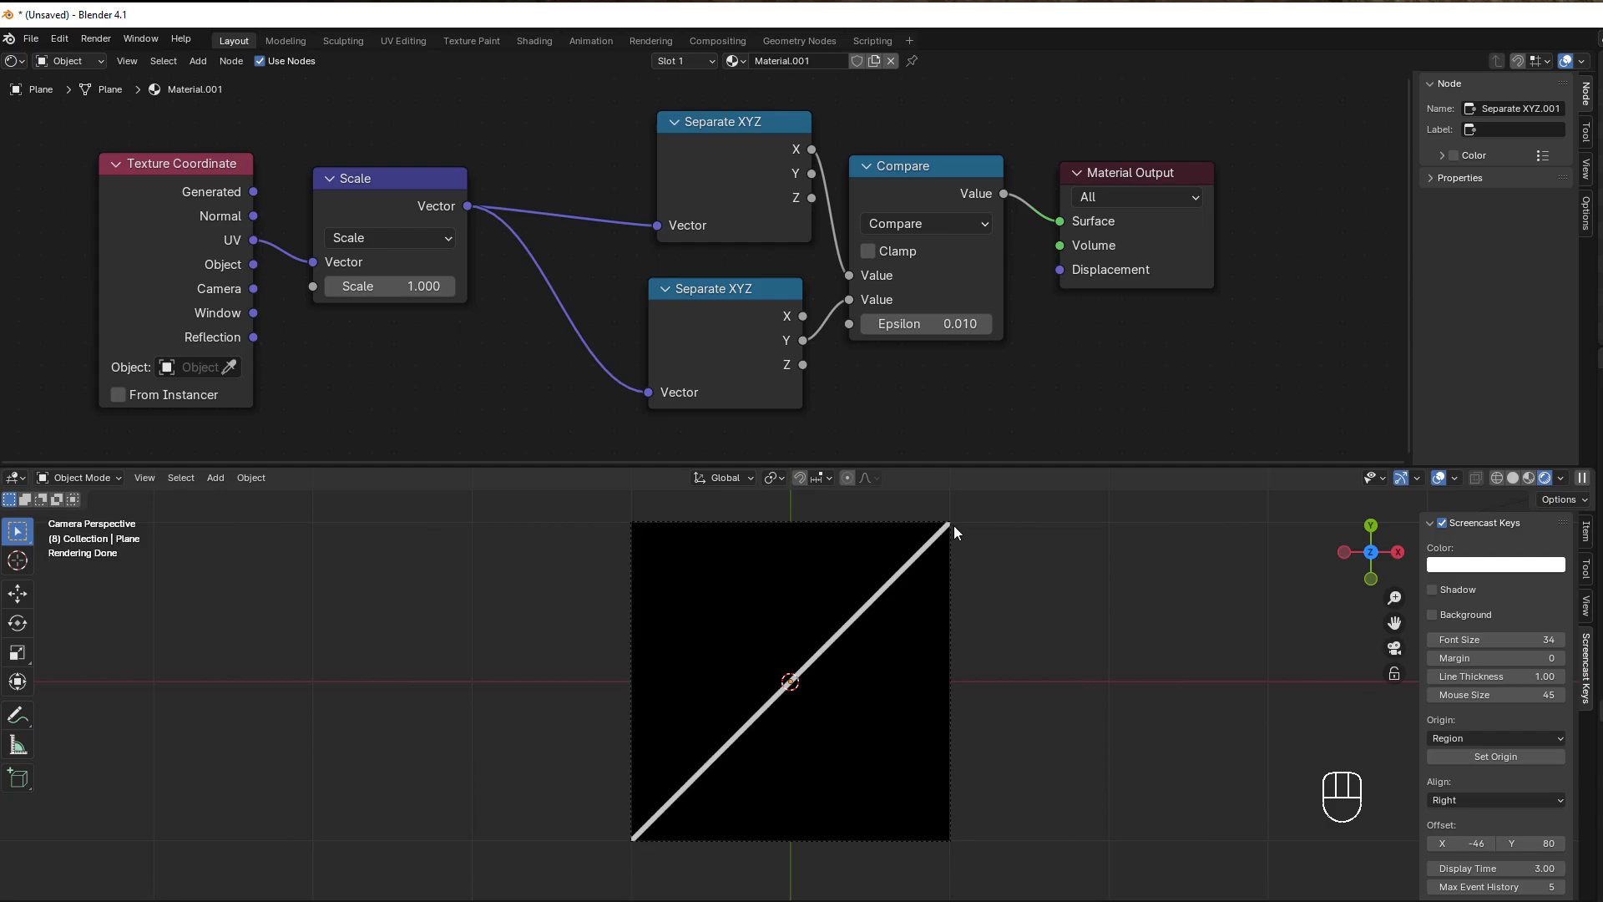
pyautogui.moveTo(949, 531)
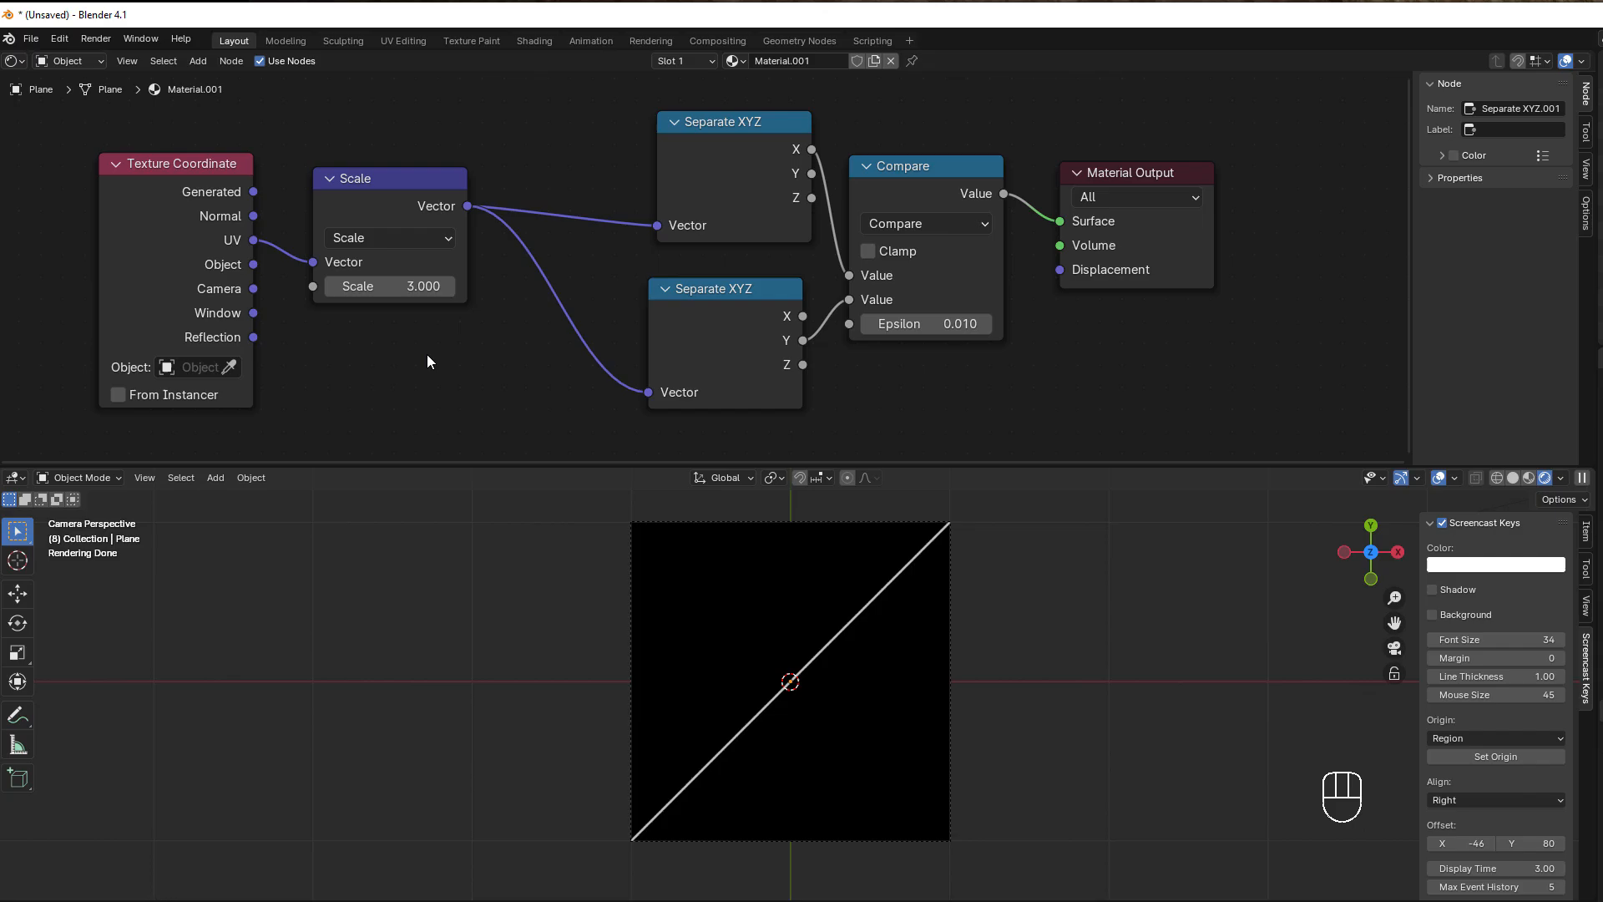
pyautogui.moveTo(613, 403)
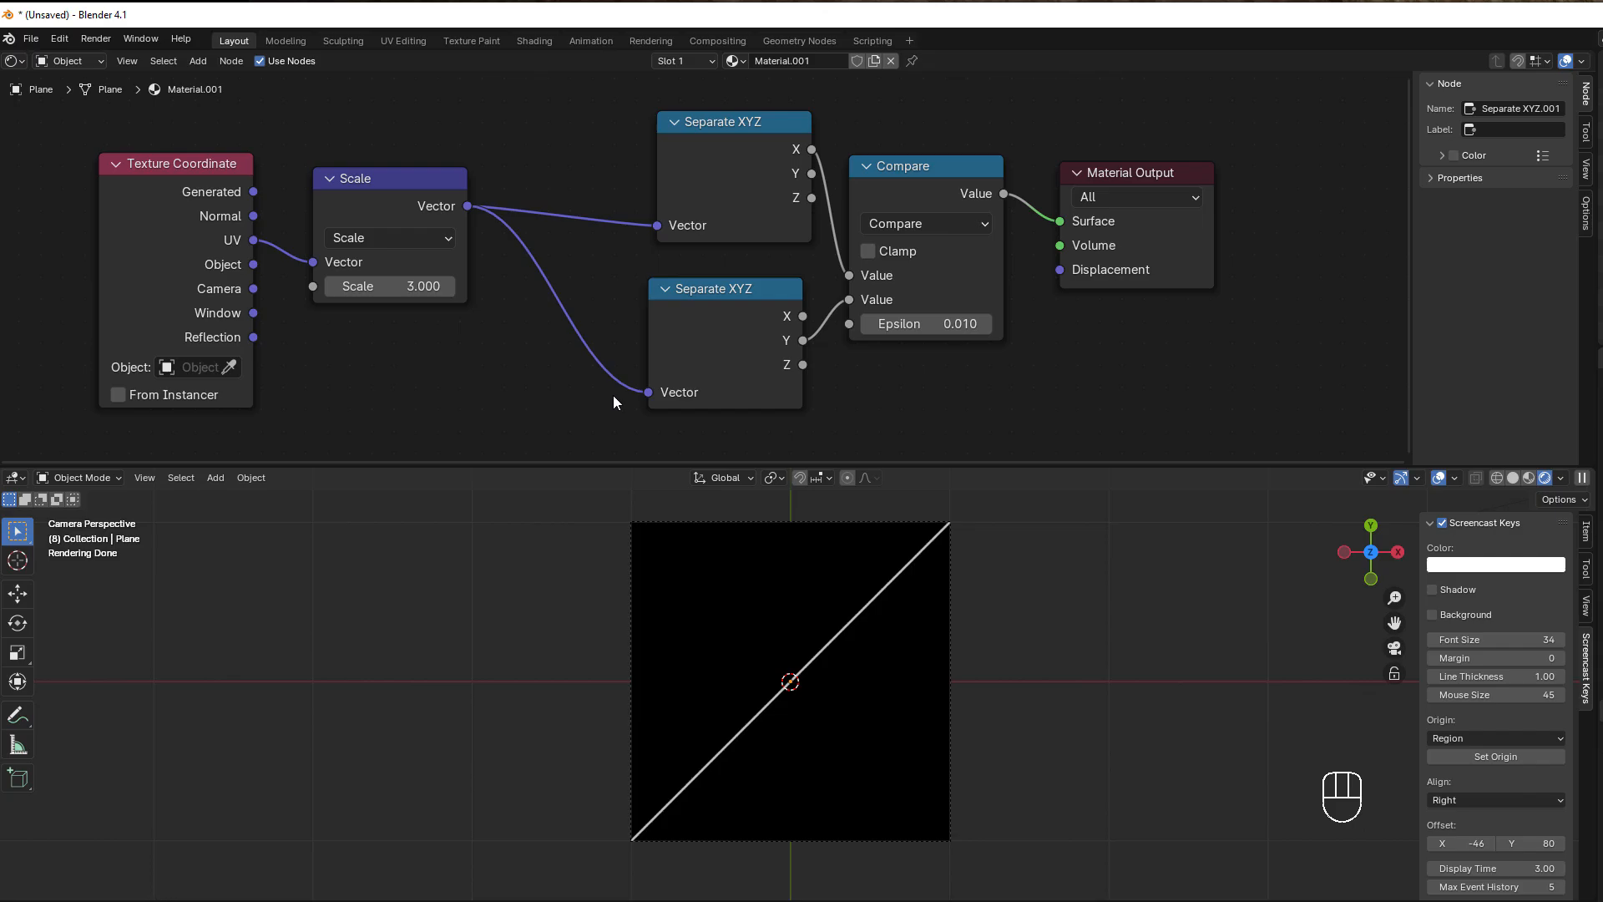
pyautogui.moveTo(644, 404)
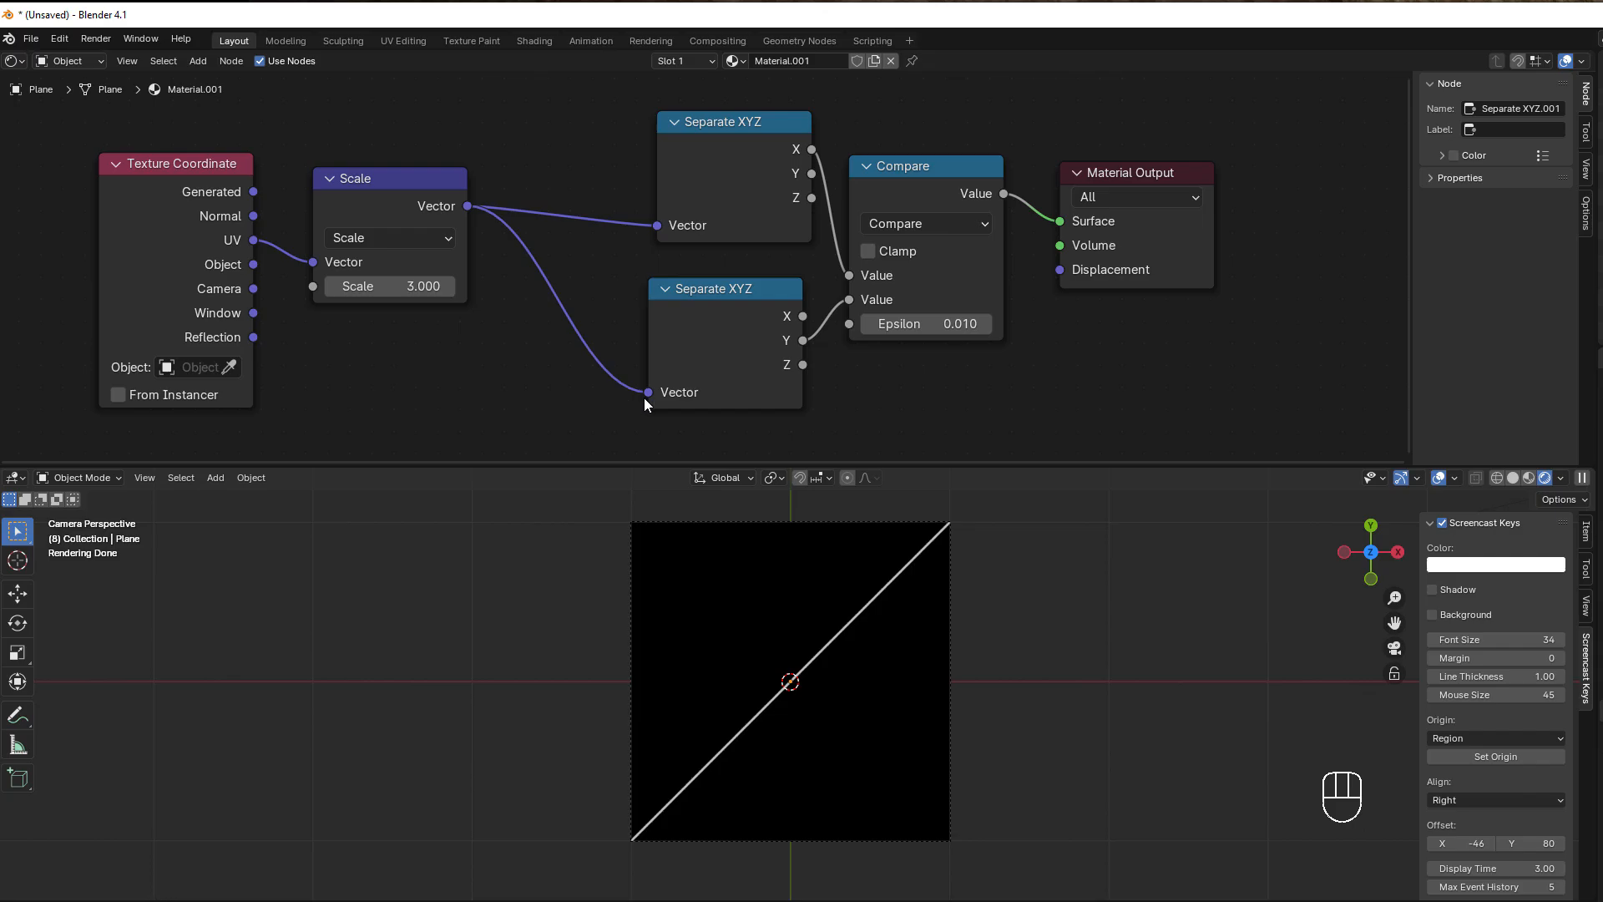
pyautogui.moveTo(631, 848)
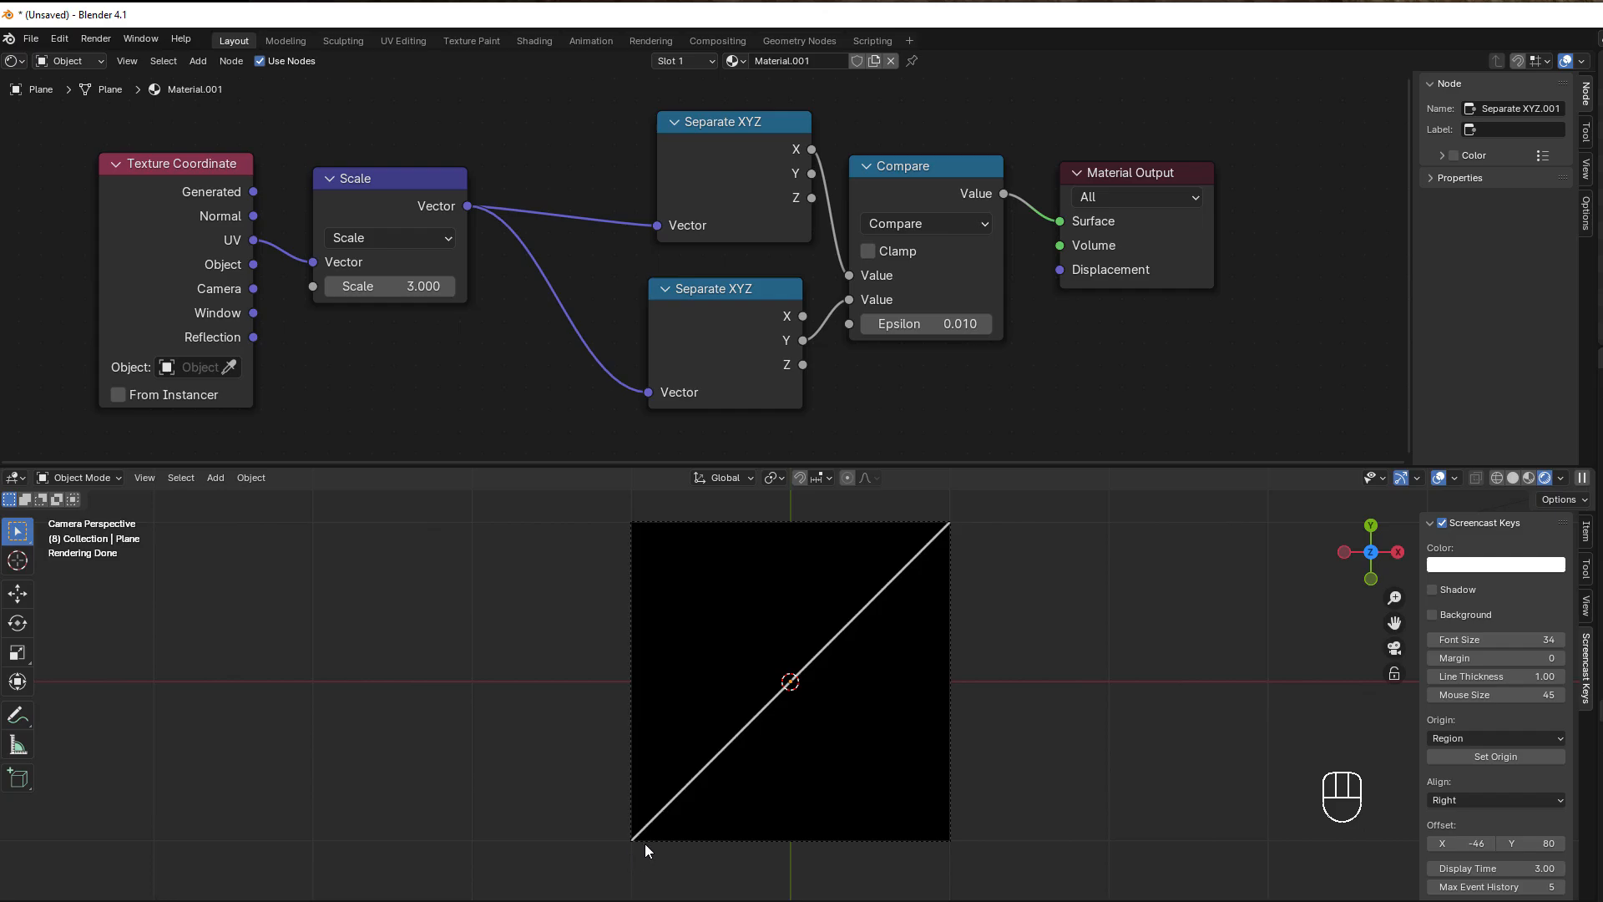
pyautogui.moveTo(809, 790)
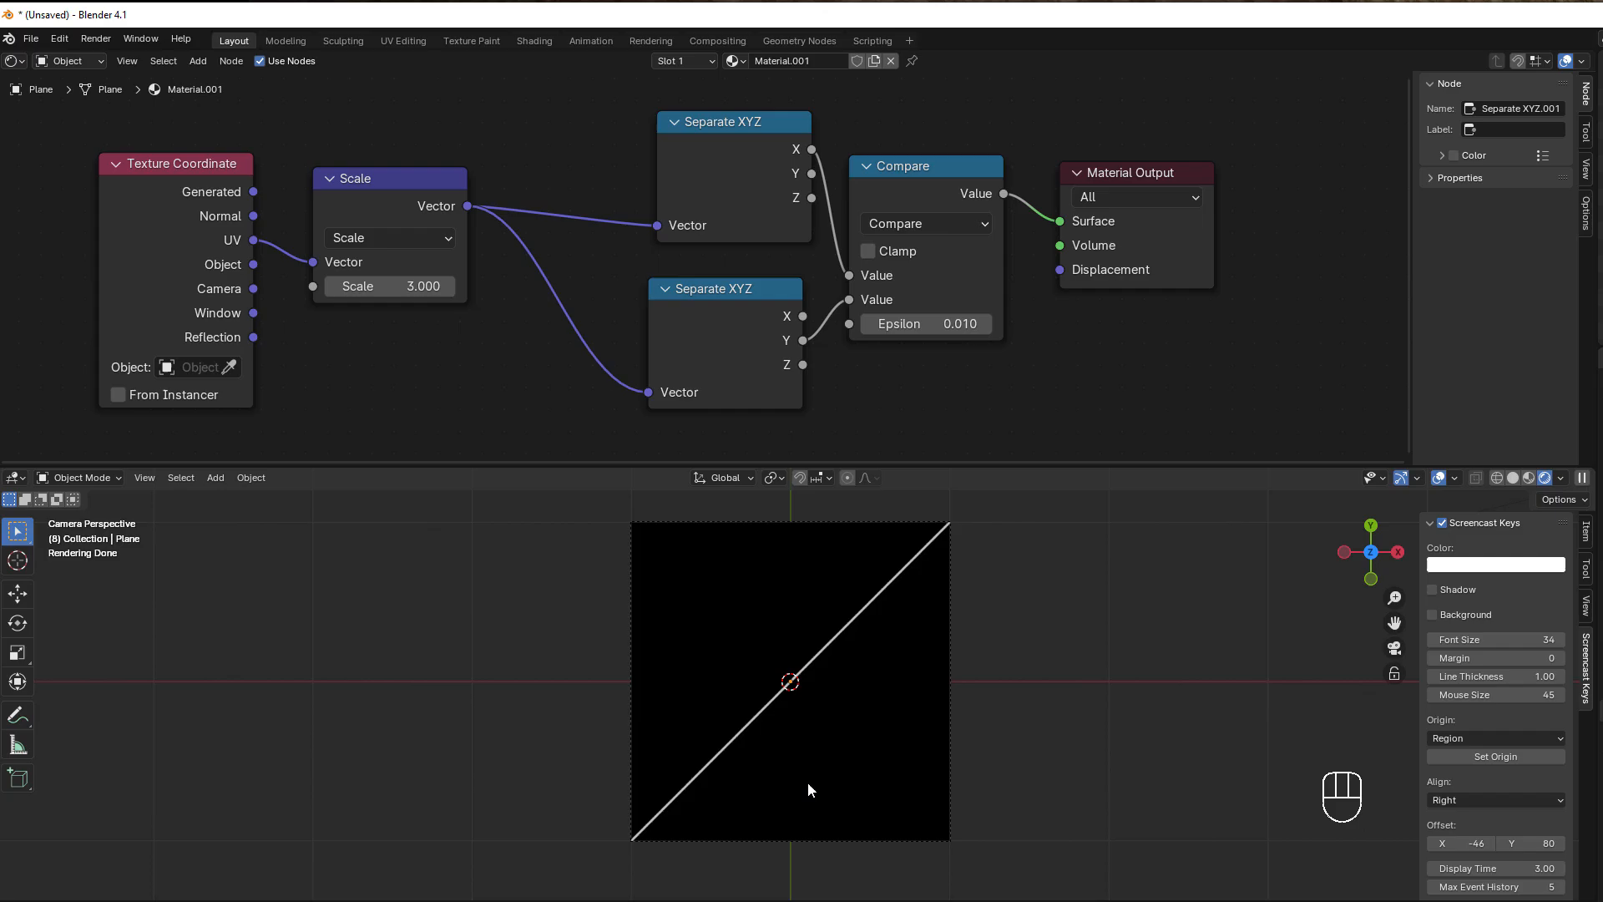
pyautogui.moveTo(721, 775)
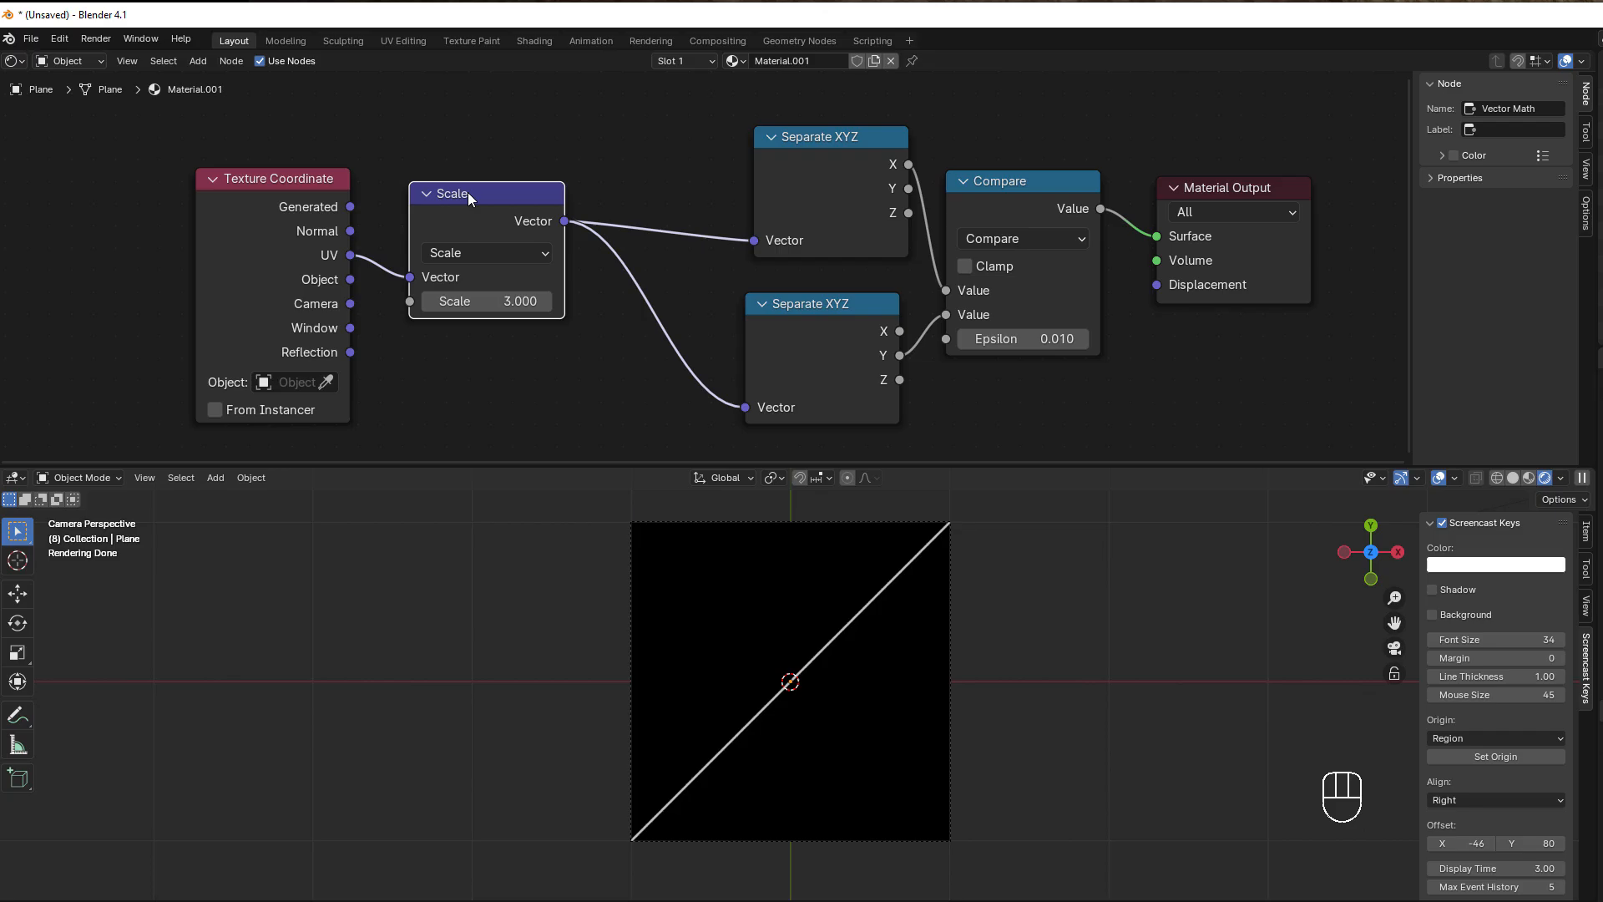
# Duplicate the Scale node and change the copy's operation to Fraction.
pyautogui.press('shift+d')
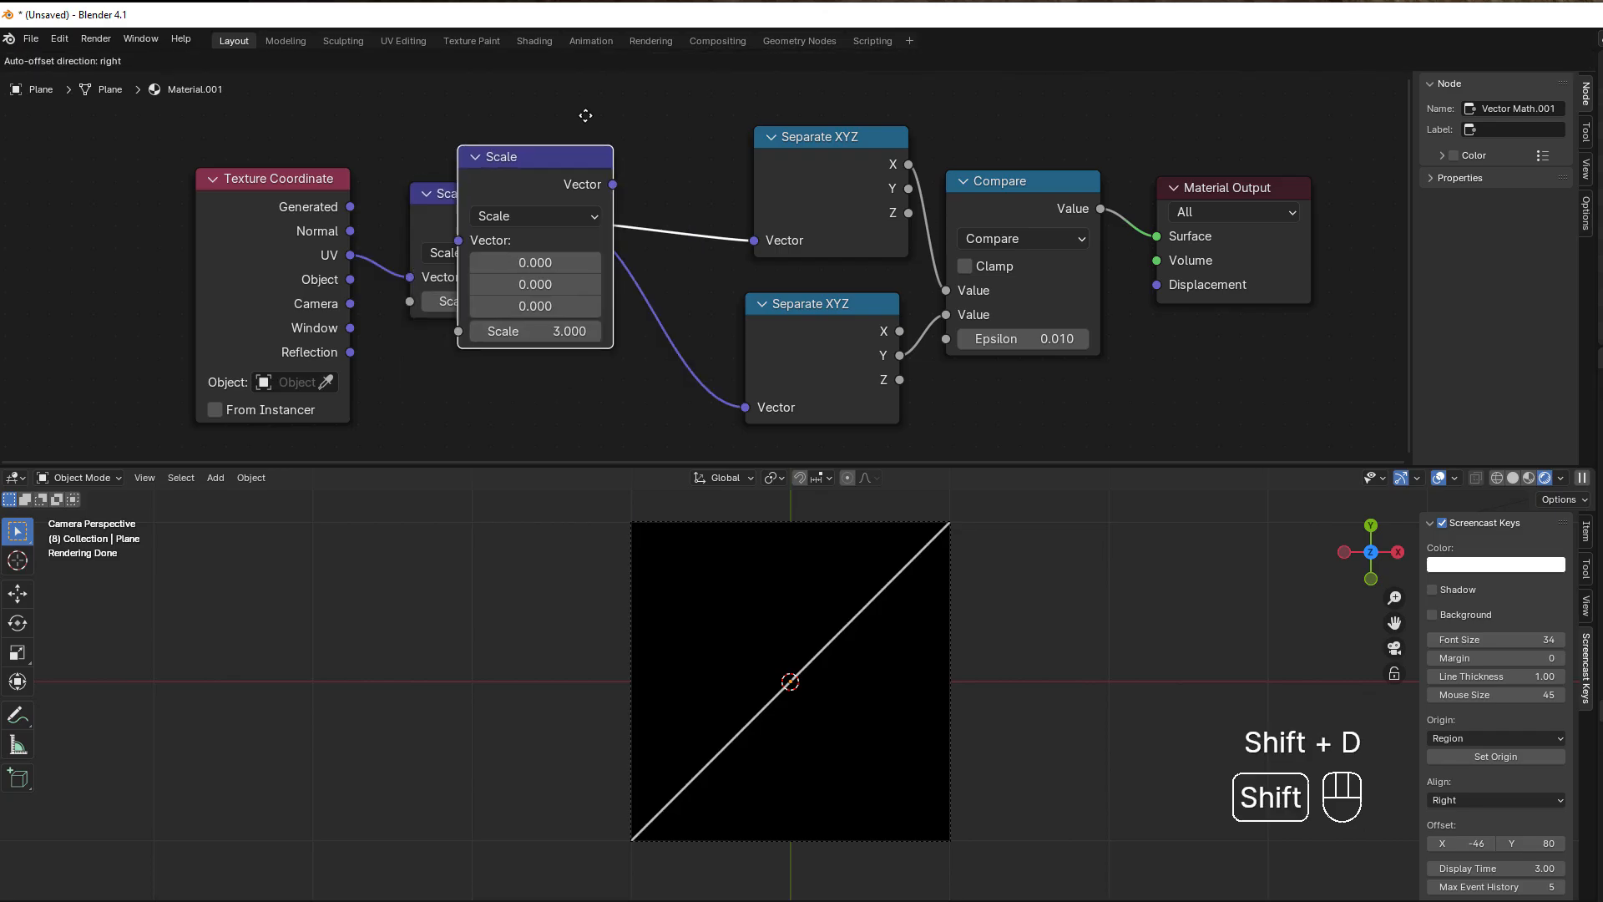
pyautogui.click(728, 229)
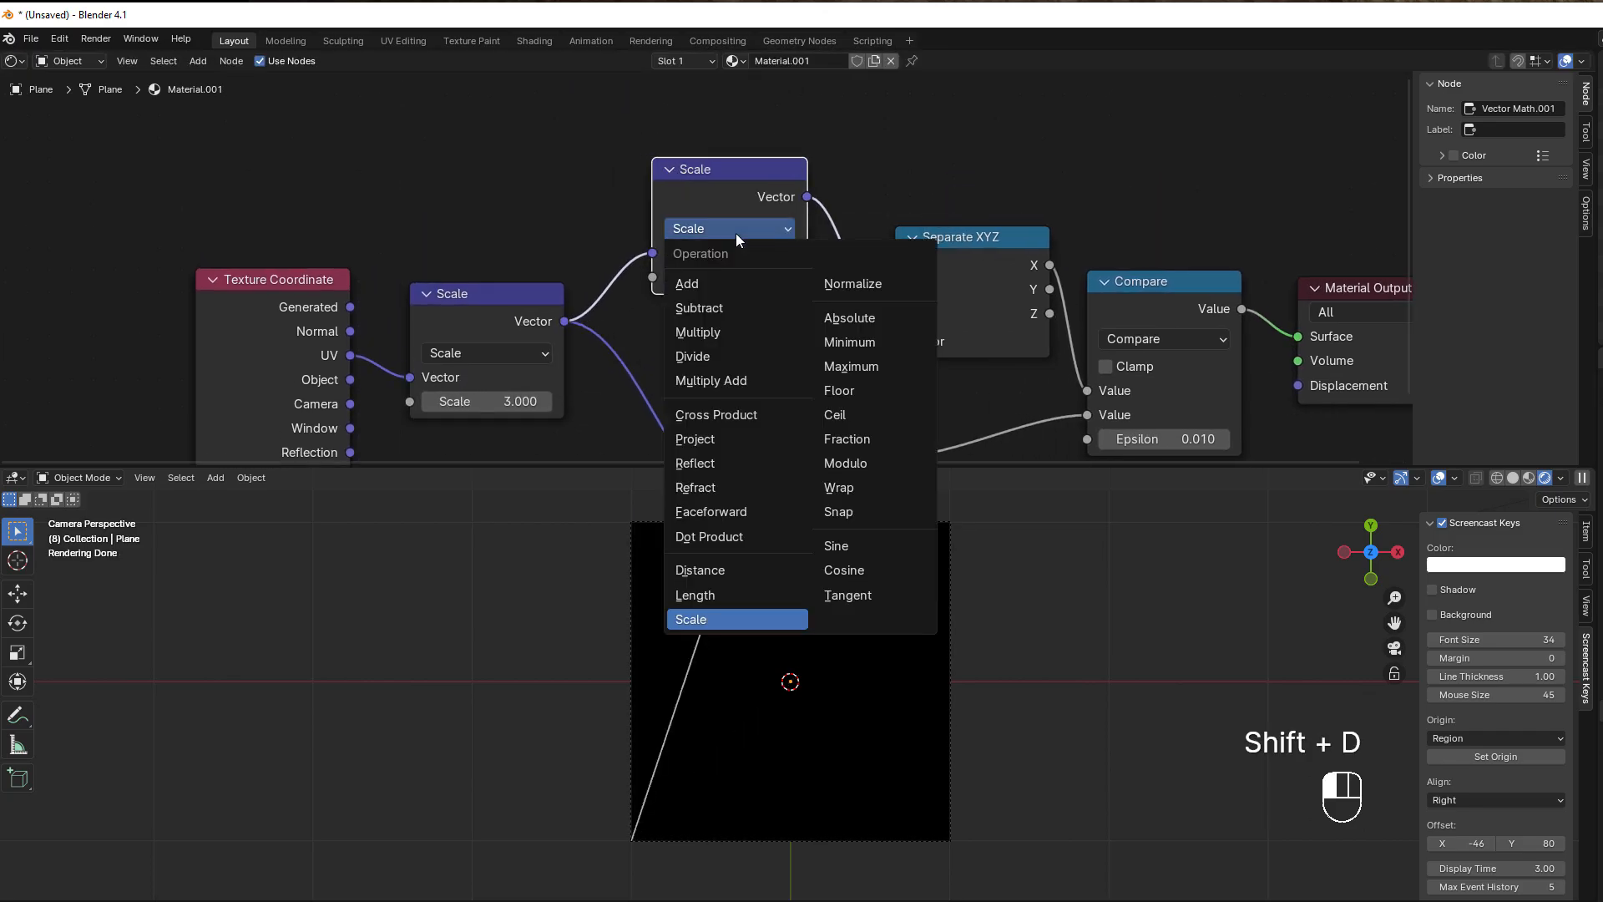
pyautogui.moveTo(853, 283)
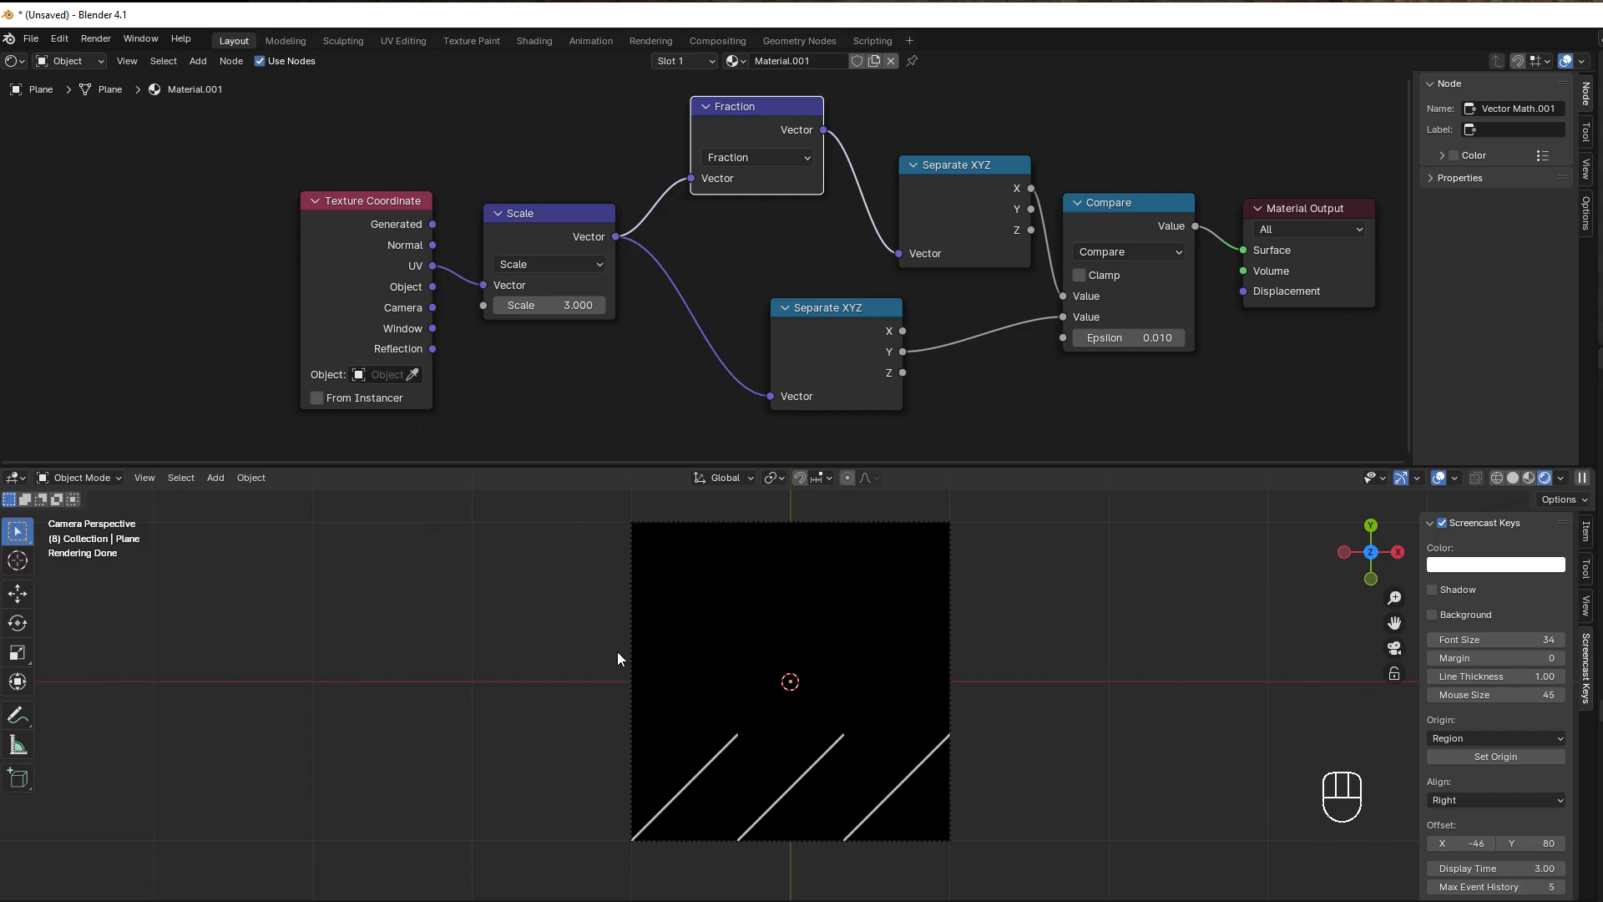
pyautogui.moveTo(632, 848)
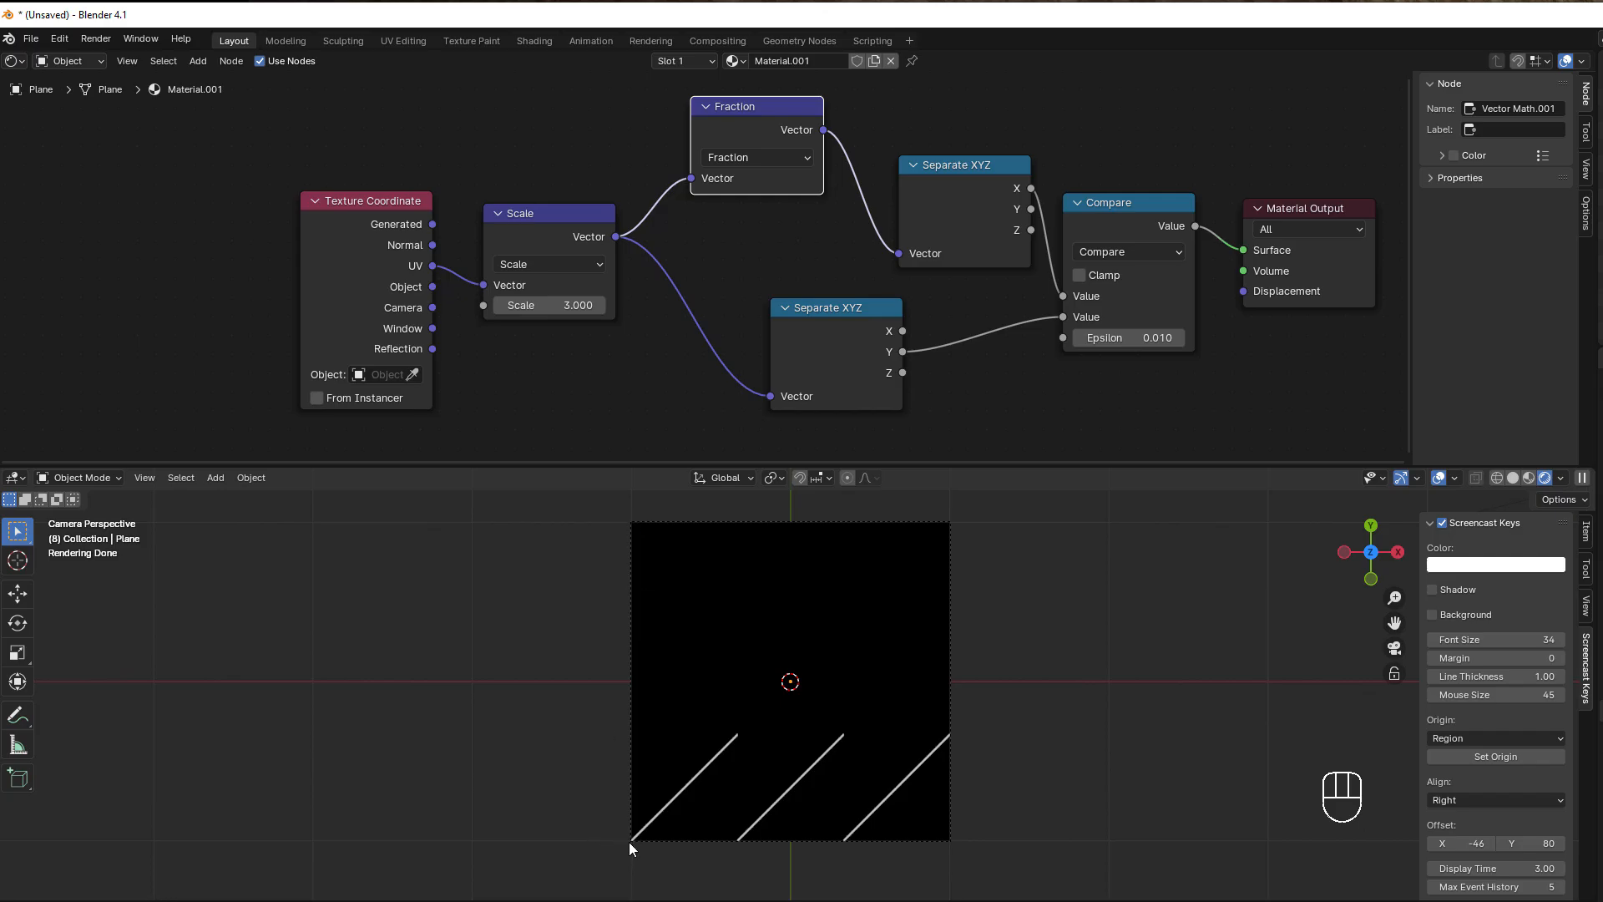
pyautogui.moveTo(734, 745)
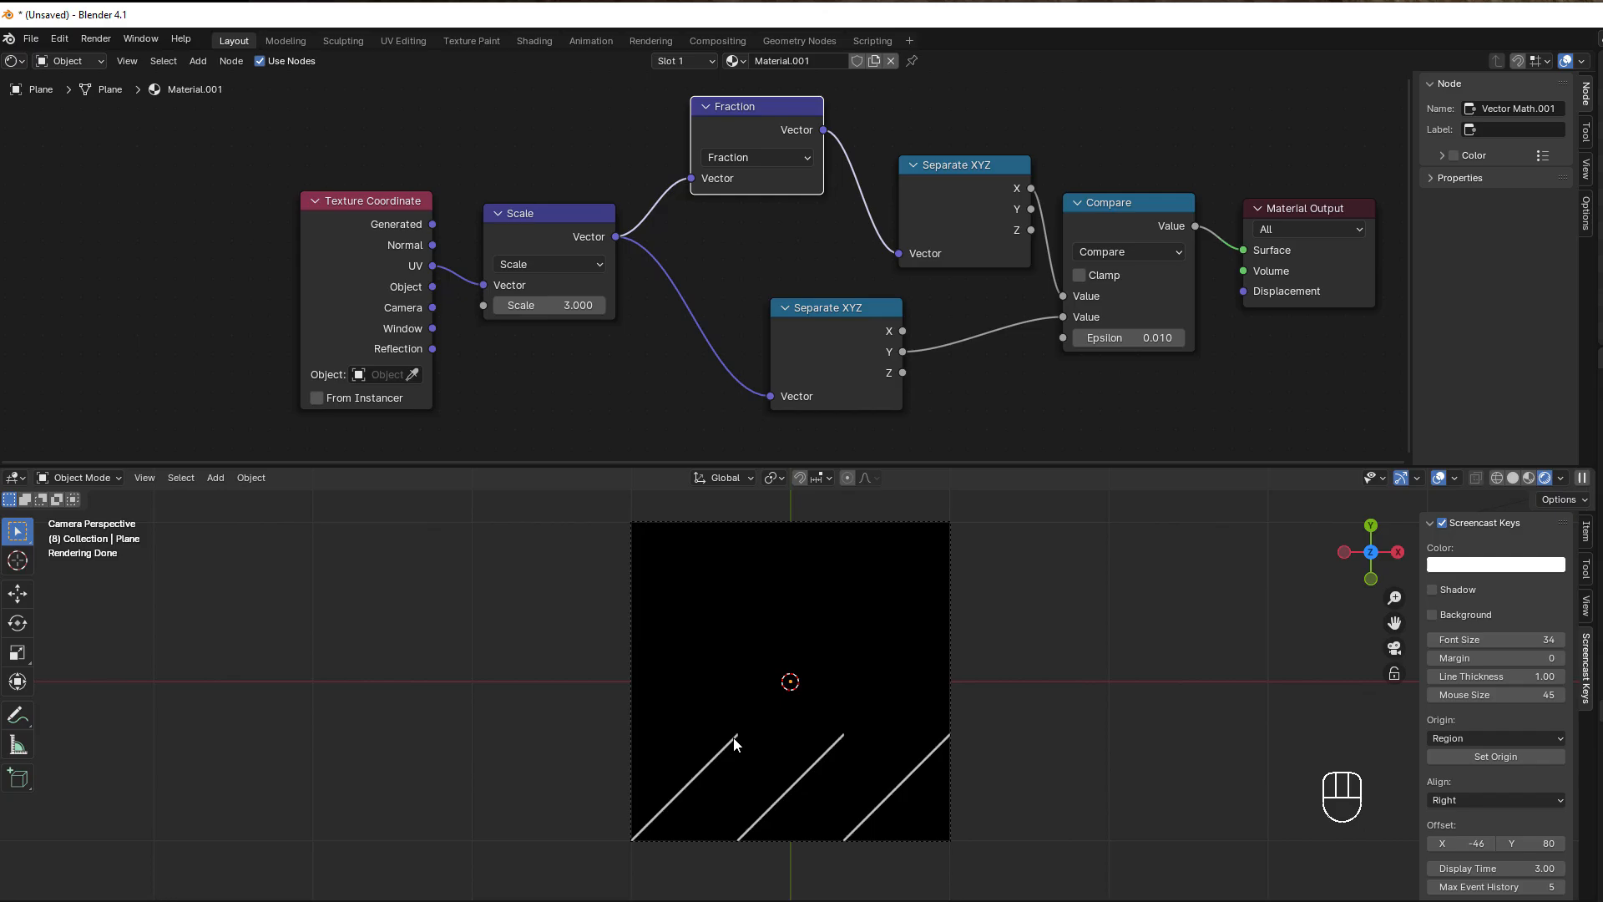
pyautogui.moveTo(741, 842)
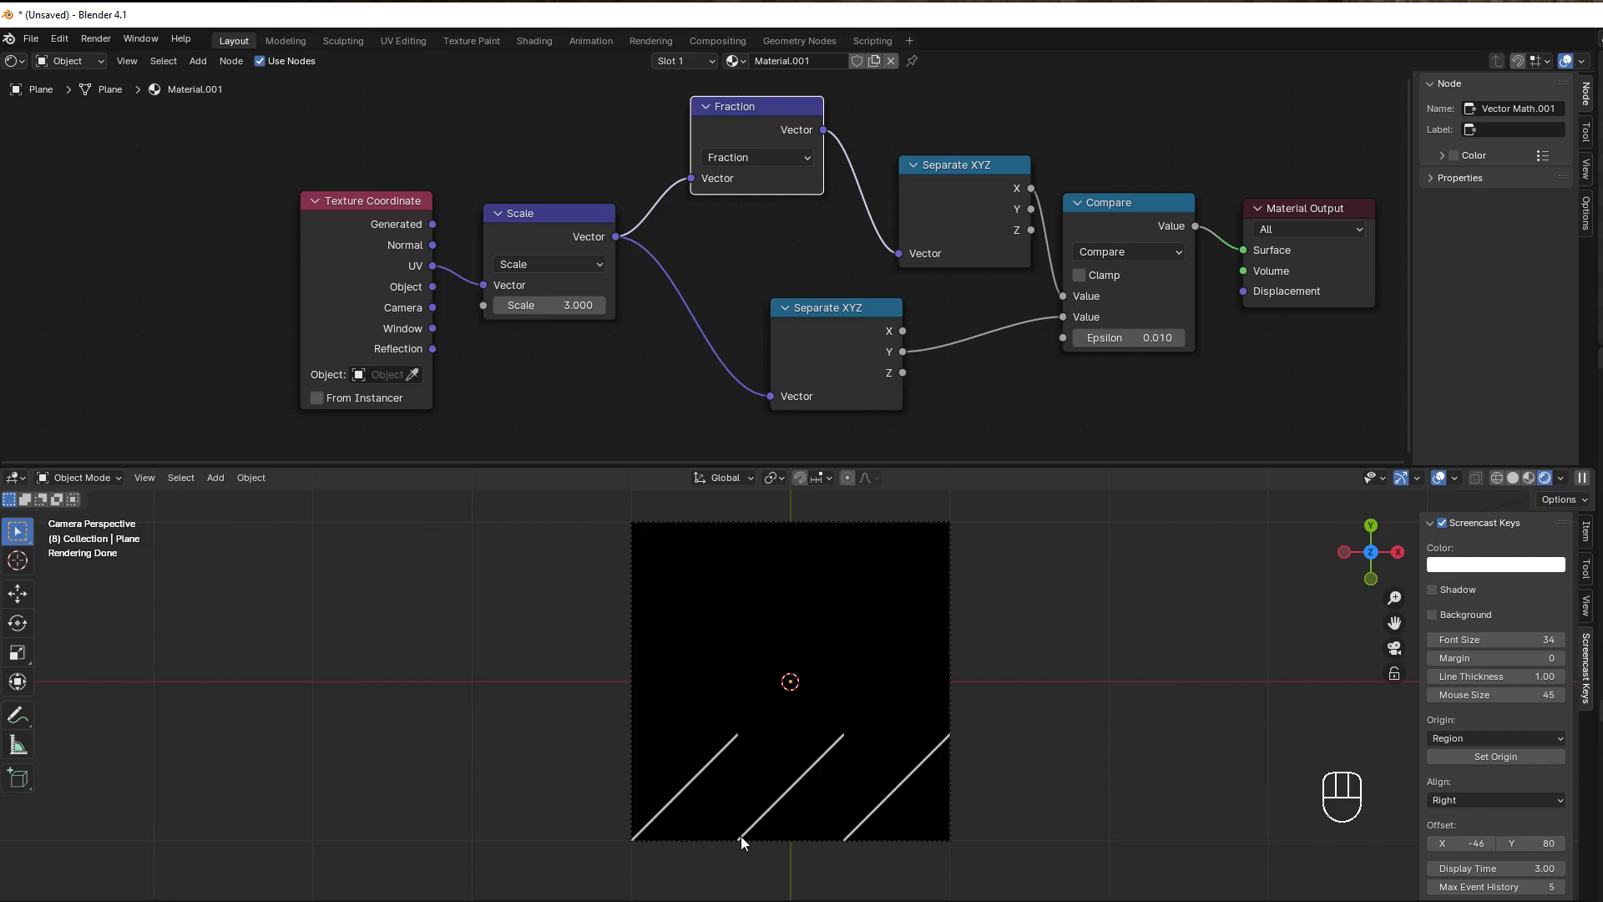
pyautogui.moveTo(807, 780)
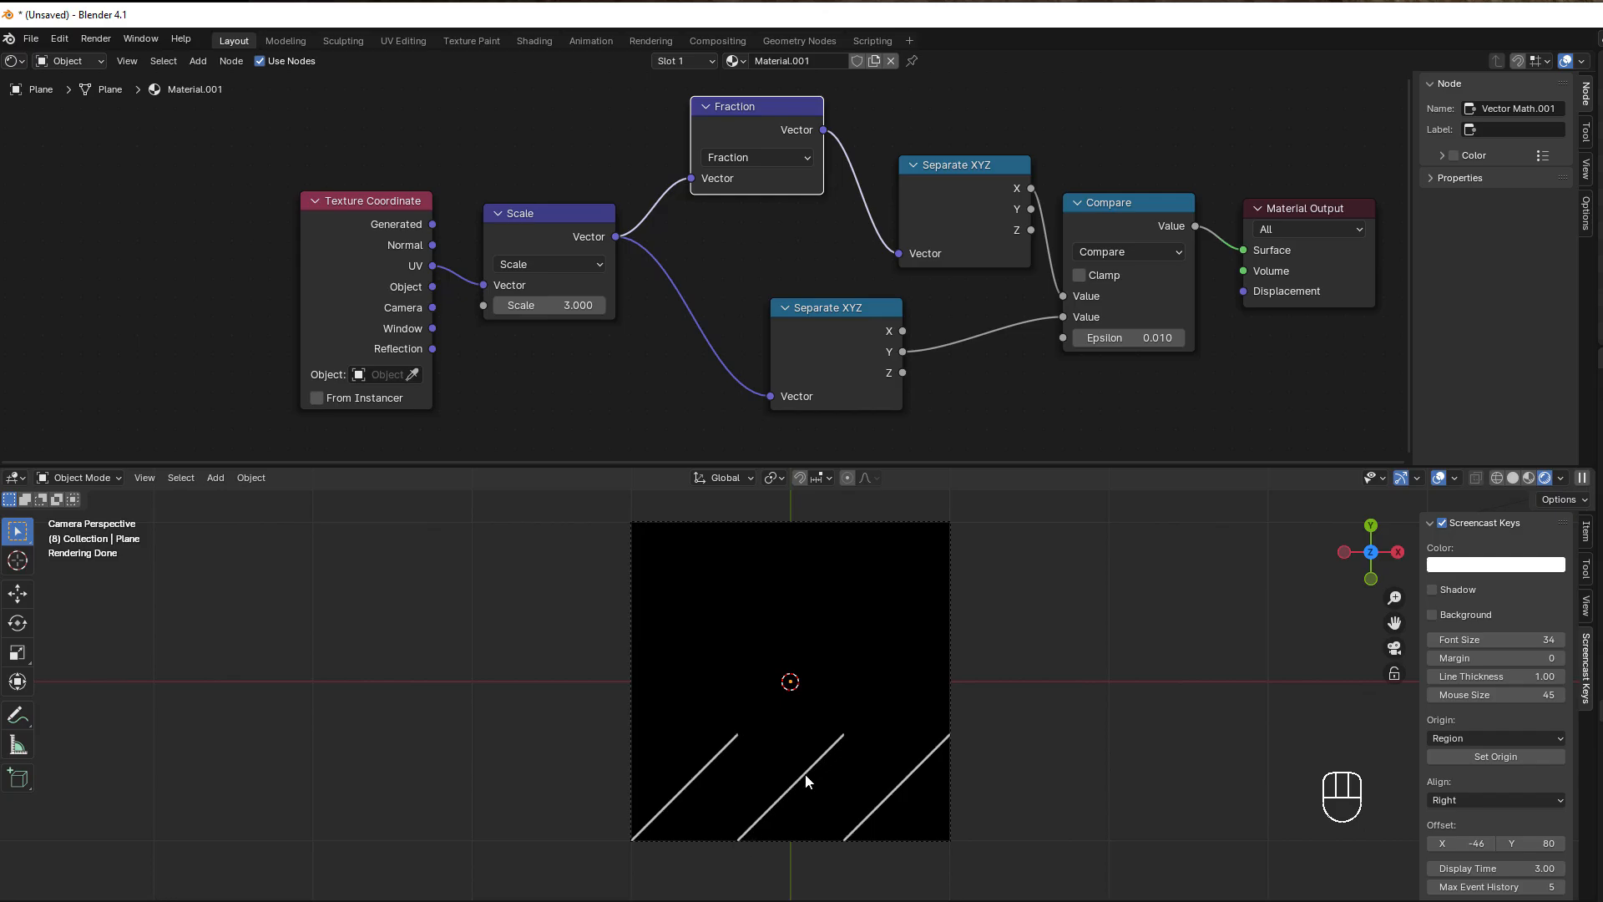
pyautogui.moveTo(945, 741)
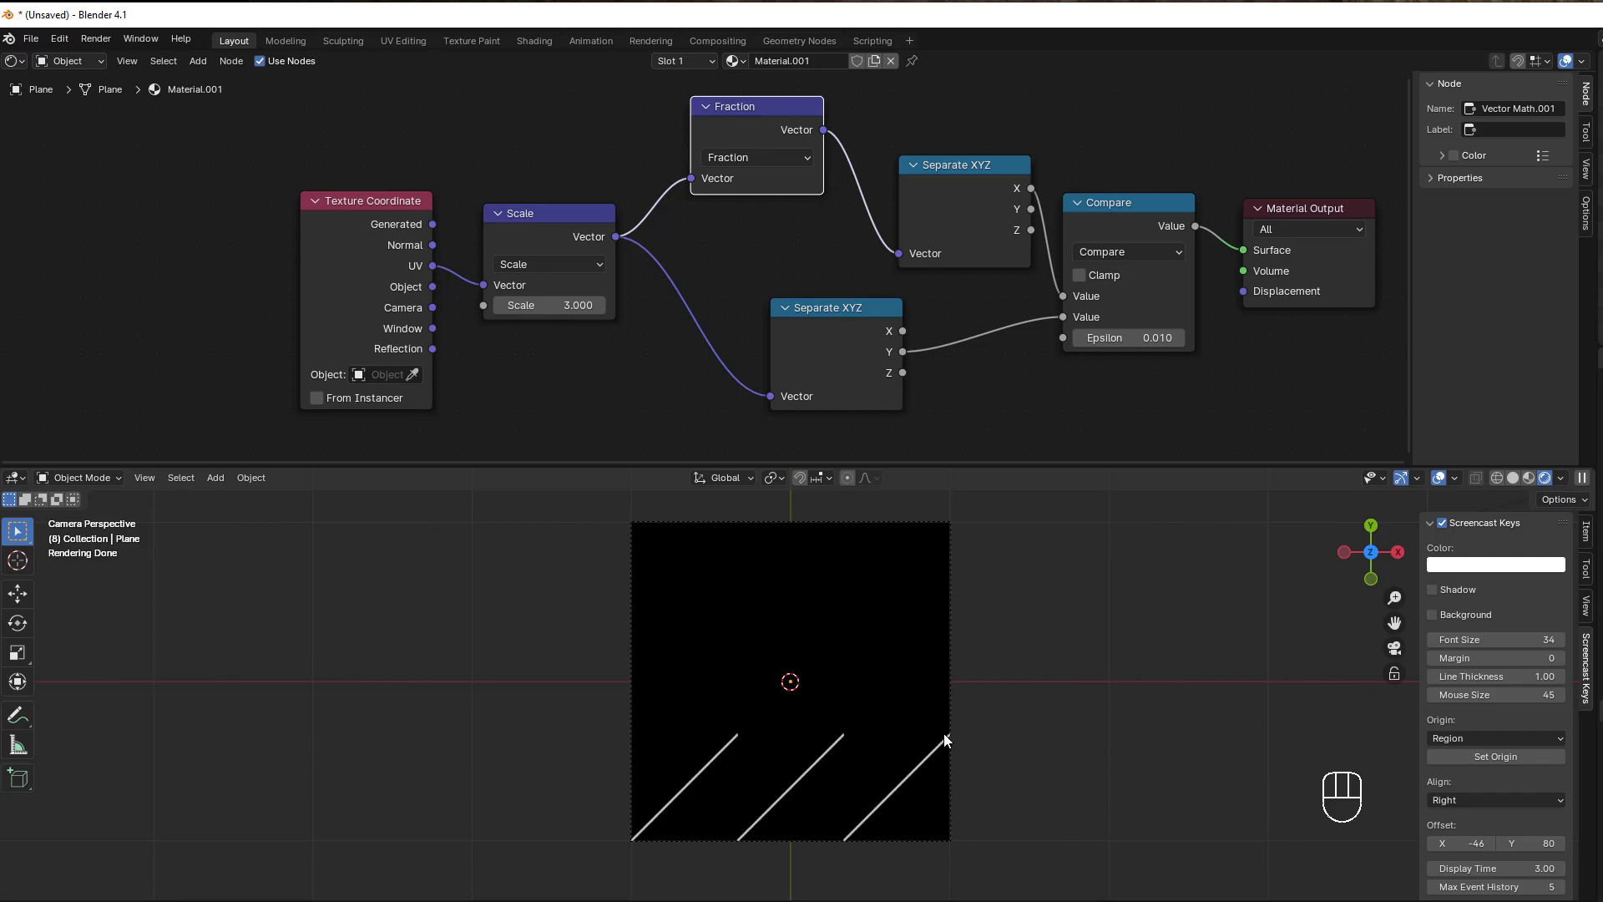
pyautogui.moveTo(690, 727)
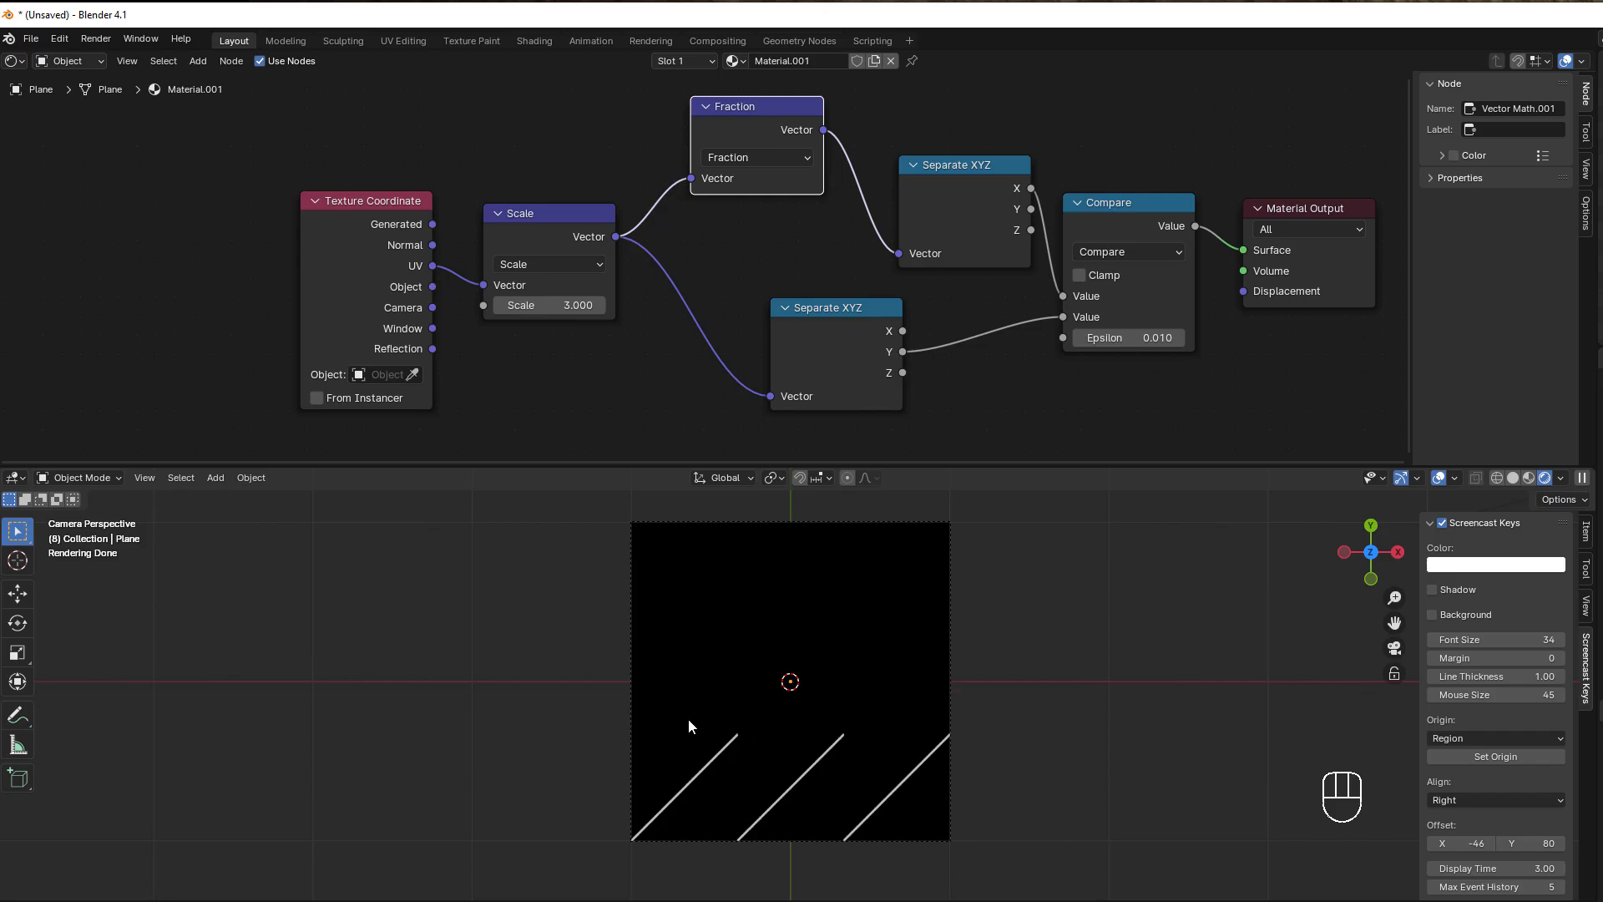
pyautogui.moveTo(735, 130)
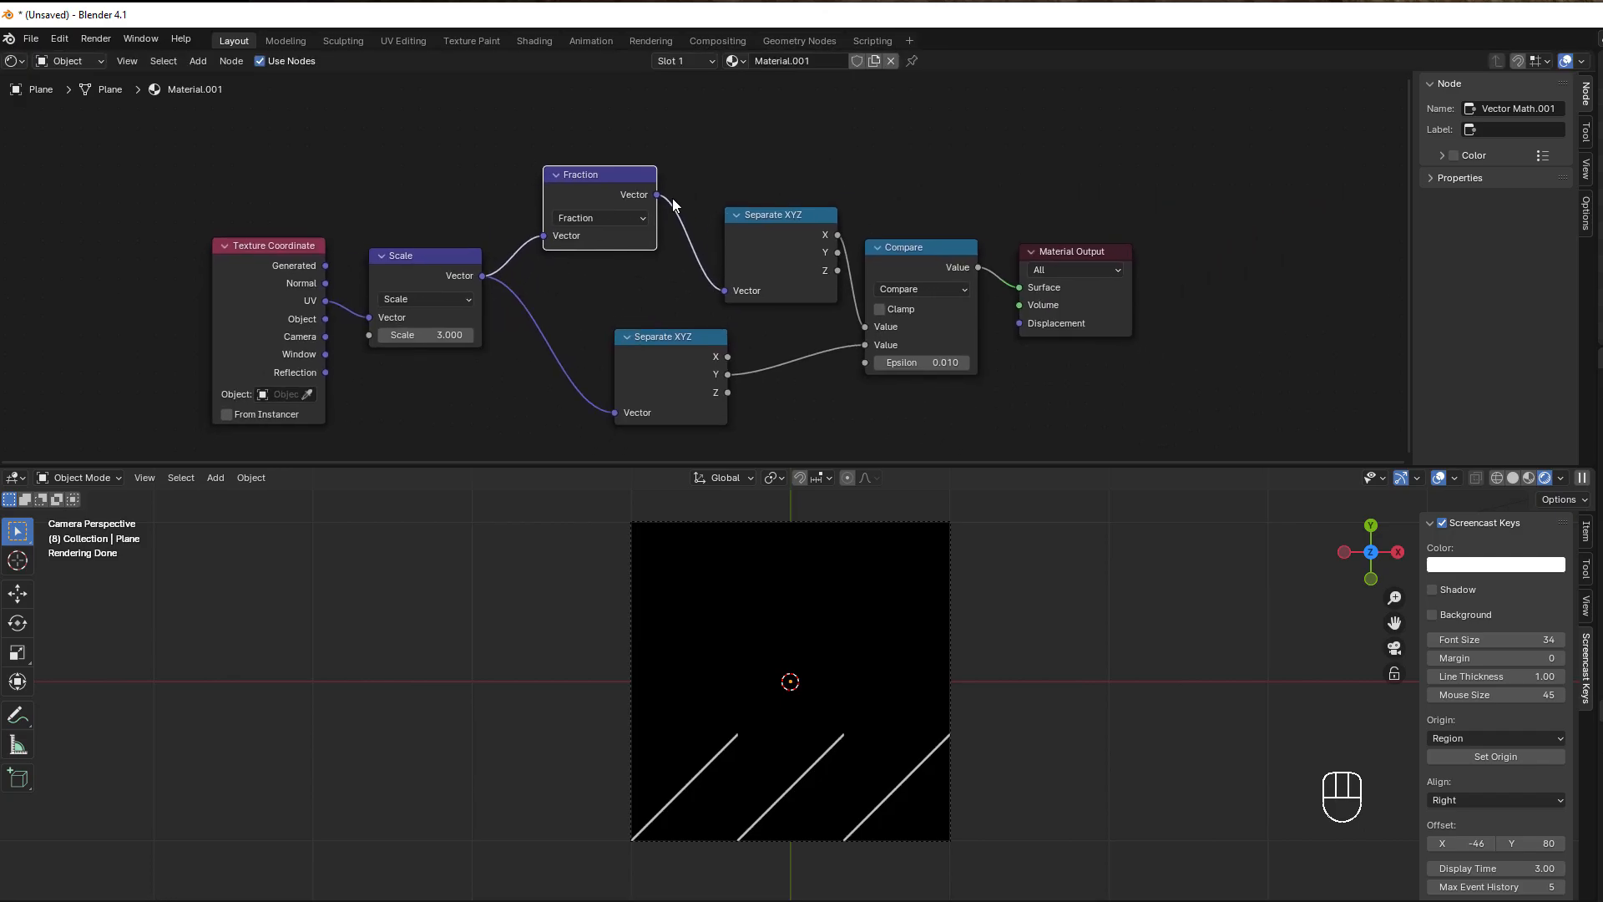
pyautogui.moveTo(780, 216); pyautogui.dragTo(991, 229)
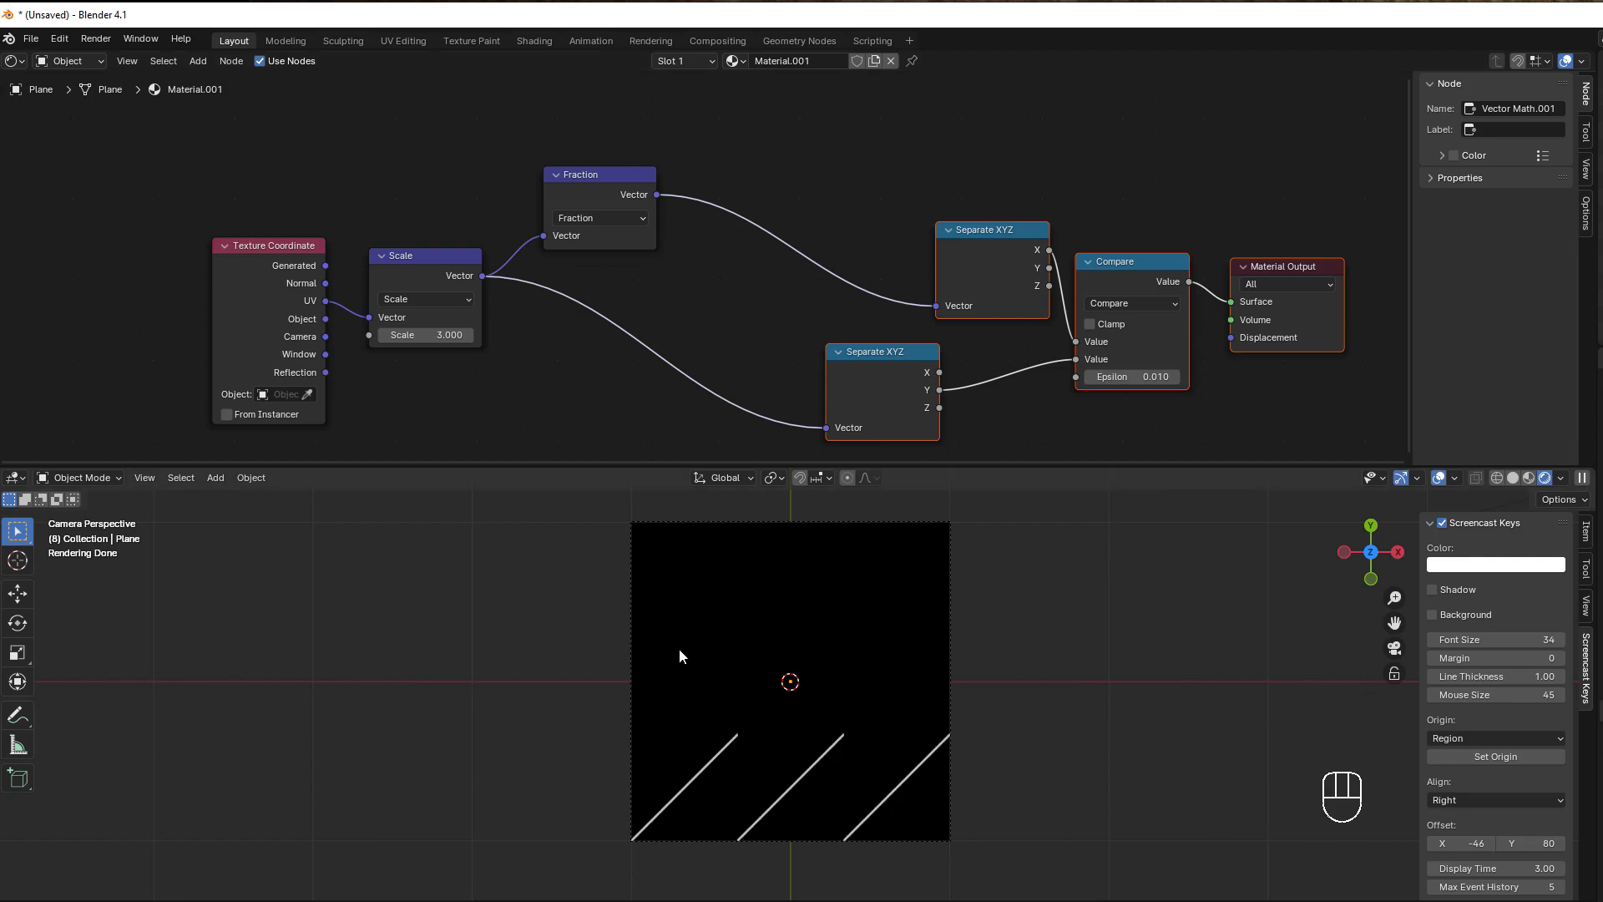
pyautogui.moveTo(653, 359)
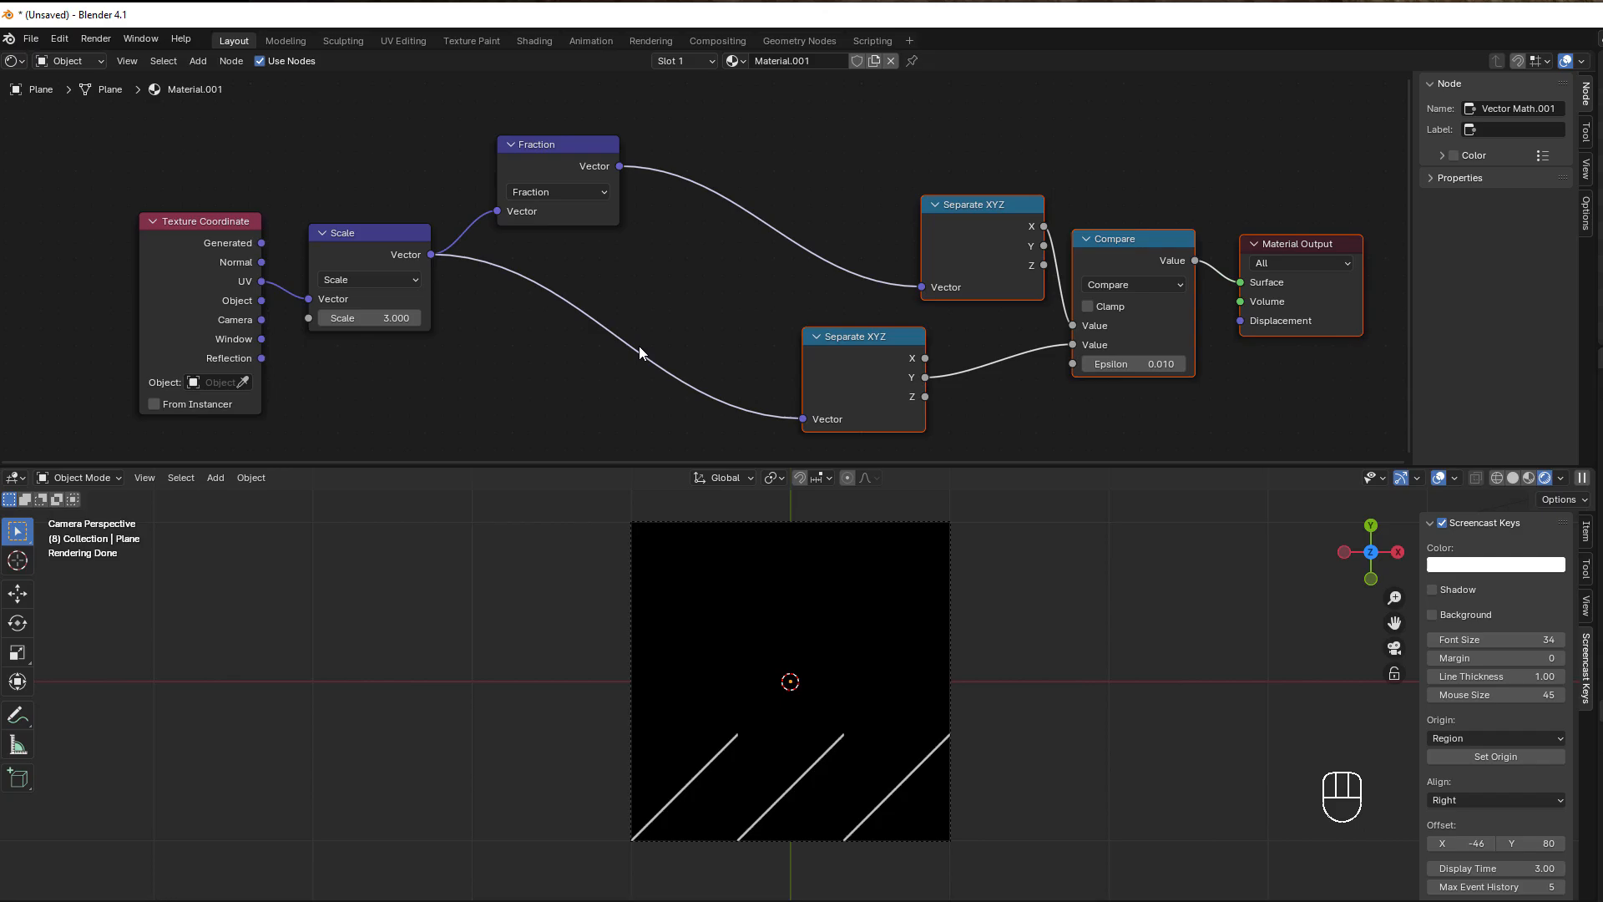
pyautogui.moveTo(685, 791)
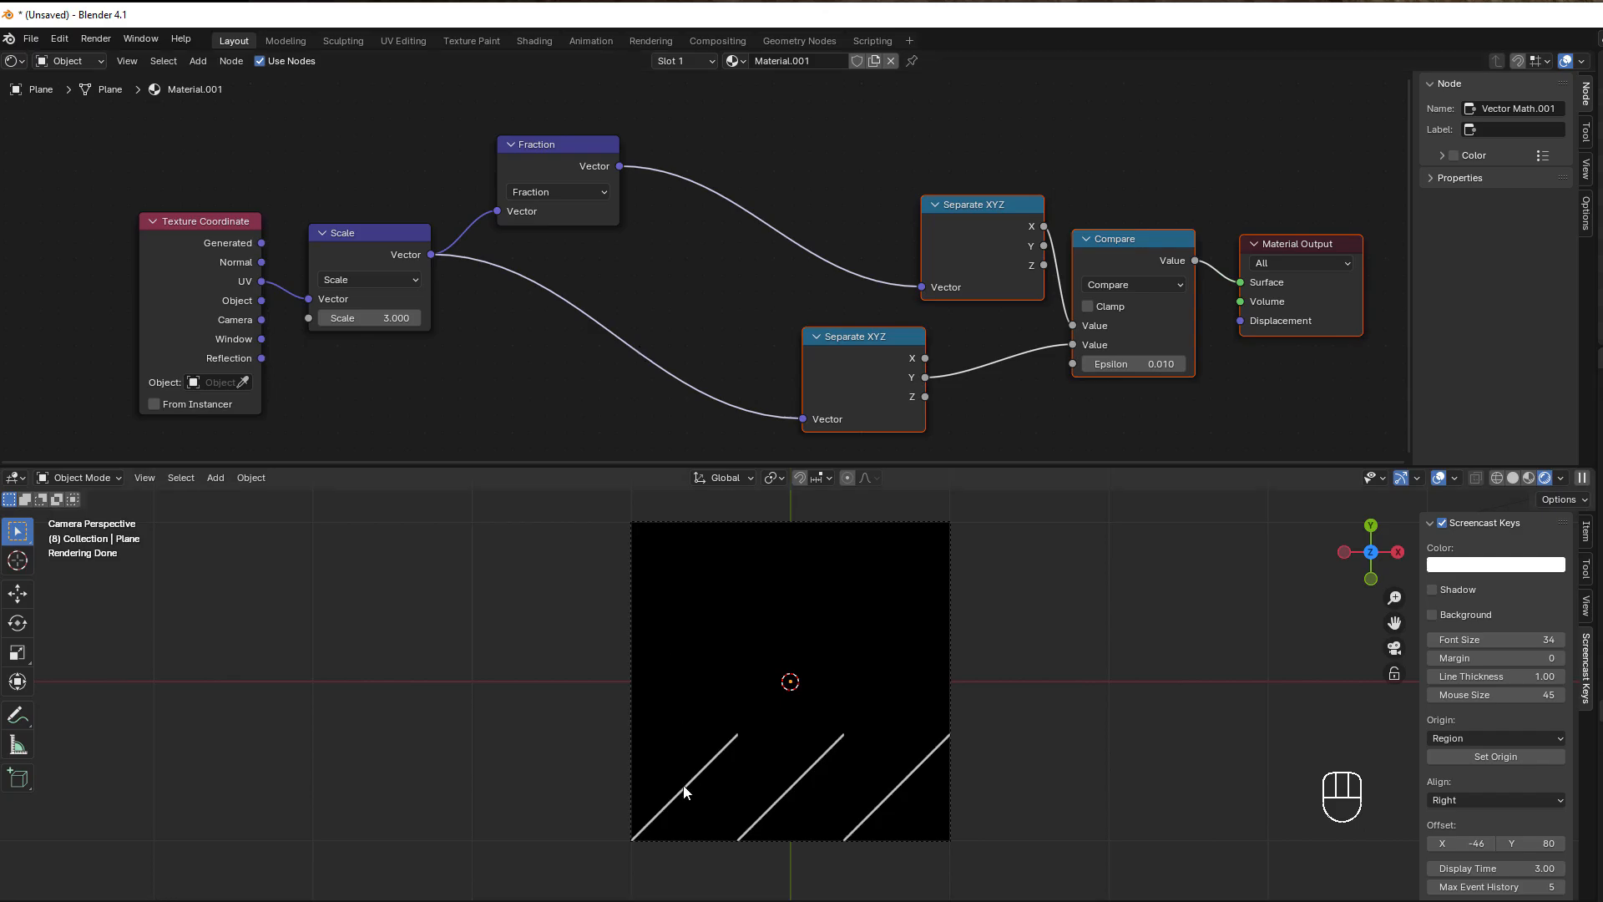
pyautogui.moveTo(800, 832)
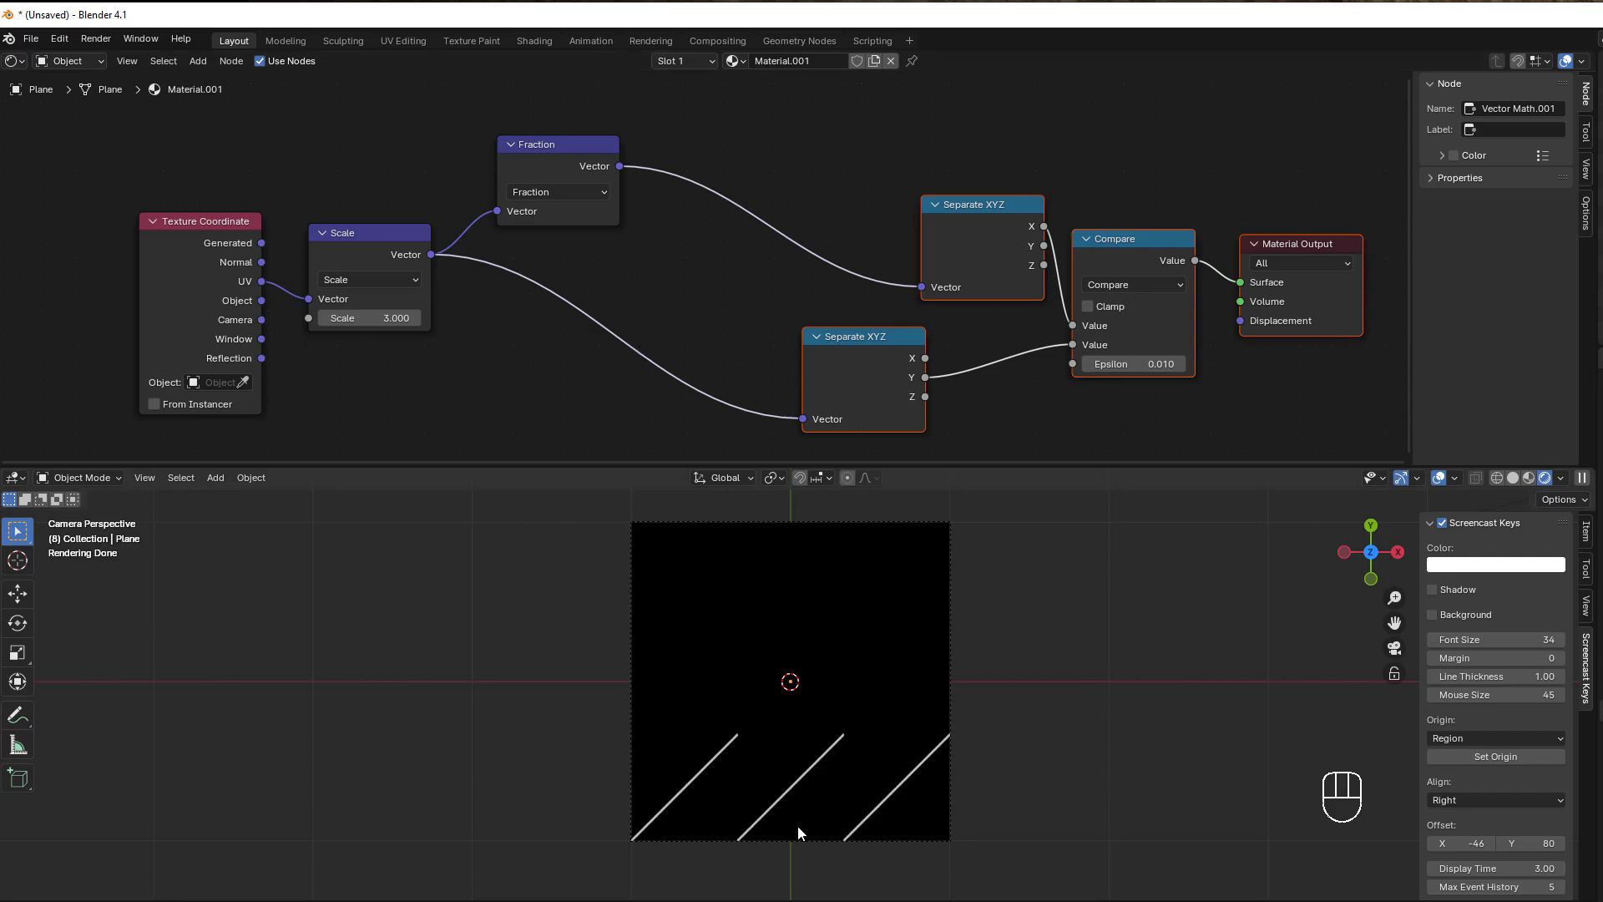
pyautogui.moveTo(236, 285)
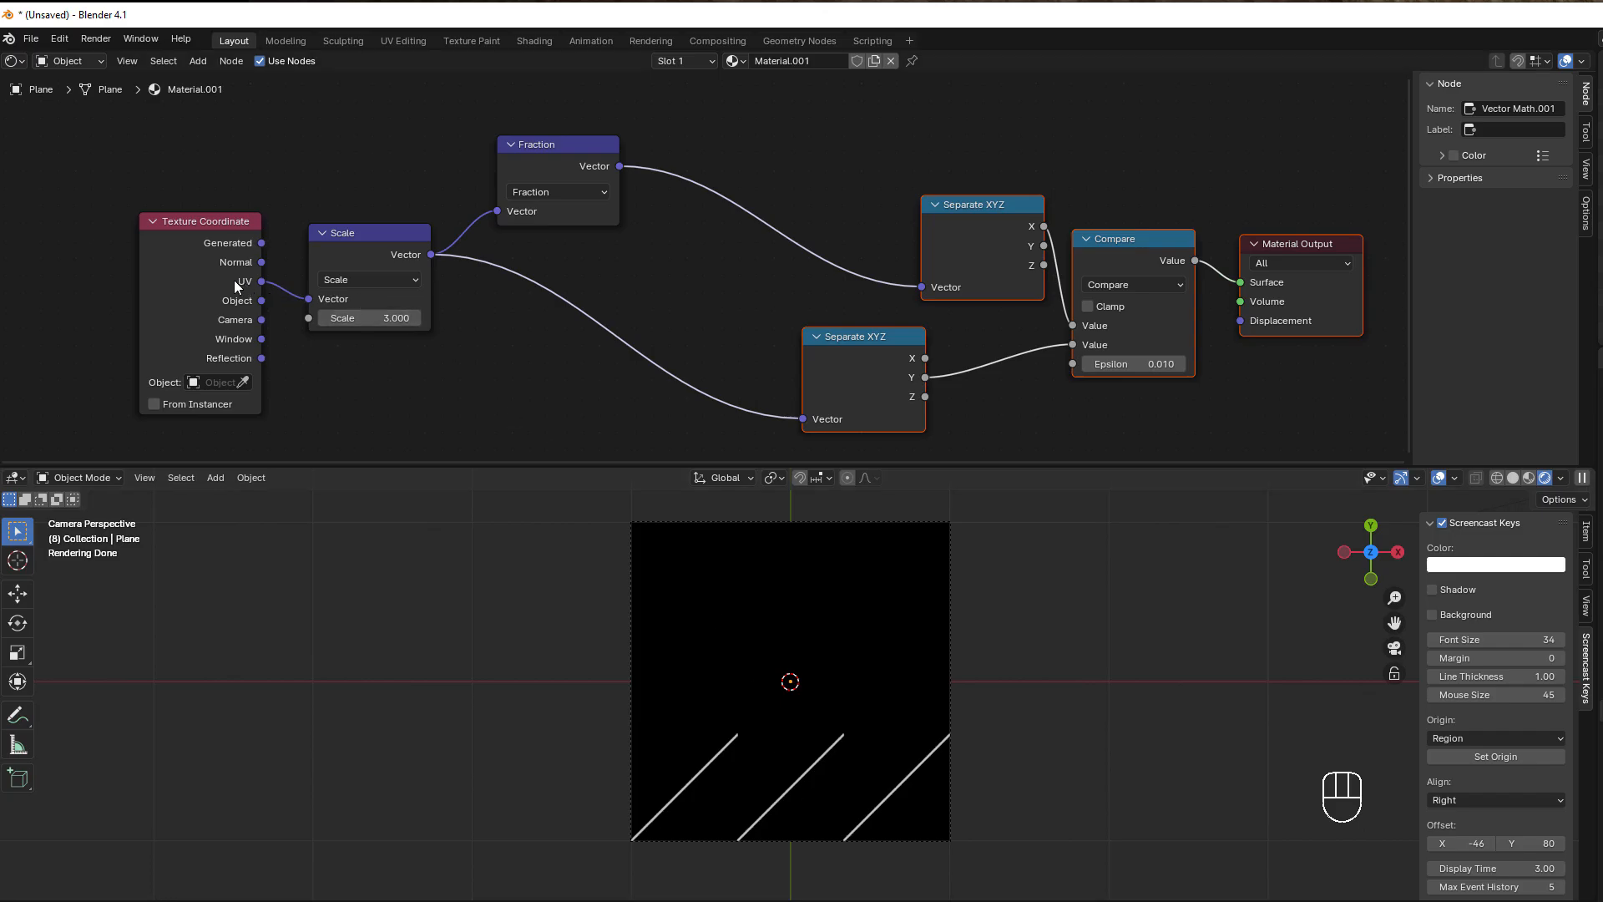
pyautogui.moveTo(665, 790)
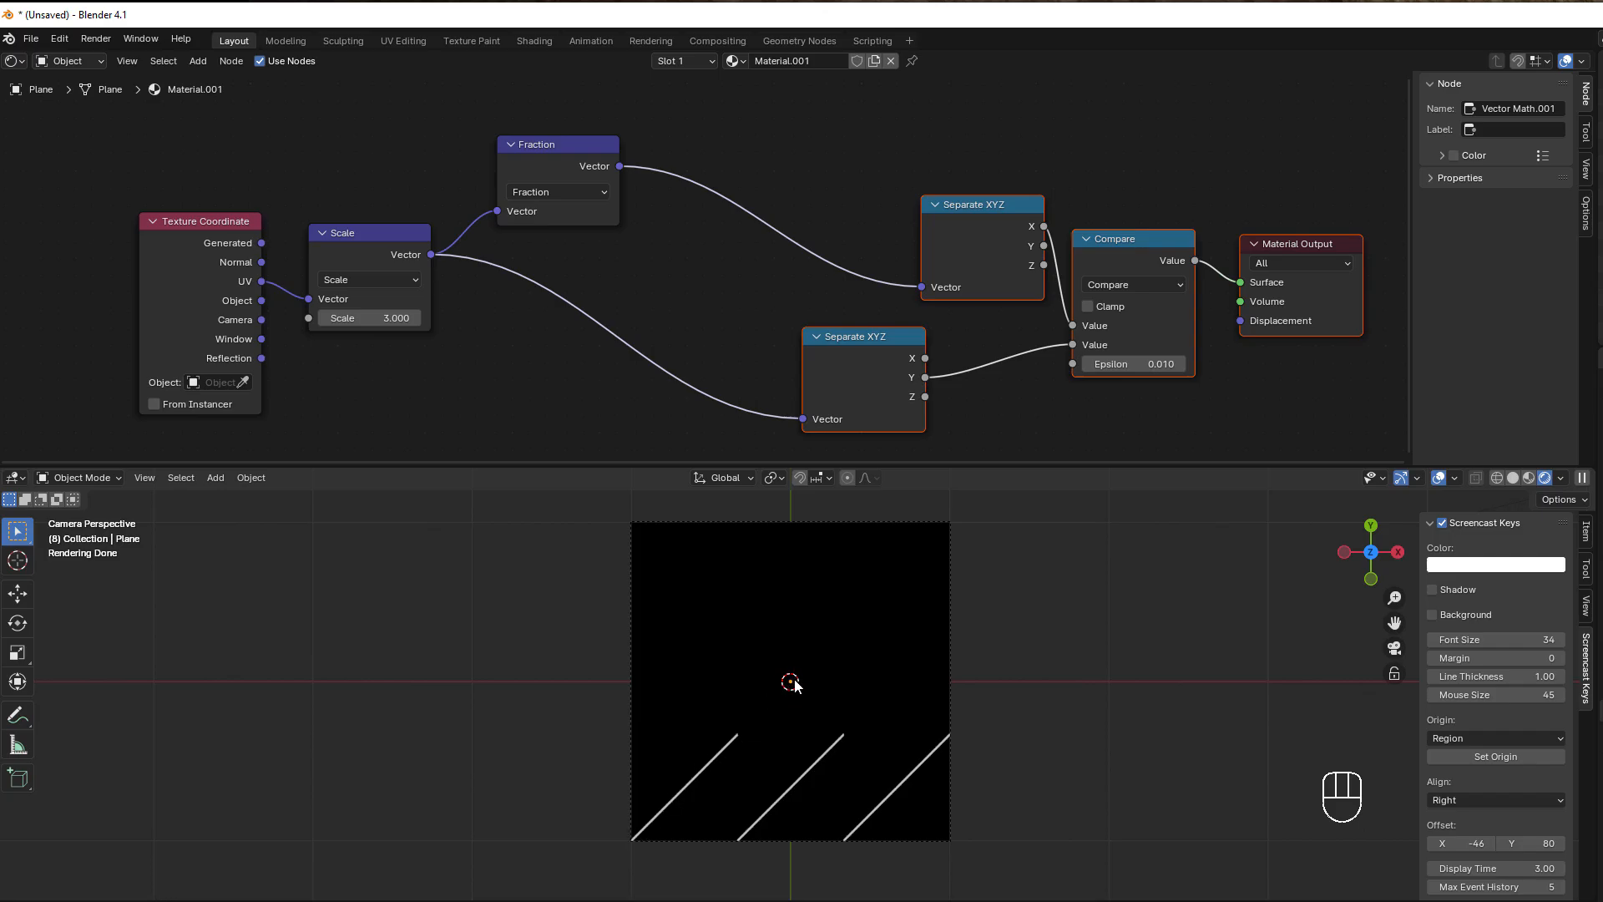
pyautogui.moveTo(673, 225)
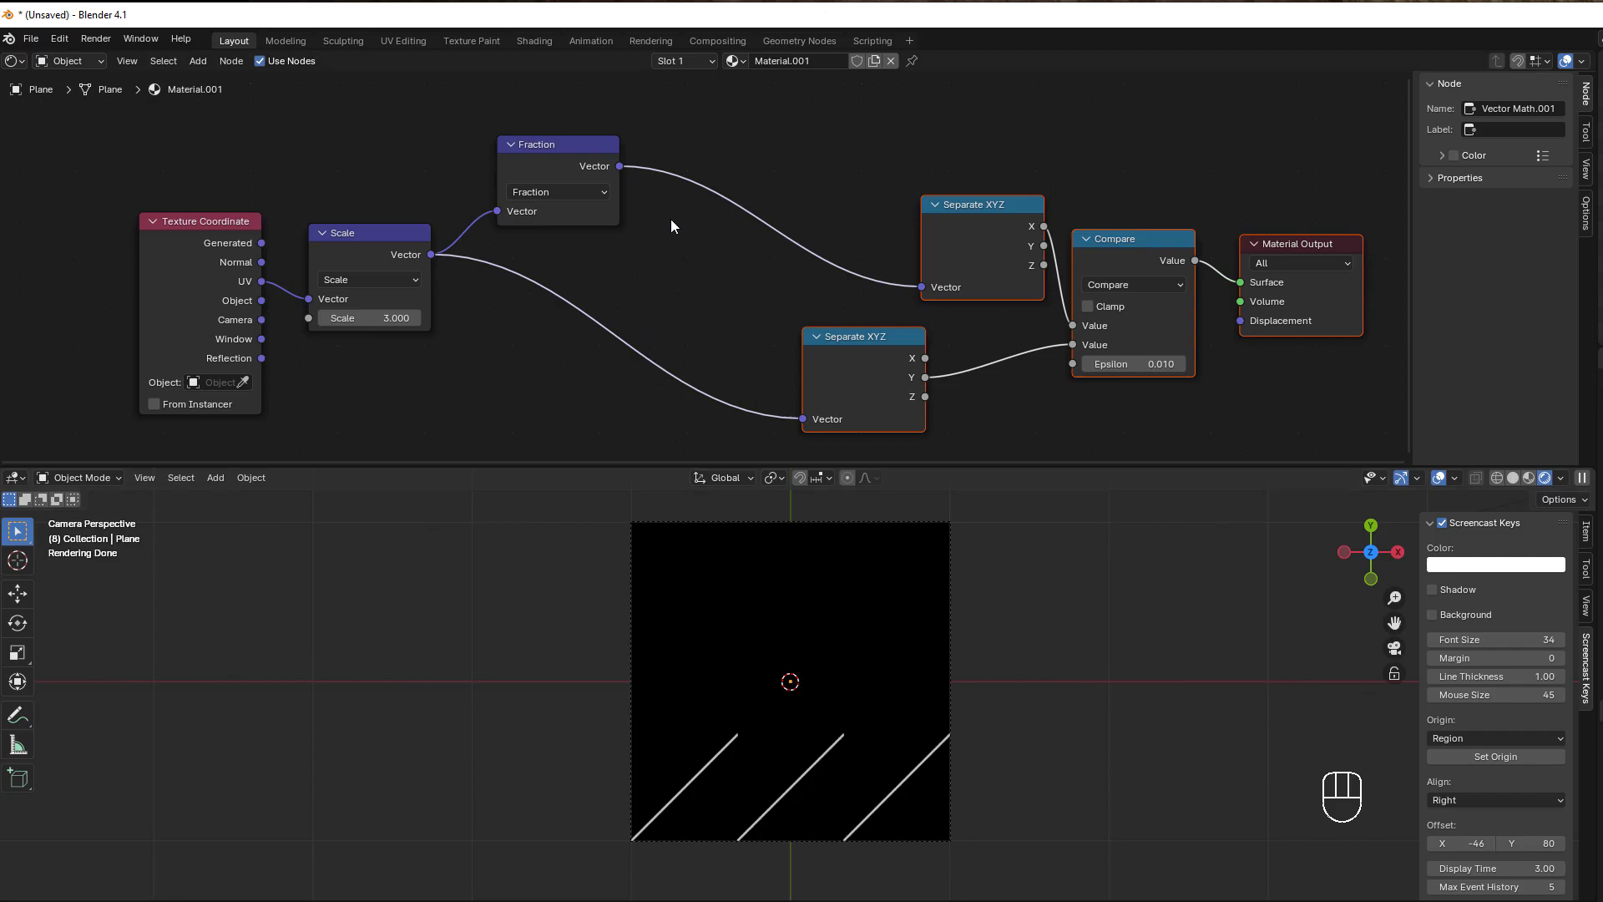
pyautogui.moveTo(718, 250)
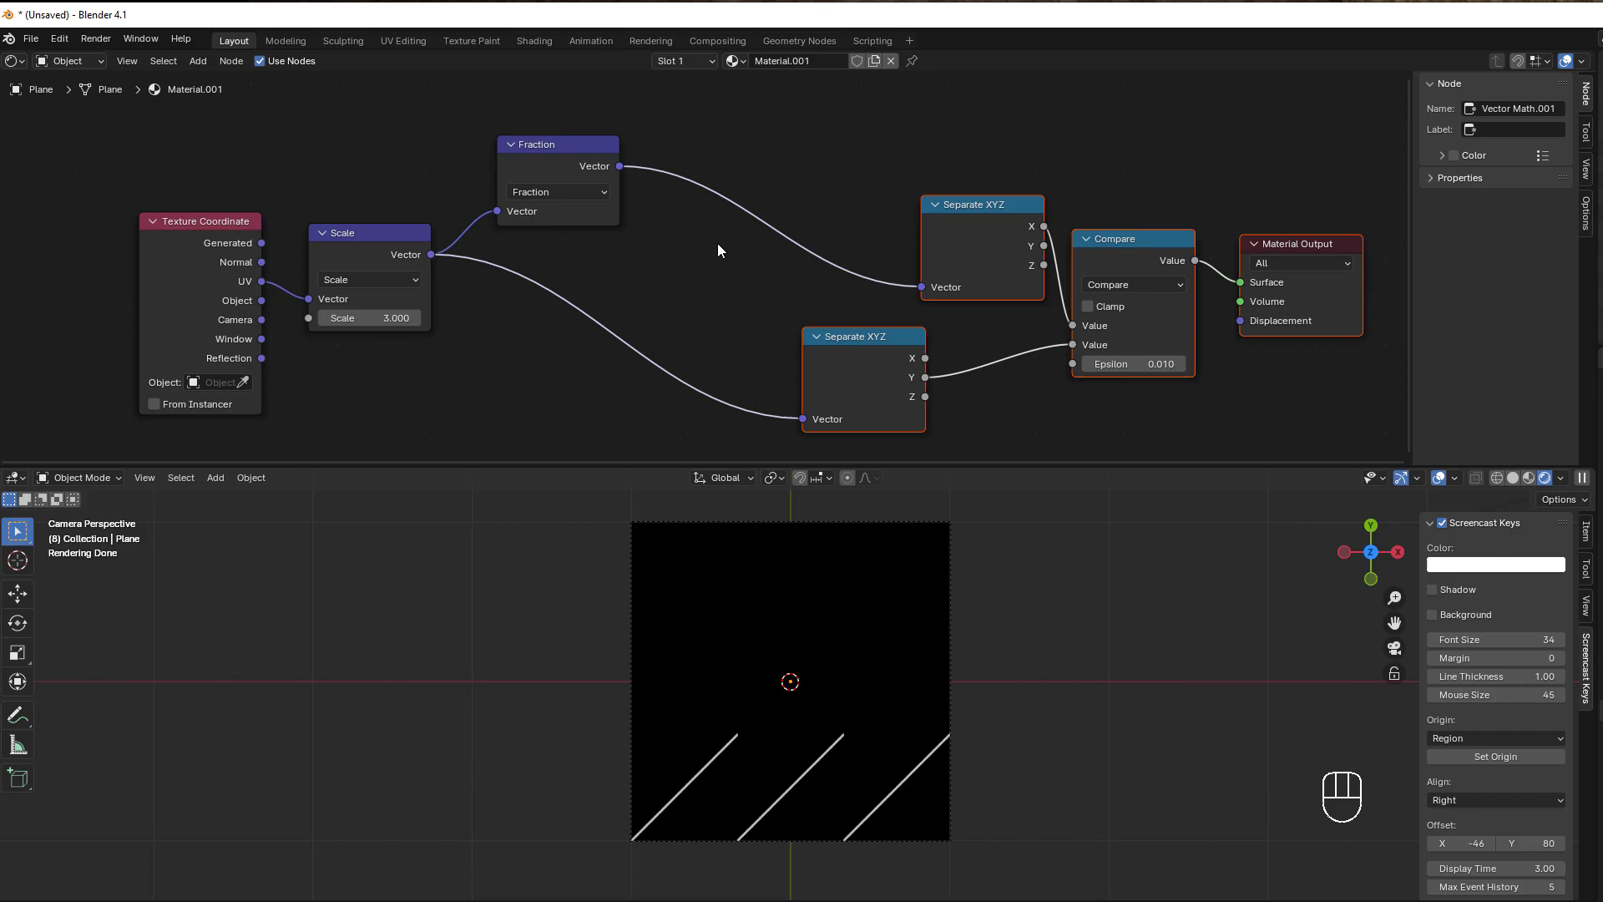
pyautogui.moveTo(721, 205)
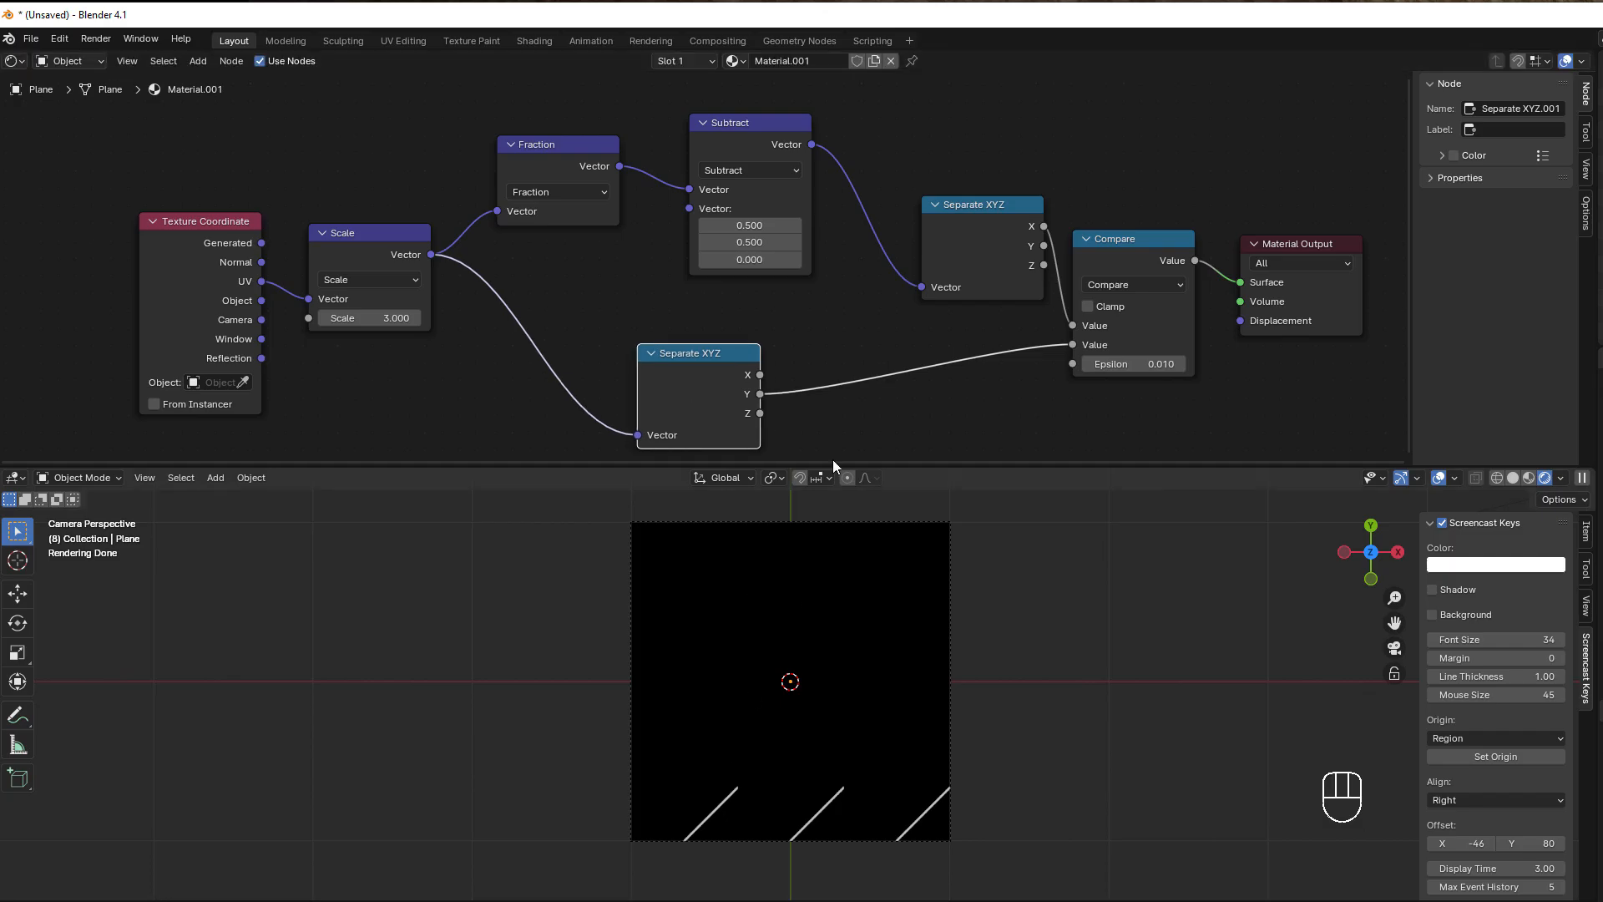
# Move the lower Separate XYZ node to the right to make room for the Subtract branch.
pyautogui.moveTo(698, 353); pyautogui.dragTo(703, 333)
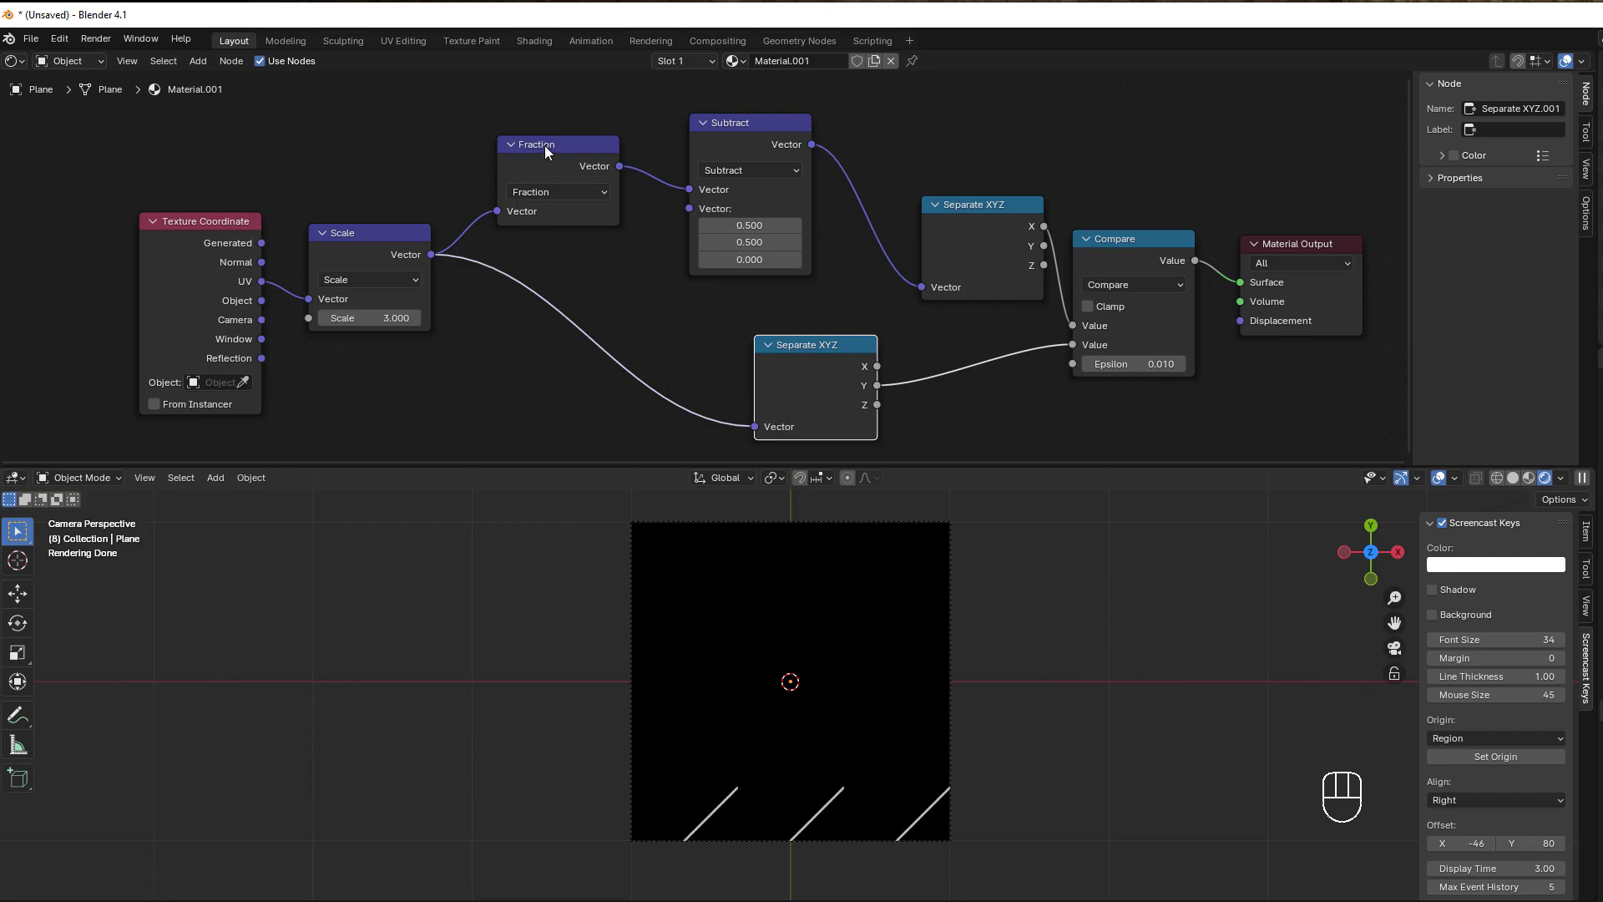
# Insert a Vector Math Add node on the lower branch and drag its Y offset to -0.5.
pyautogui.press('shift+d')
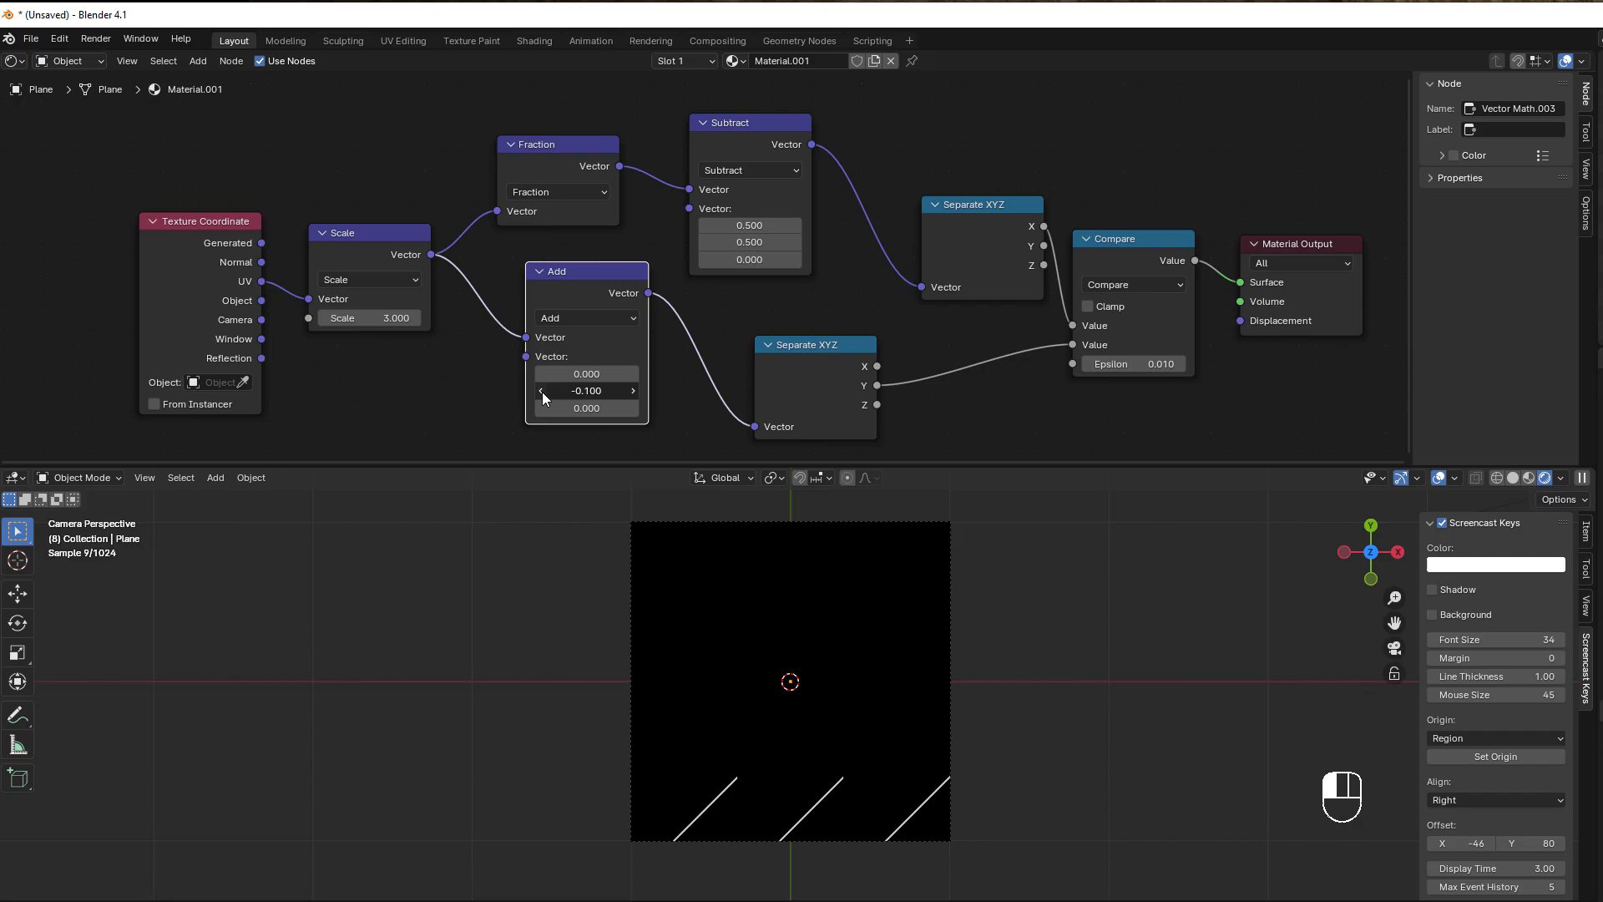
pyautogui.moveTo(586, 390); pyautogui.dragTo(541, 391)
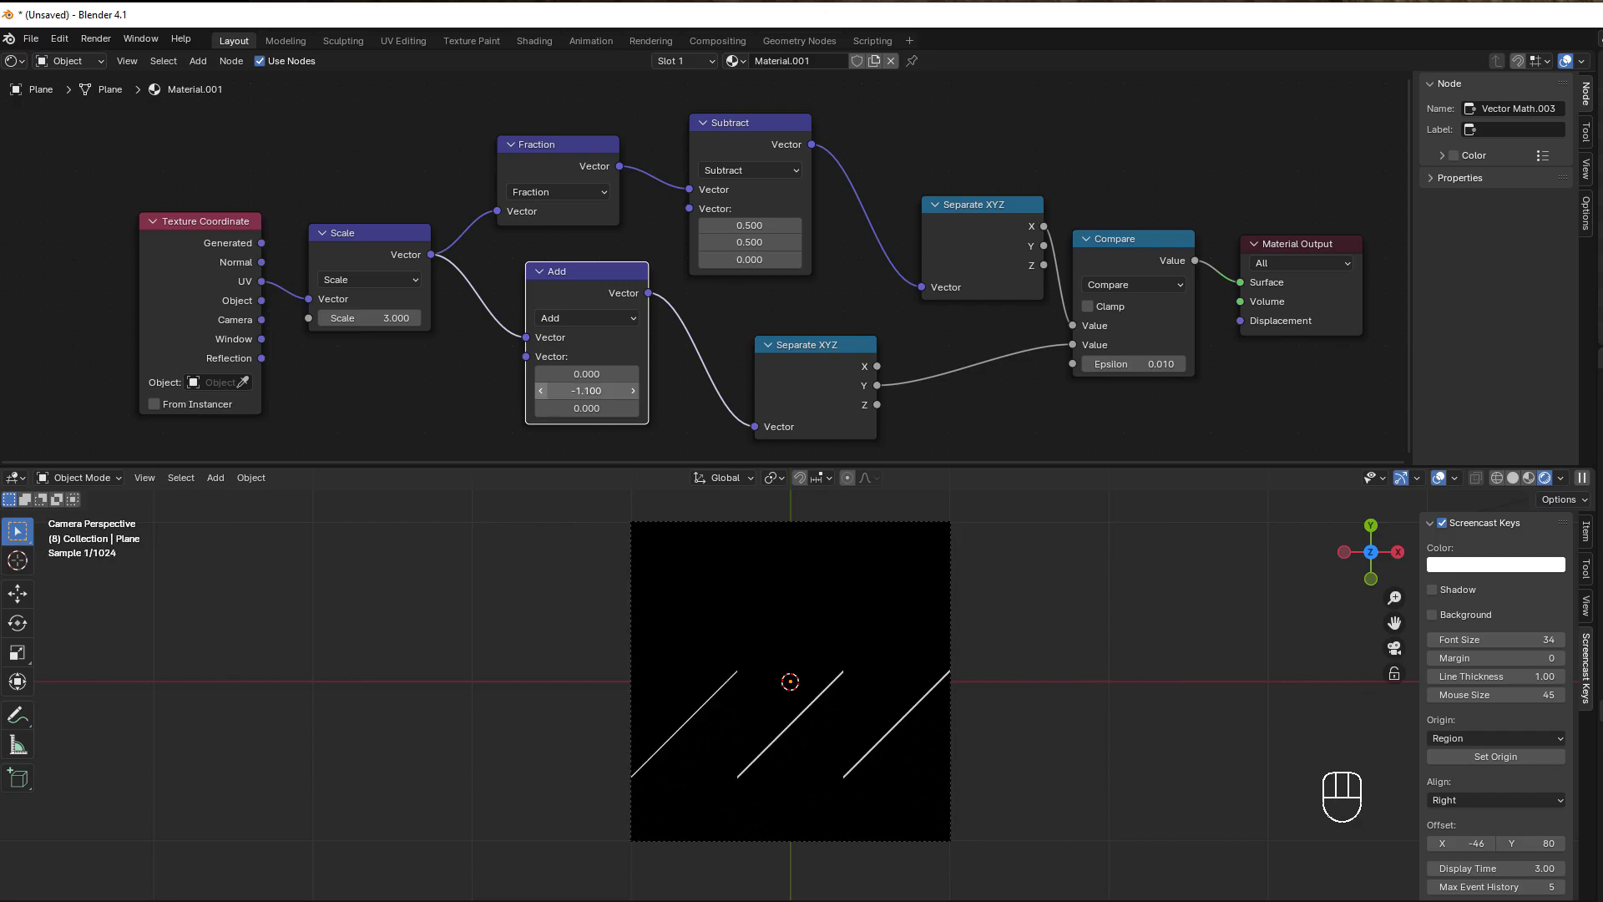
pyautogui.moveTo(613, 391); pyautogui.dragTo(635, 391)
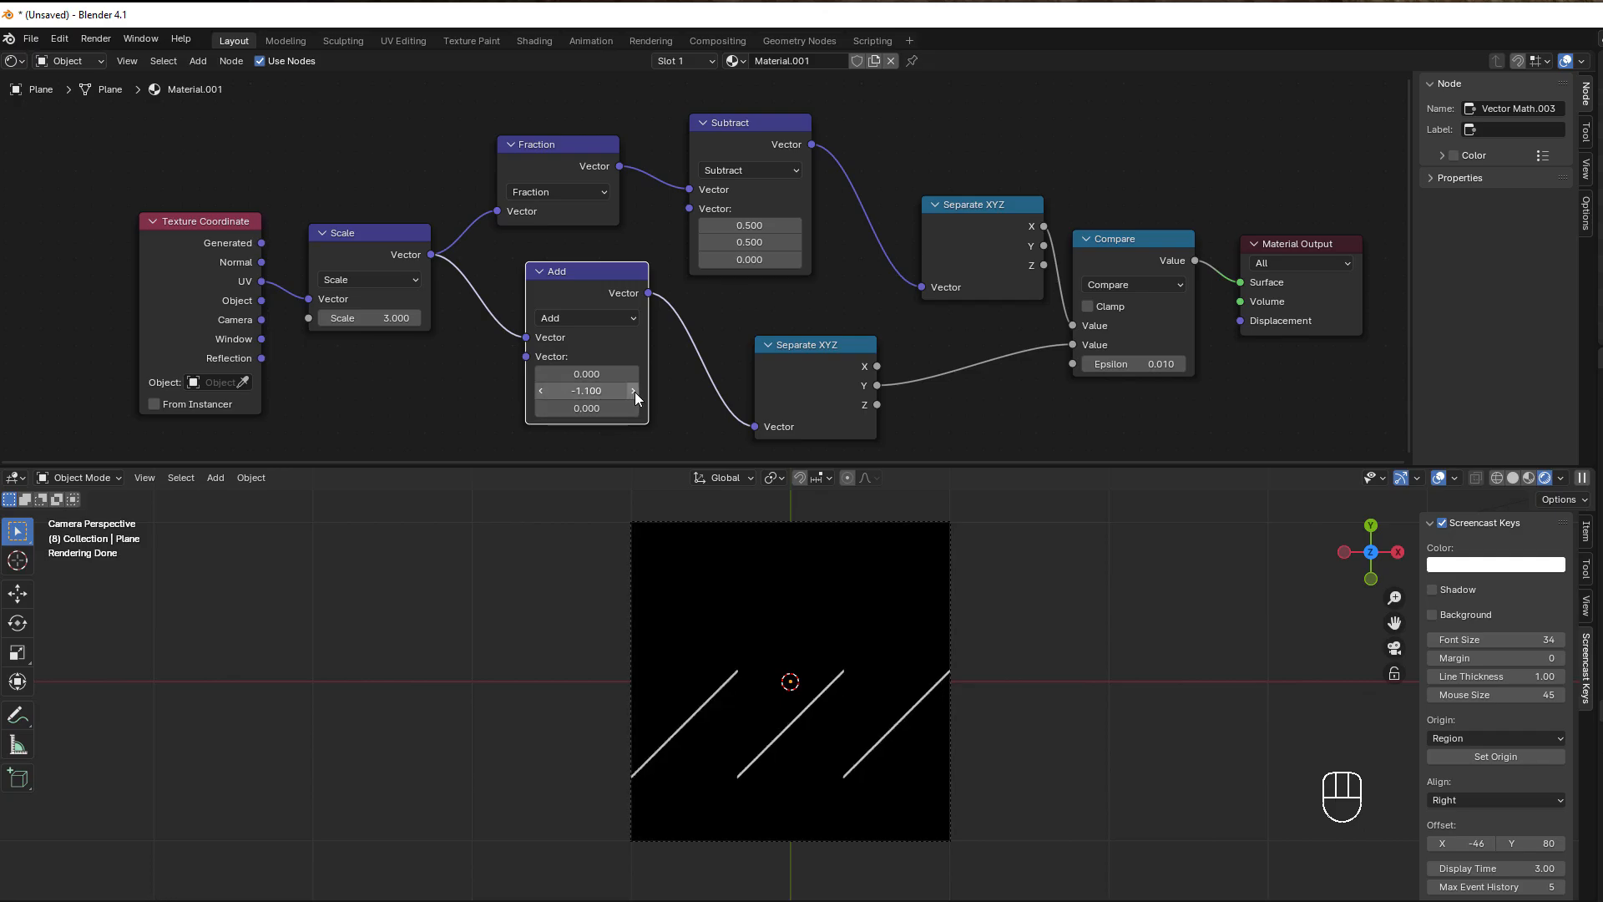
pyautogui.moveTo(586, 391); pyautogui.dragTo(611, 391)
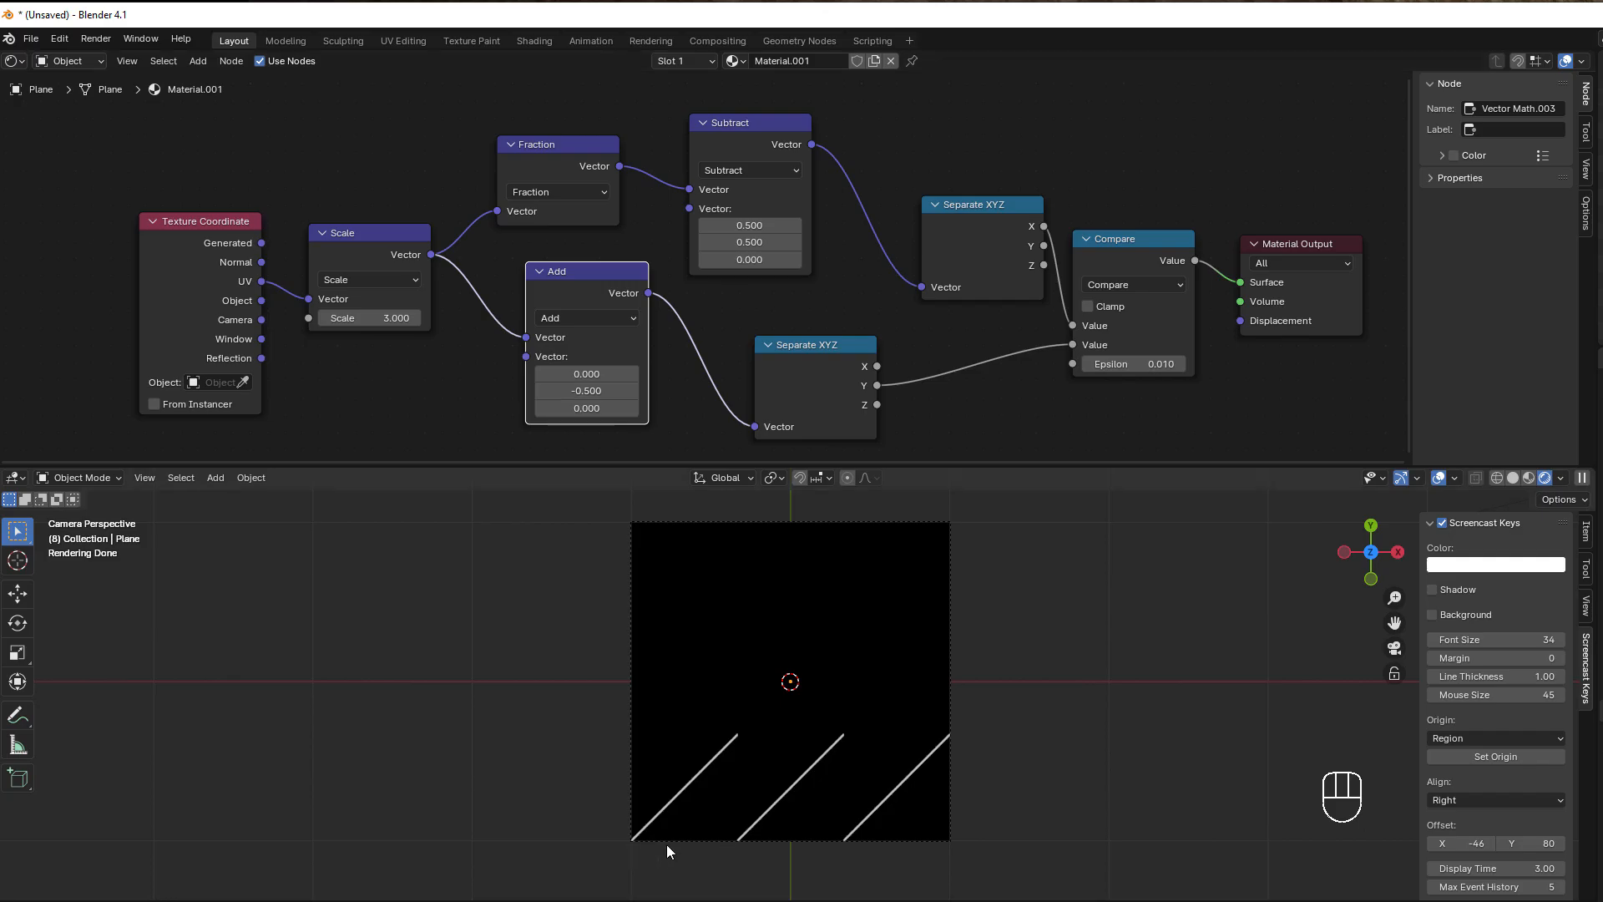
pyautogui.moveTo(862, 844)
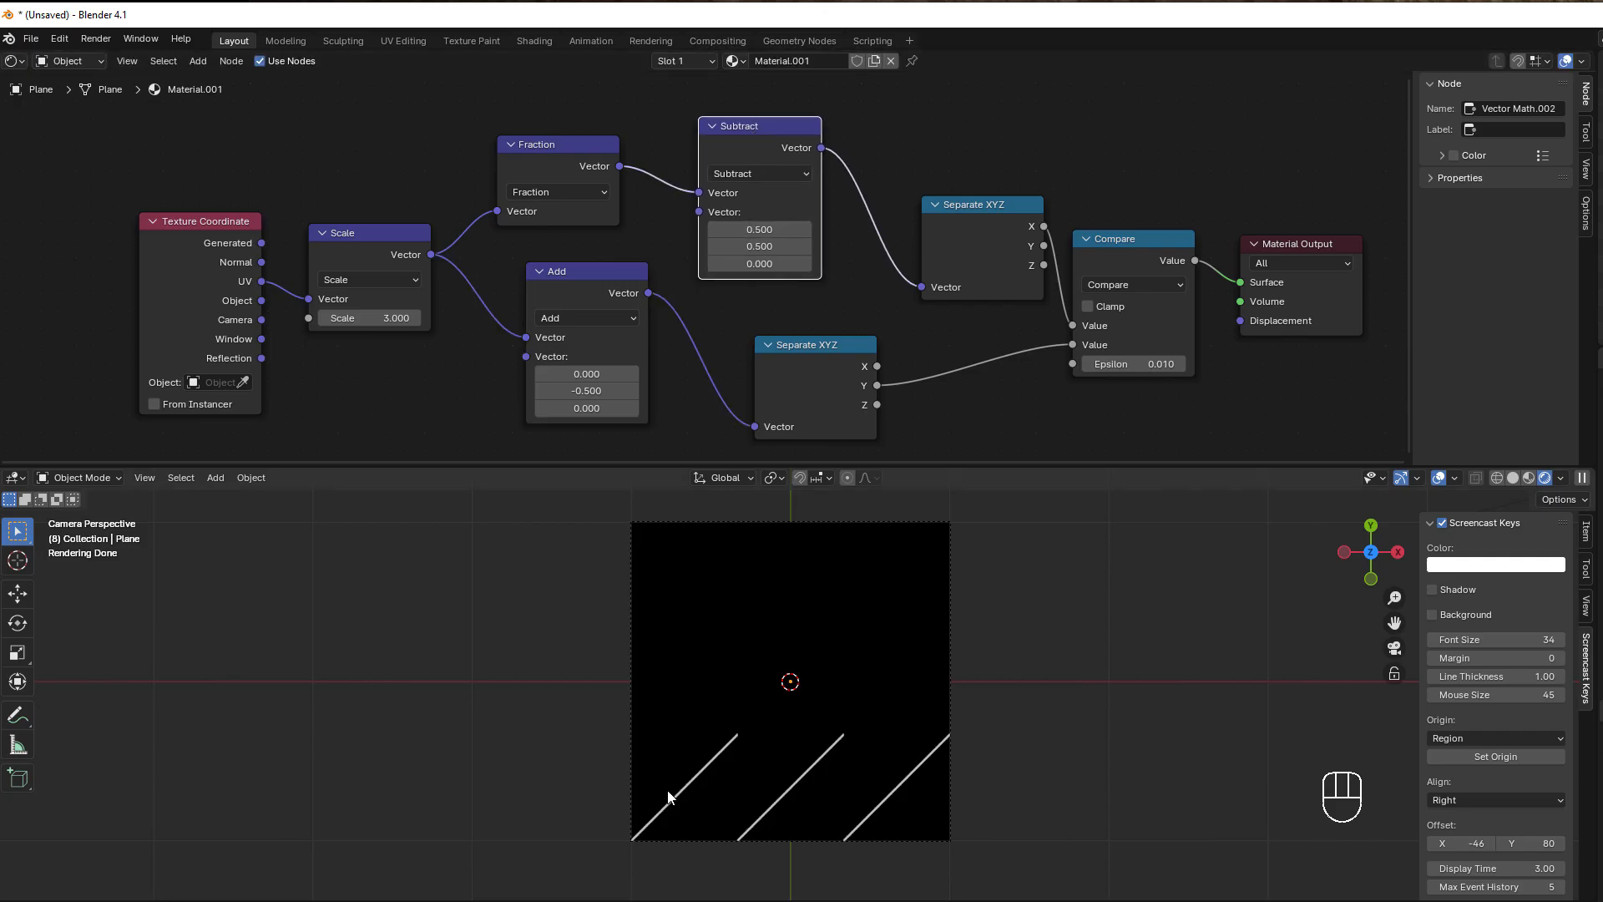
pyautogui.moveTo(689, 786)
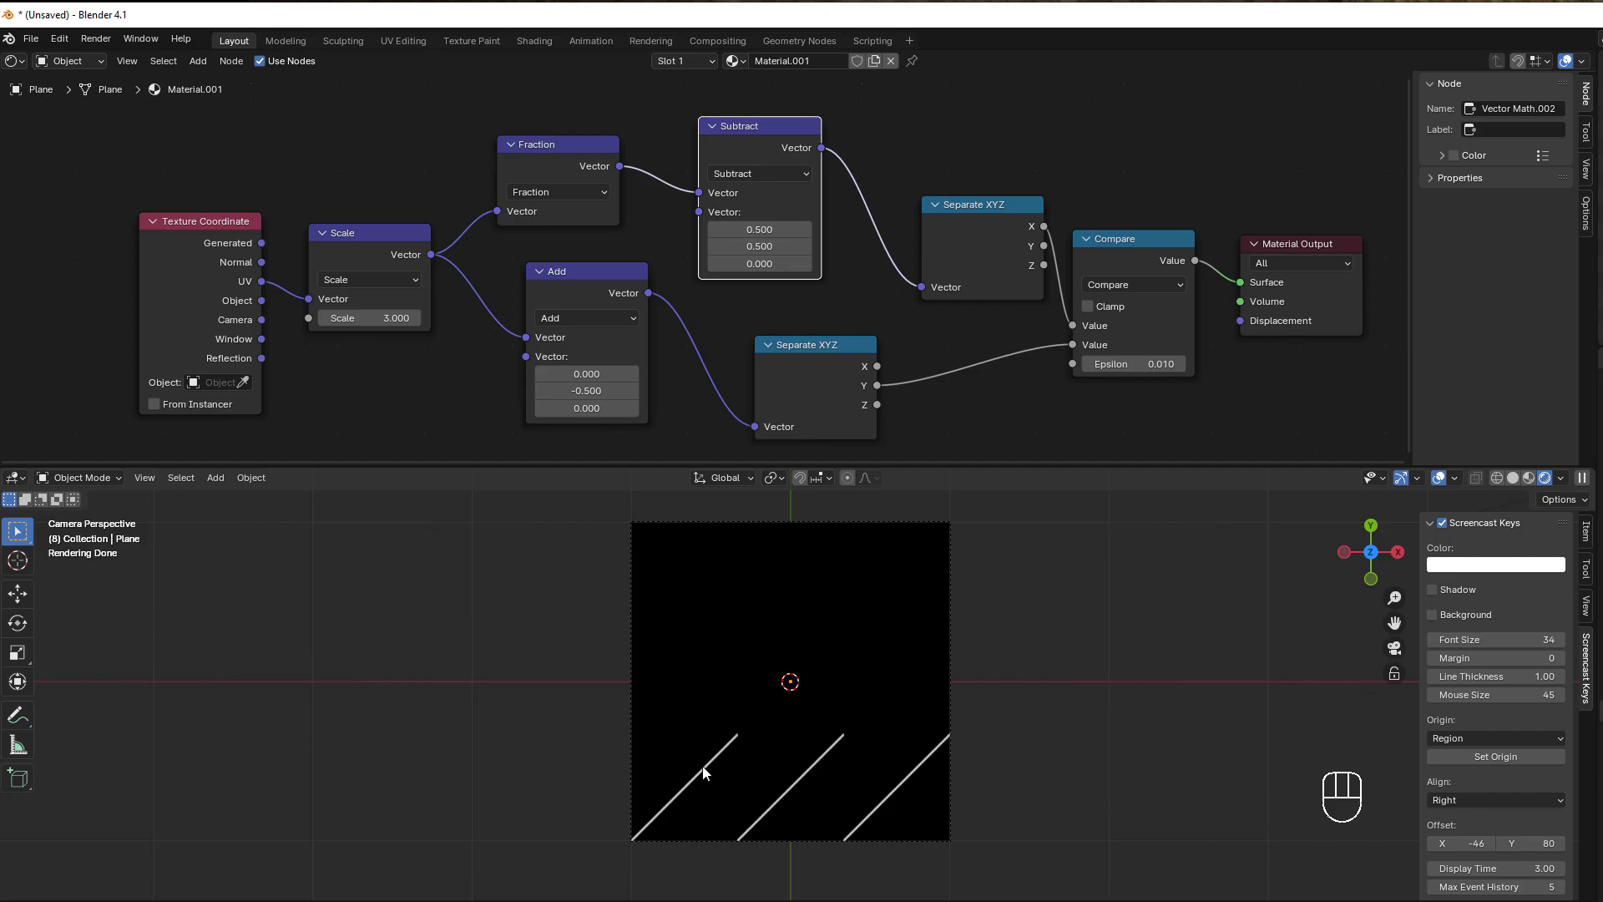
pyautogui.moveTo(828, 163)
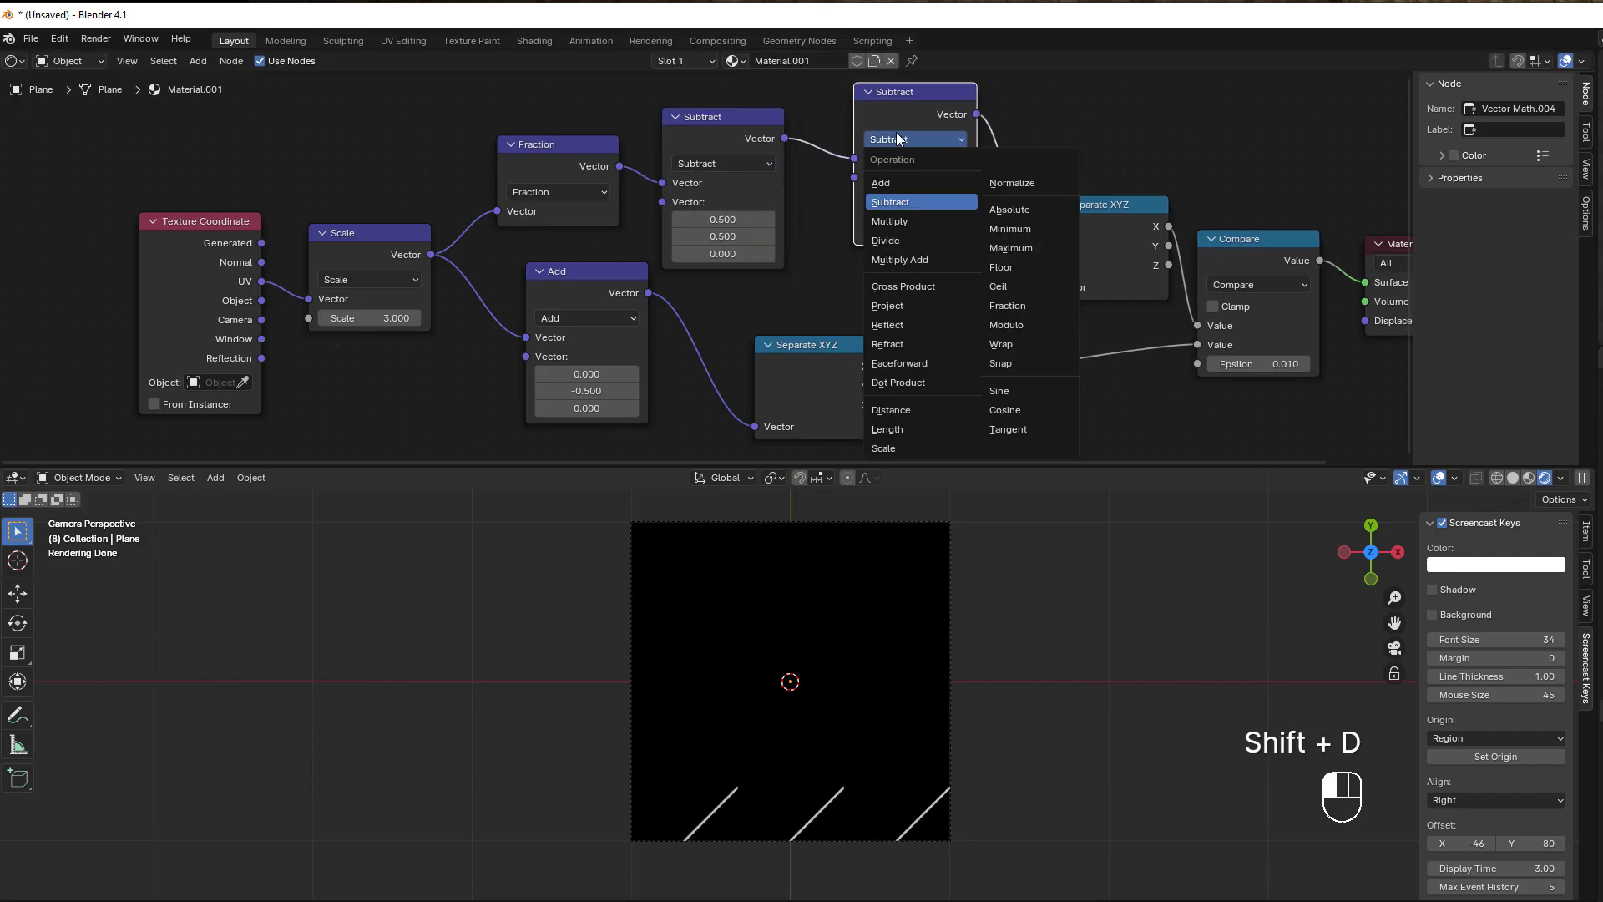
# Set the duplicated node to Multiply by 2.0 in X and Y and shift the Add node's Y to -1.0.
pyautogui.click(888, 221)
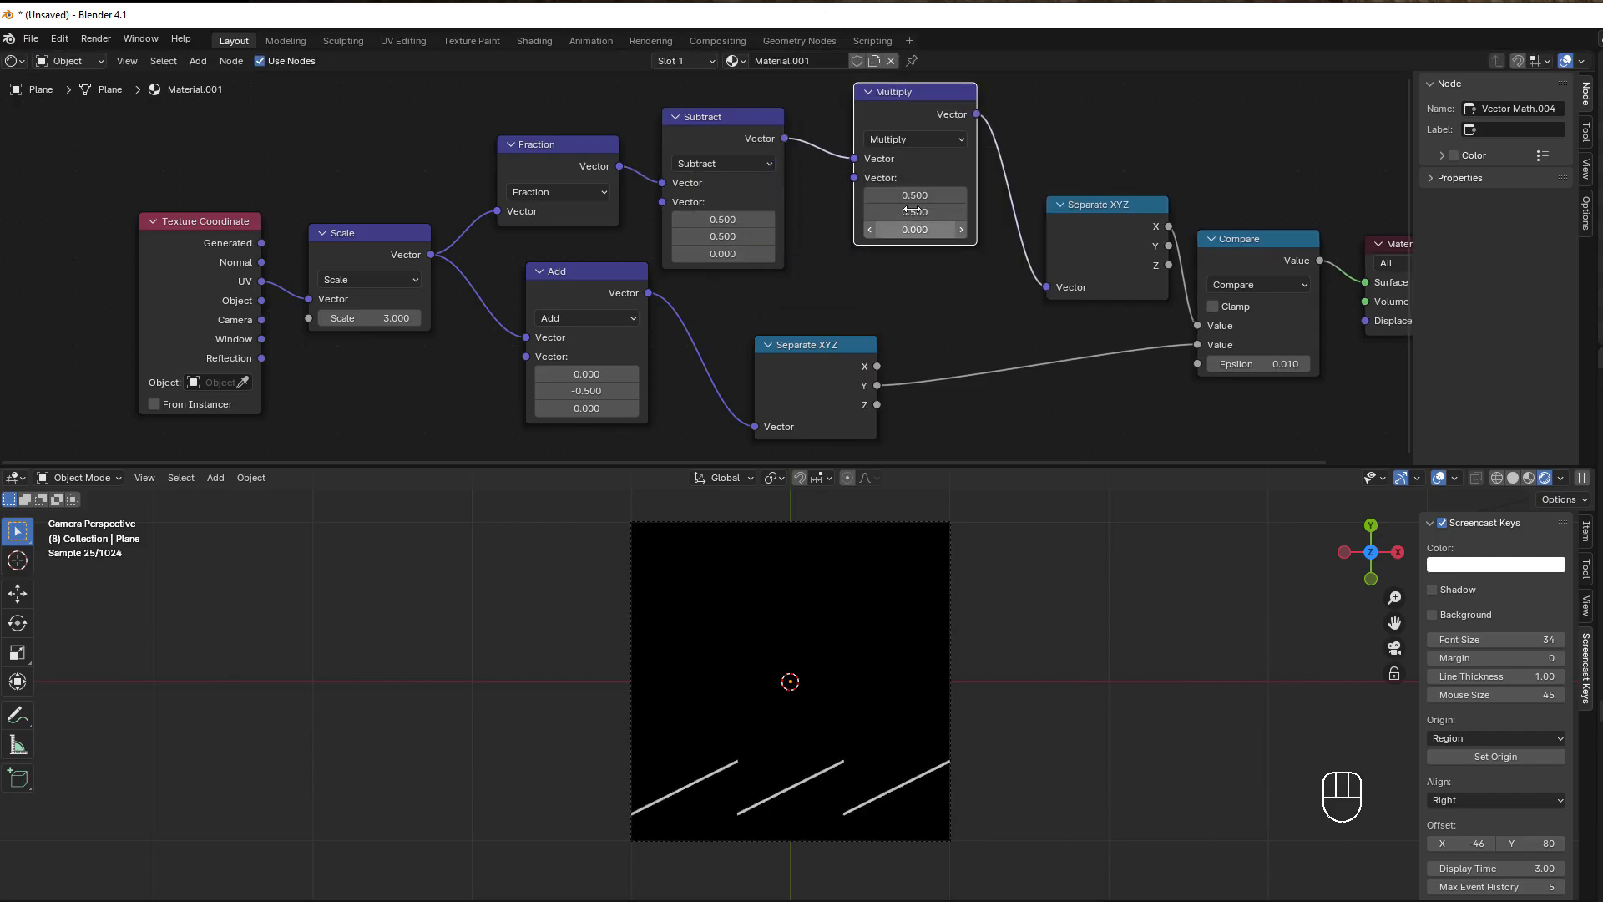
pyautogui.doubleClick(913, 196)
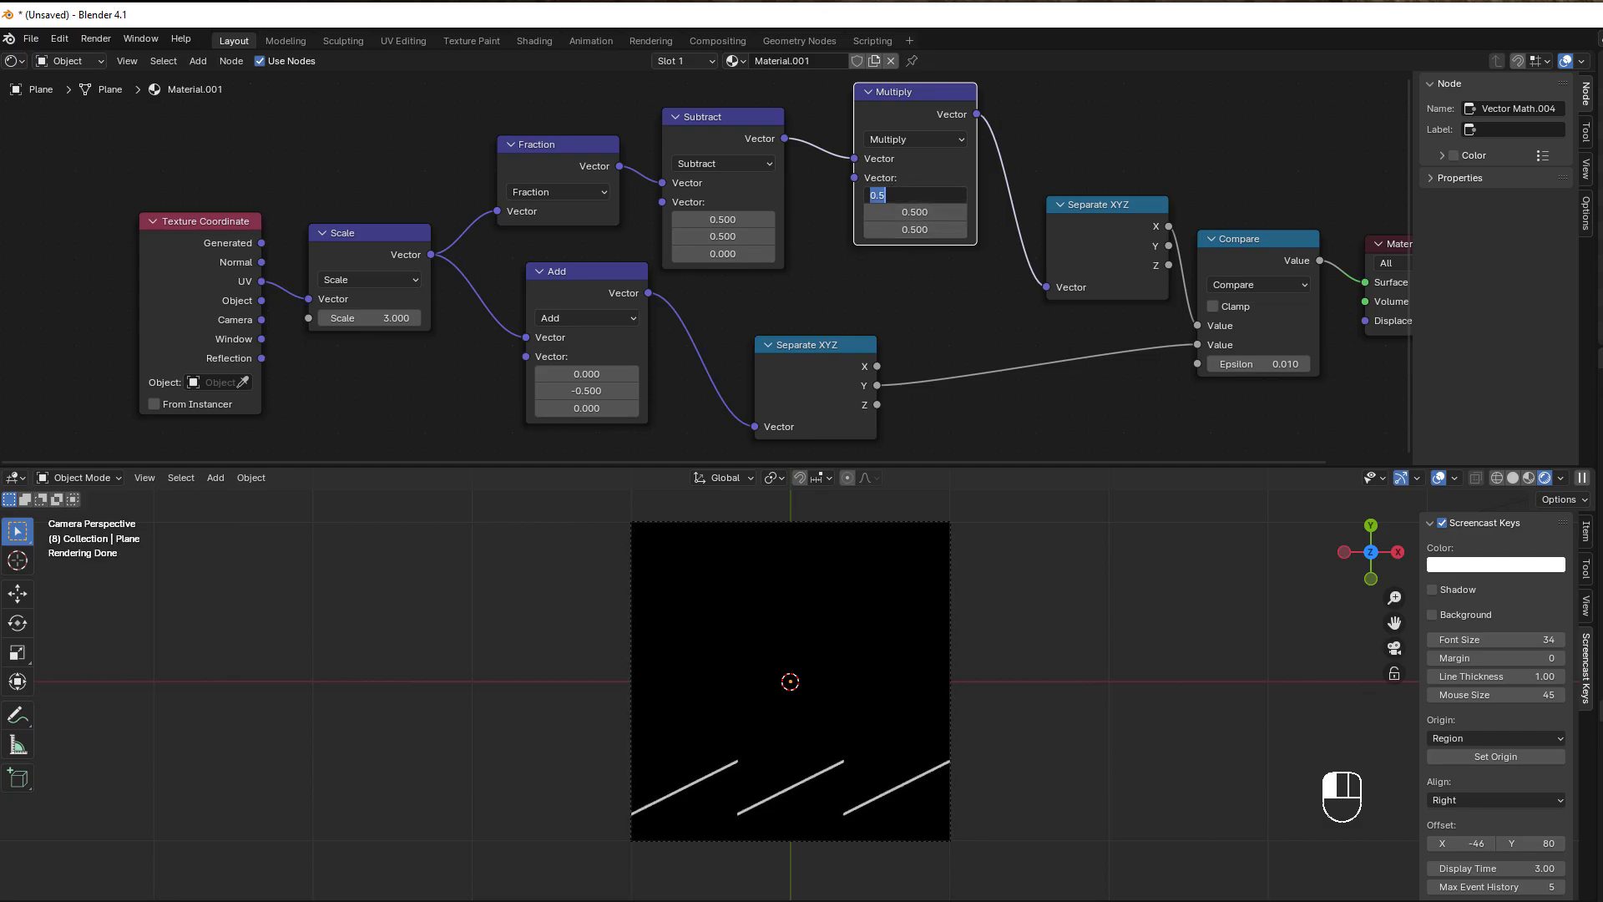
pyautogui.write('2.000')
pyautogui.click(586, 389)
pyautogui.write('-1.000')
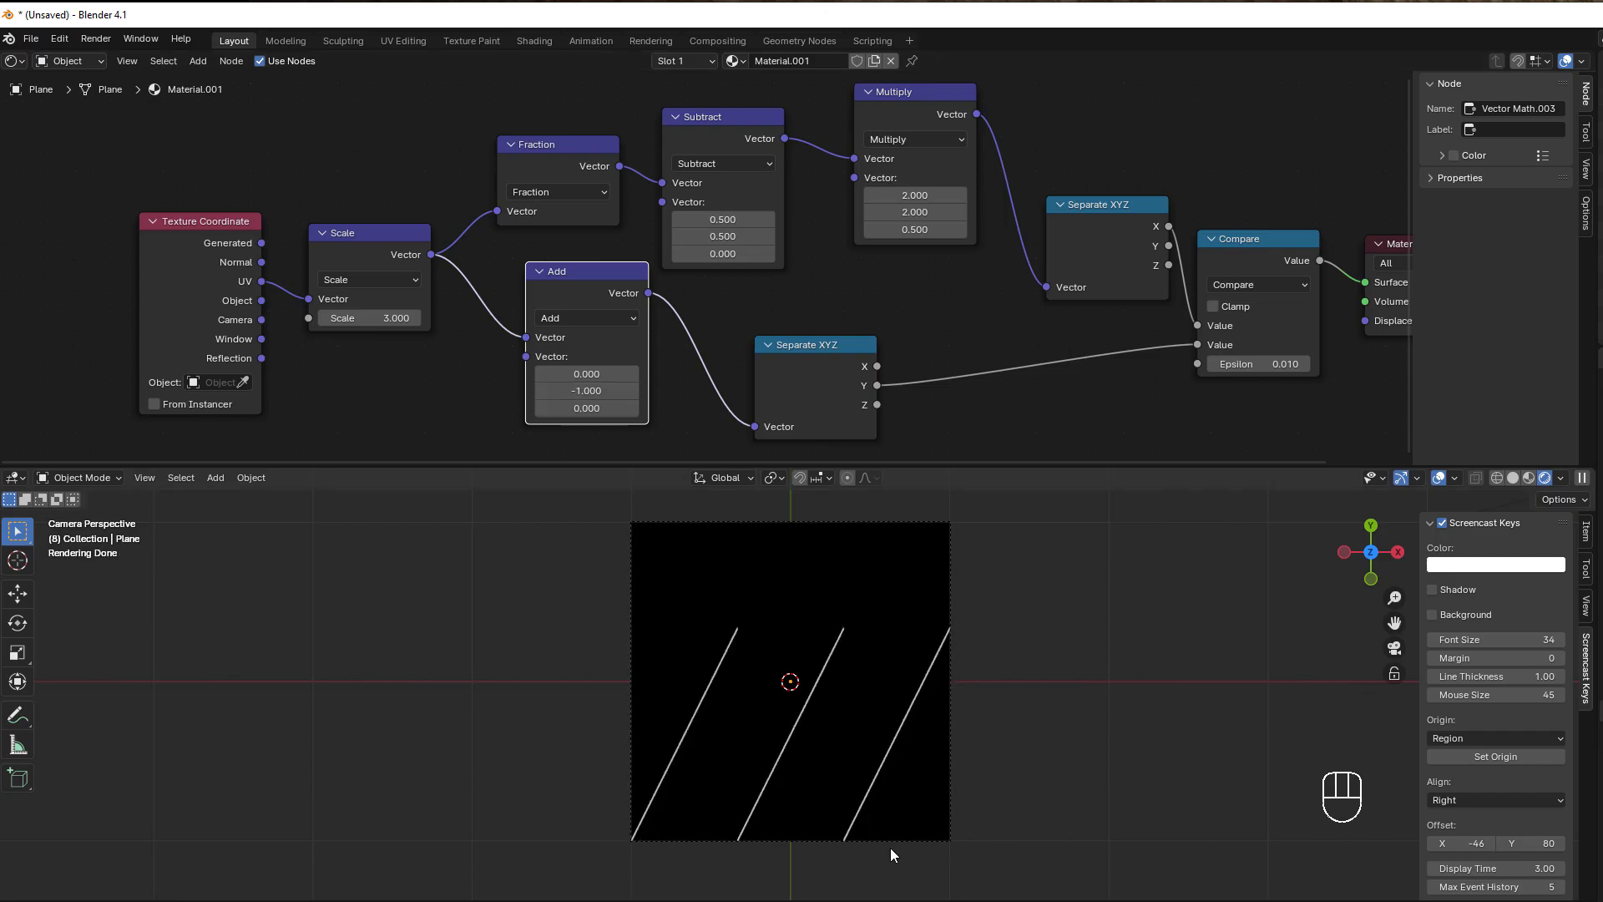
pyautogui.click(586, 389)
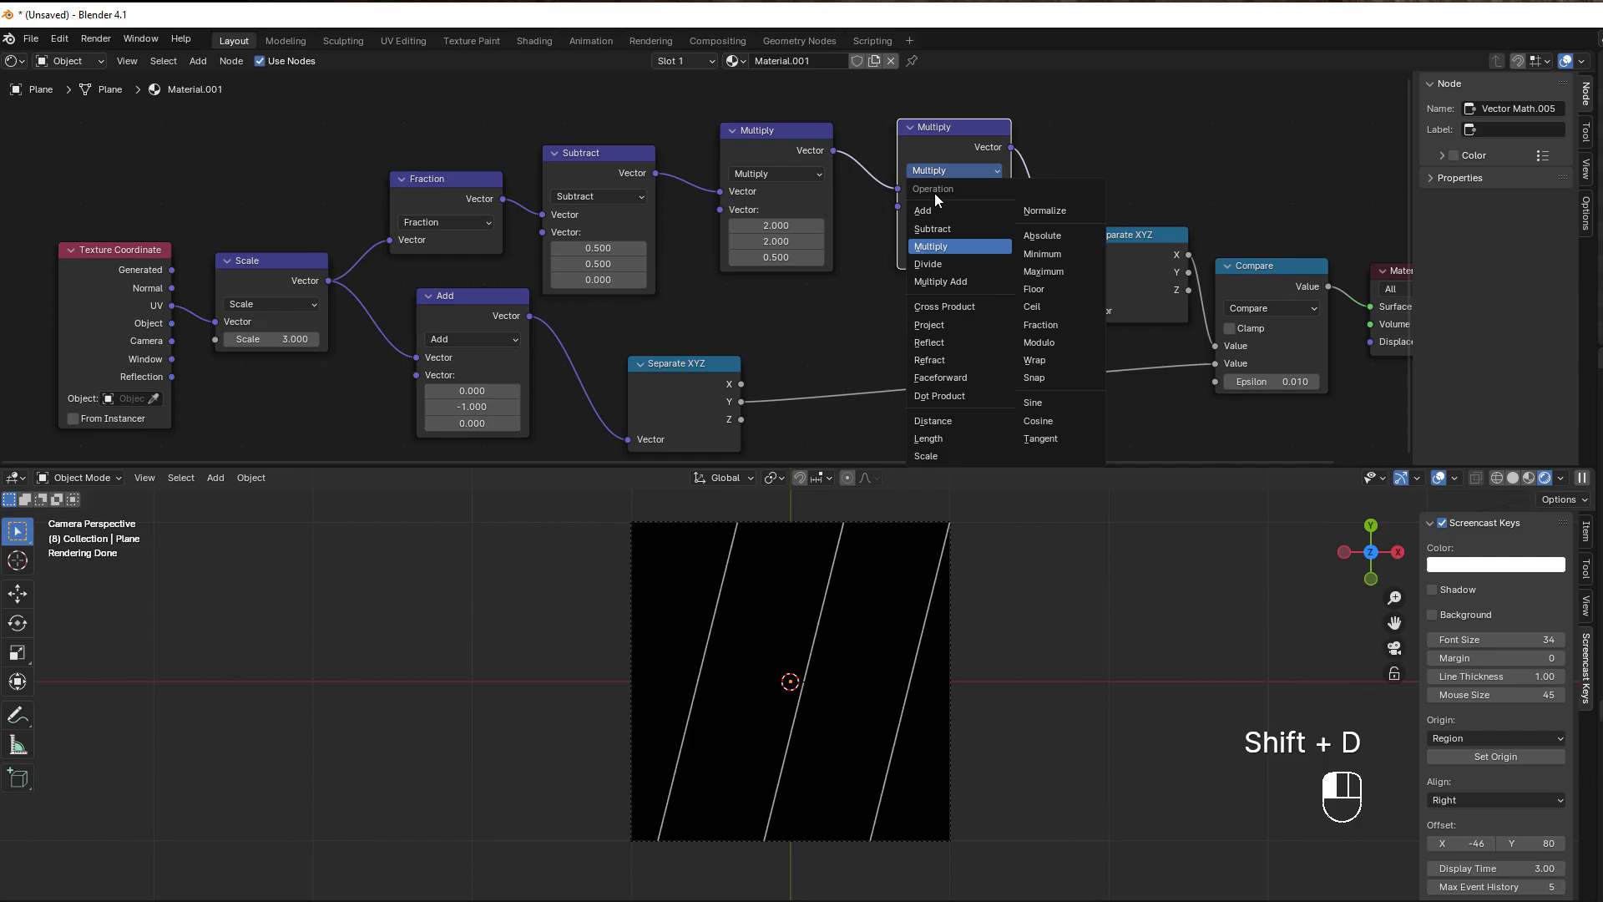
# Switch the duplicated Multiply node's operation to Absolute for the zigzag.
pyautogui.click(1042, 235)
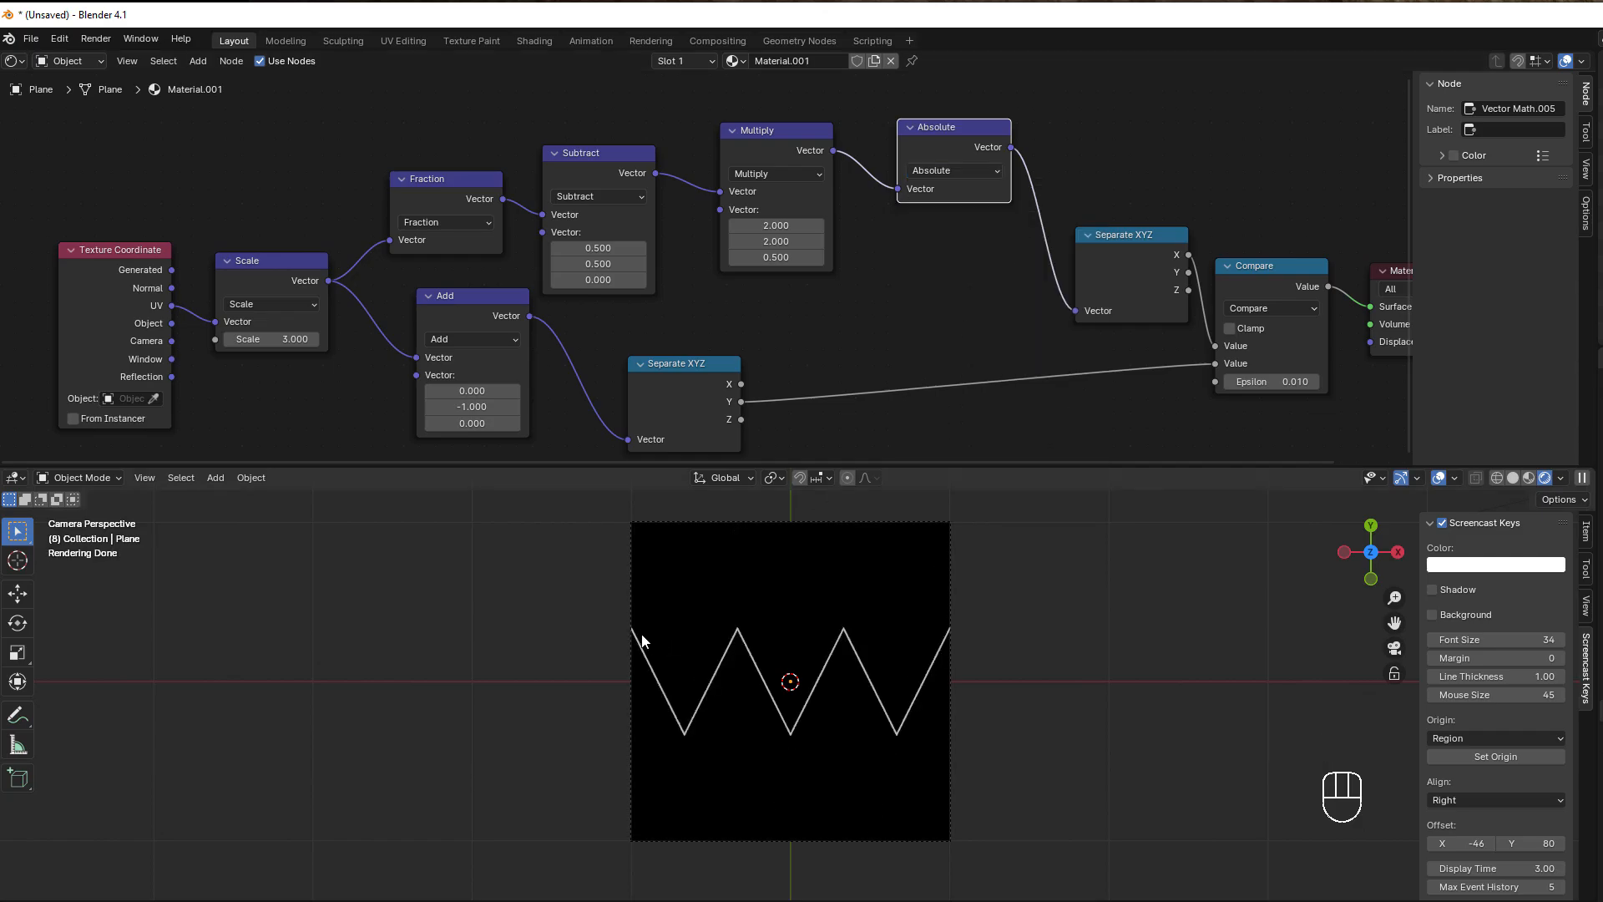
pyautogui.moveTo(641, 631)
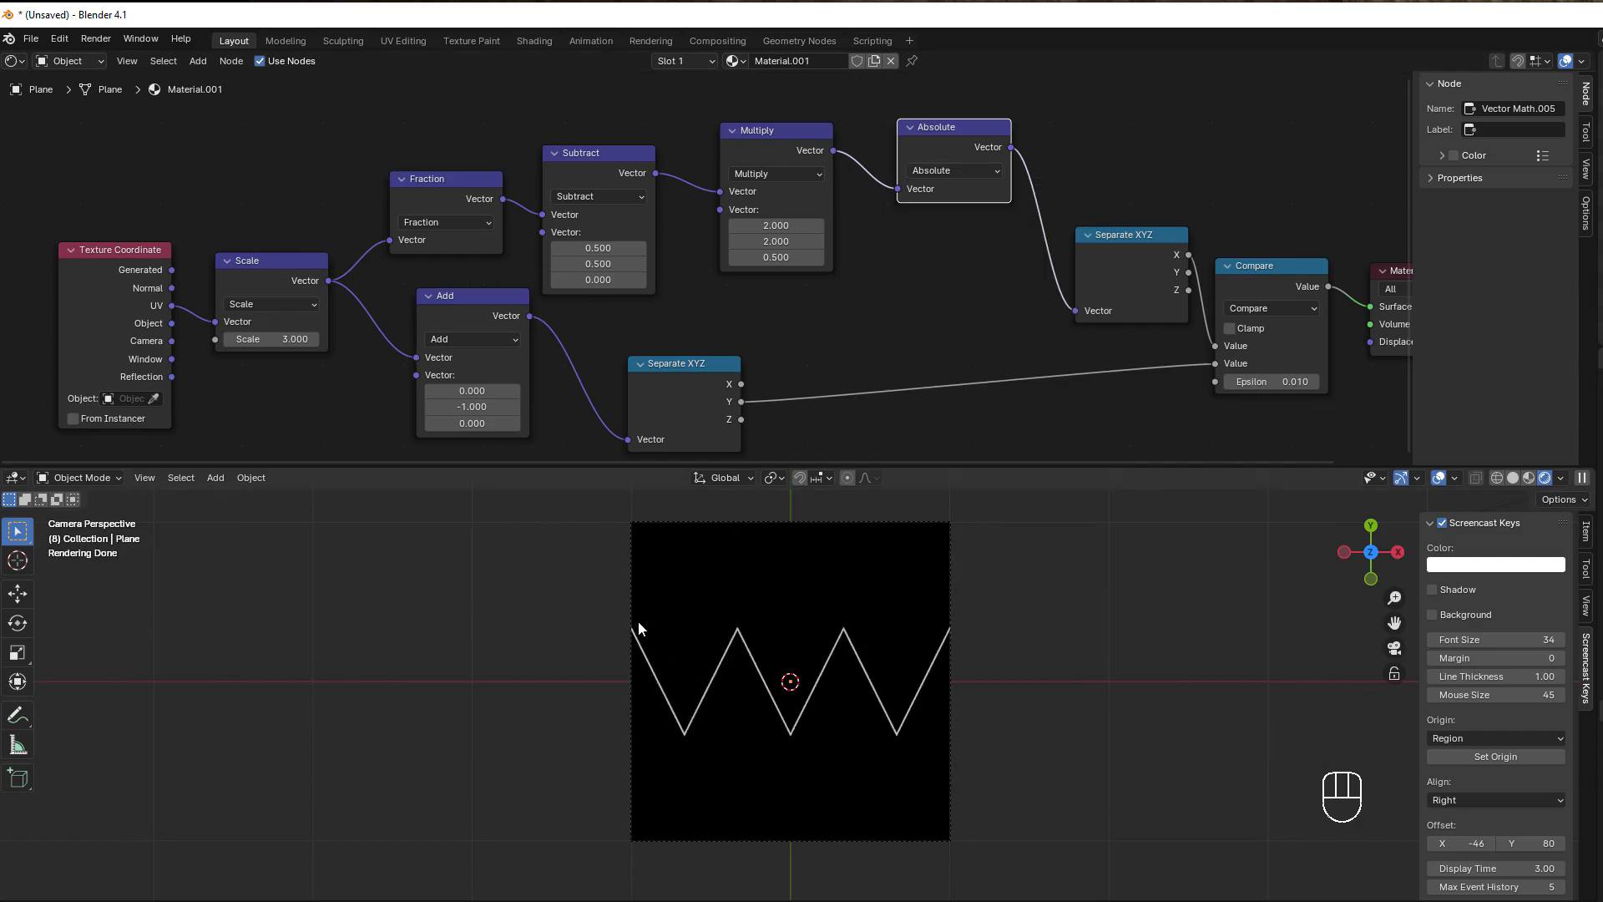
pyautogui.moveTo(656, 743)
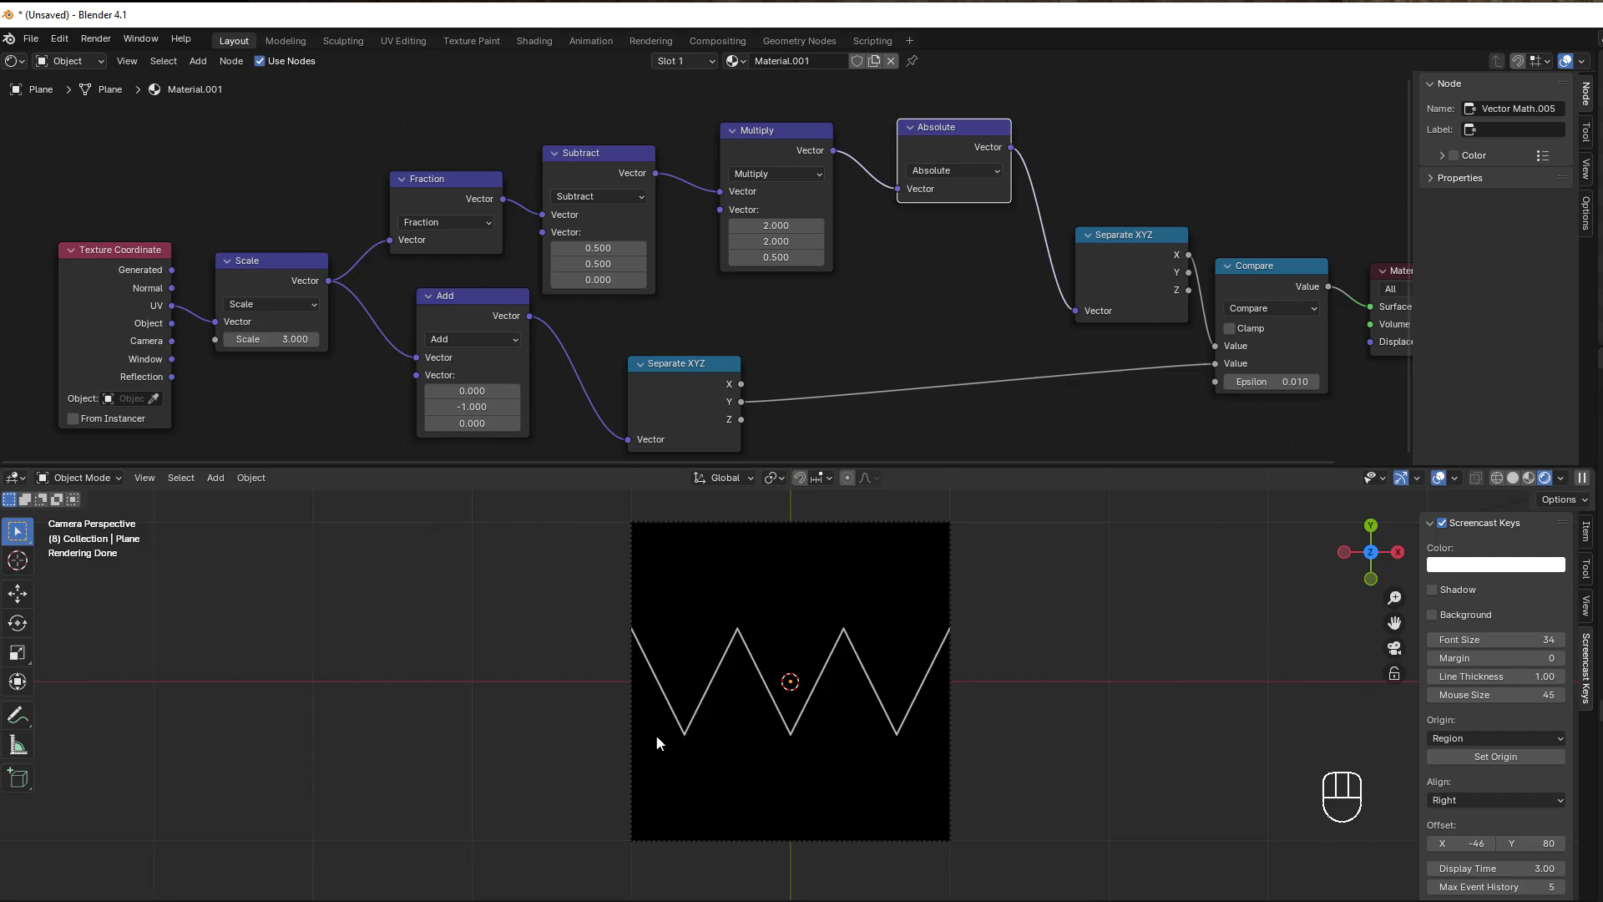
pyautogui.moveTo(986, 189)
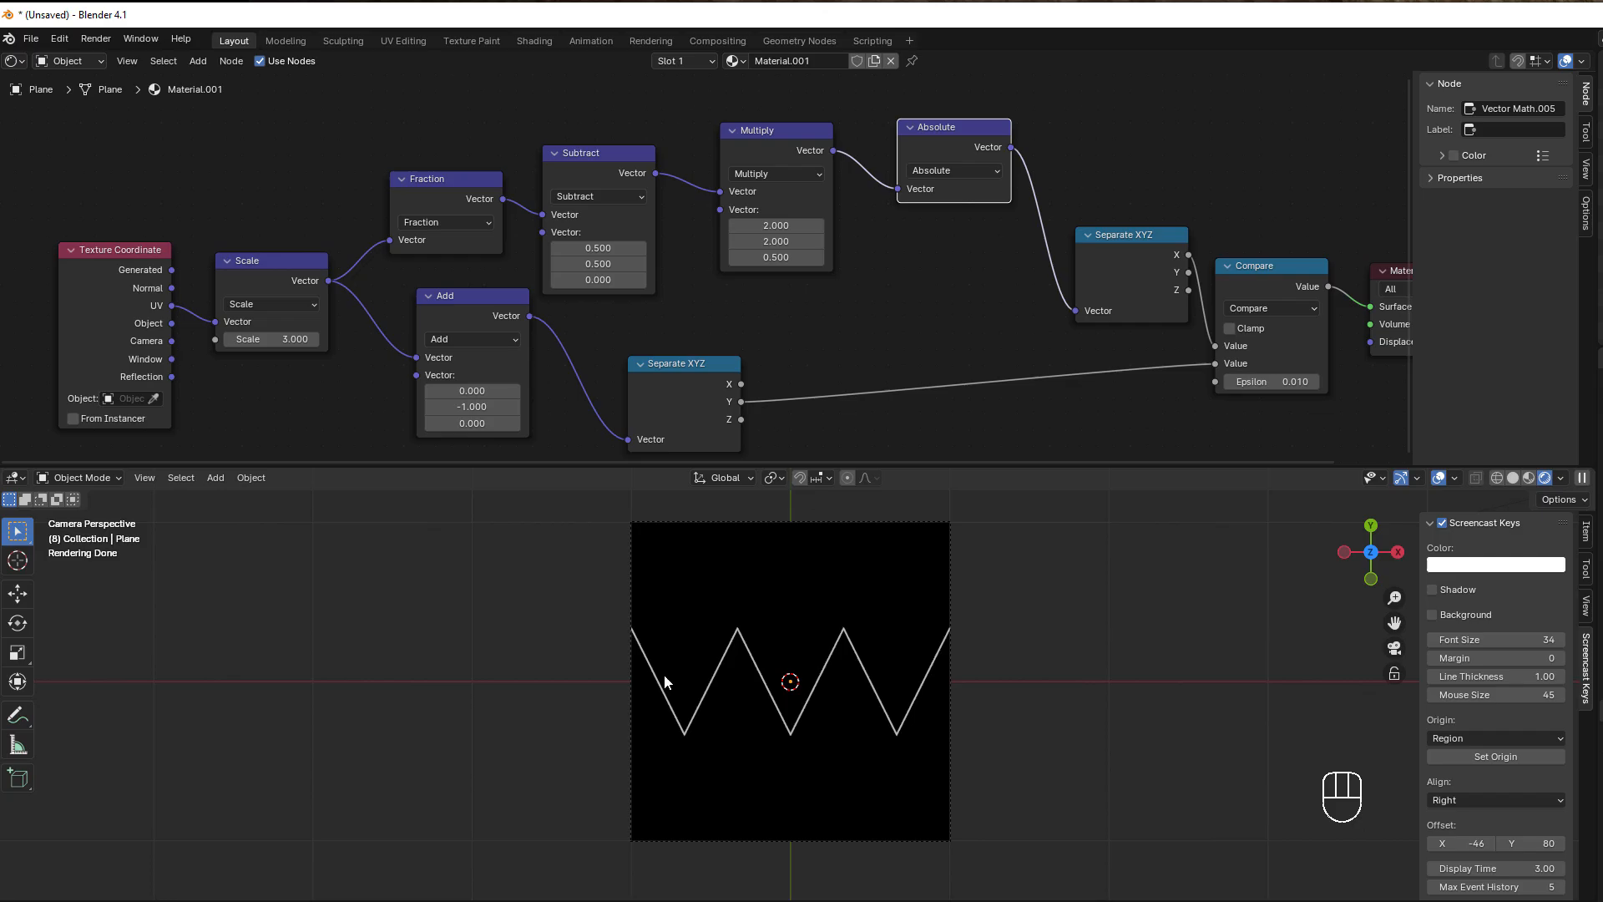
pyautogui.moveTo(673, 743)
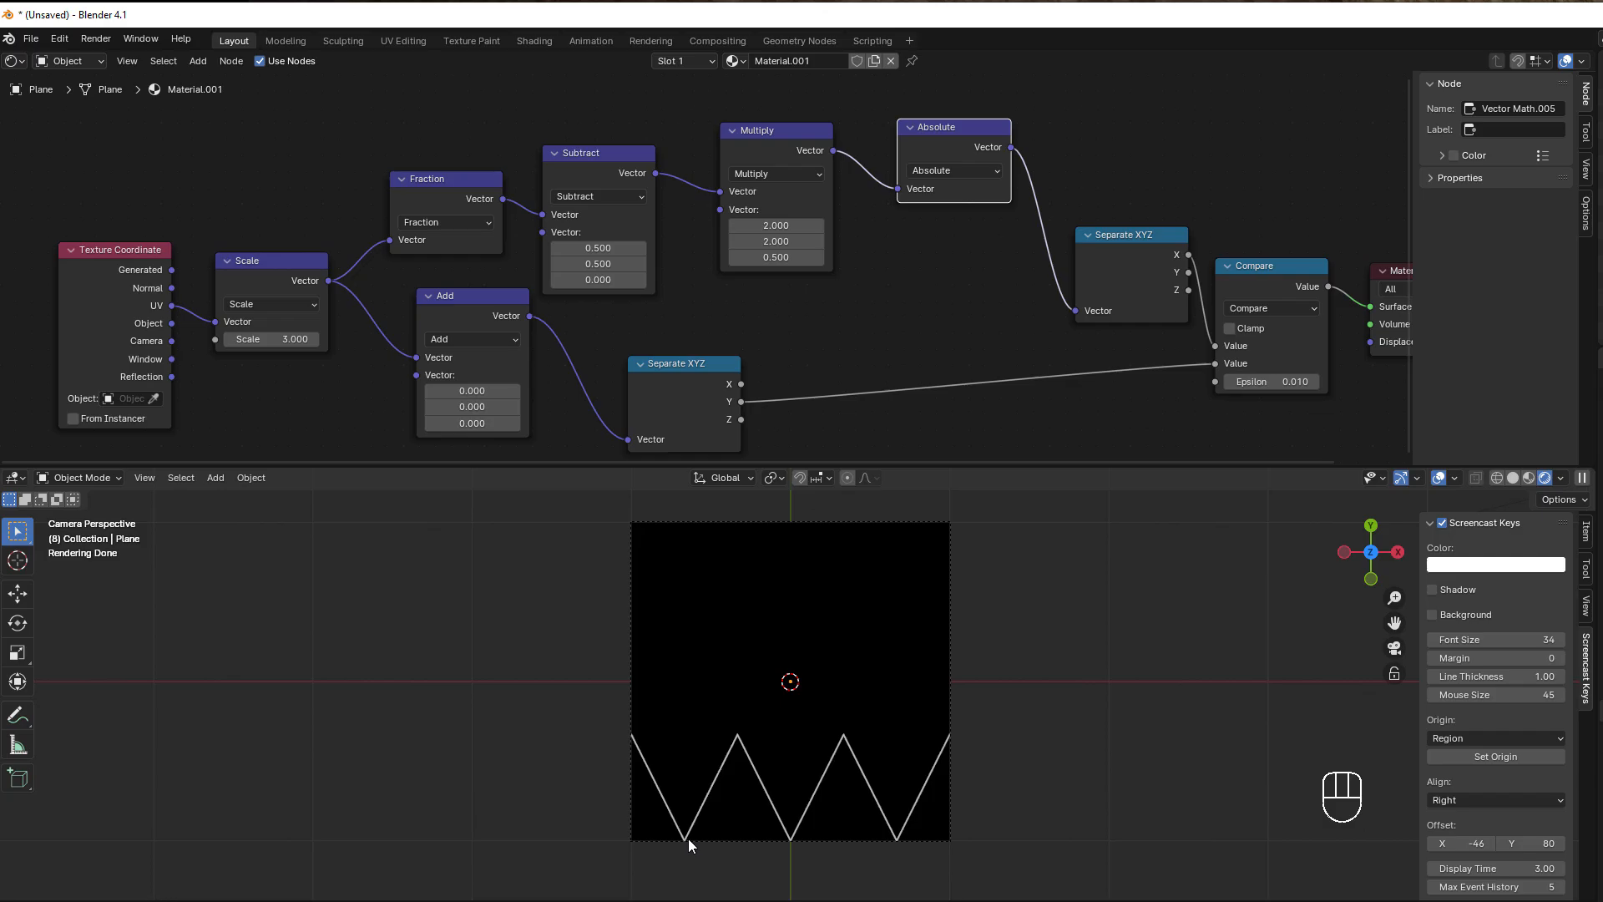
pyautogui.moveTo(626, 740)
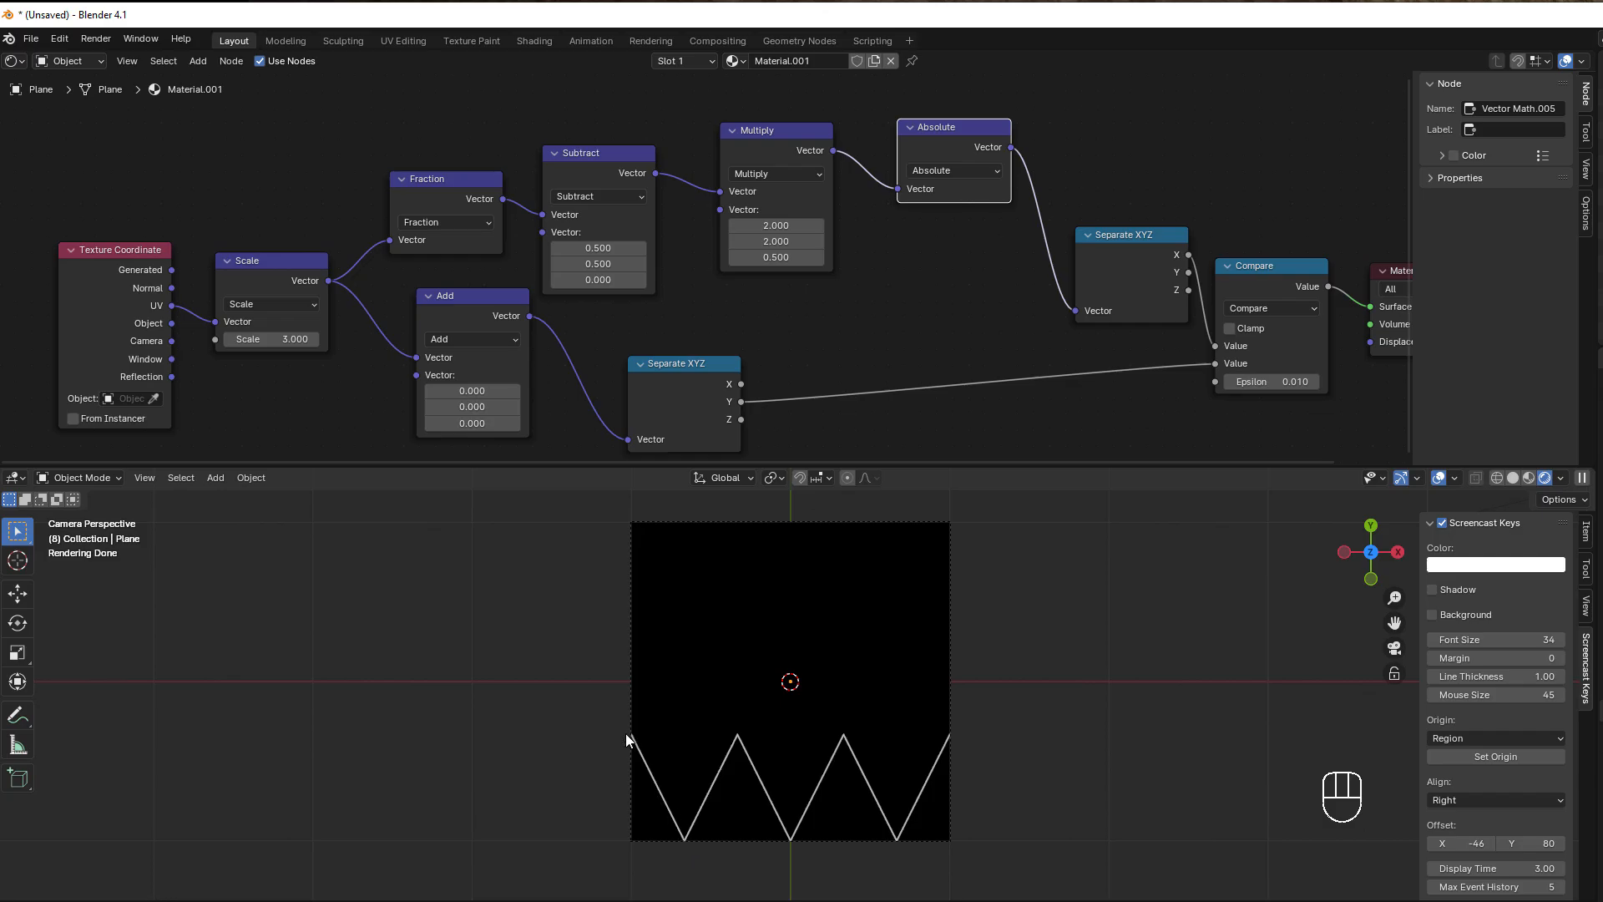
pyautogui.moveTo(787, 830)
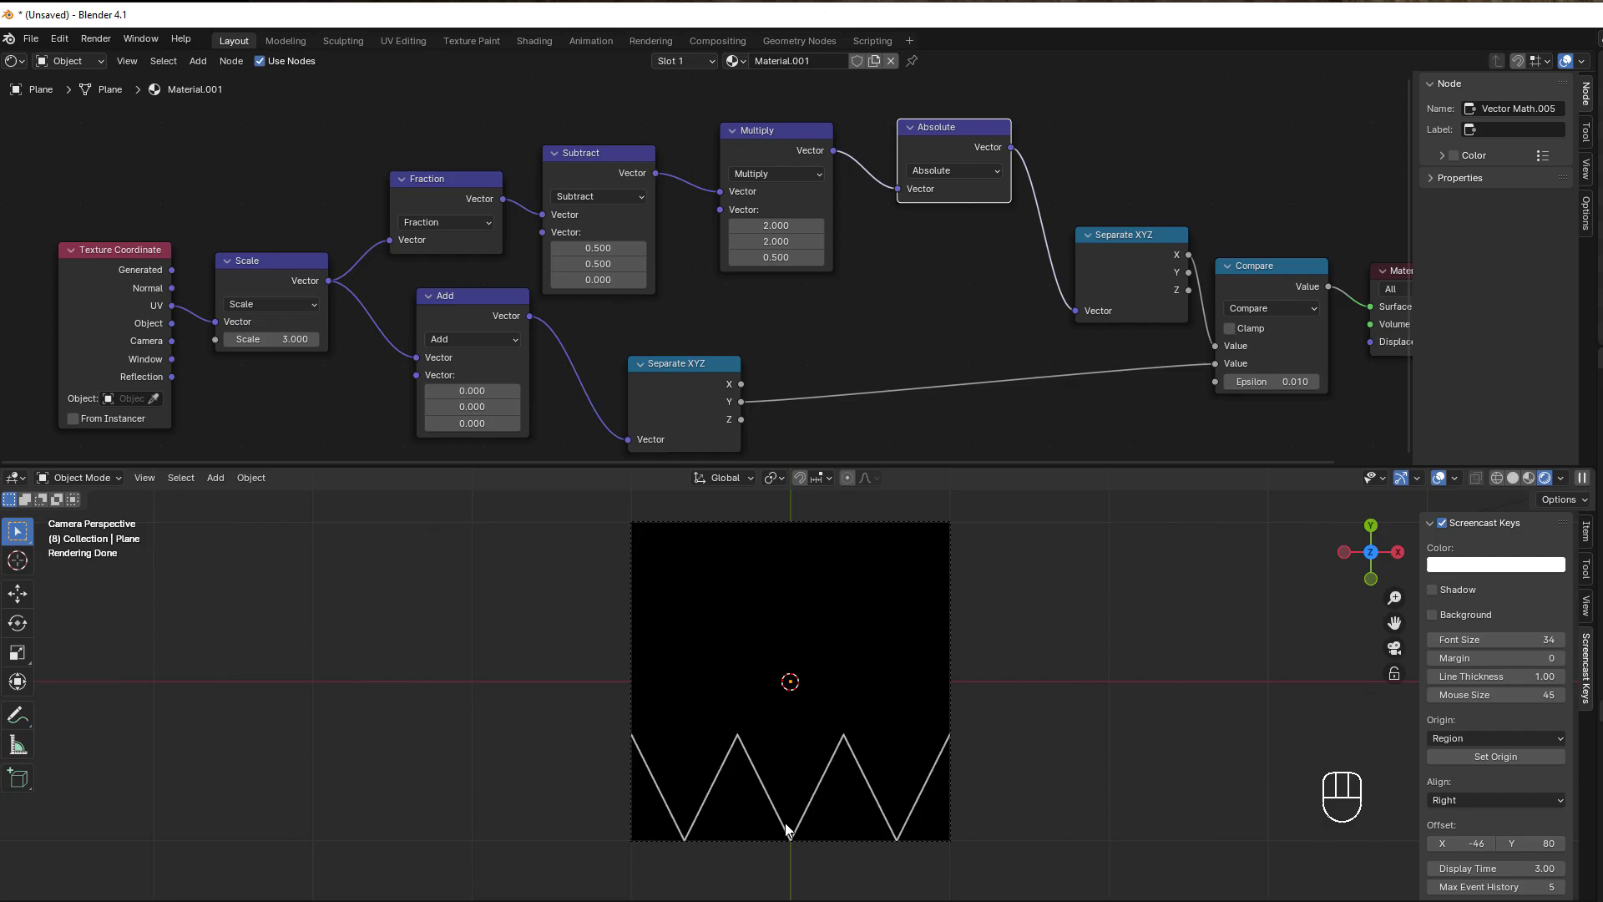
pyautogui.moveTo(917, 538)
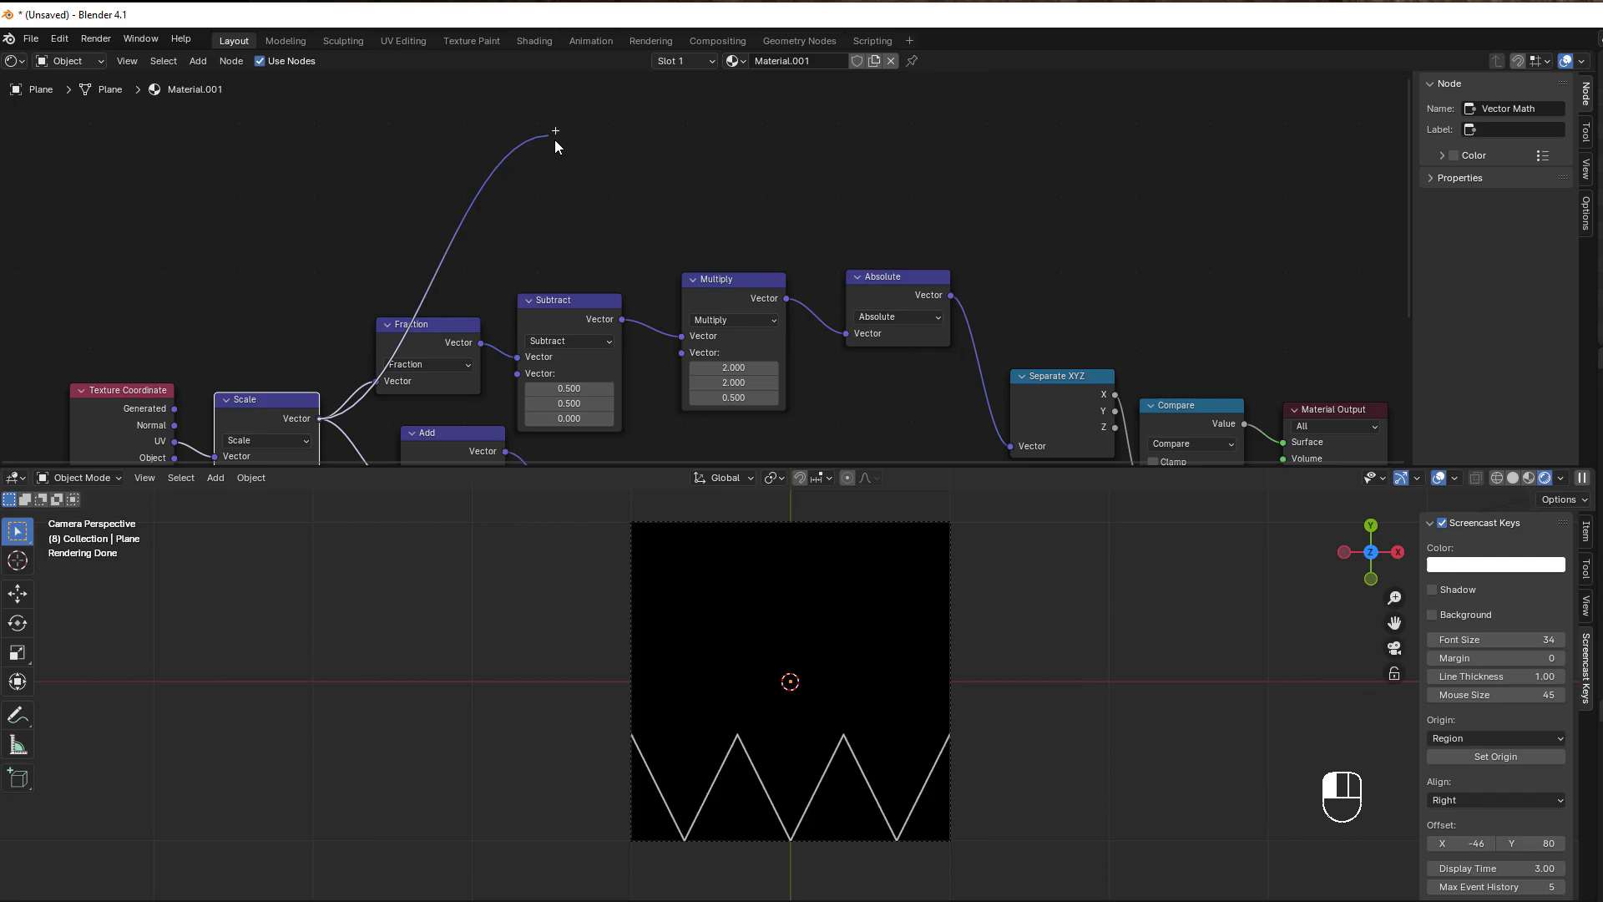
# Add a Sine vector math node after Scale and drag the Add node's Y offset to raise the curve.
pyautogui.write('sine')
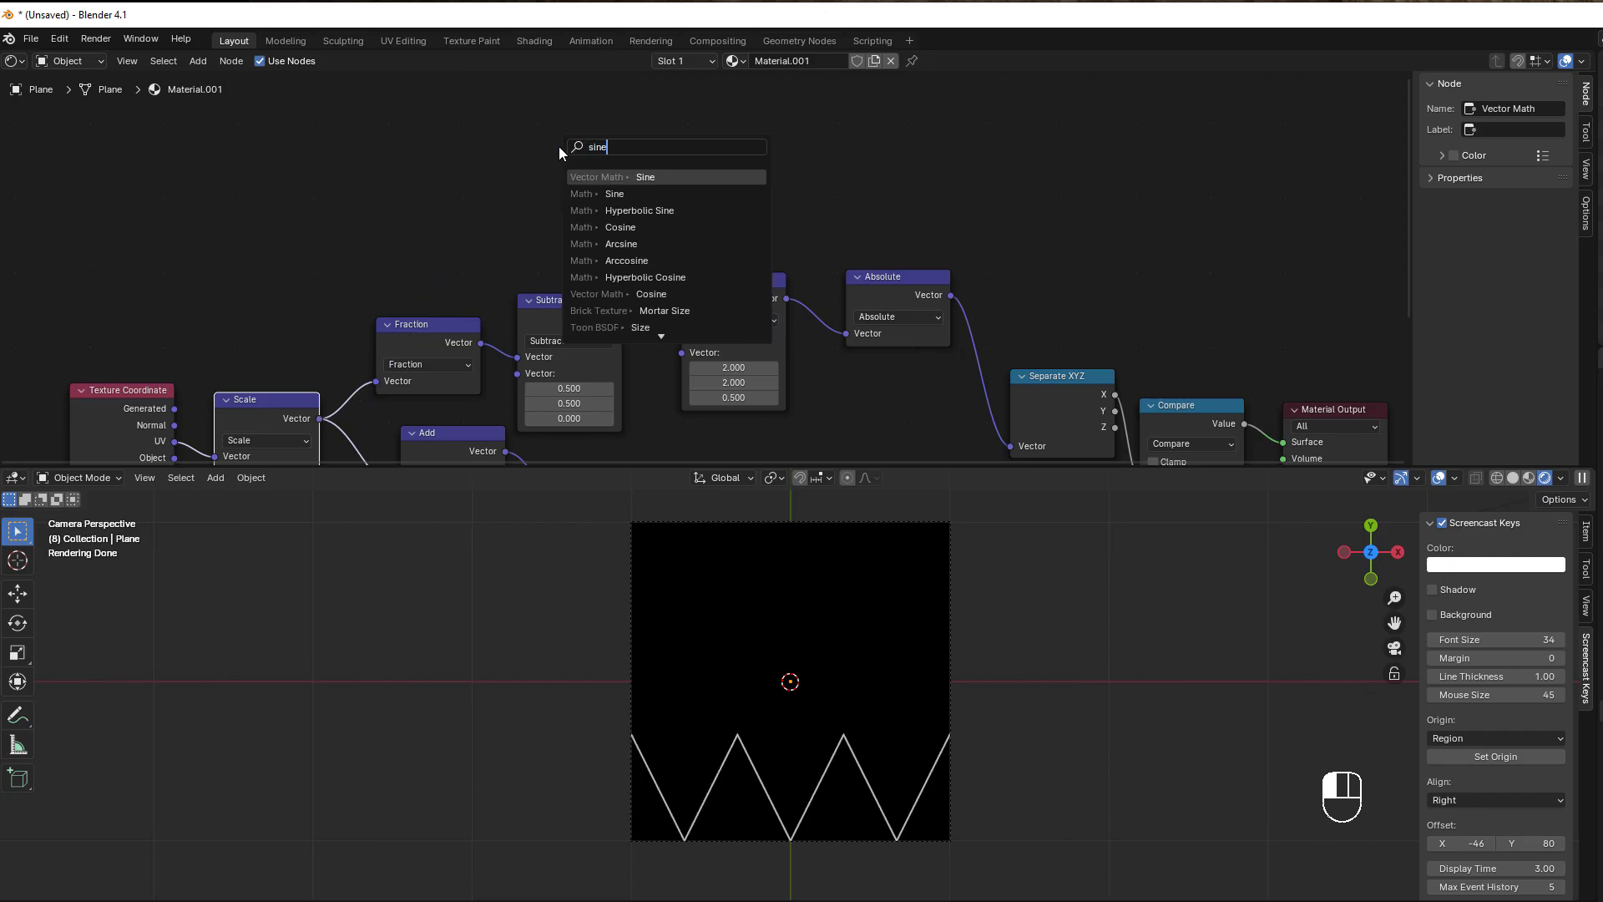
pyautogui.click(644, 175)
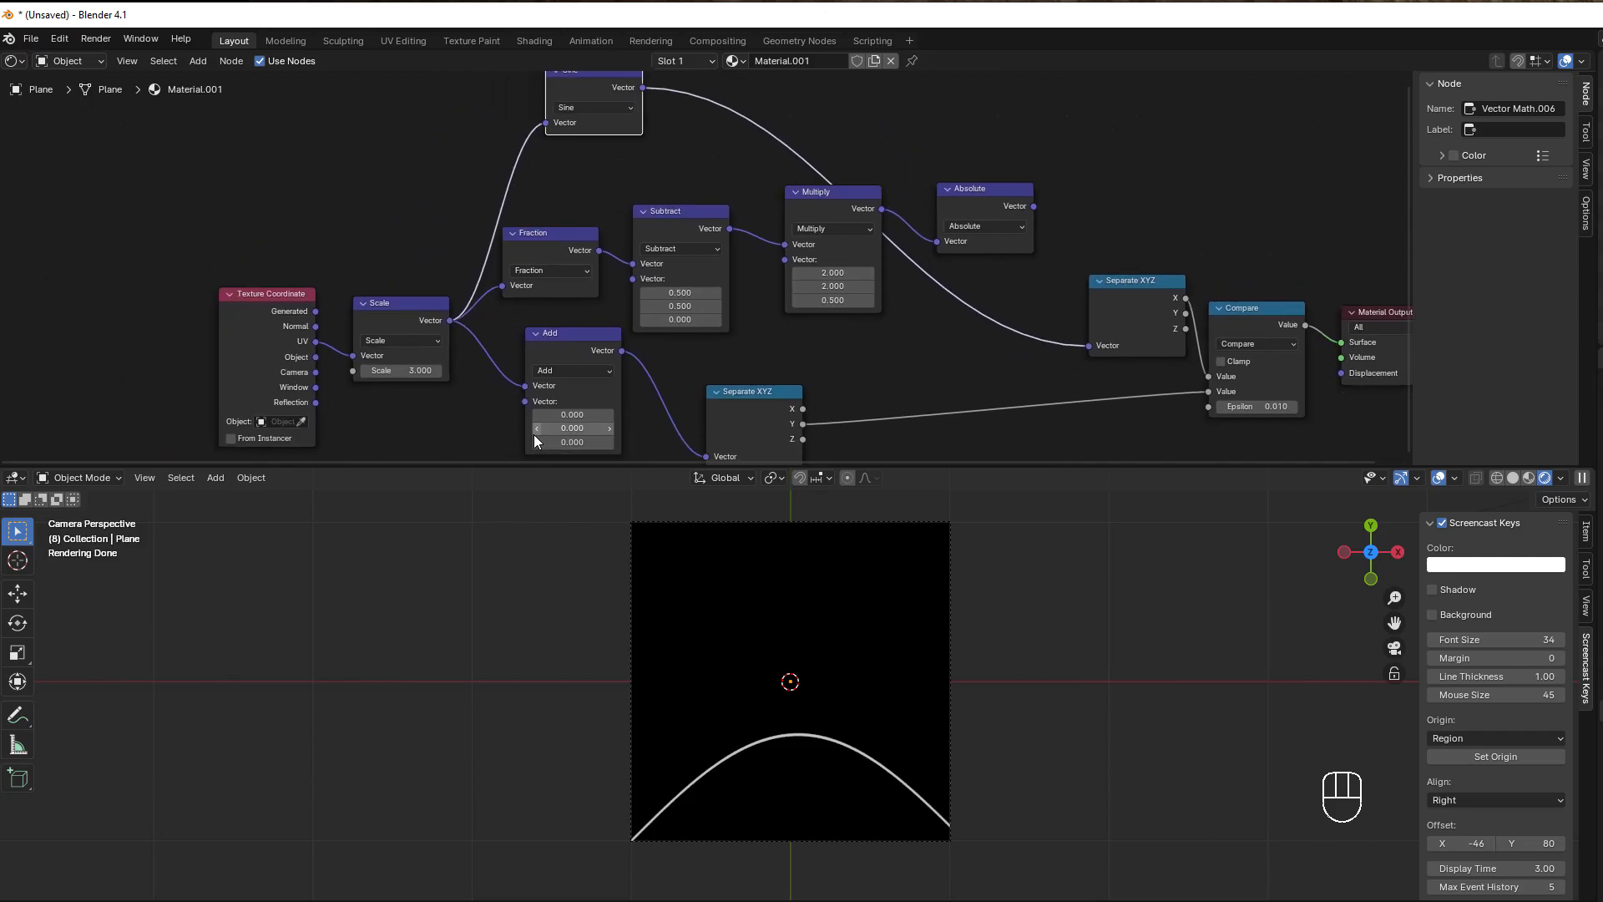
pyautogui.click(571, 427)
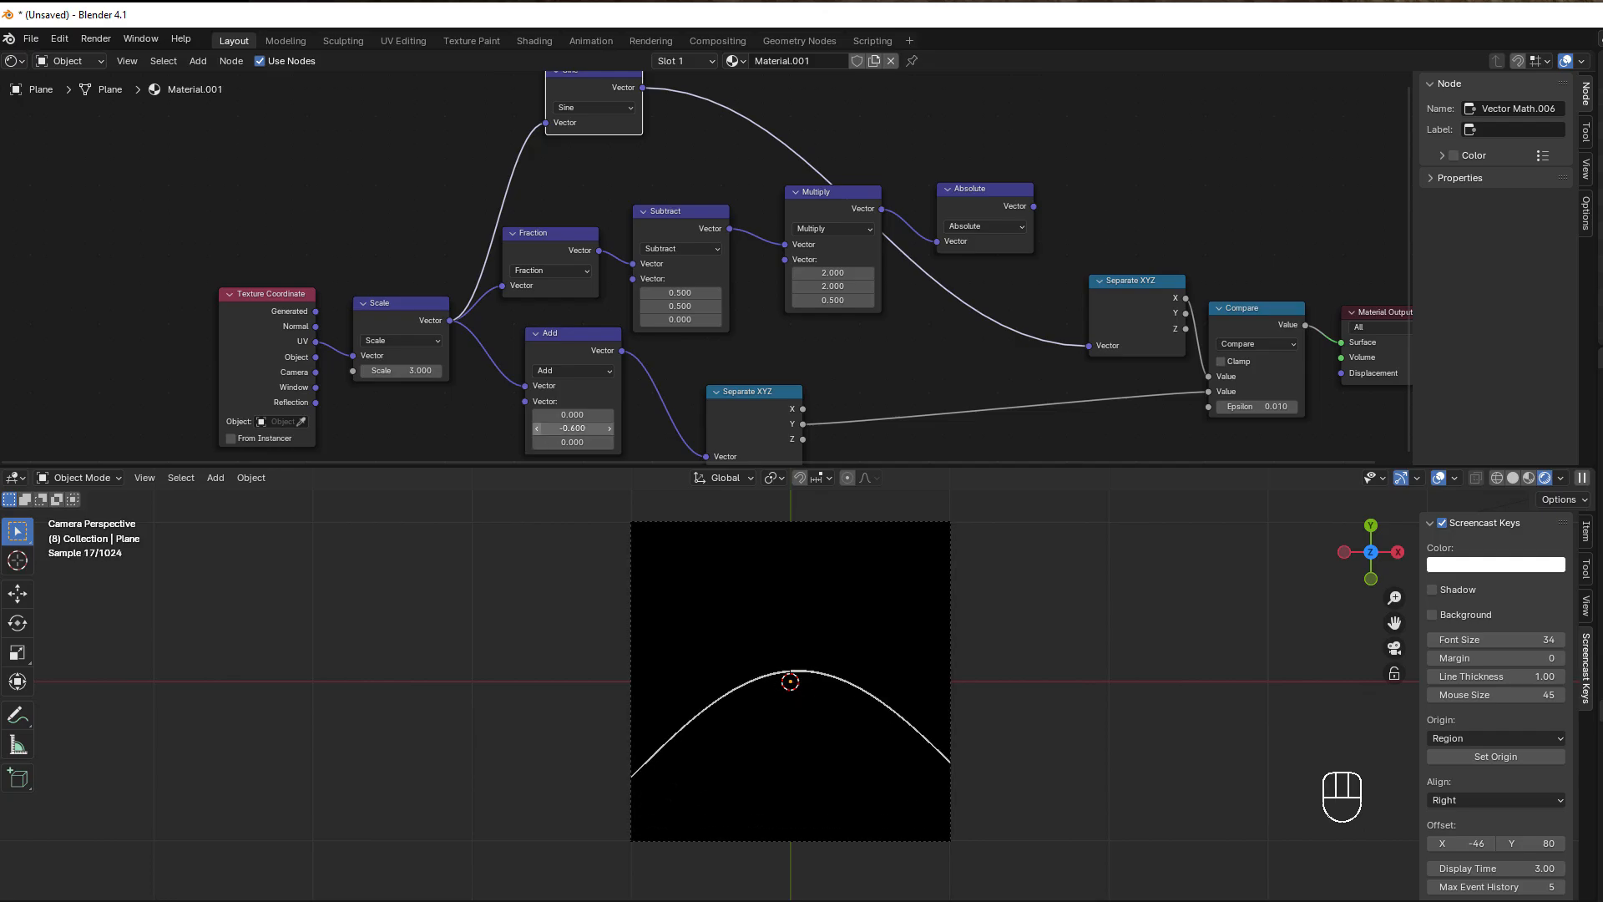
pyautogui.moveTo(573, 428); pyautogui.dragTo(531, 428)
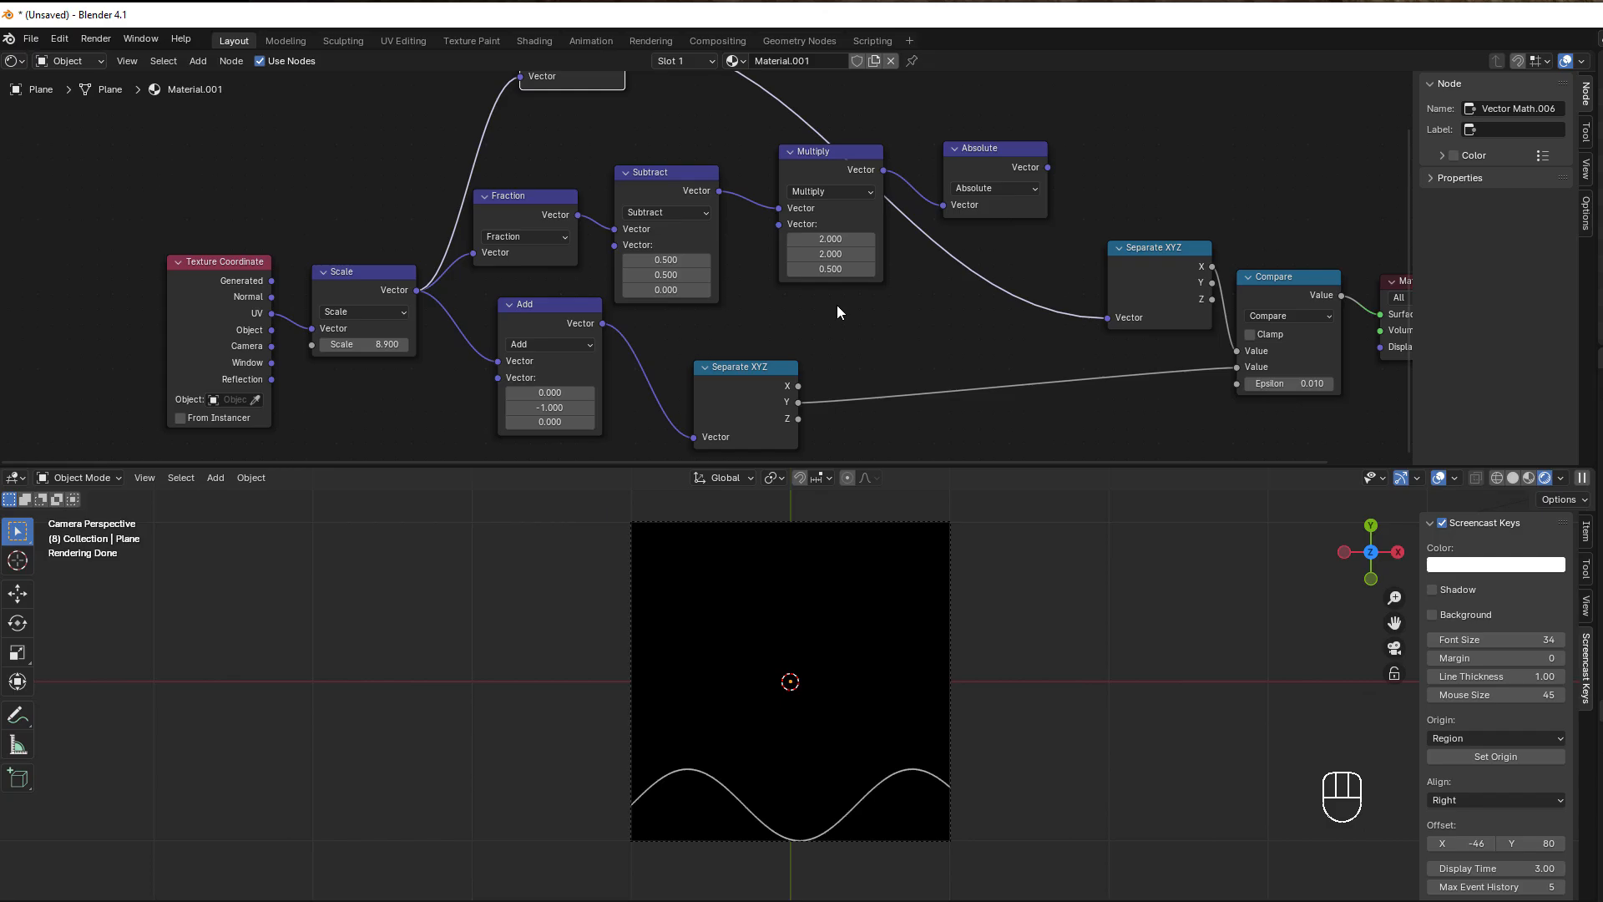
pyautogui.moveTo(440, 341)
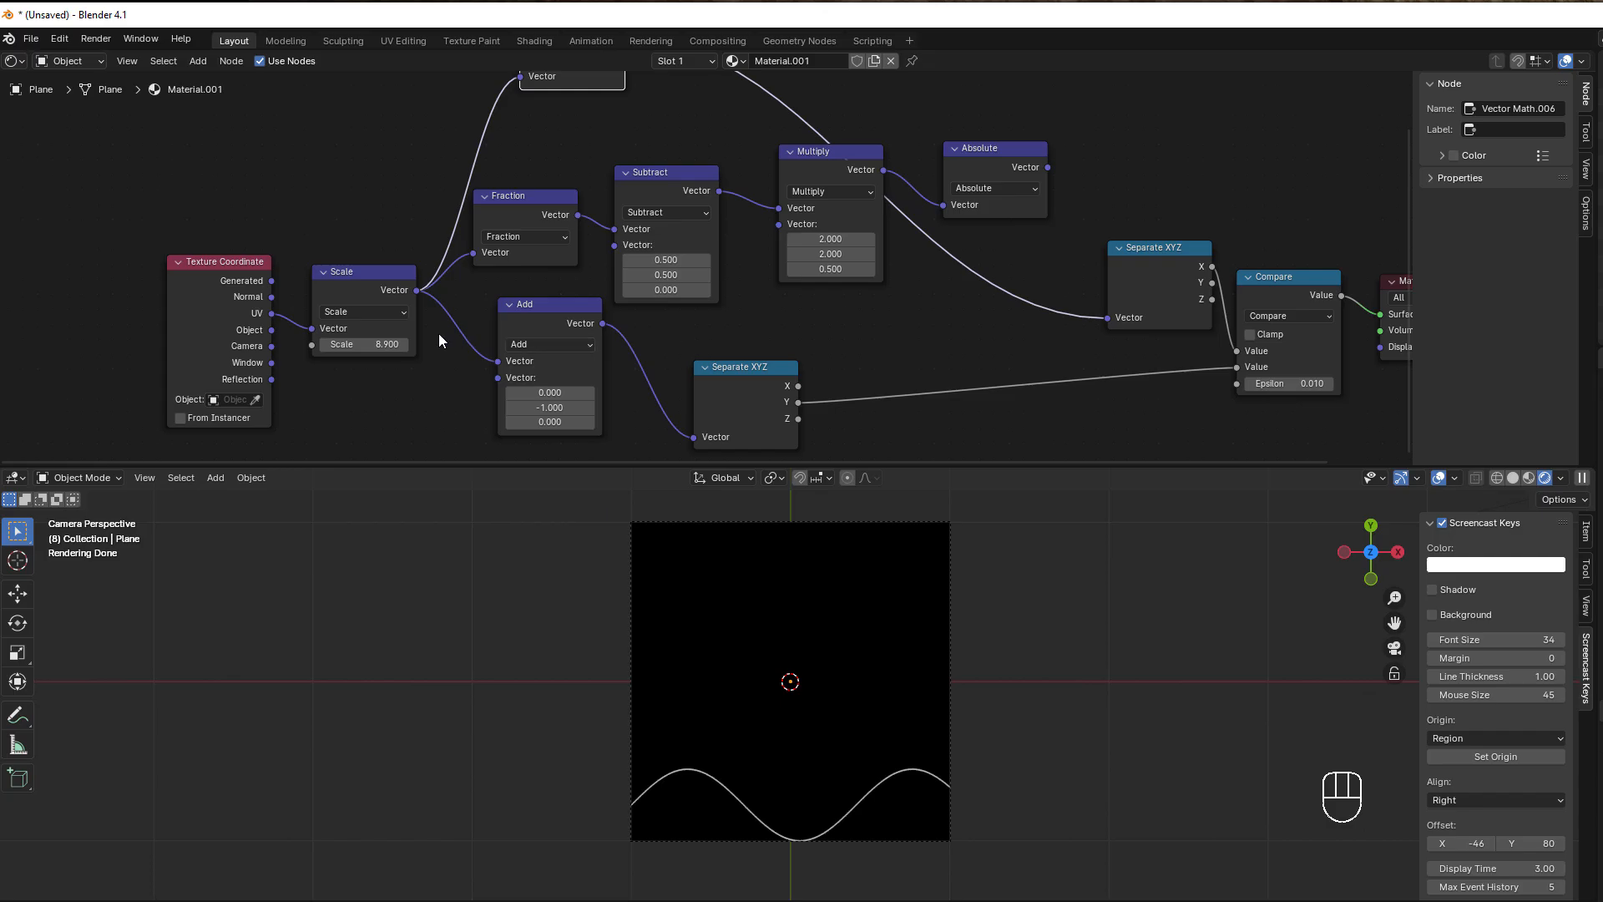
pyautogui.moveTo(915, 815)
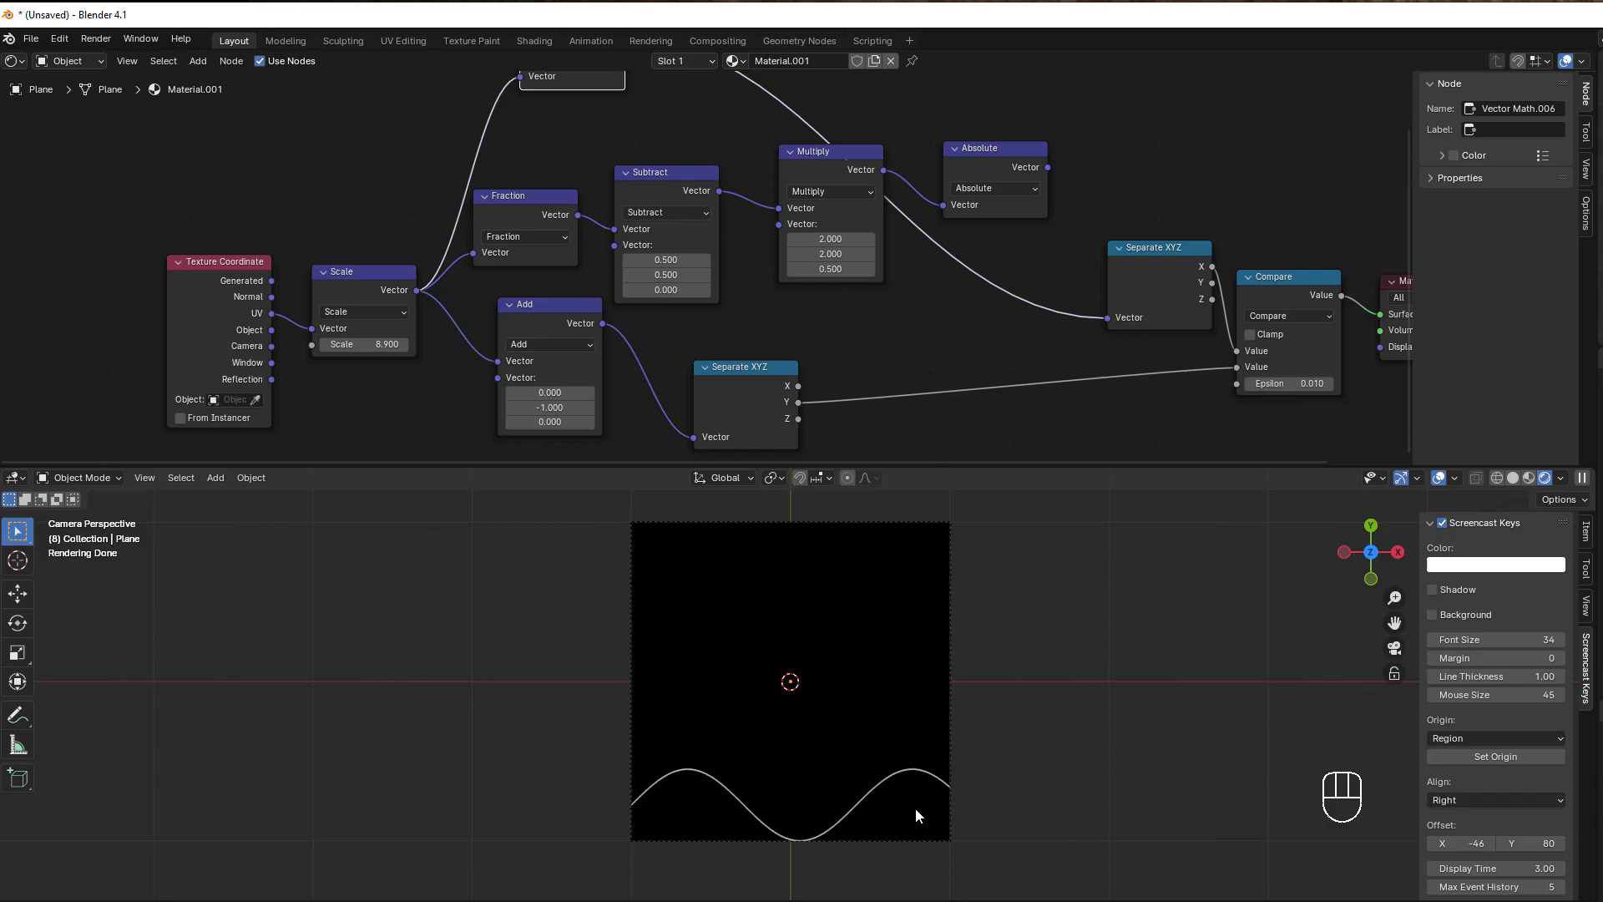
# Raise the sine Scale to 12.000 so several tighter waves repeat, and tidy the Separate XYZ node's position.
pyautogui.moveTo(362, 344); pyautogui.dragTo(399, 344)
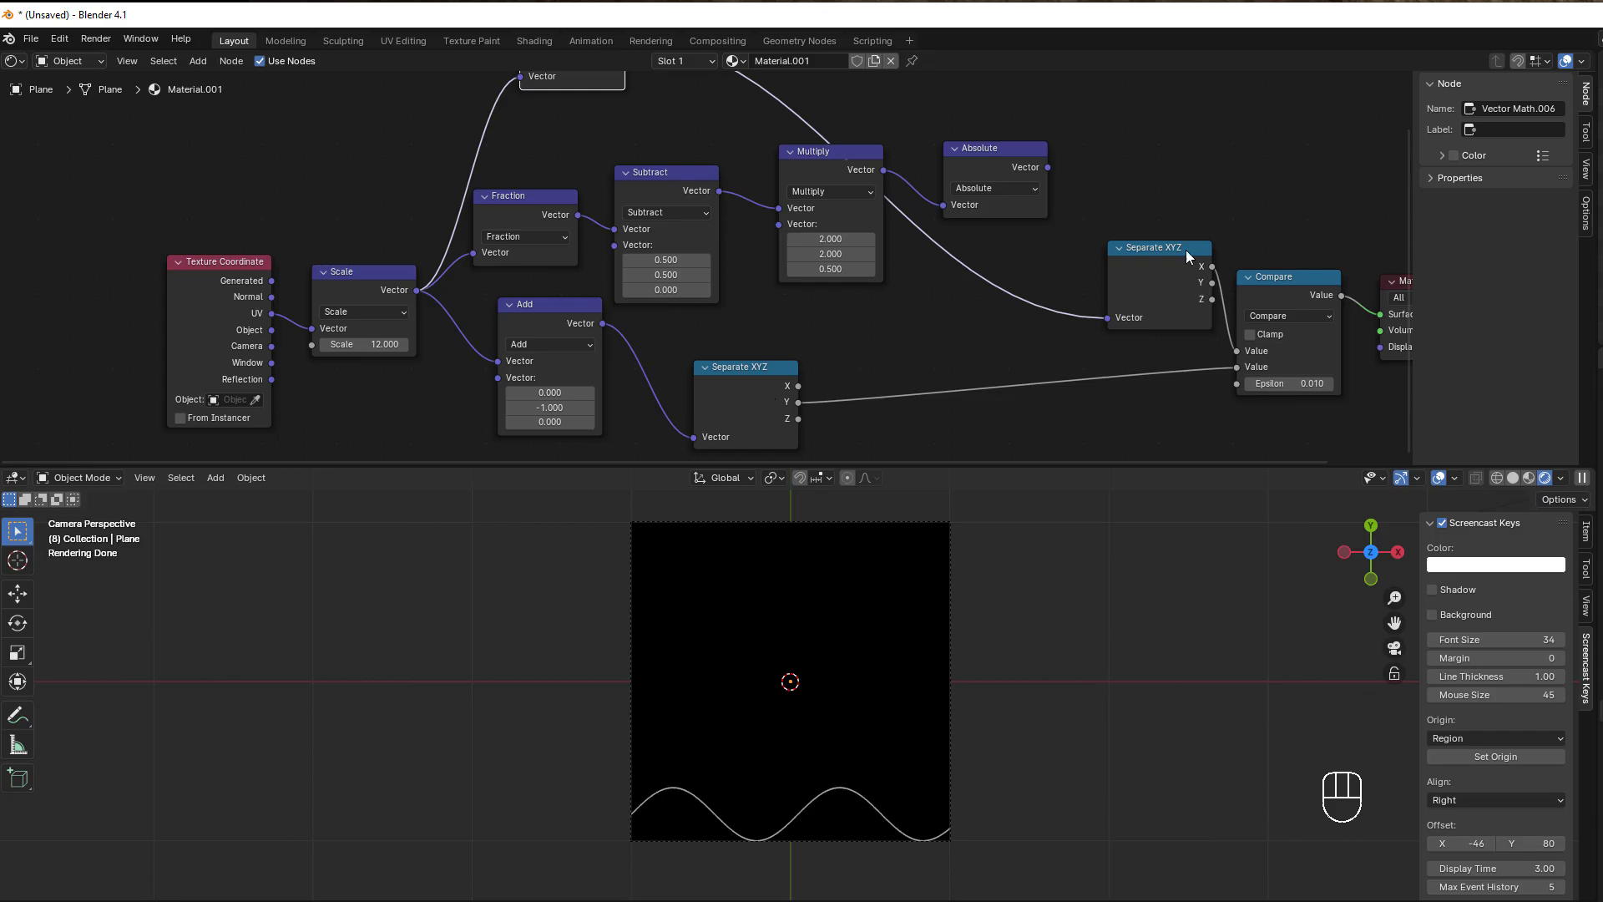
pyautogui.moveTo(1159, 247); pyautogui.dragTo(1099, 244)
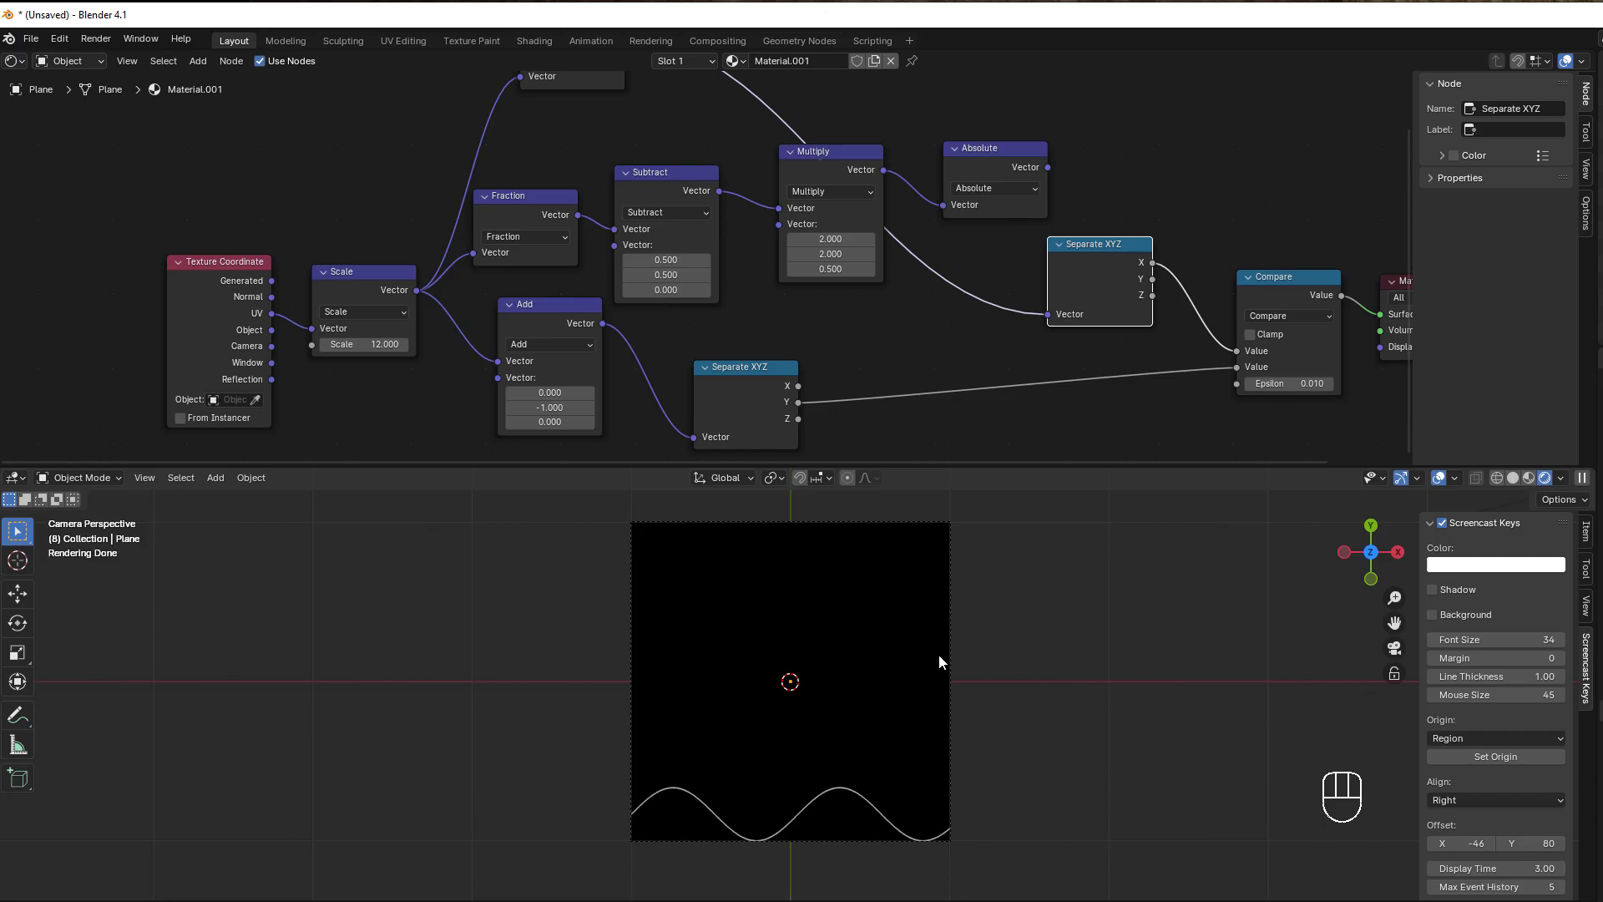
pyautogui.moveTo(708, 803)
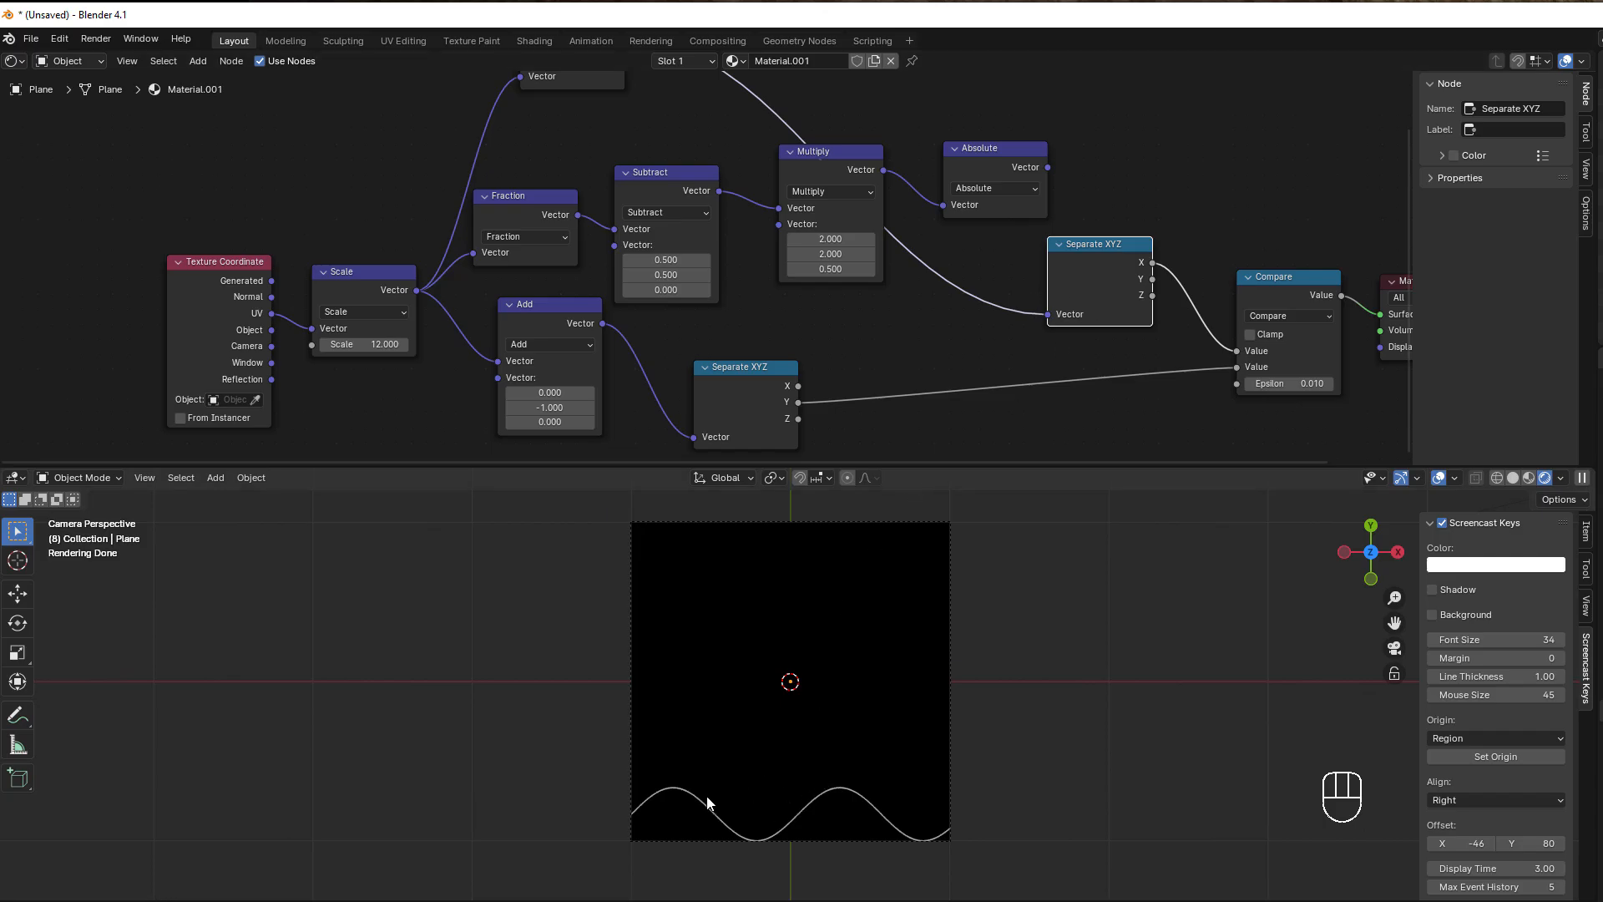
pyautogui.moveTo(1168, 350)
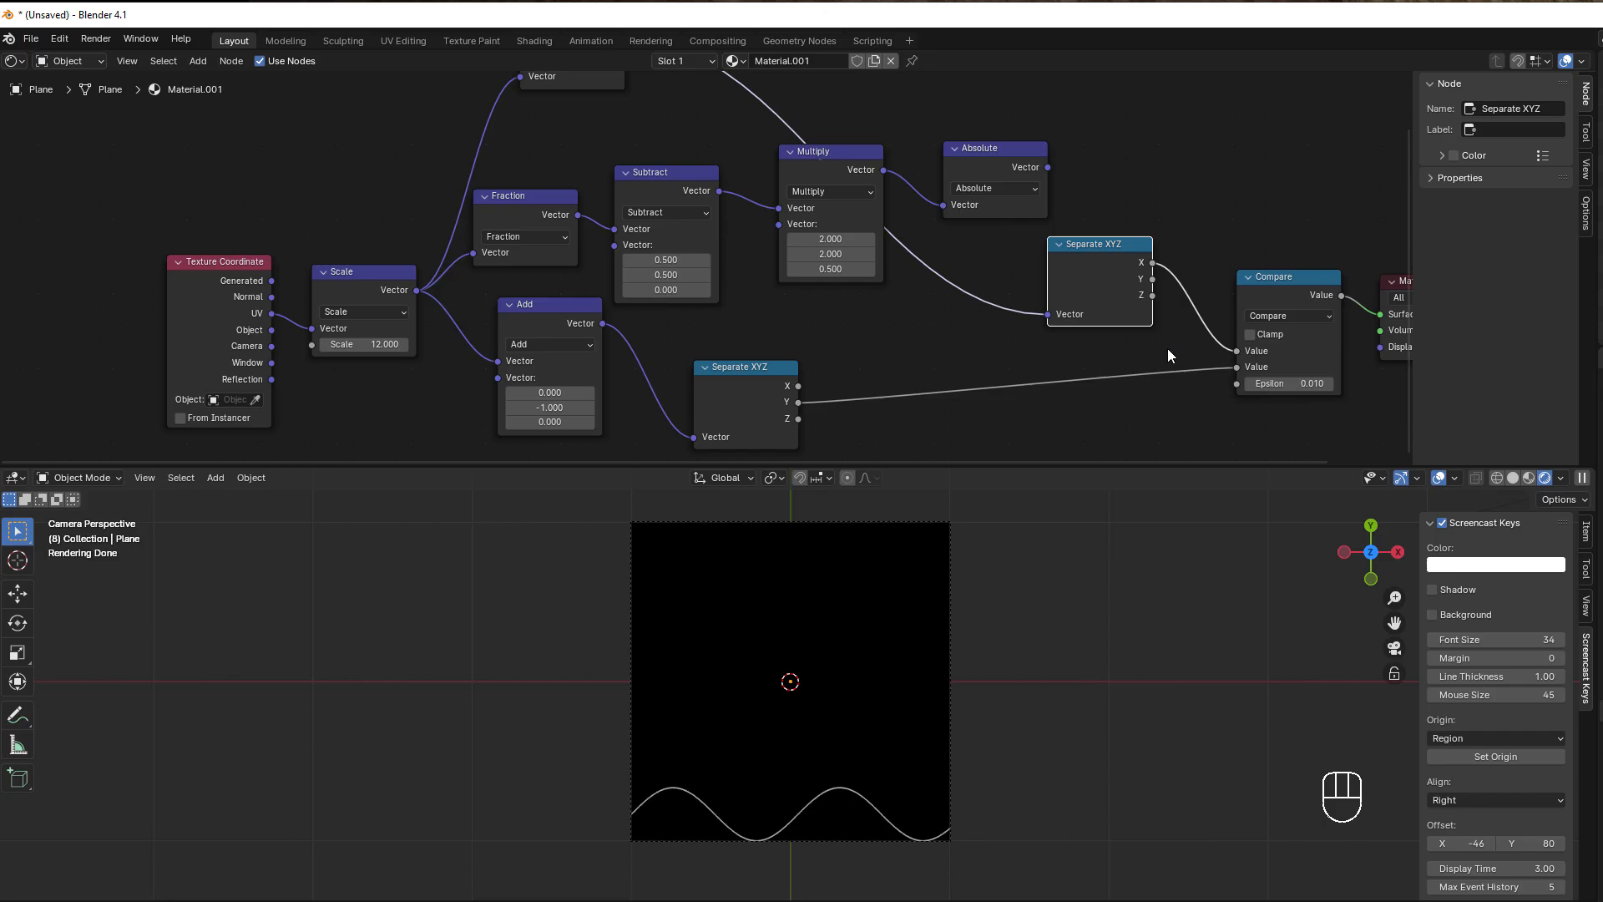
pyautogui.moveTo(833, 411)
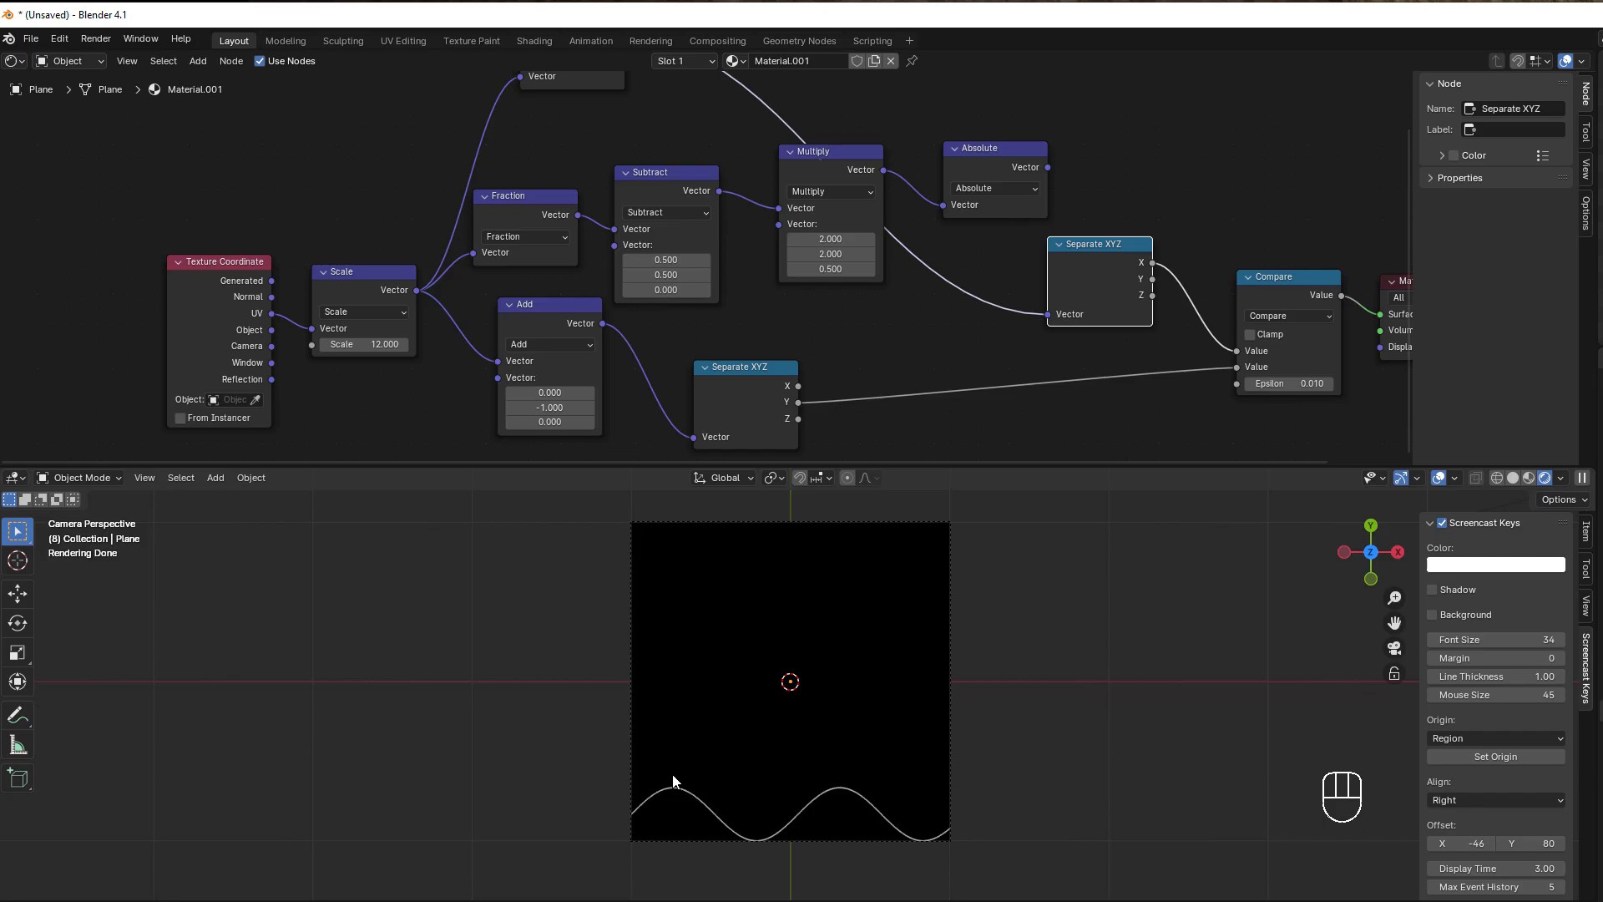
pyautogui.moveTo(910, 312)
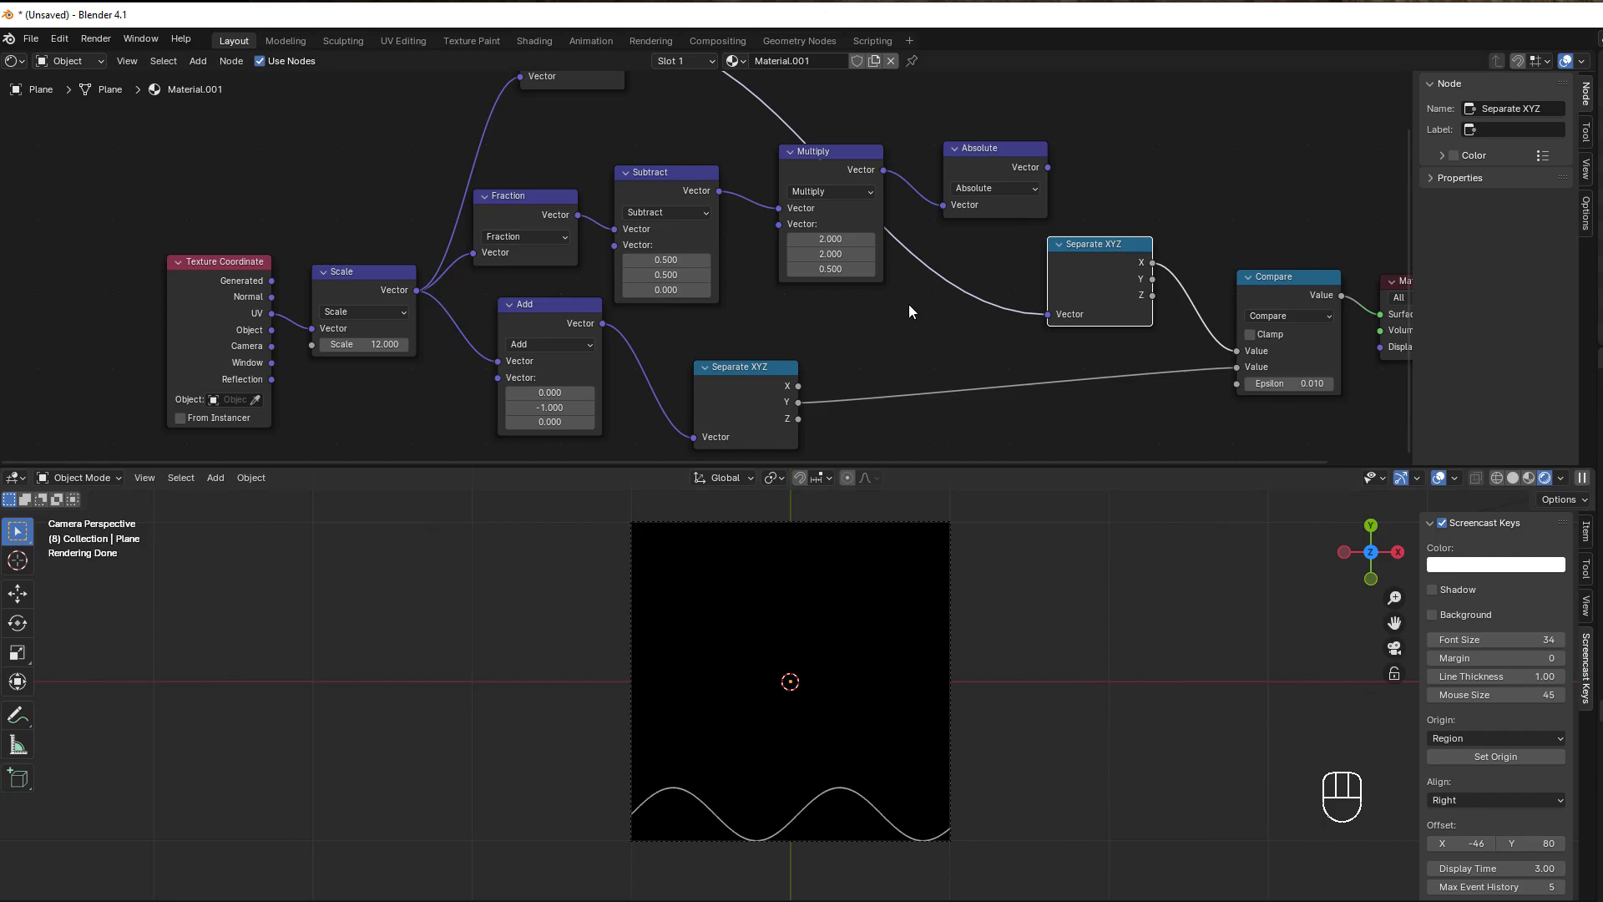
pyautogui.moveTo(910, 308); pyautogui.dragTo(905, 304)
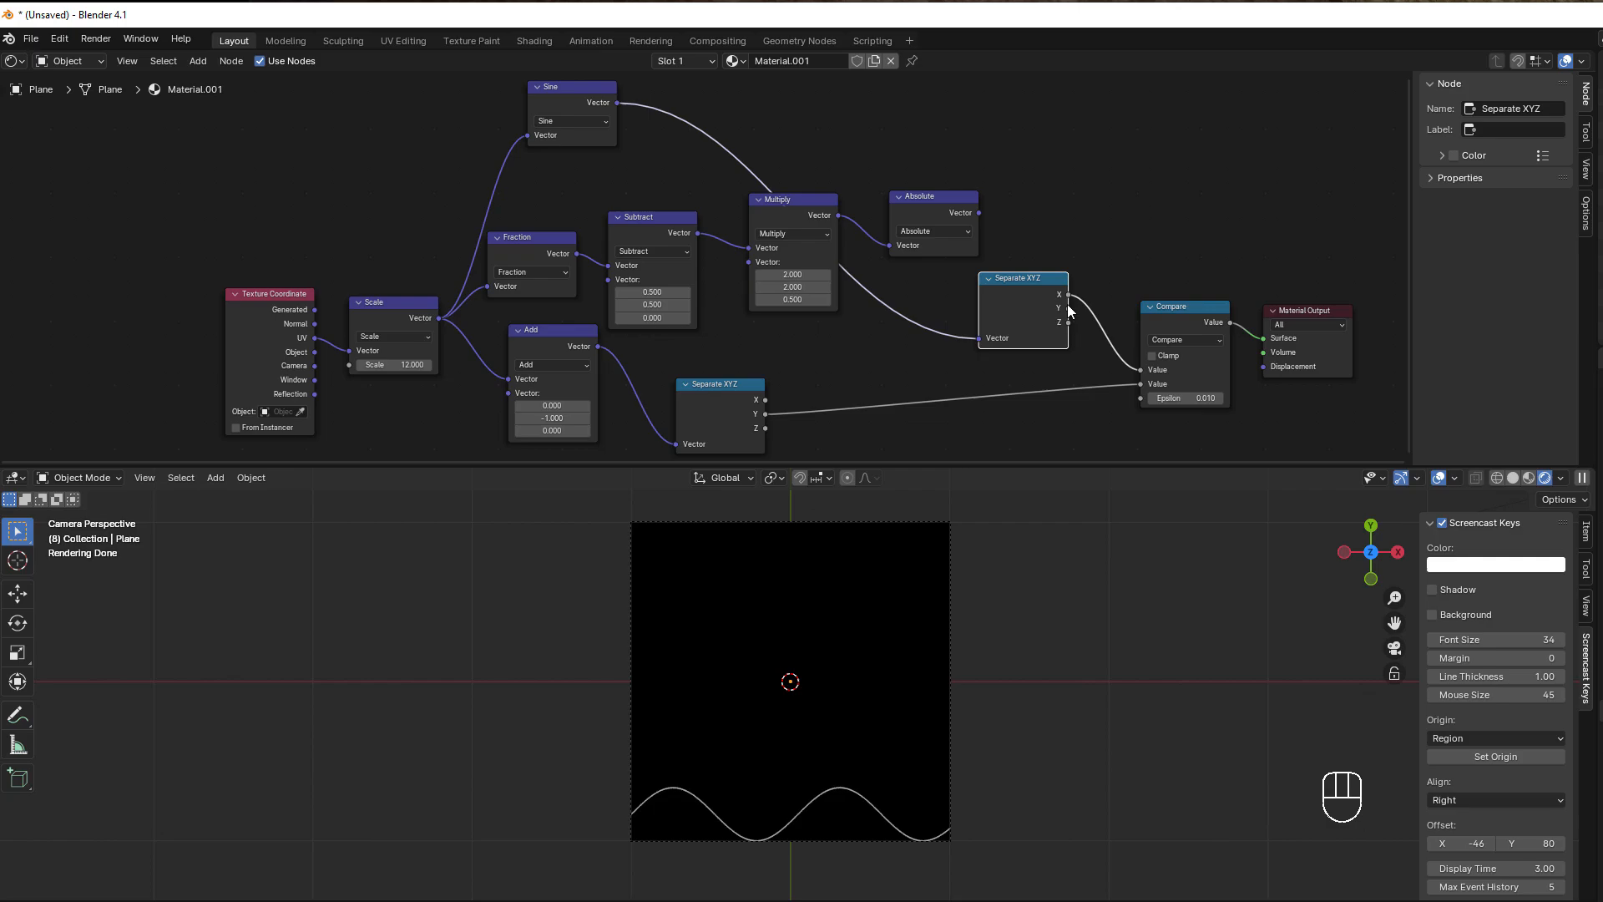
pyautogui.moveTo(950, 312)
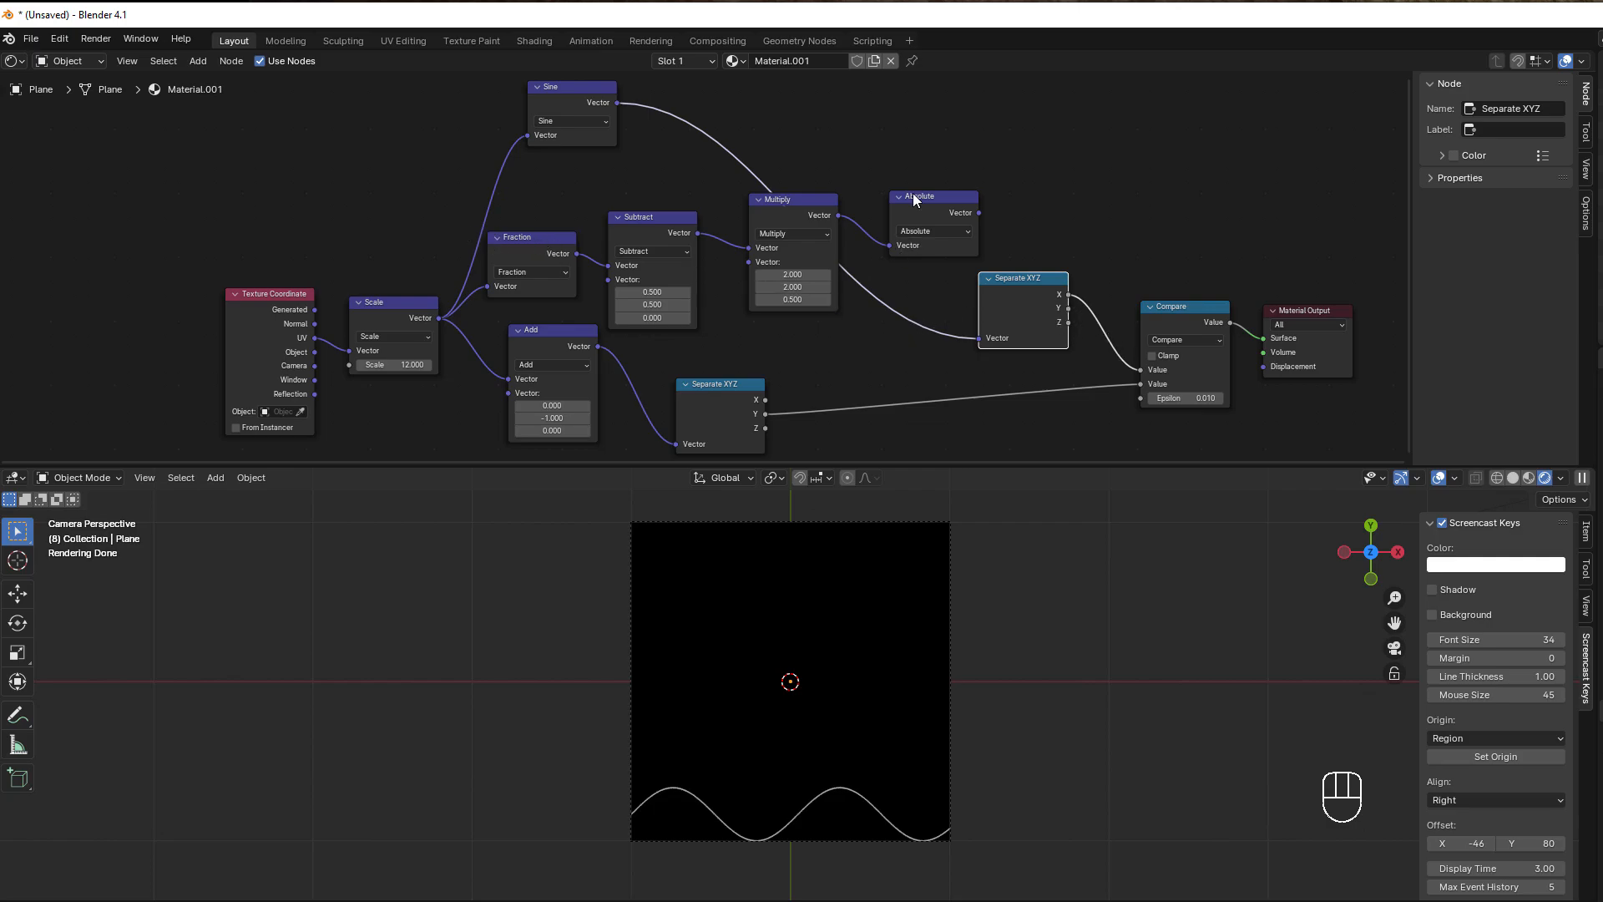
pyautogui.moveTo(825, 259)
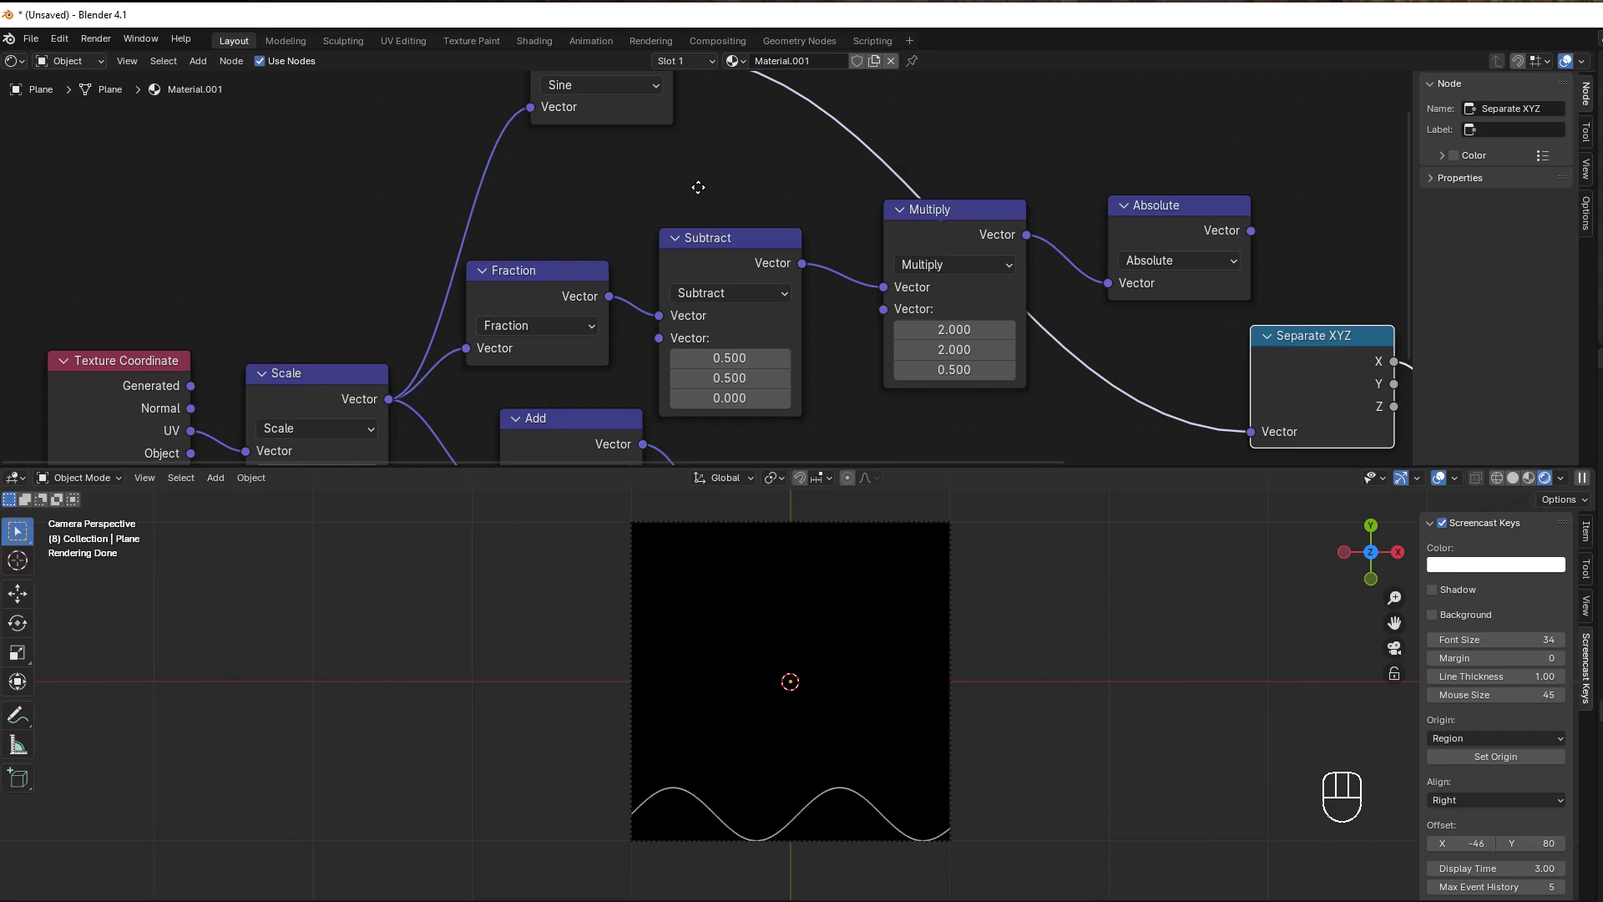
# Link Scale straight to Separate XYZ and insert a Math Ping-Pong node before Compare for a sharp zigzag.
pyautogui.click(644, 130)
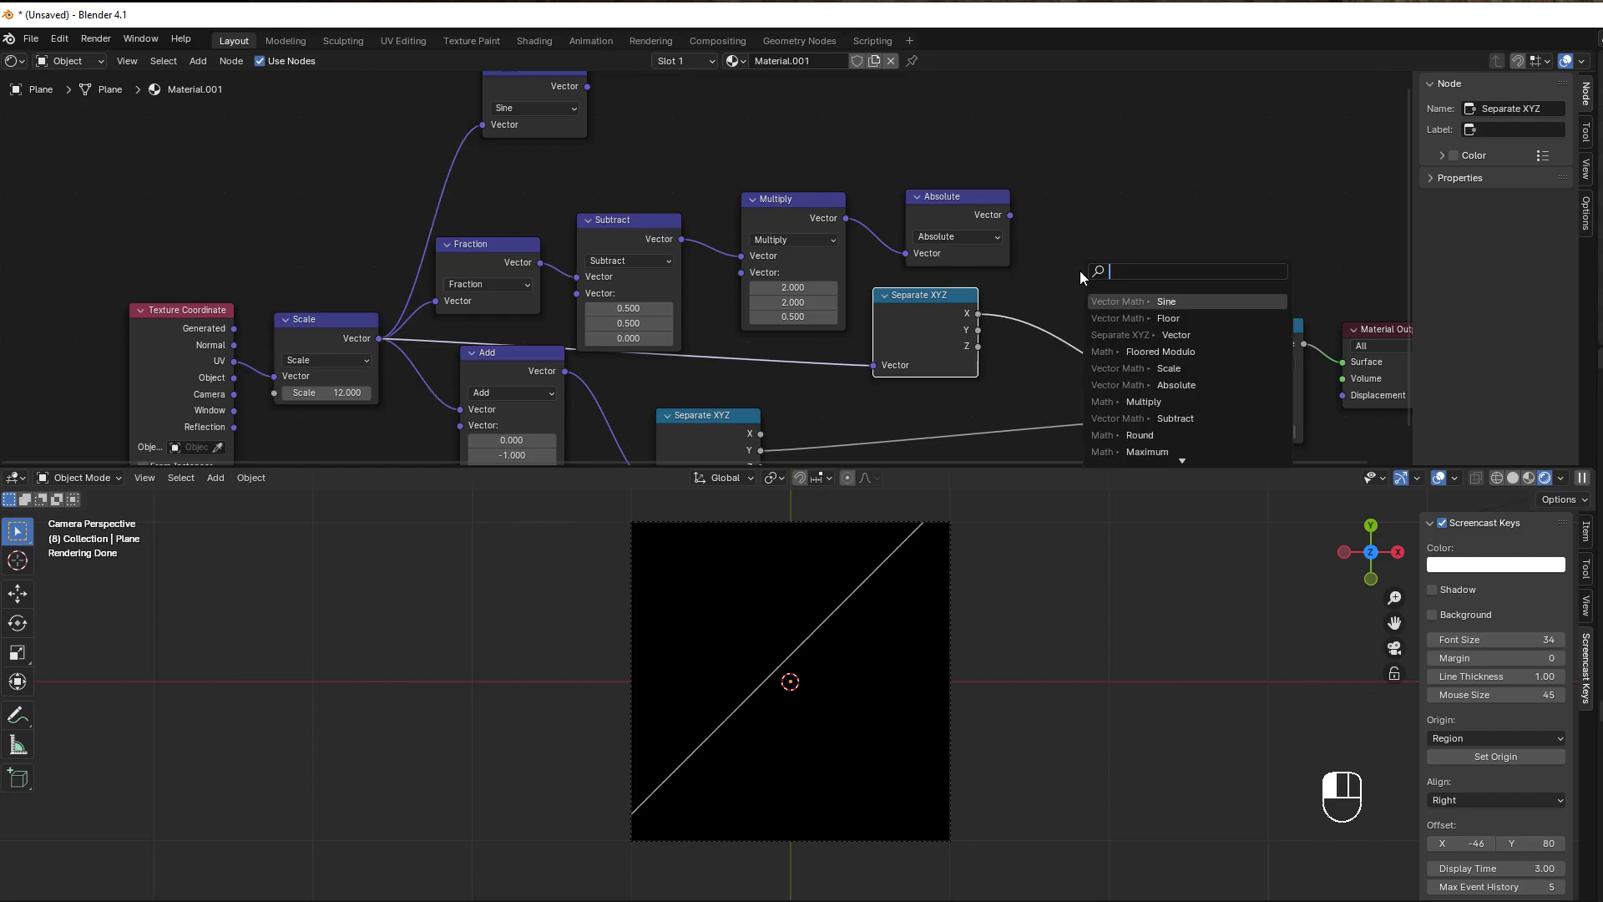
pyautogui.write('pinmo')
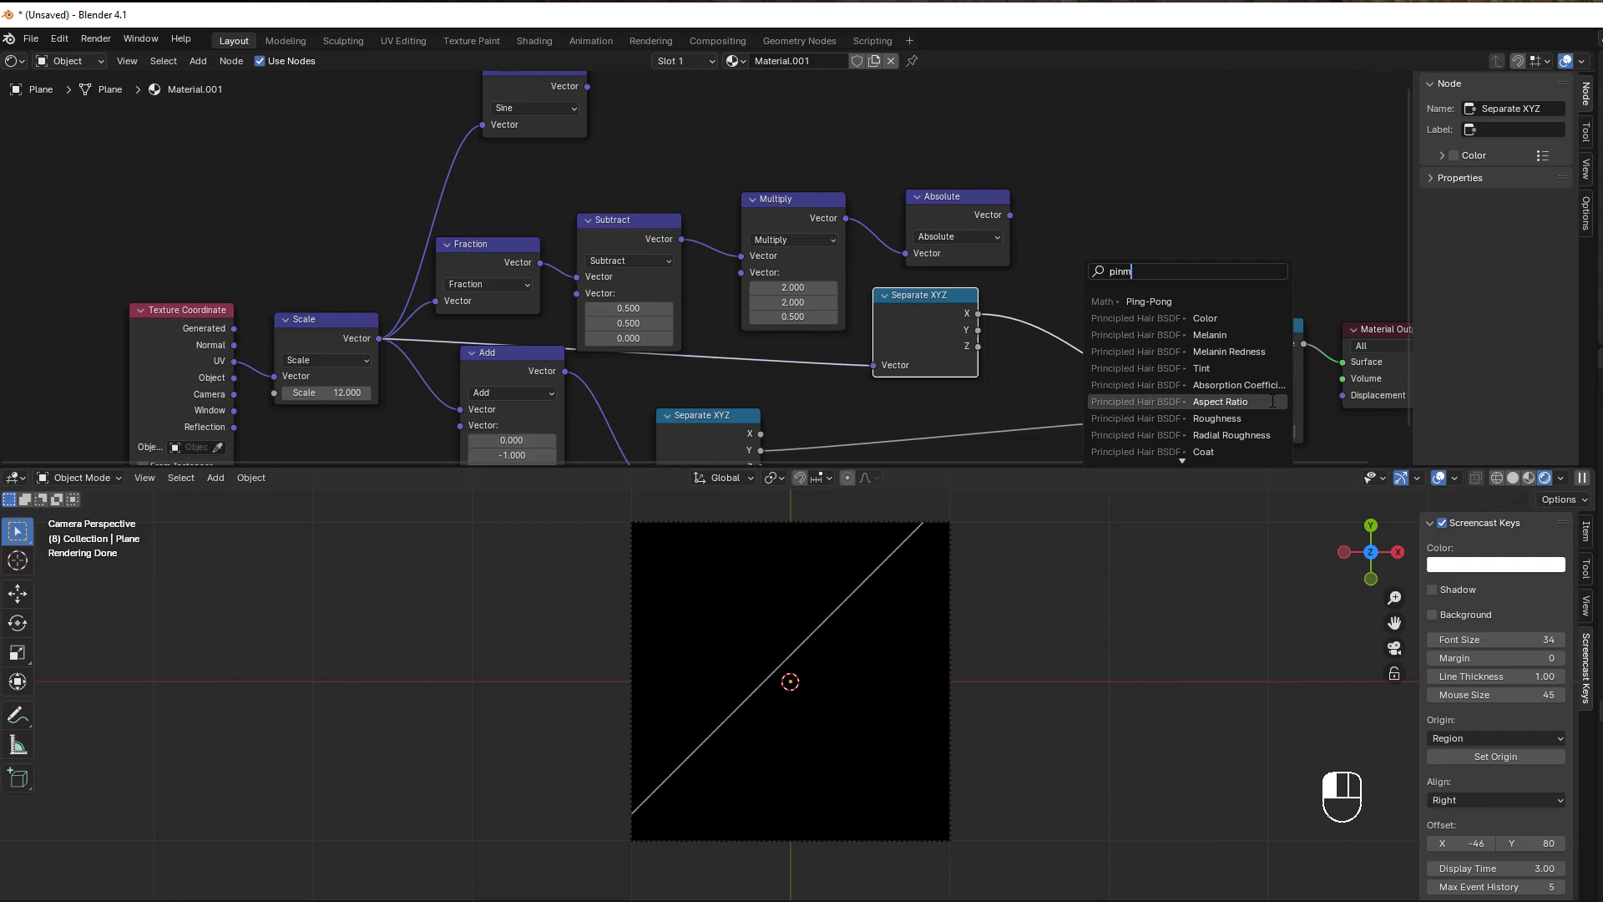
pyautogui.click(1148, 301)
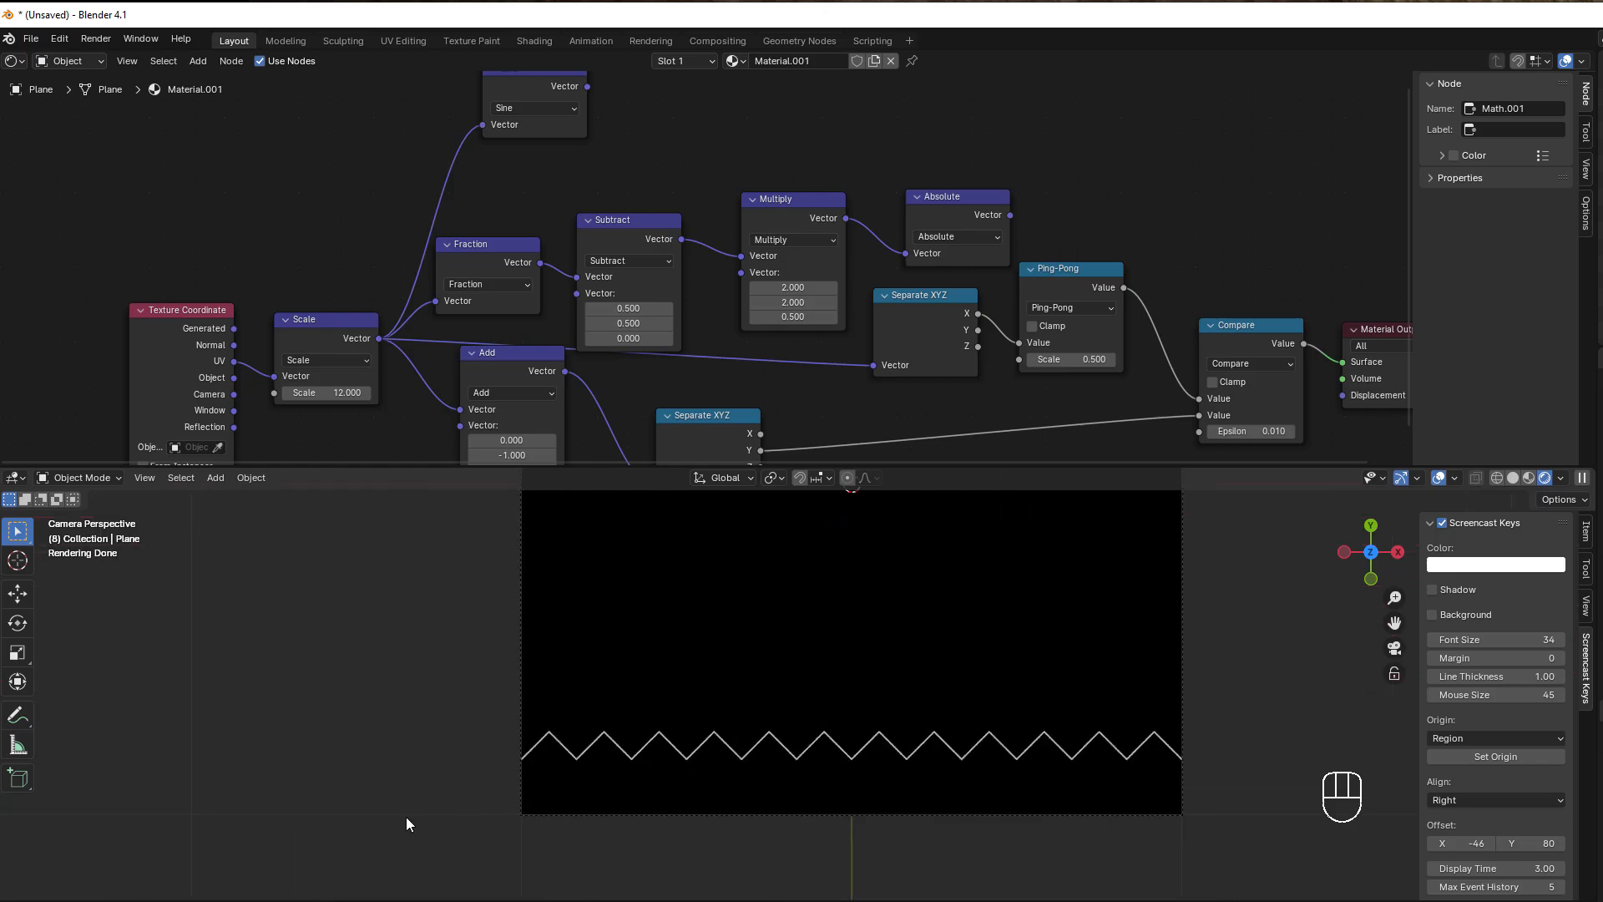
pyautogui.moveTo(1069, 399)
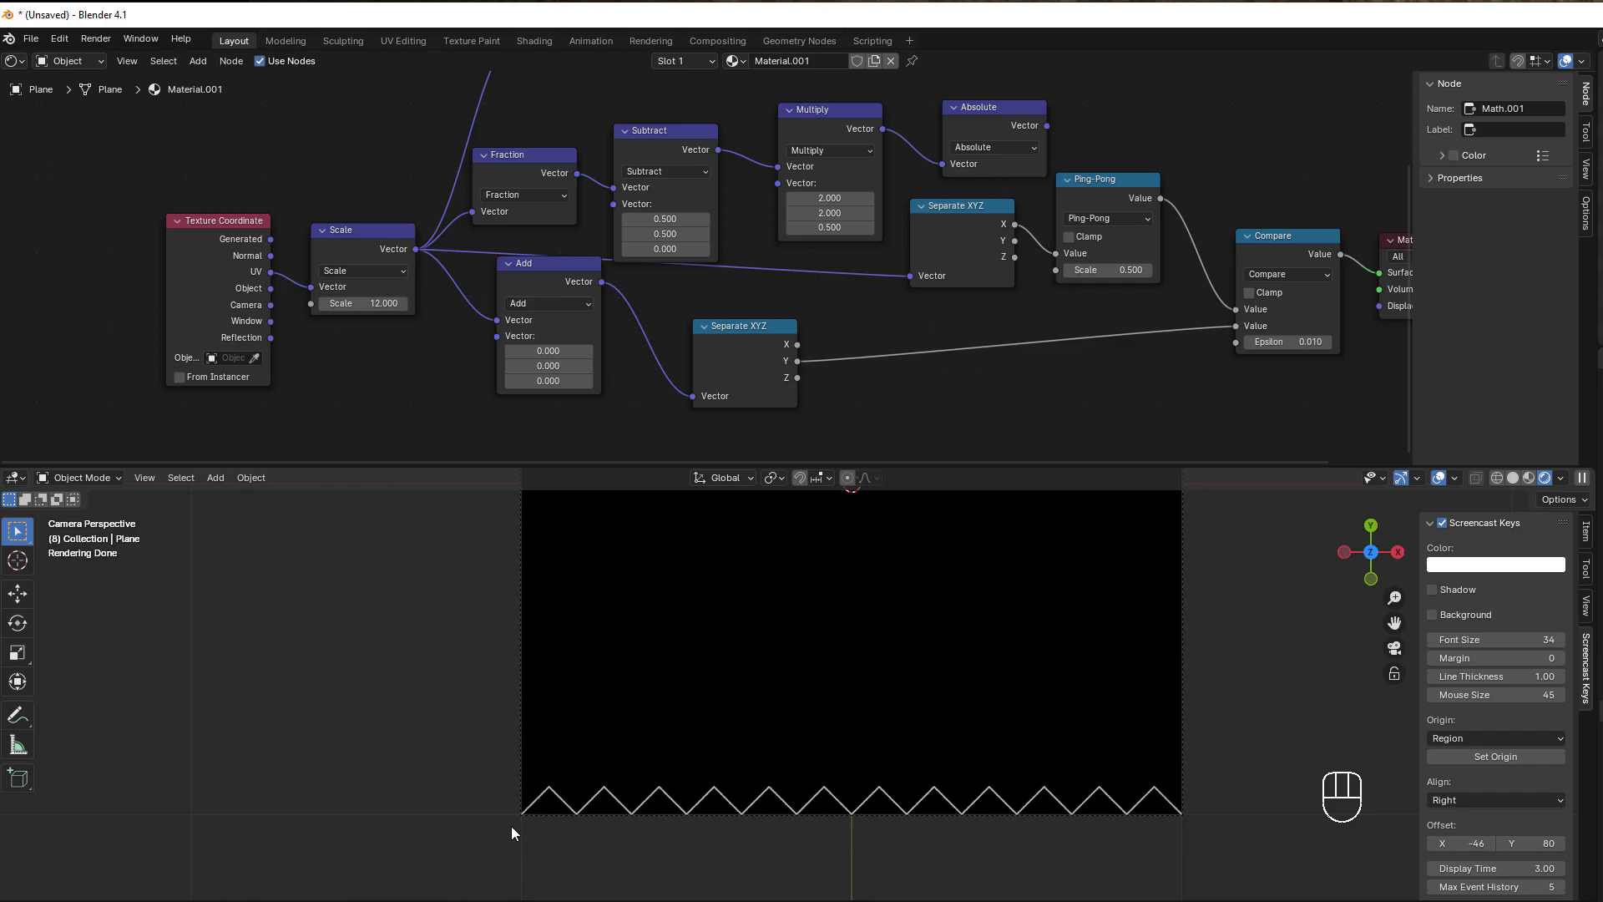
pyautogui.moveTo(612, 798)
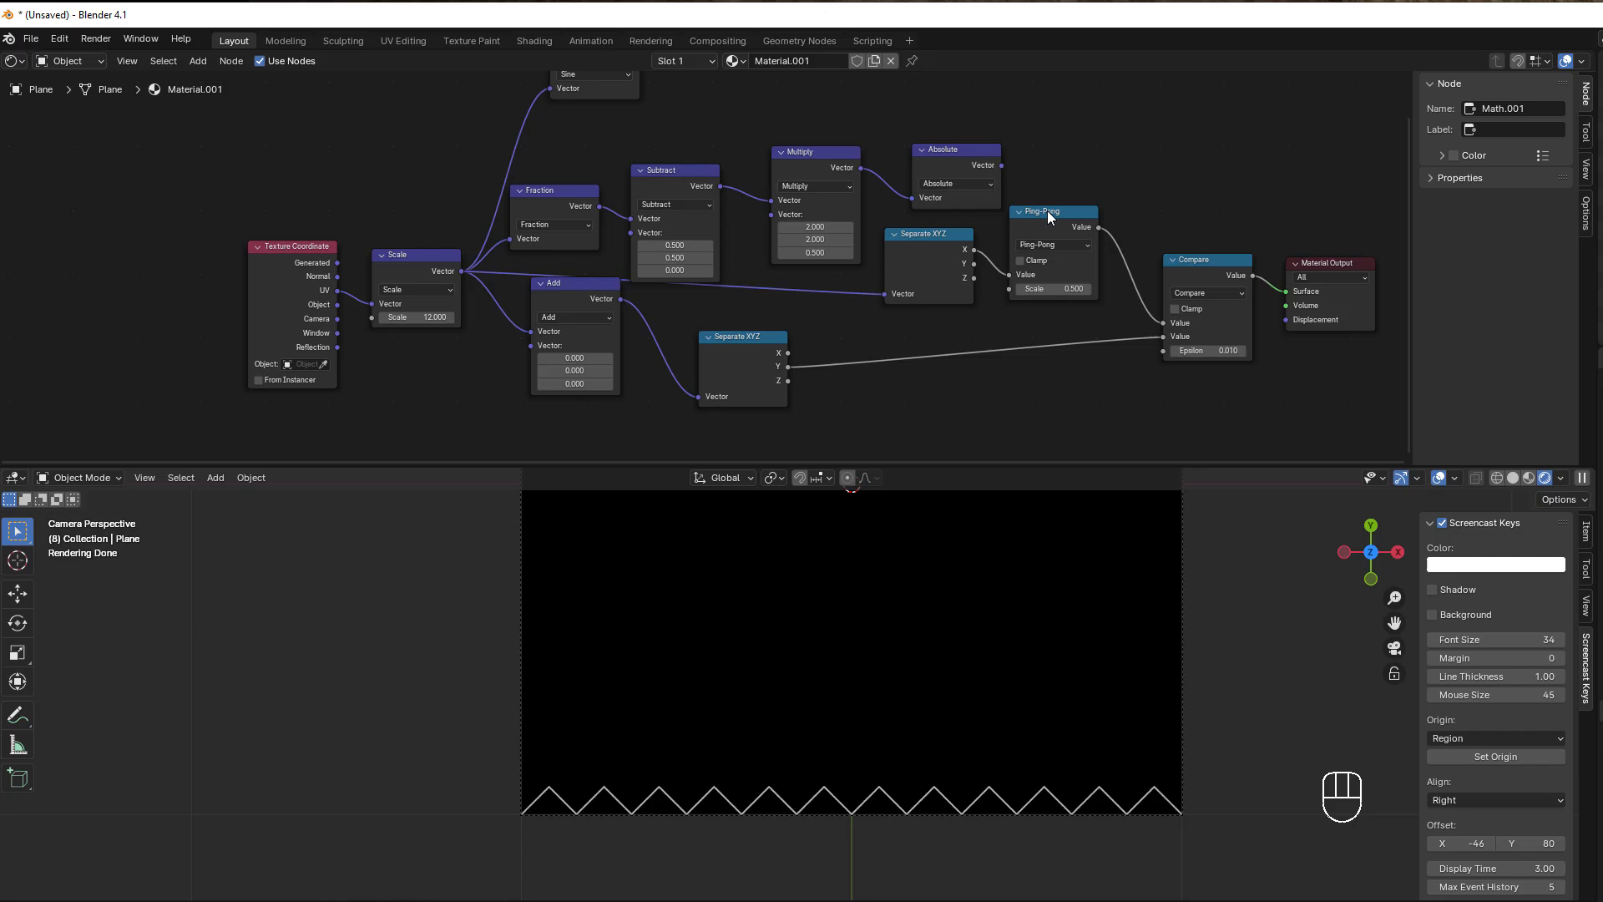
pyautogui.moveTo(969, 828)
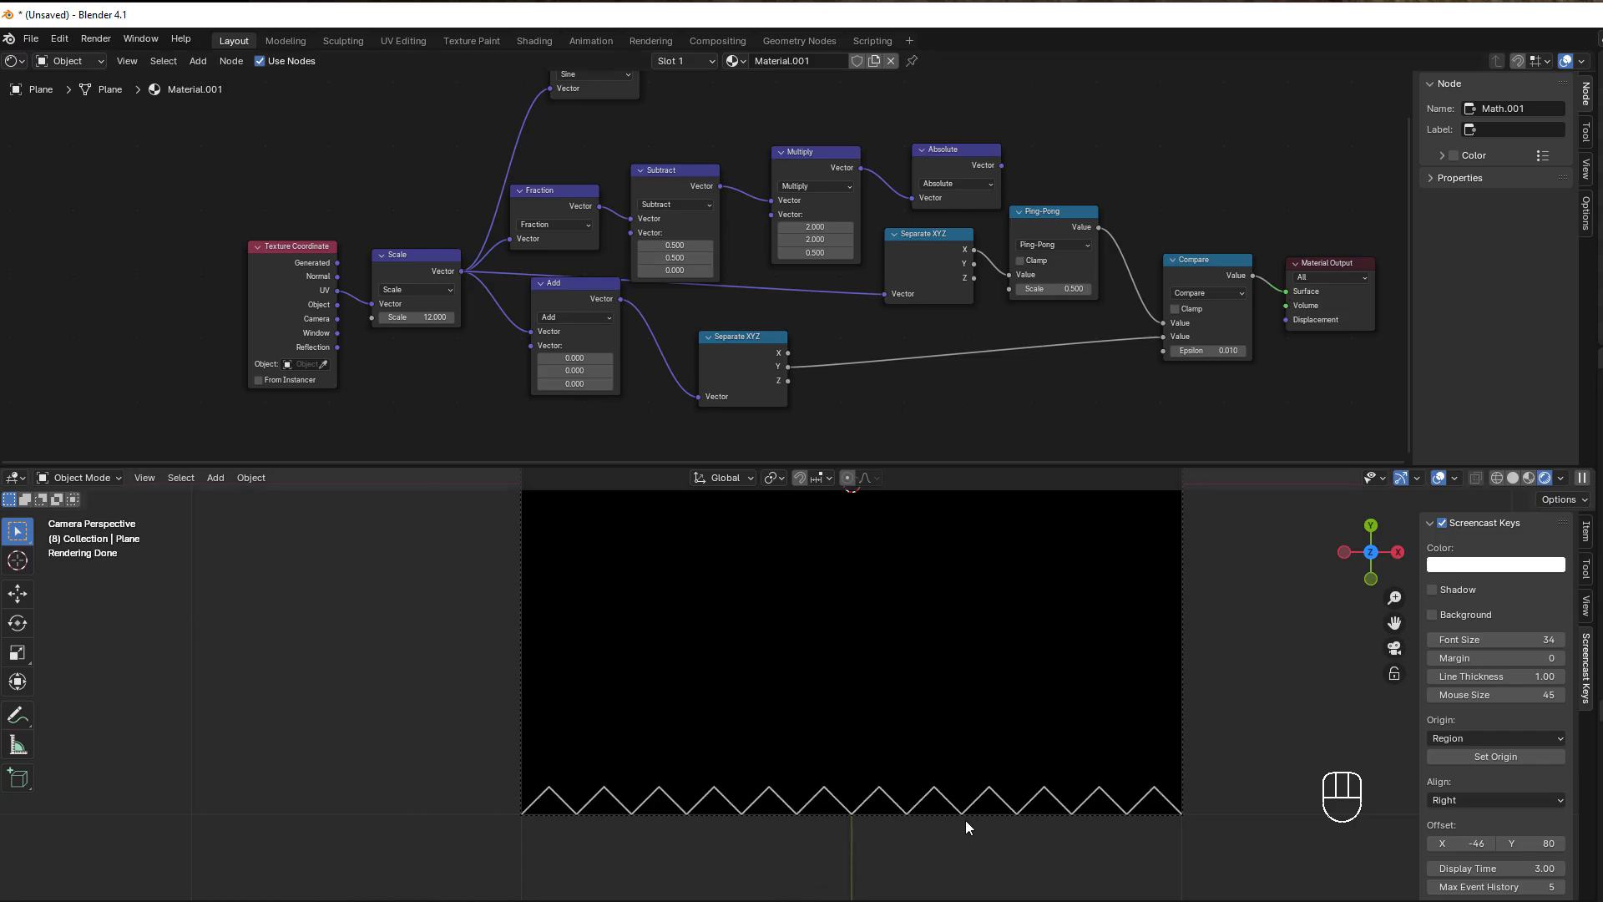